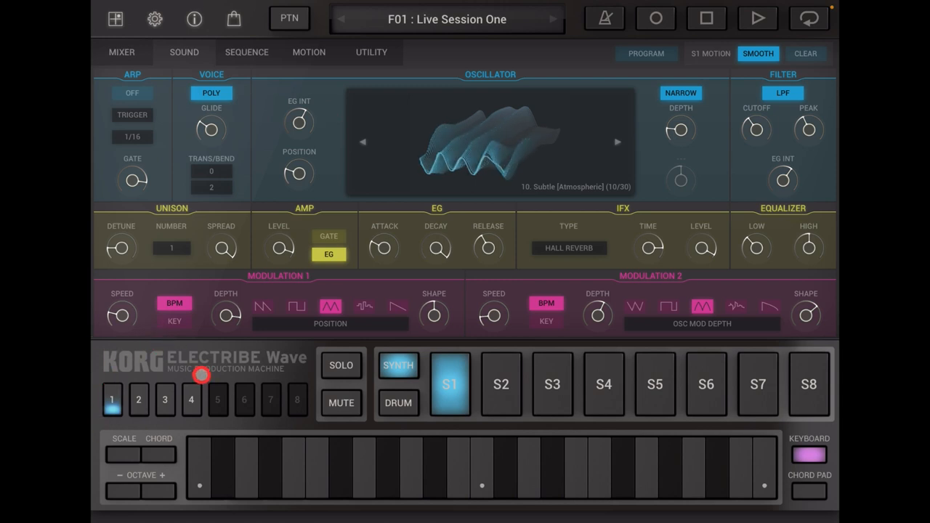
mouse_move(232, 391)
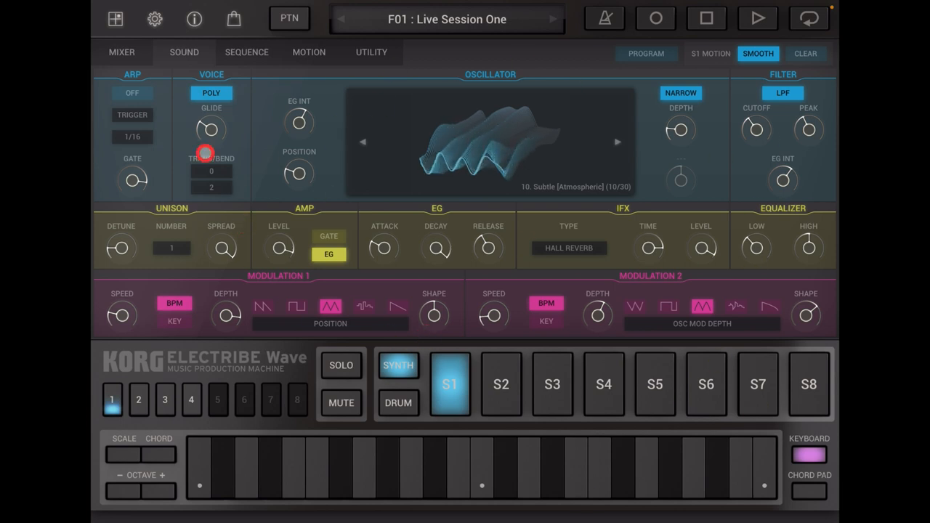
mouse_move(512, 278)
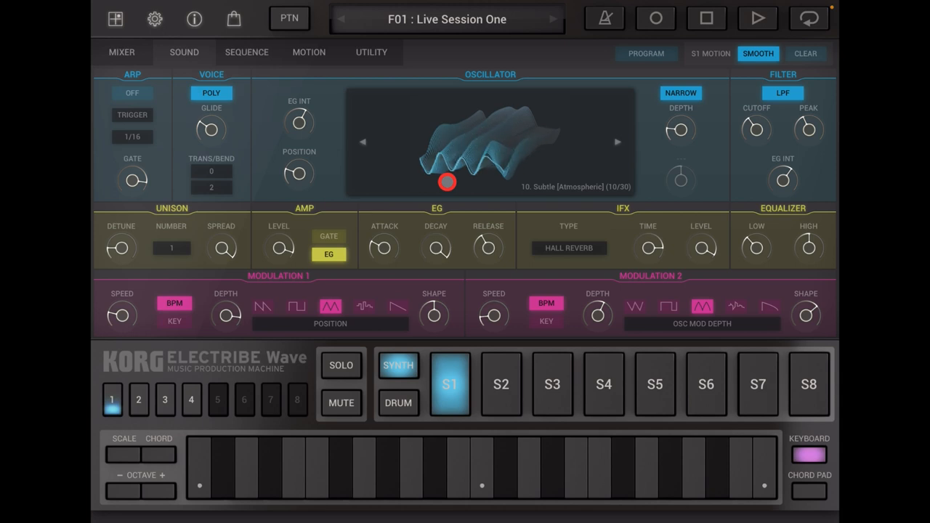
- Start playback of pattern F01 'Live Session One'
click(447, 182)
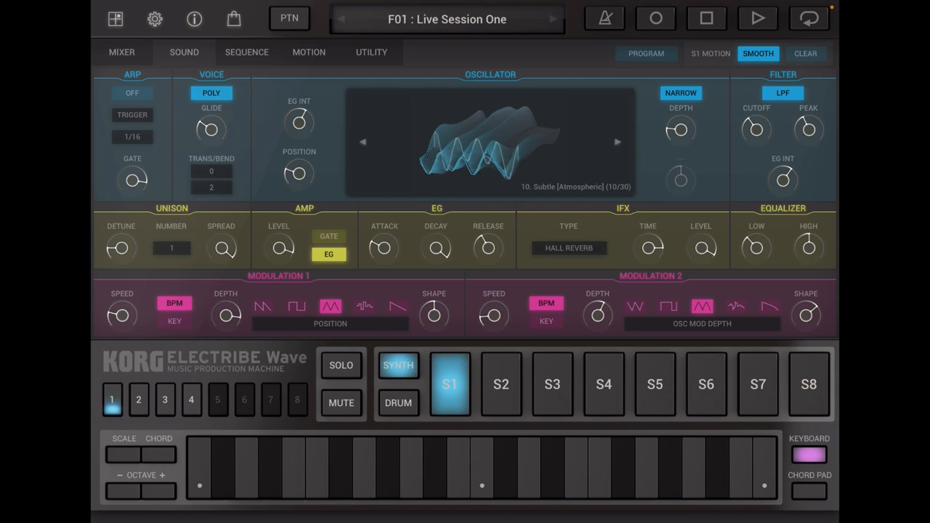
click(450, 384)
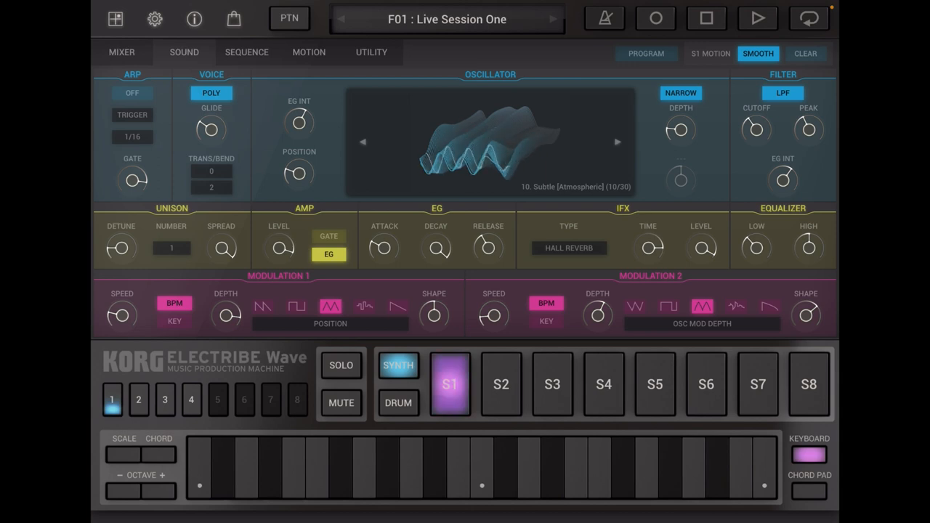
click(449, 384)
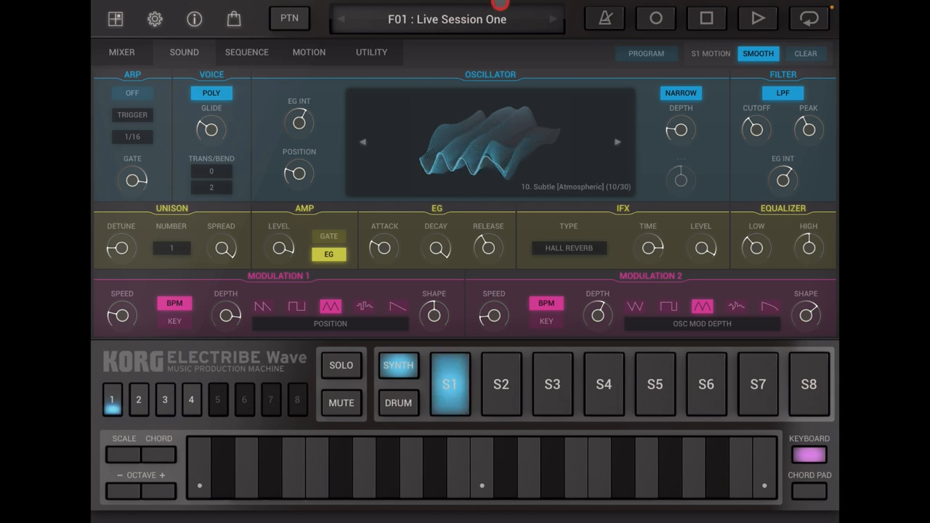
click(758, 18)
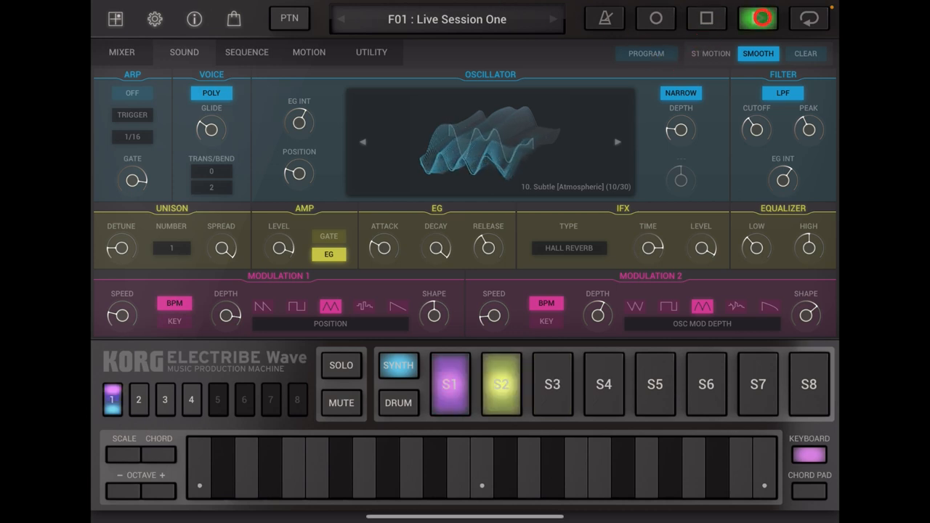
click(552, 384)
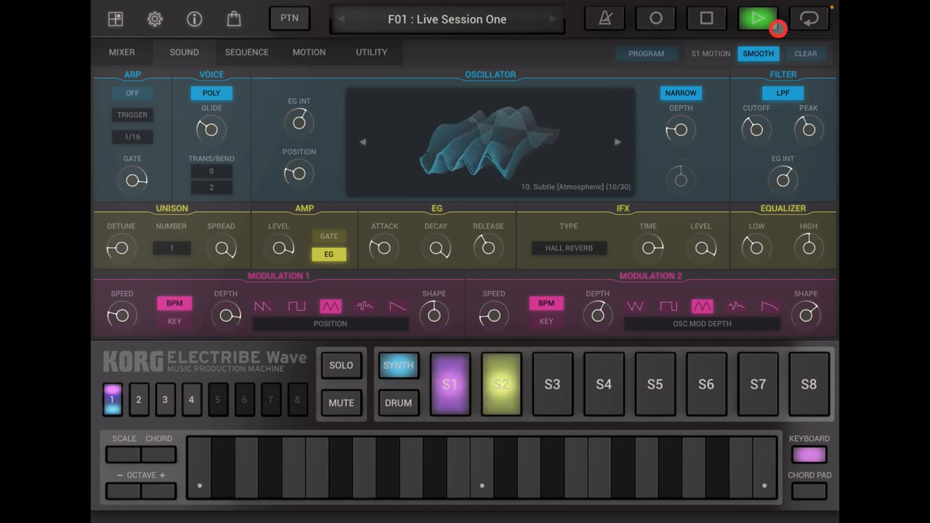
- In the mixer, solo synth parts and drum parts D1, D2, D3 and D5
click(121, 52)
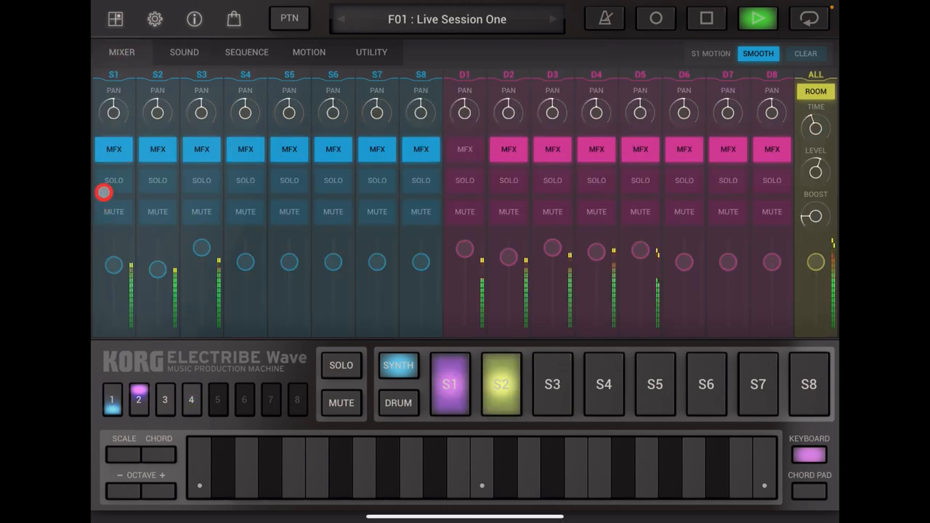
click(113, 181)
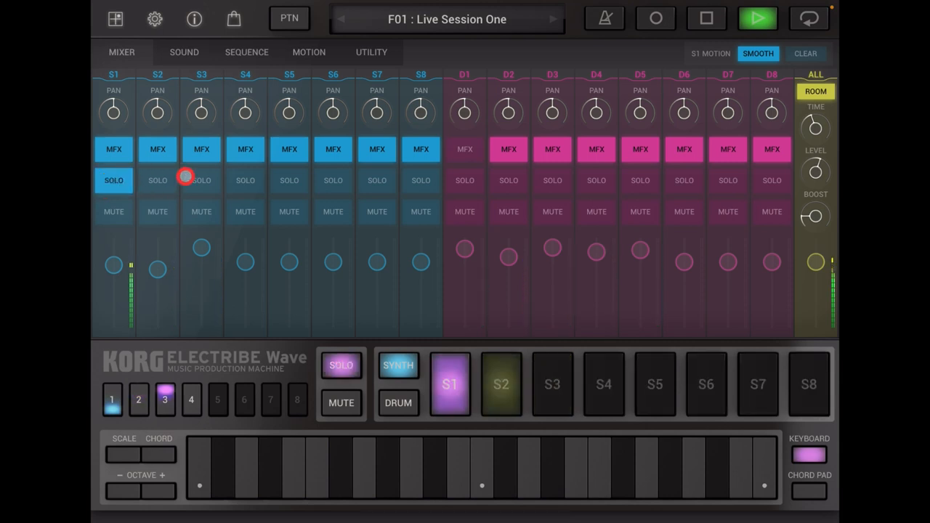
click(157, 180)
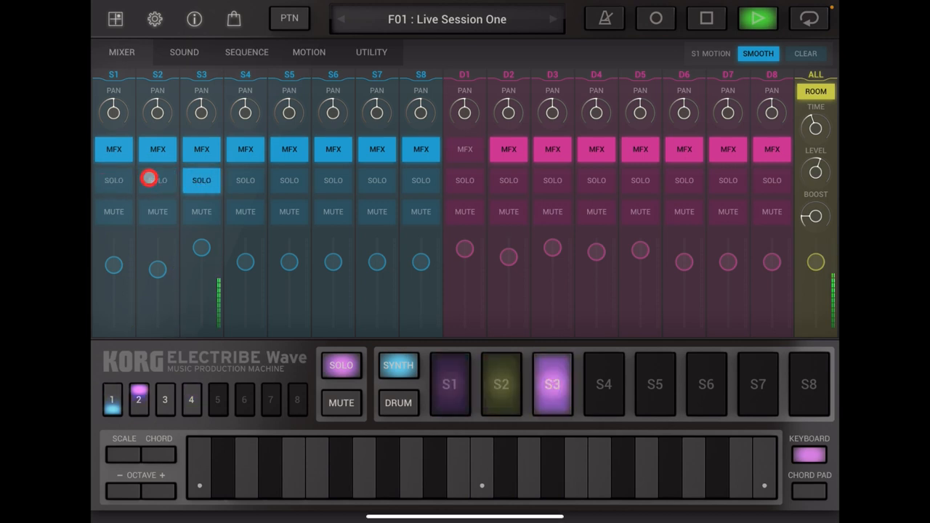
click(464, 180)
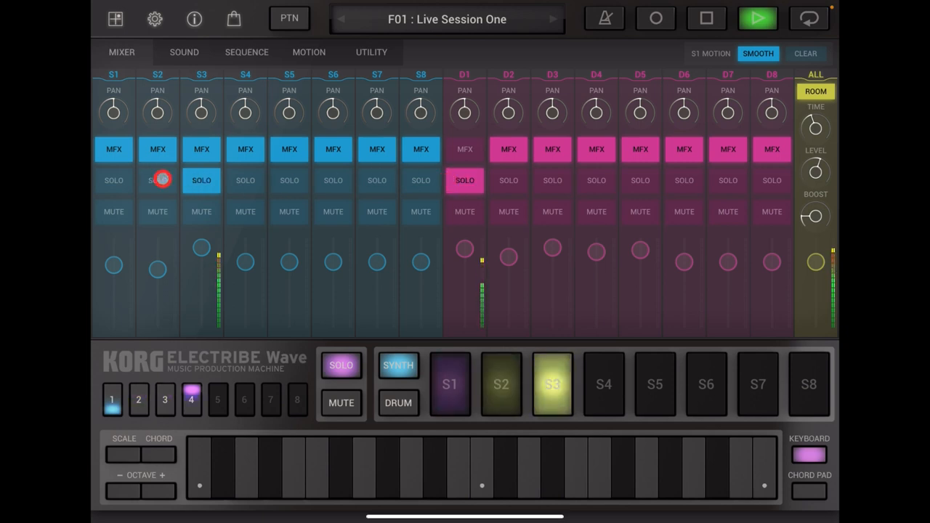
click(509, 180)
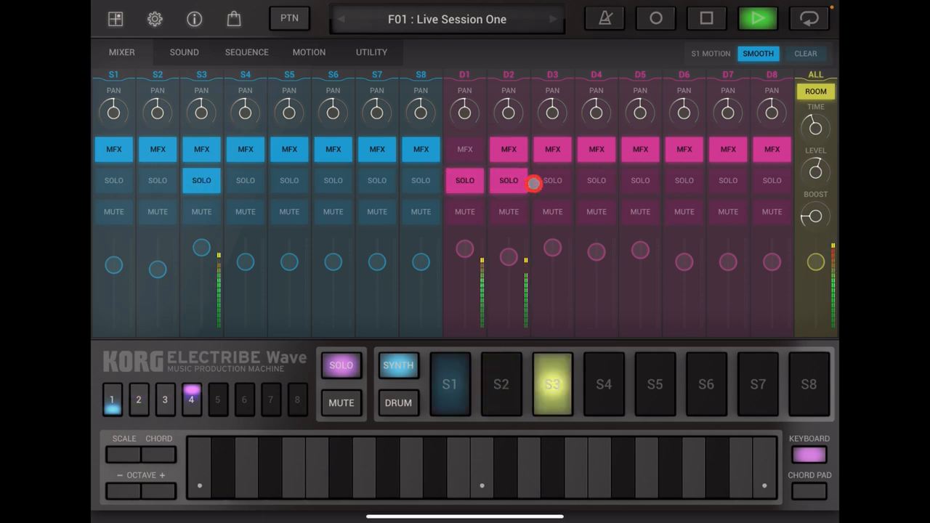
click(552, 180)
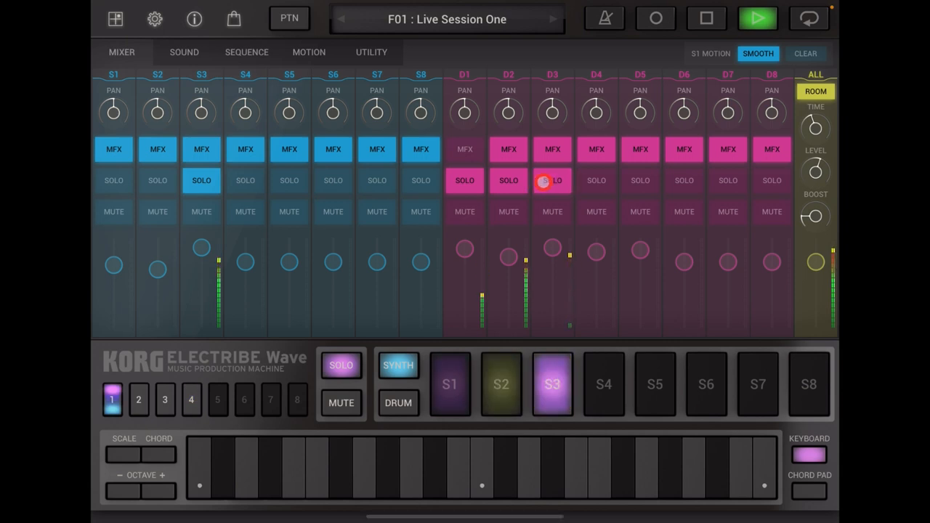
click(640, 180)
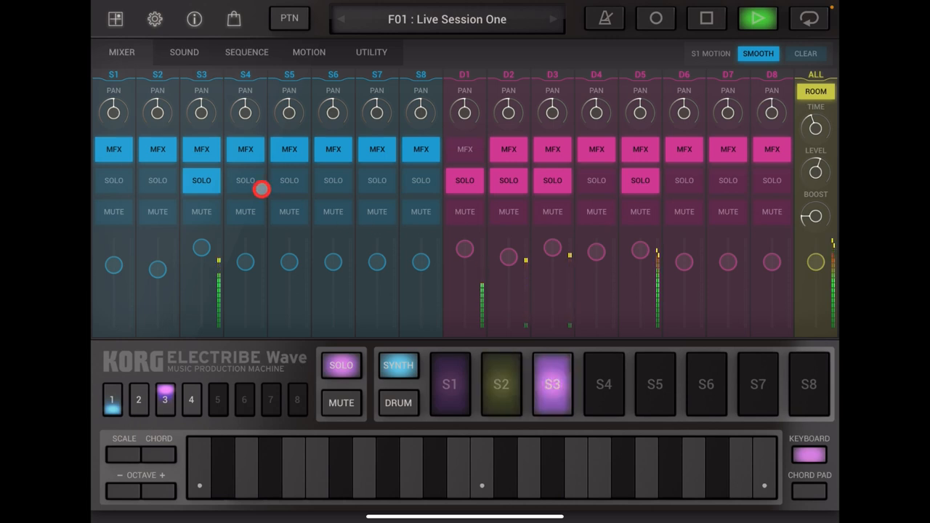
- Finish soloing synth parts S1–S3 and stop F01 playback
click(158, 181)
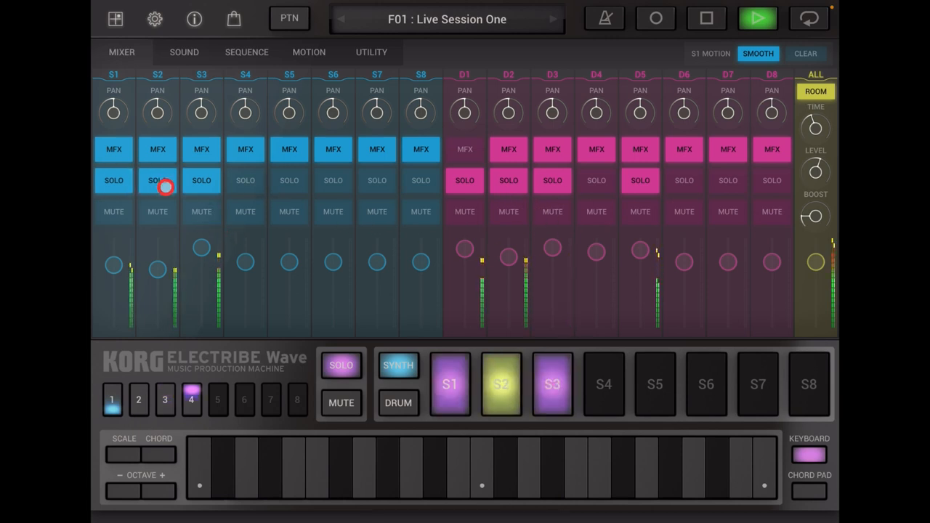
click(552, 384)
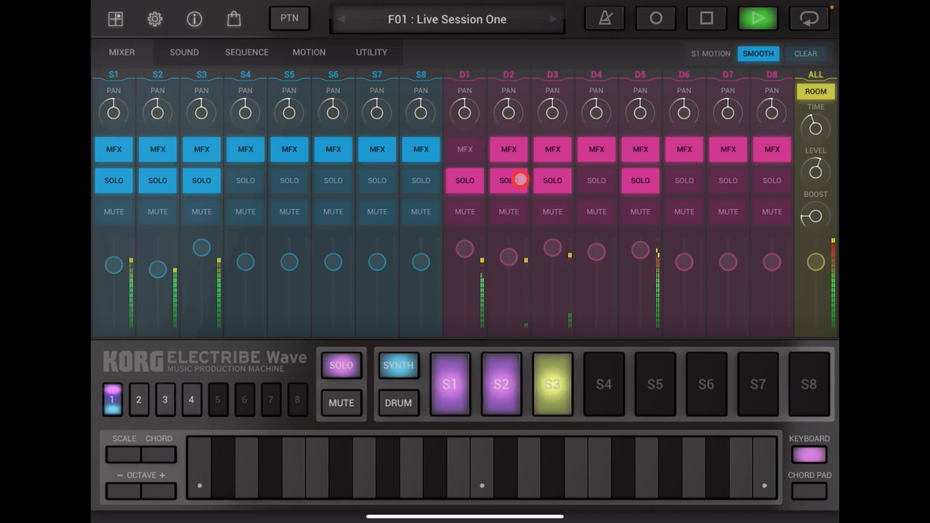
click(706, 19)
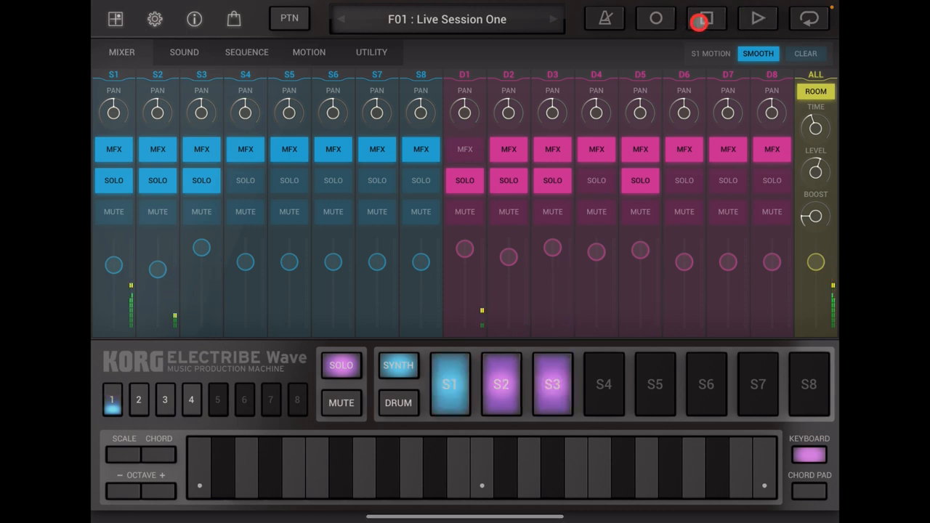
click(706, 18)
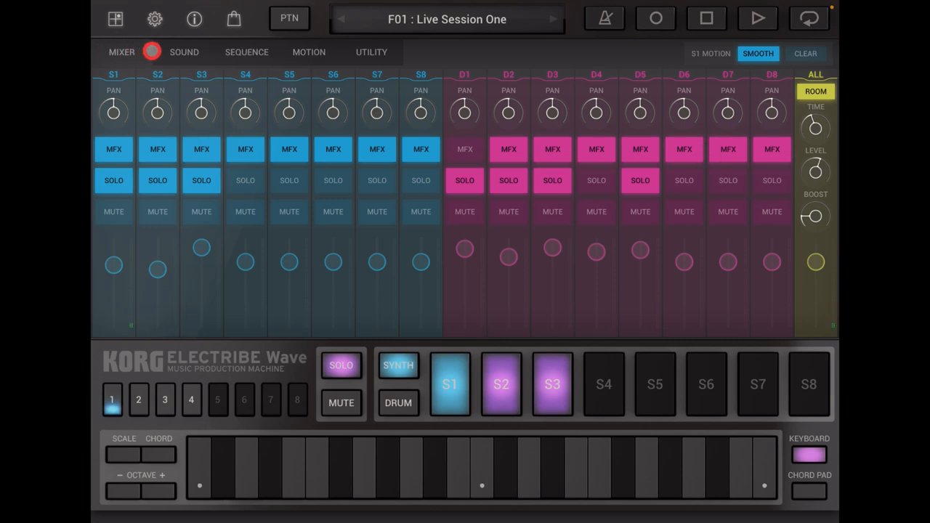
- Show the SOUND page, glance at UTILITY, then return to SOUND
click(183, 52)
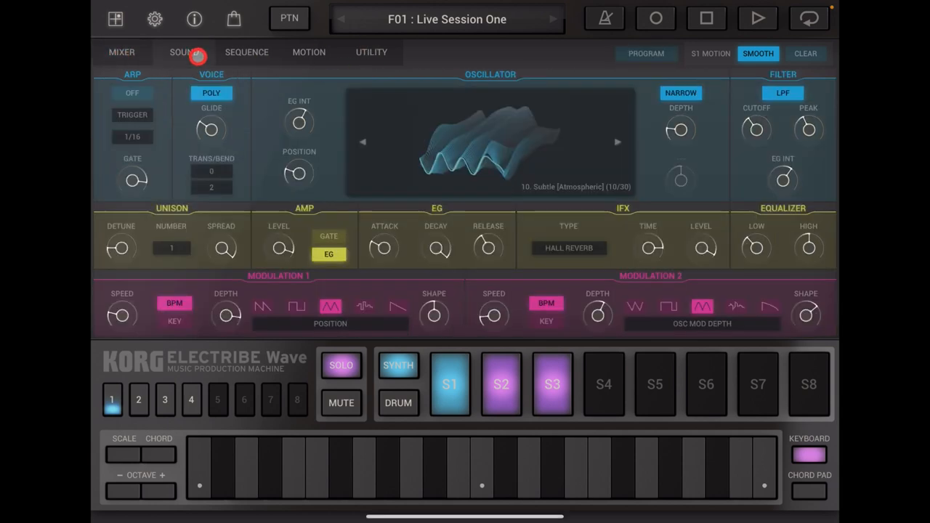
click(247, 51)
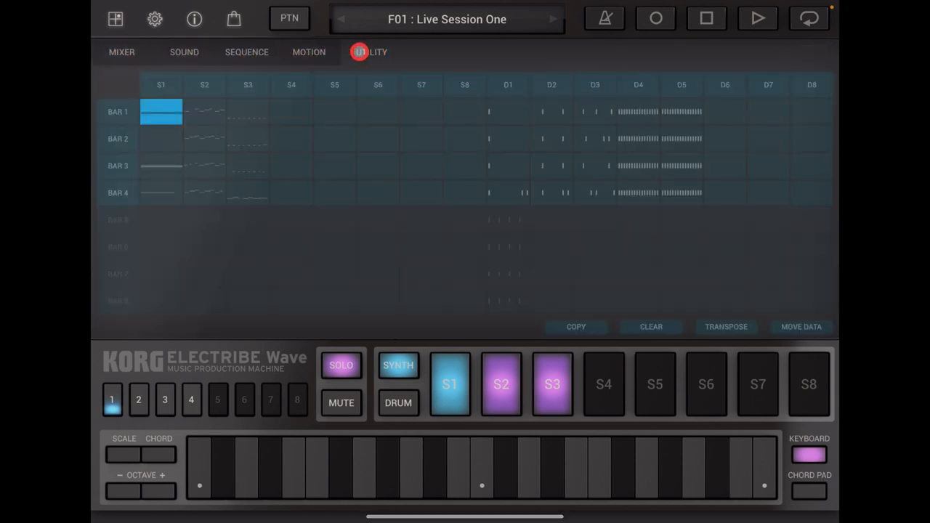
click(184, 52)
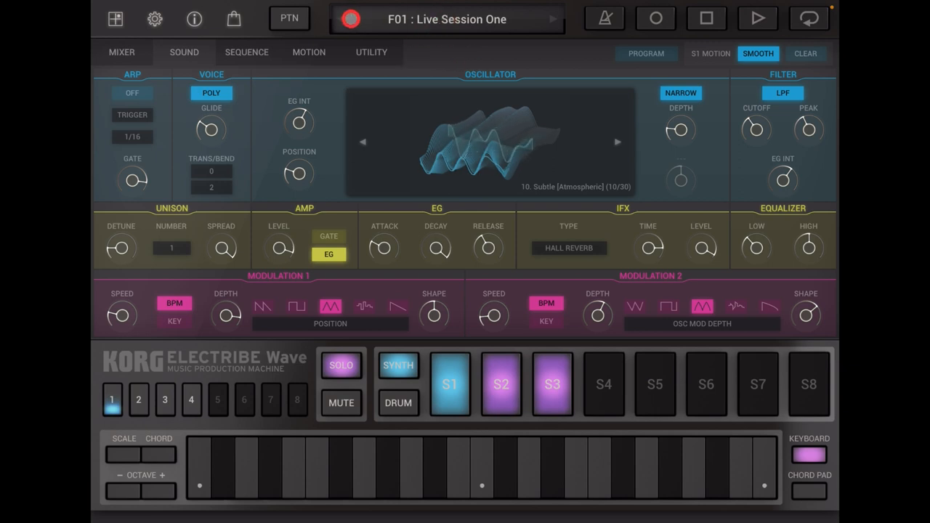
- Load pattern F02 'Live 2' from the pattern list with the transport stopped
click(446, 19)
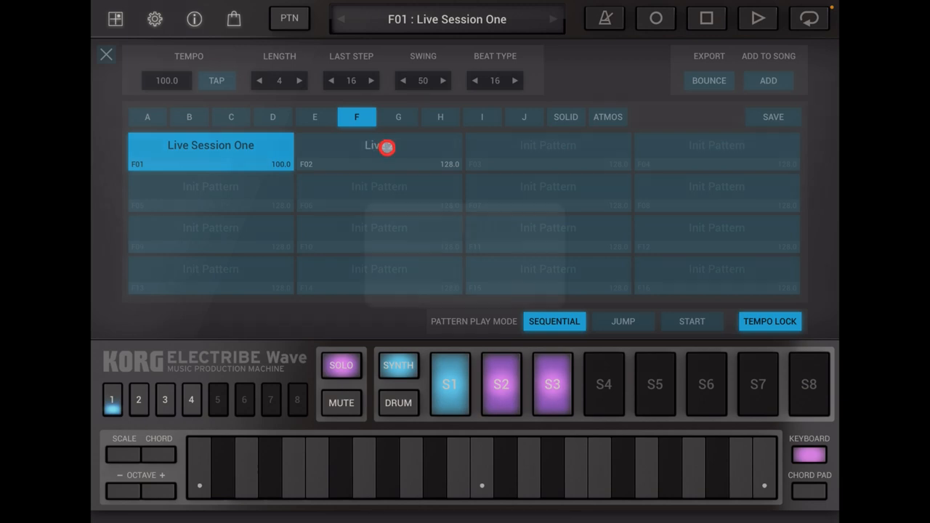
click(378, 149)
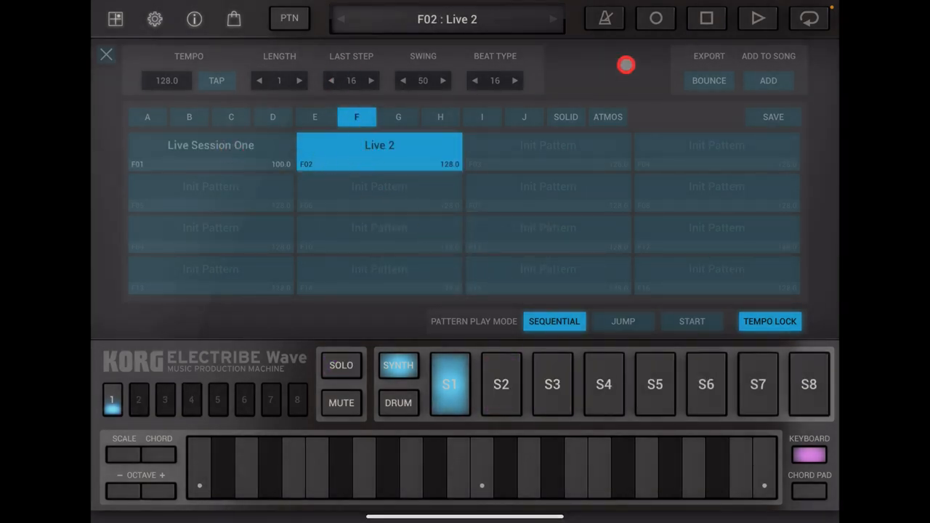
click(706, 18)
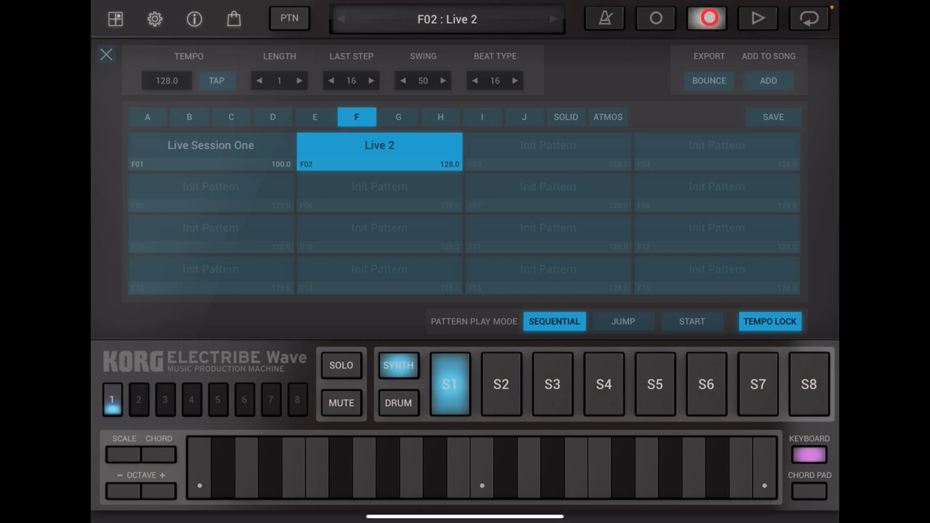
click(706, 19)
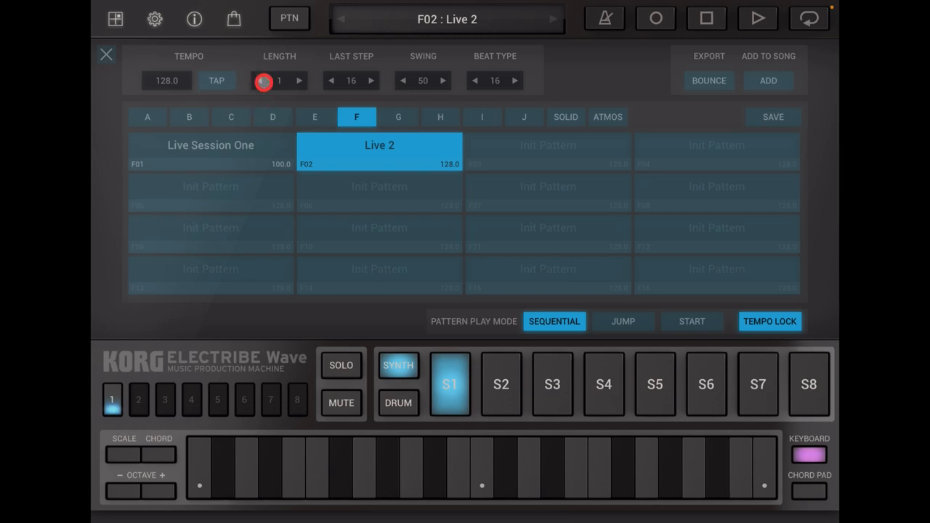
- Set the Live 2 pattern length to 4 bars and close the pattern list
click(298, 81)
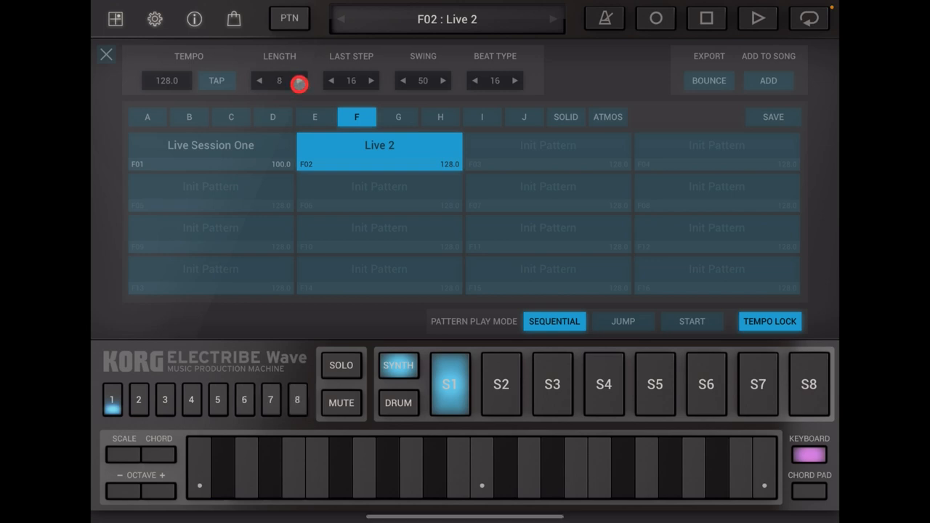
click(259, 81)
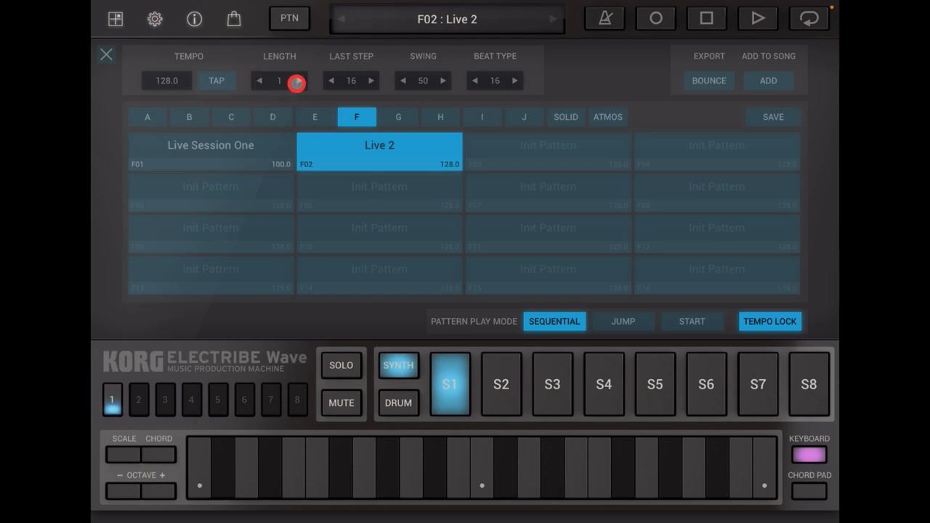
click(298, 81)
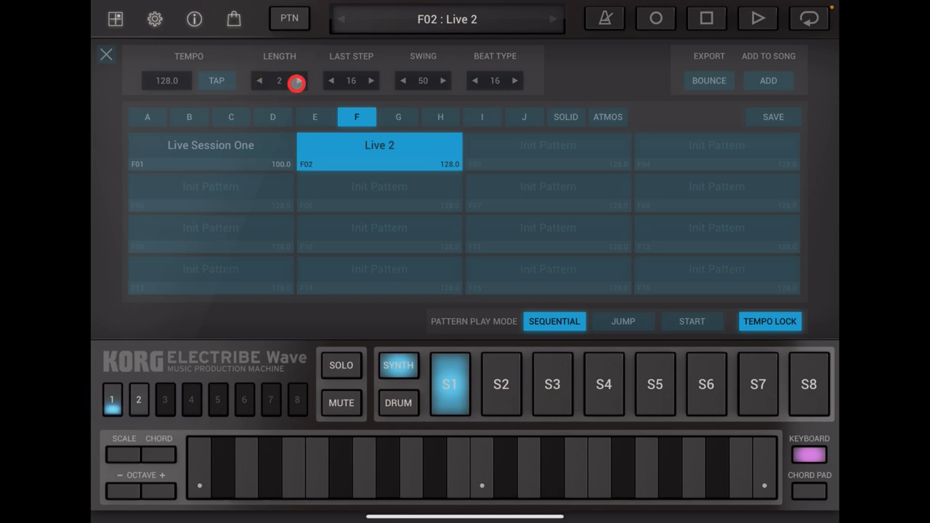
click(299, 80)
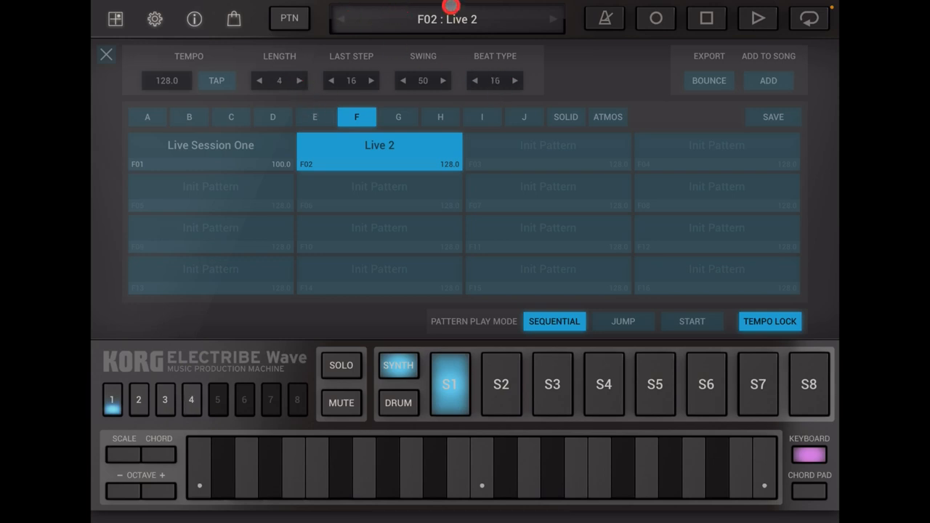
click(106, 54)
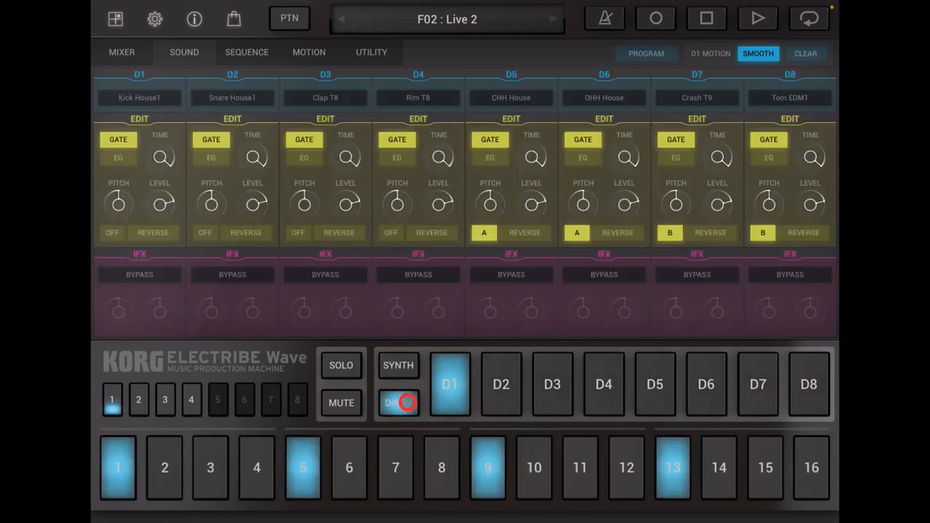
- Make synth part S1 the active part on the Sound page
click(552, 384)
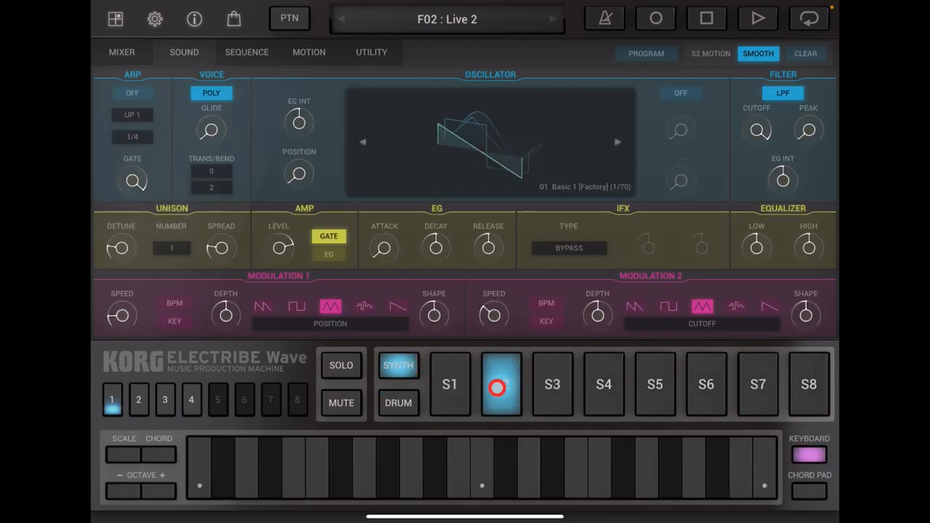
click(552, 385)
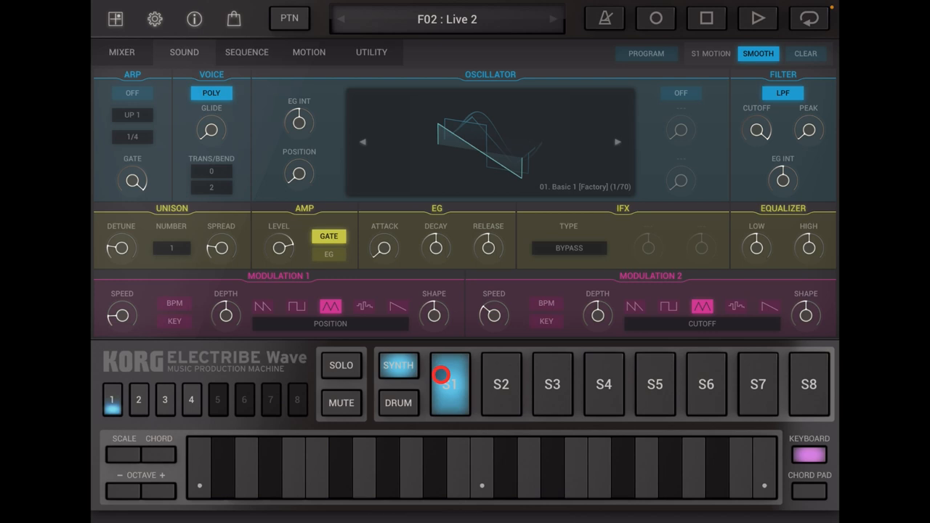
mouse_move(358, 279)
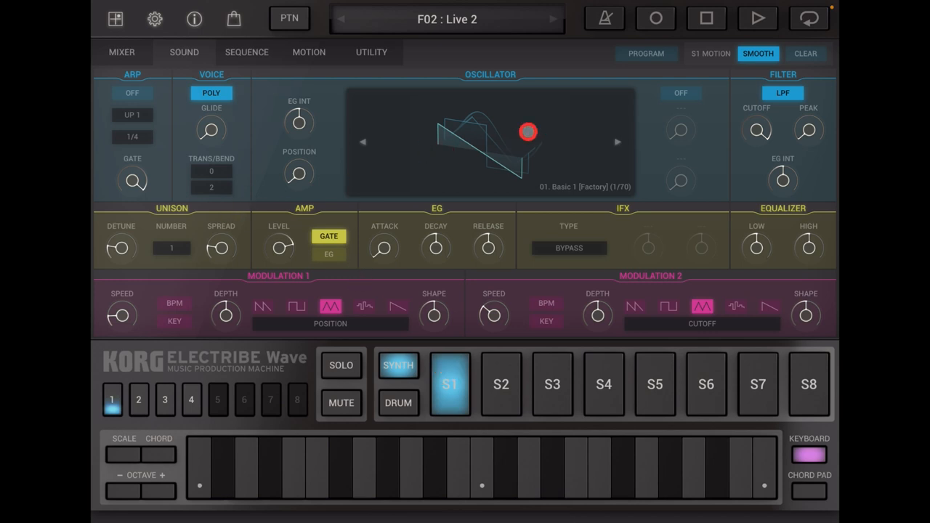
- Switch S1's amp to EG, set oscillator position to 72, and open the wave browser
drag(528, 132, 507, 151)
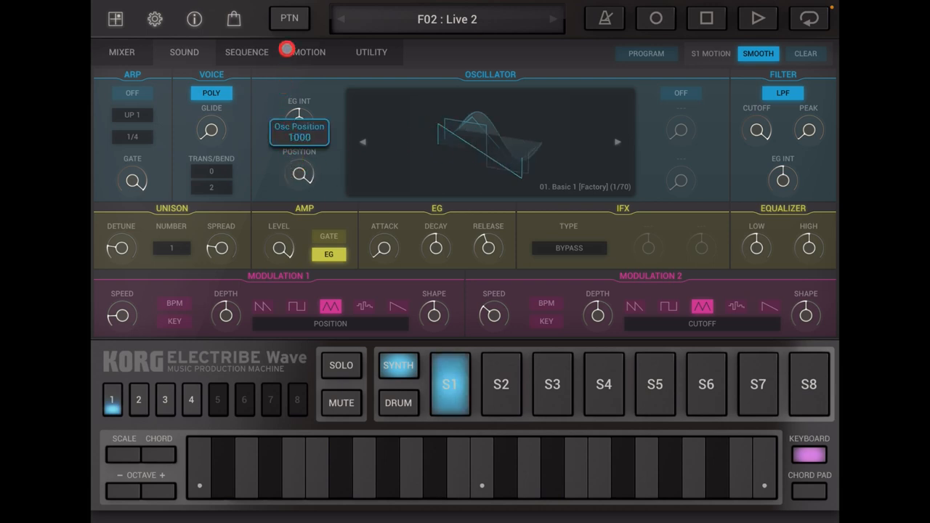
click(298, 122)
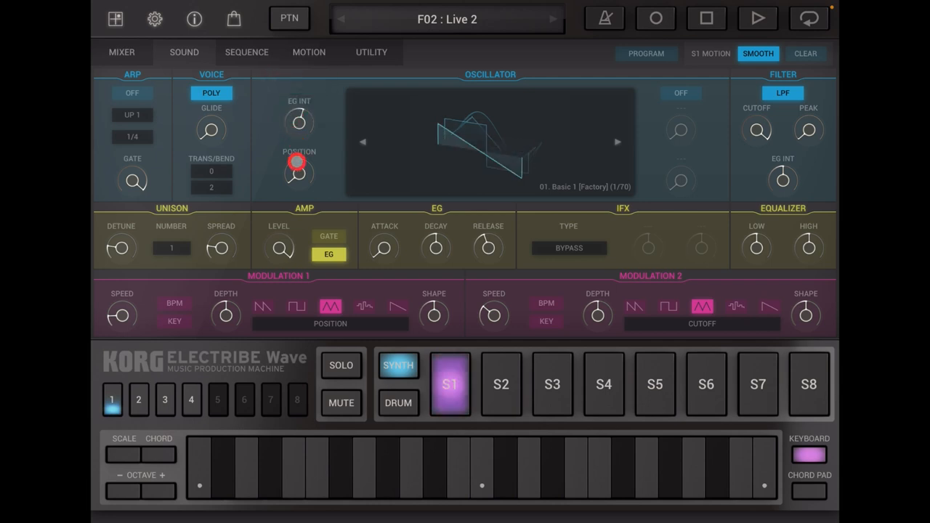
drag(298, 171, 298, 164)
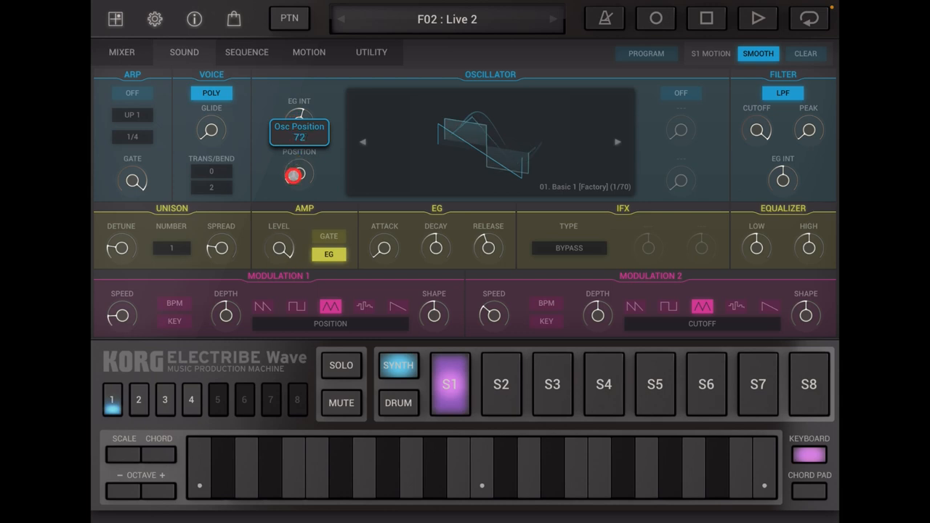
click(489, 138)
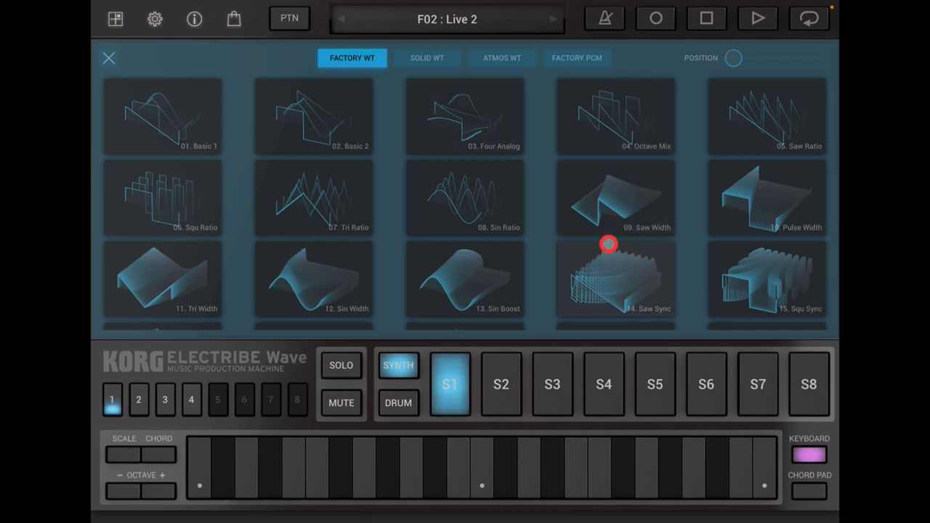
- Browse the Solid WT, Atmos WT and Factory PCM categories
scroll(down, 3)
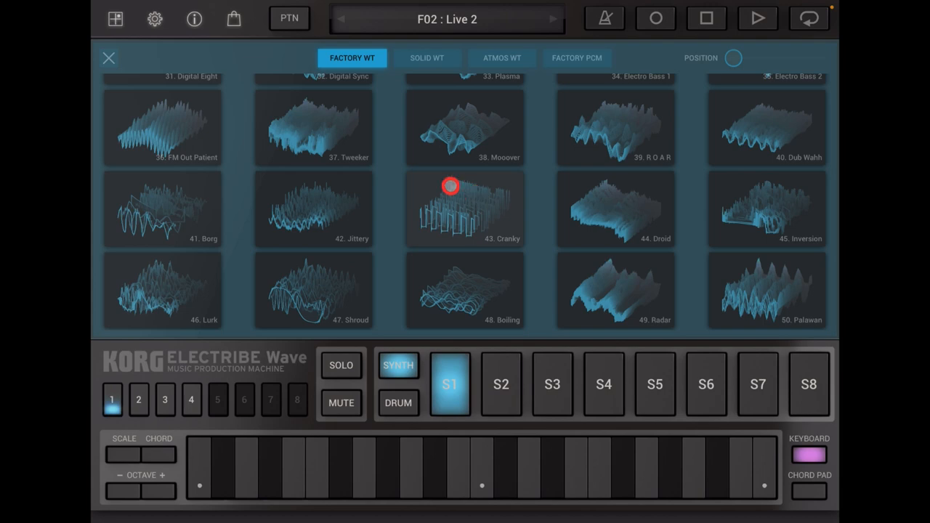
click(428, 58)
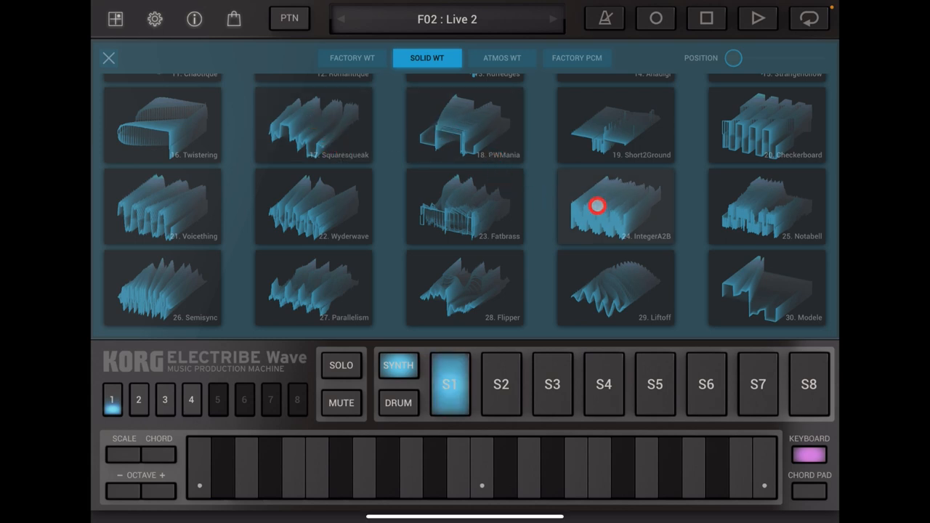
click(502, 58)
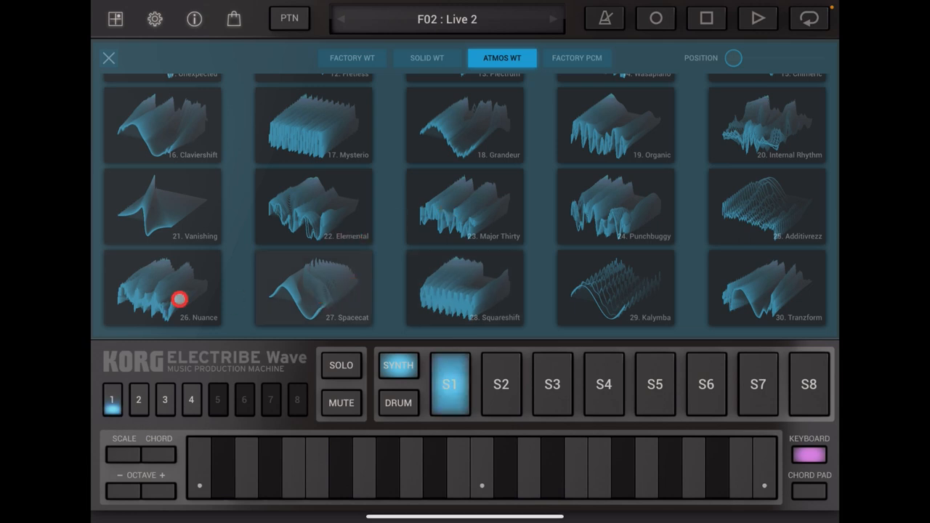
click(577, 57)
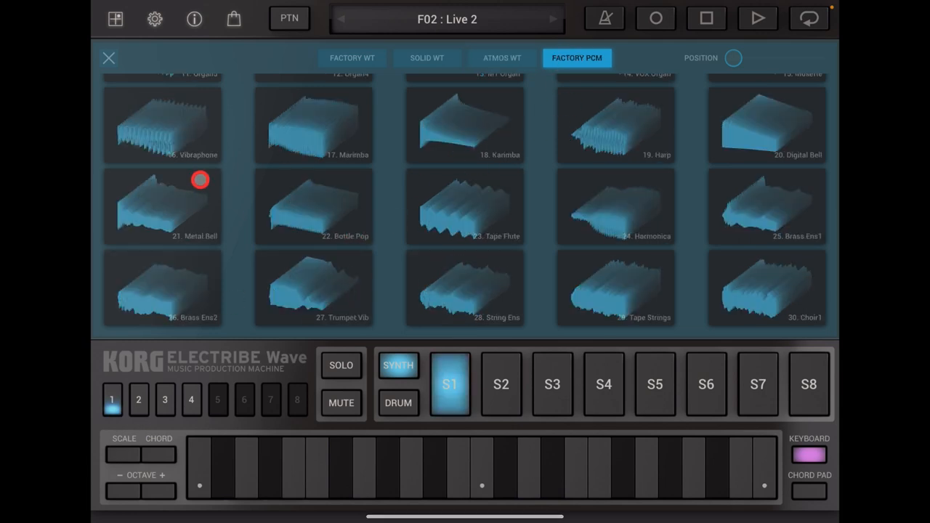
- Preview Vibraphone and Tape Flute, then choose 17. Marimba for S1's oscillator
click(176, 136)
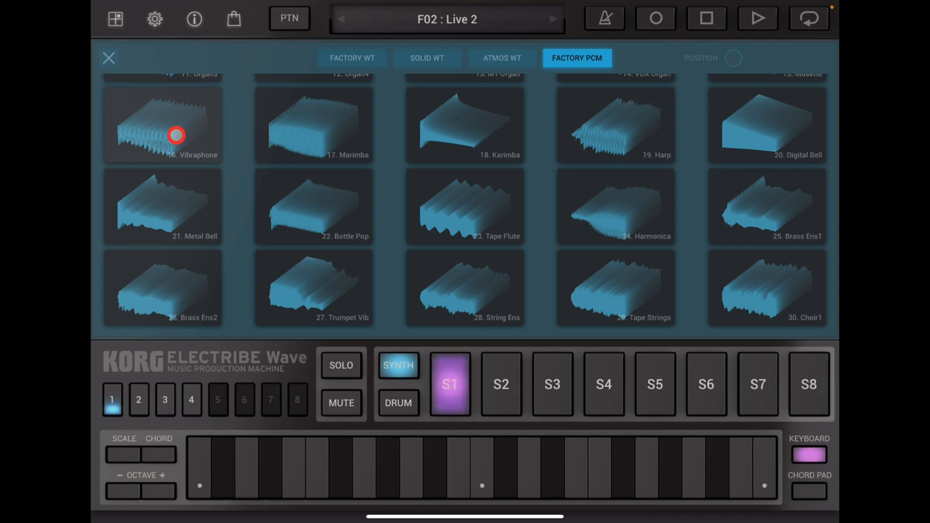
click(487, 213)
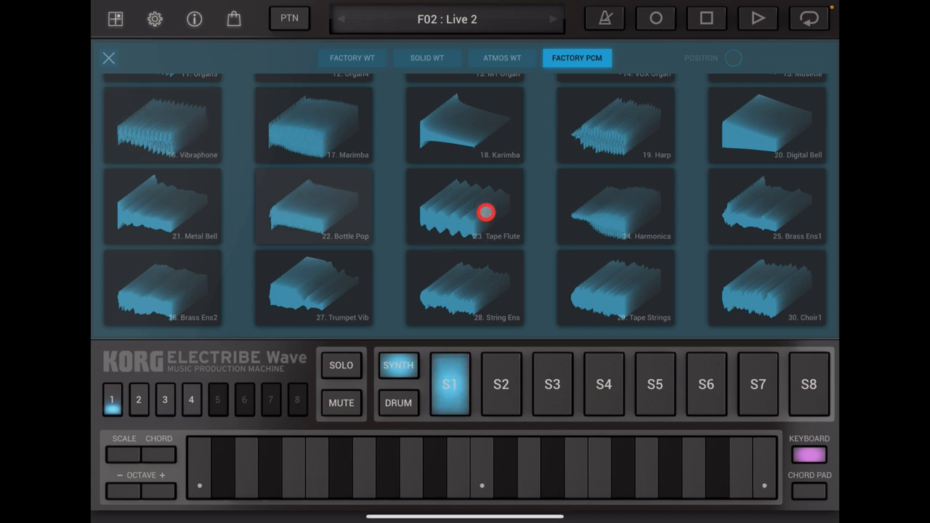
click(766, 208)
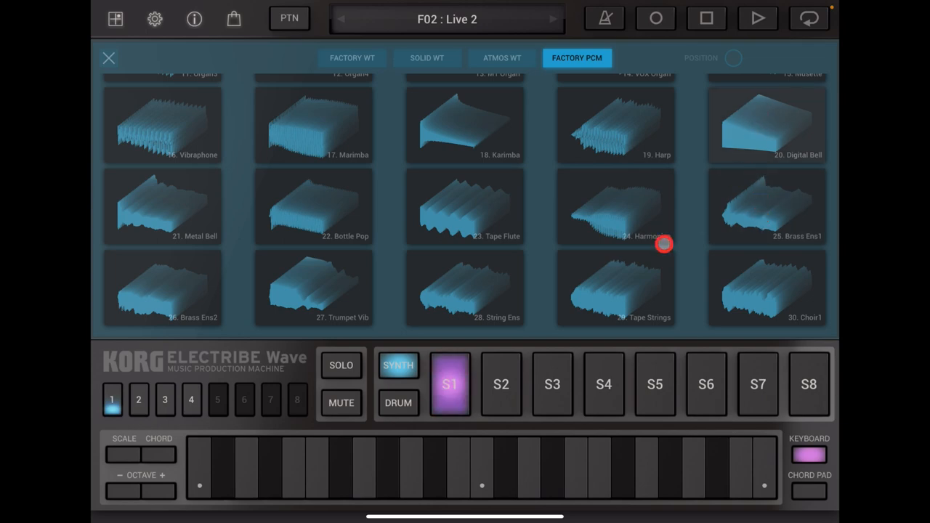
scroll(down, 3)
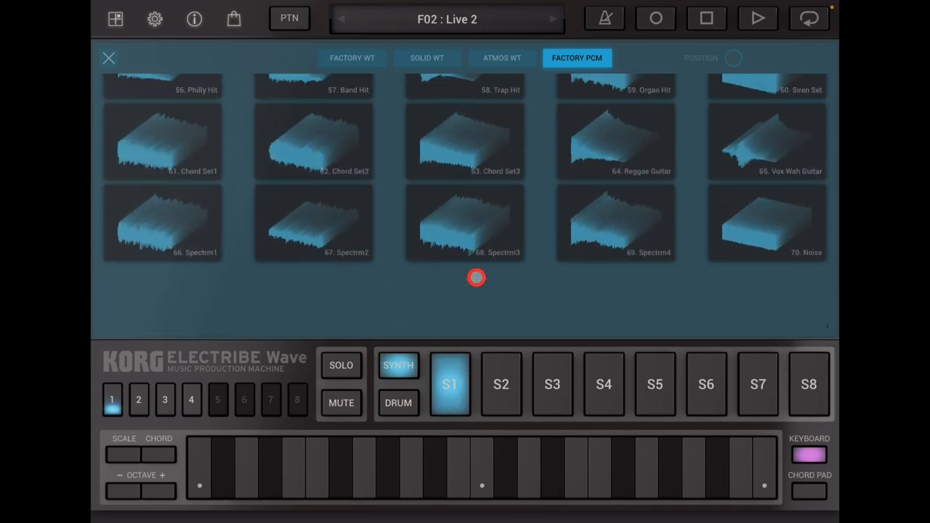
scroll(up, 3)
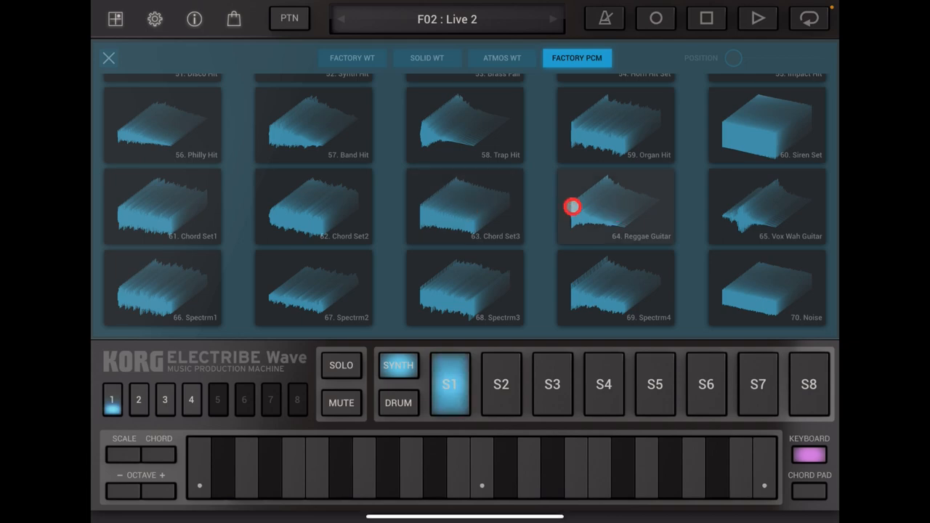
scroll(up, 3)
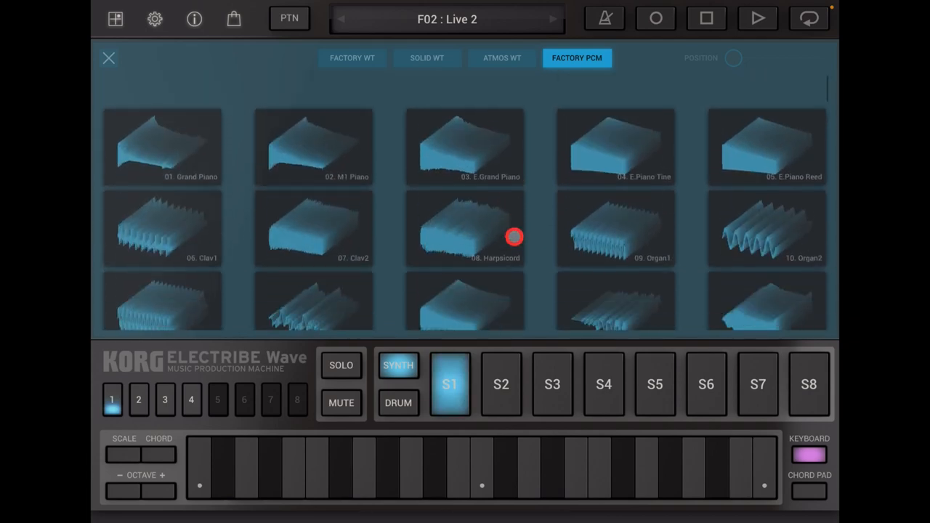
scroll(down, 3)
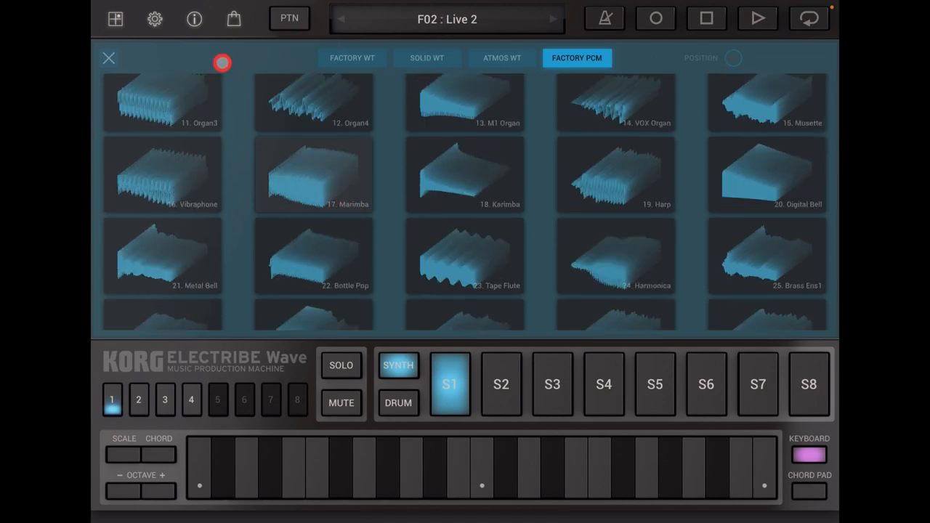
click(108, 58)
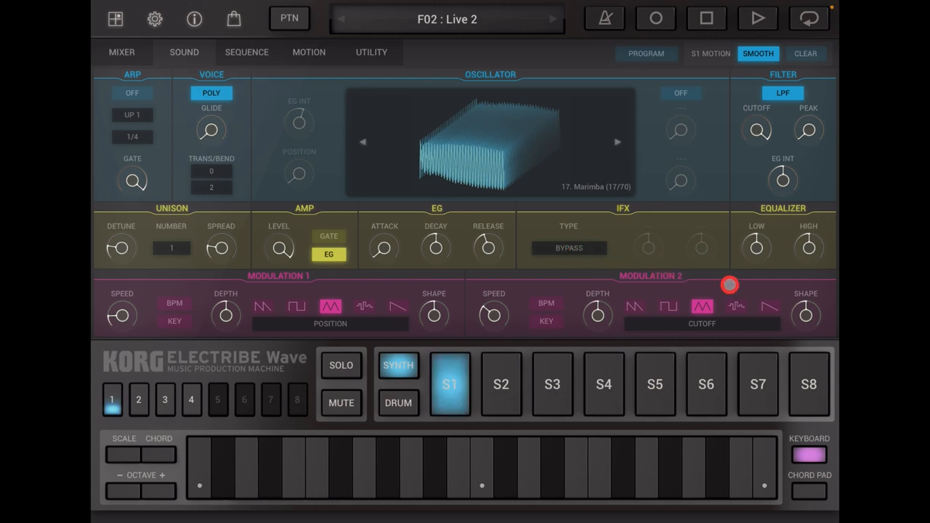
click(122, 52)
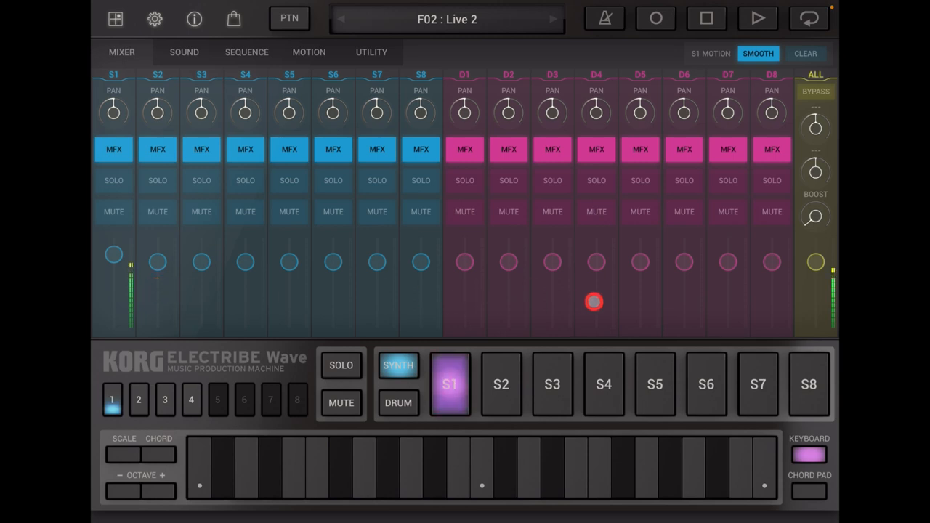
click(450, 384)
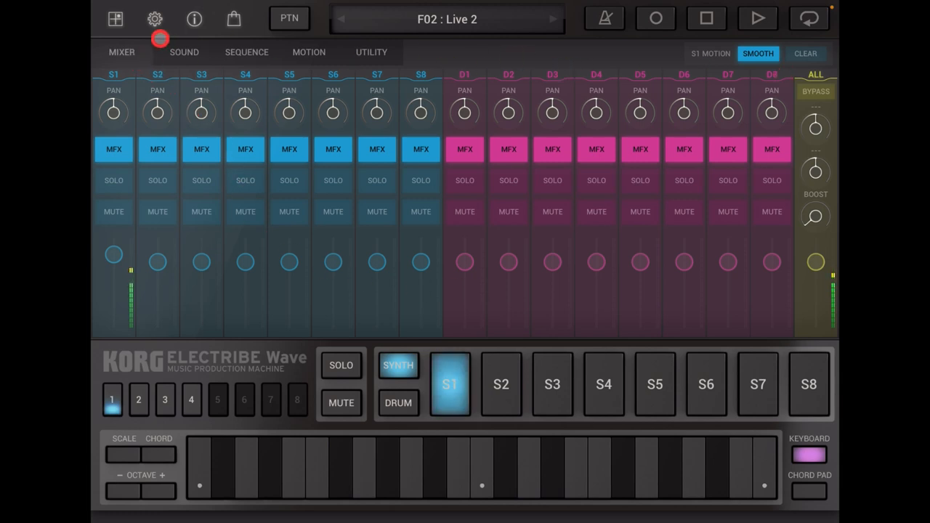
click(183, 51)
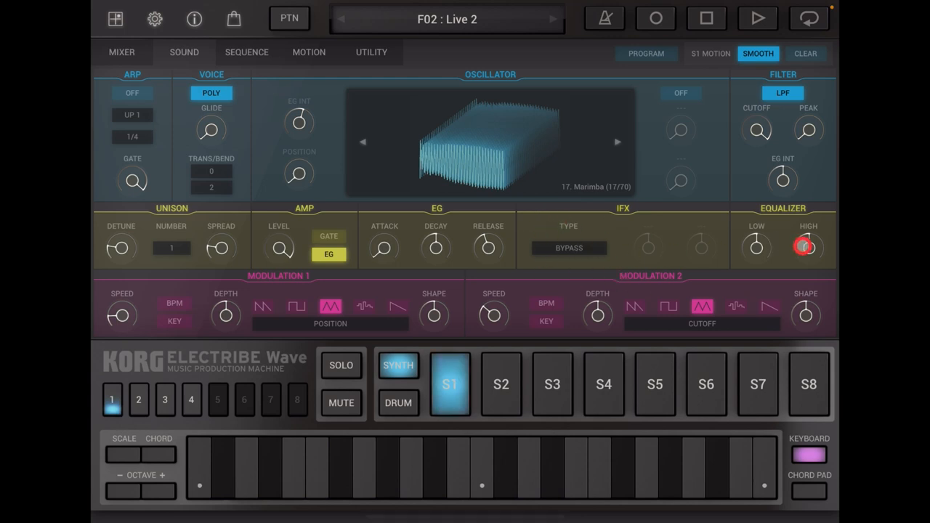
- Boost S1's high EQ to +11.8 and set its insert effect to Compressor
drag(807, 246, 806, 225)
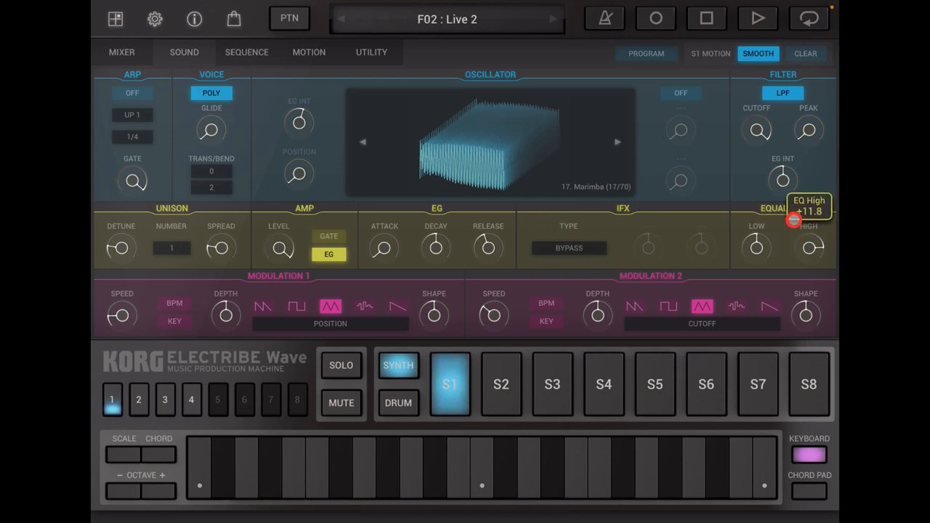
click(569, 247)
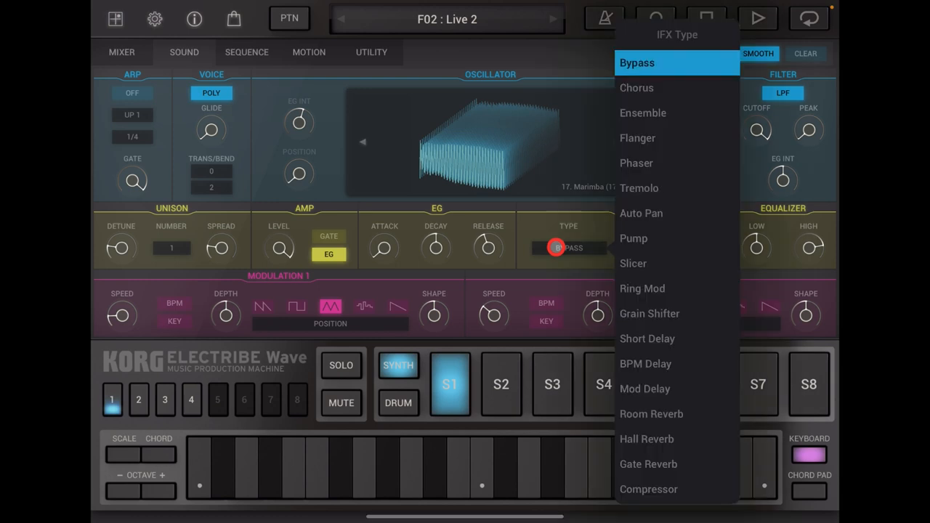
scroll(down, 3)
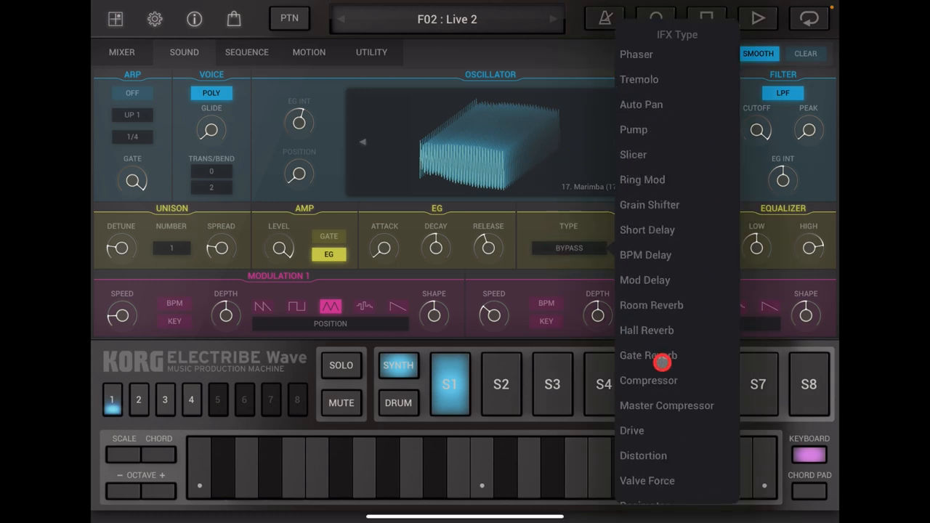
scroll(up, 3)
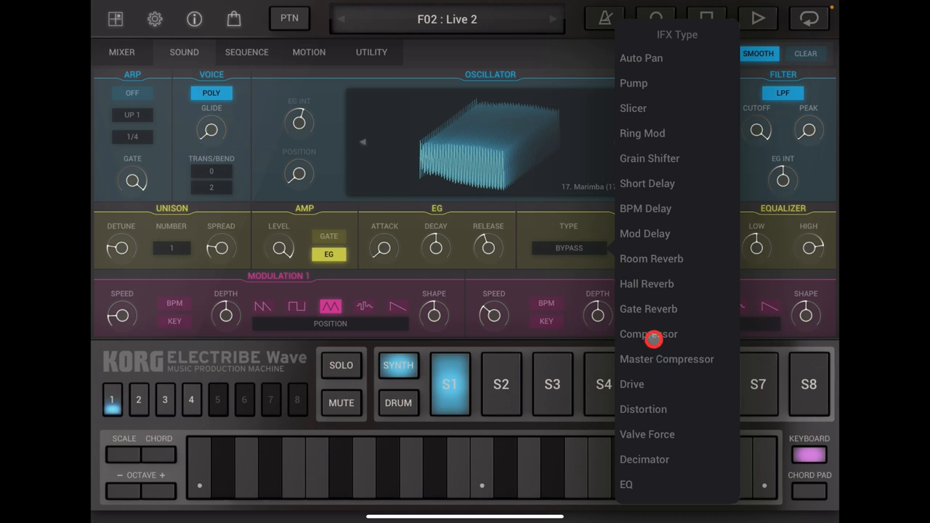
click(648, 334)
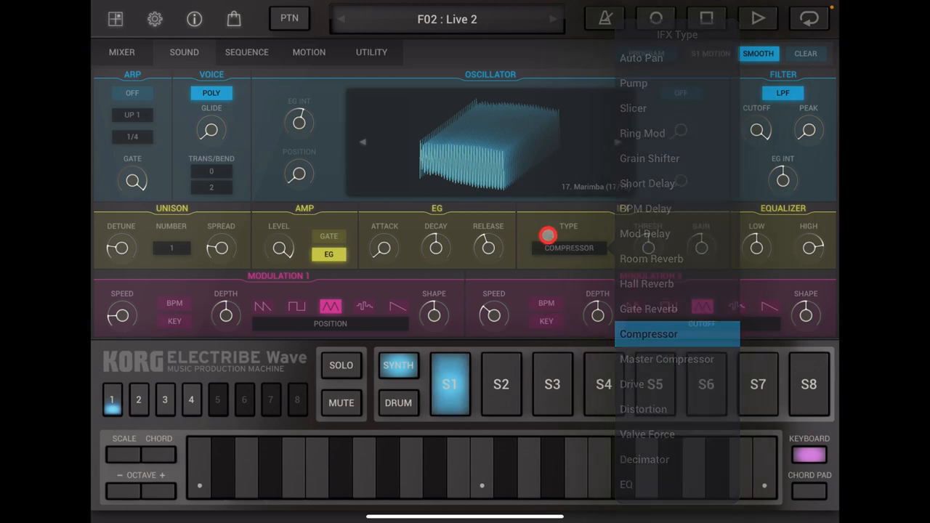
click(648, 333)
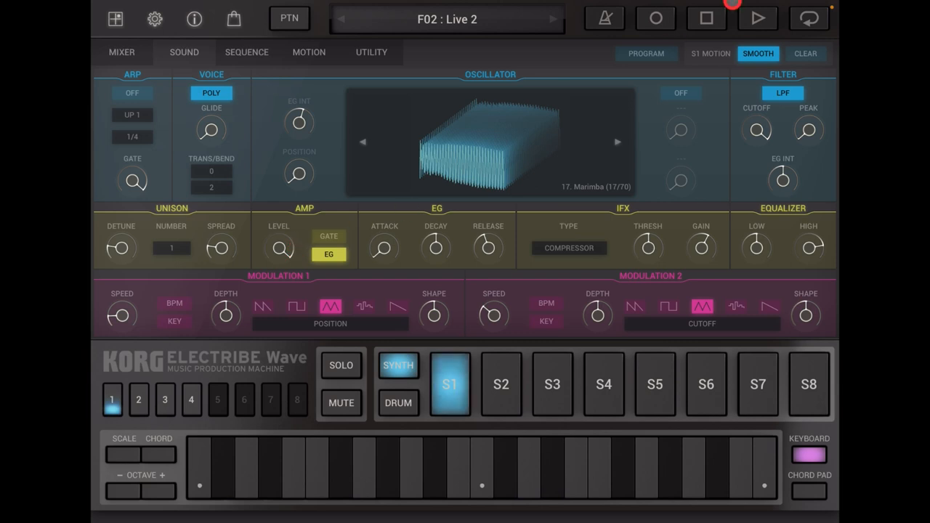
- Toggle the metronome and switch the Sound page to drum parts D1–D8
click(604, 18)
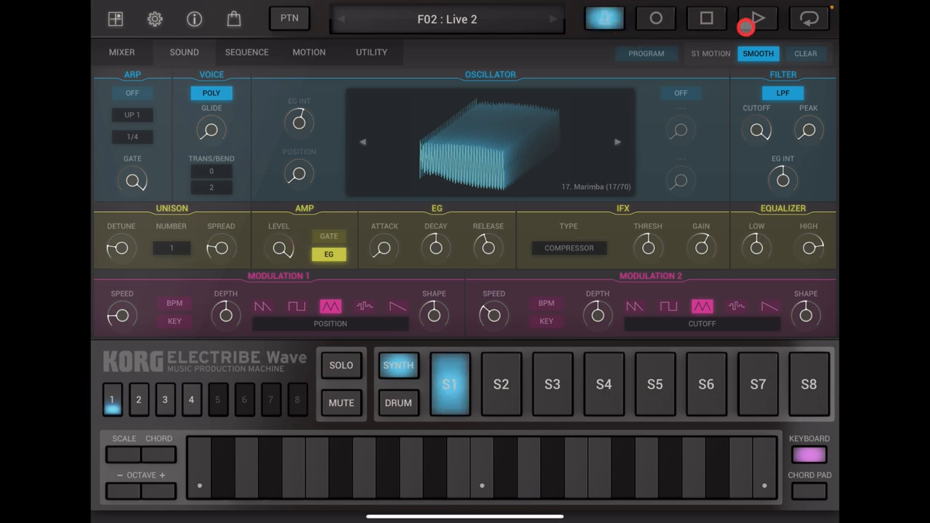
click(757, 18)
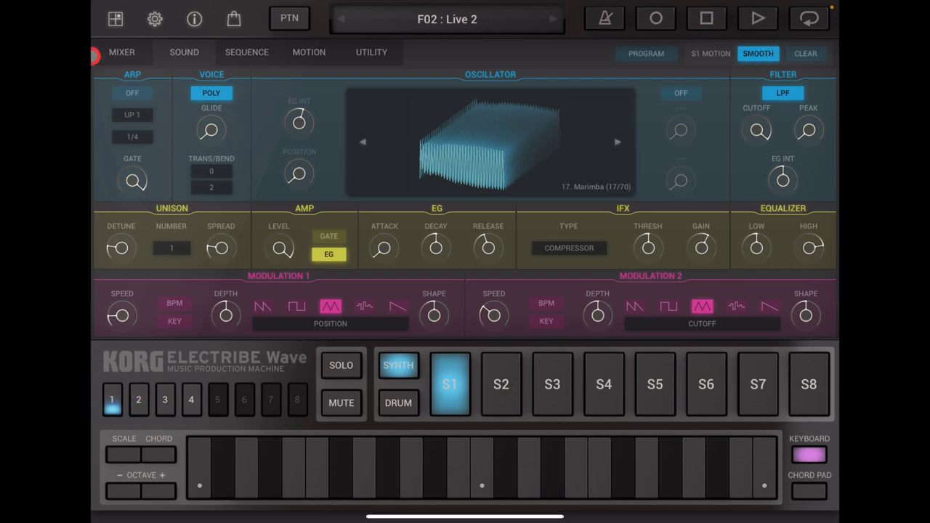
click(155, 18)
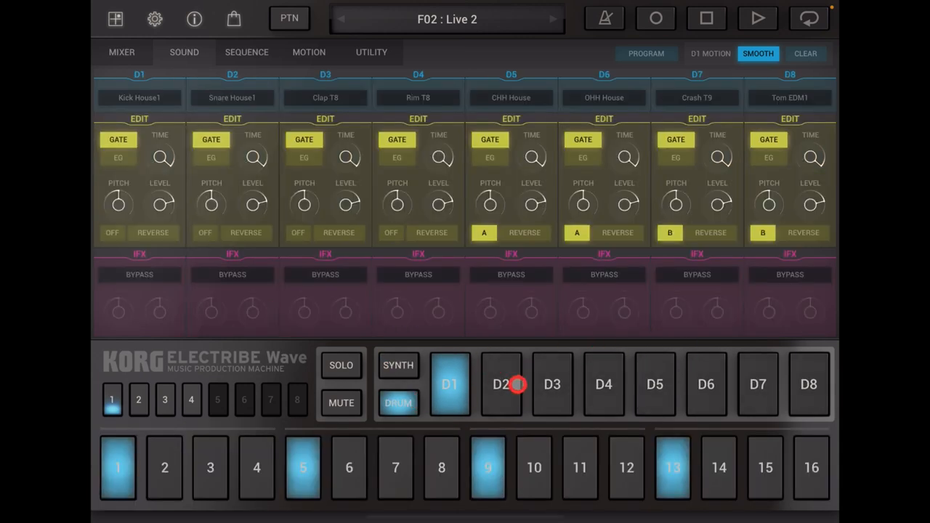
- Select drum part D2, view bars 2–4, and start playback of Live 2
click(654, 384)
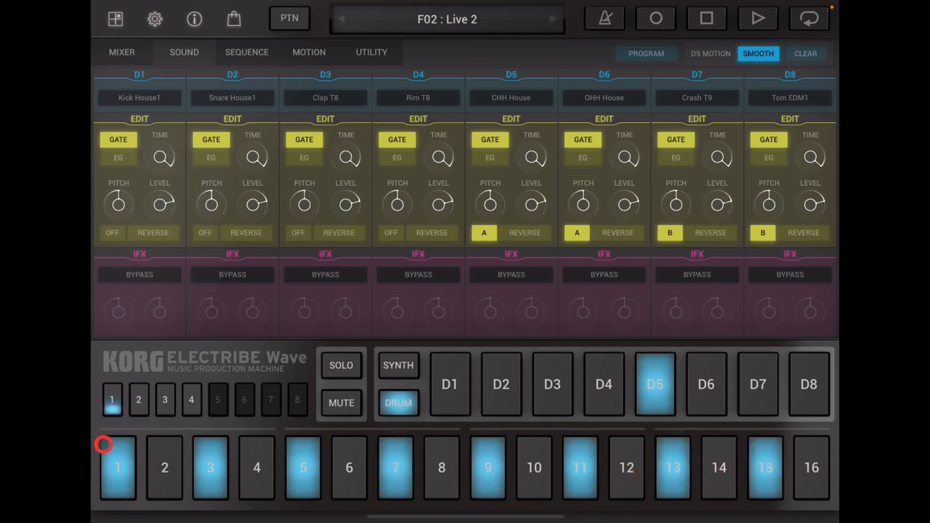
click(138, 400)
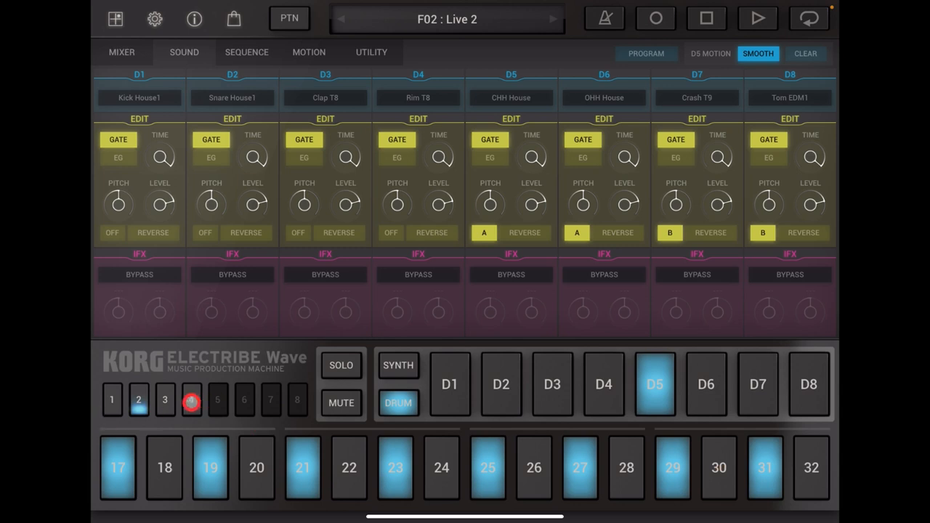
click(164, 399)
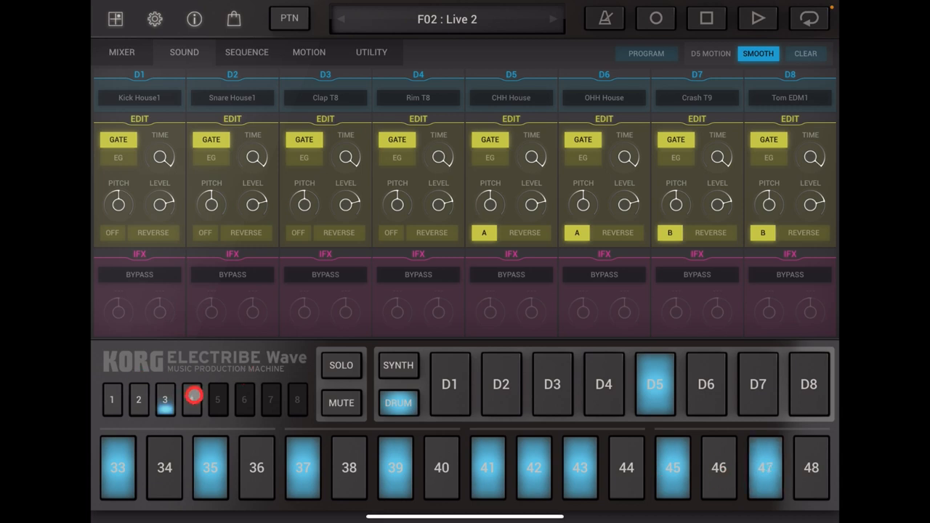
click(191, 399)
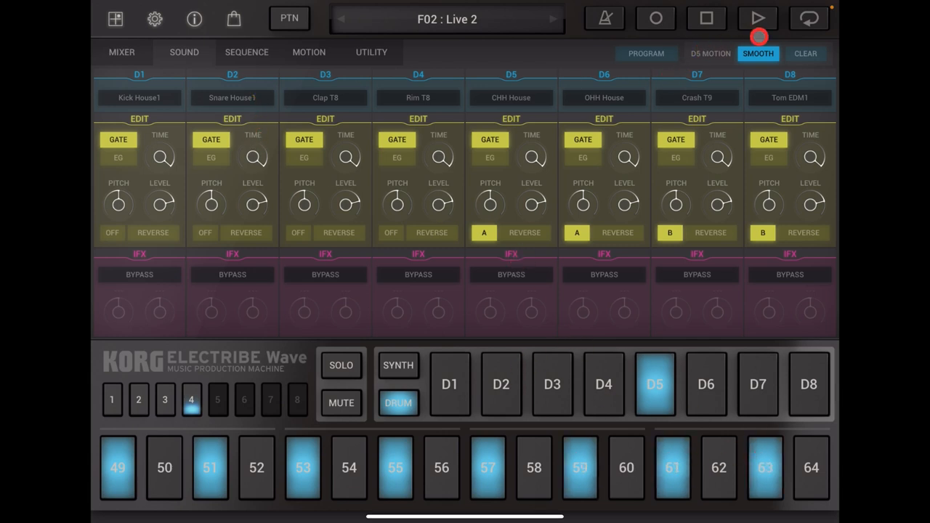
click(758, 18)
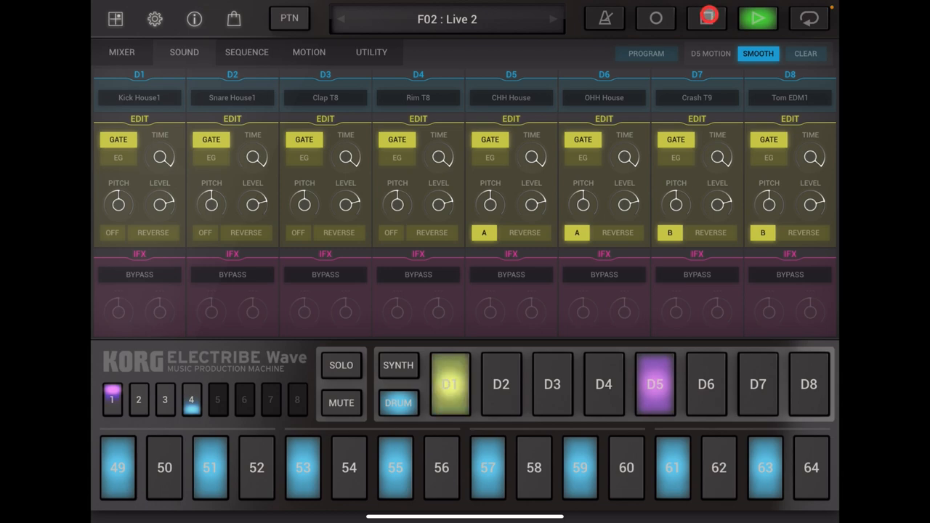
click(247, 52)
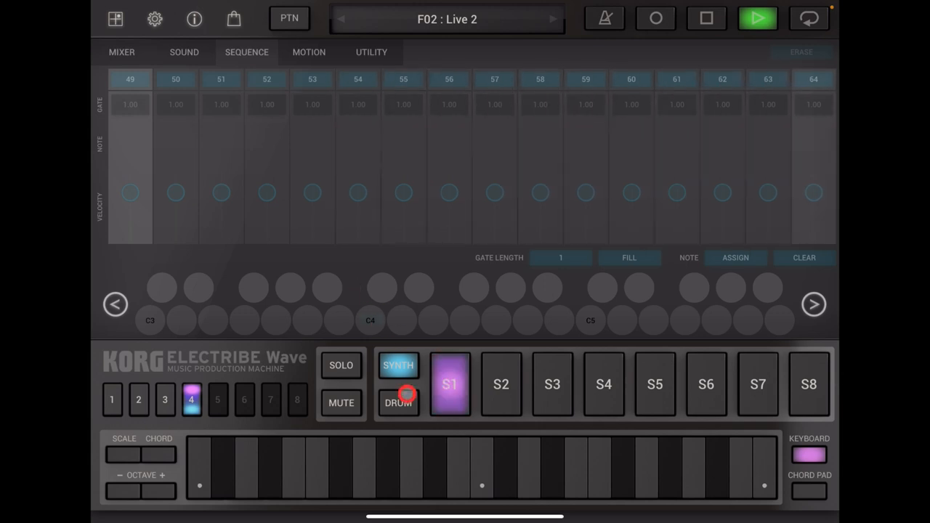
- Flip through the bars and show D1's kick steps 1, 5, 9 and 13
click(112, 400)
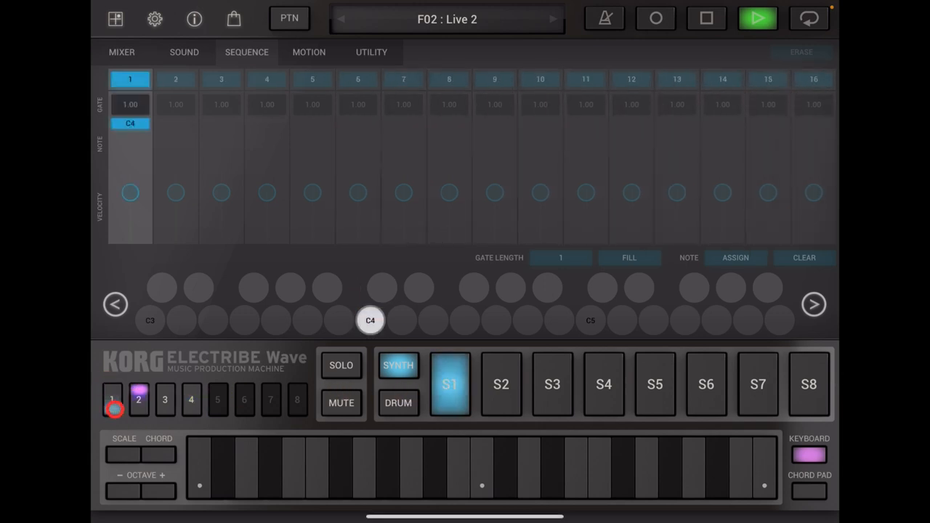
click(164, 400)
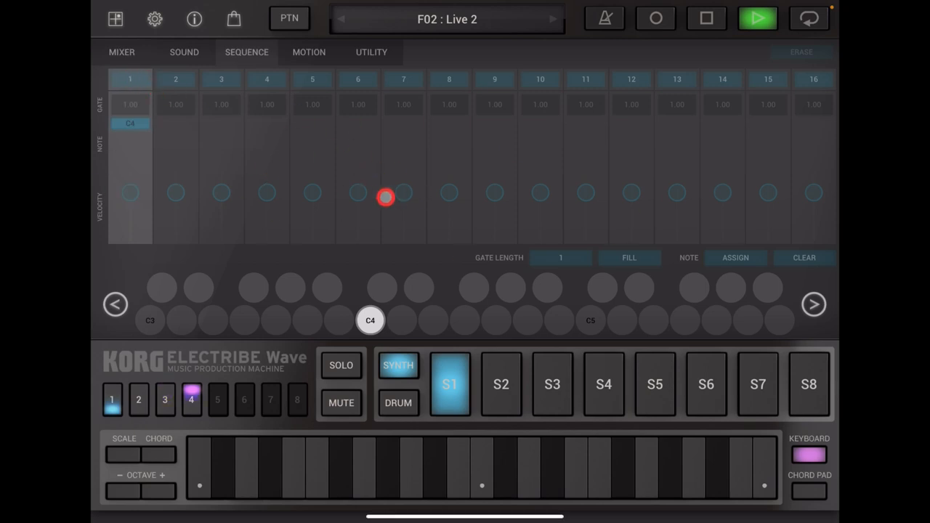
click(112, 399)
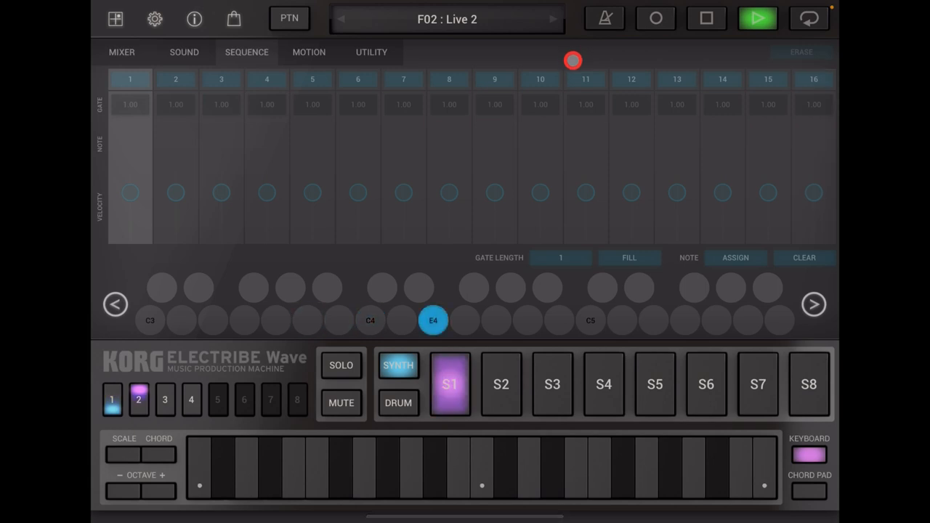
click(164, 400)
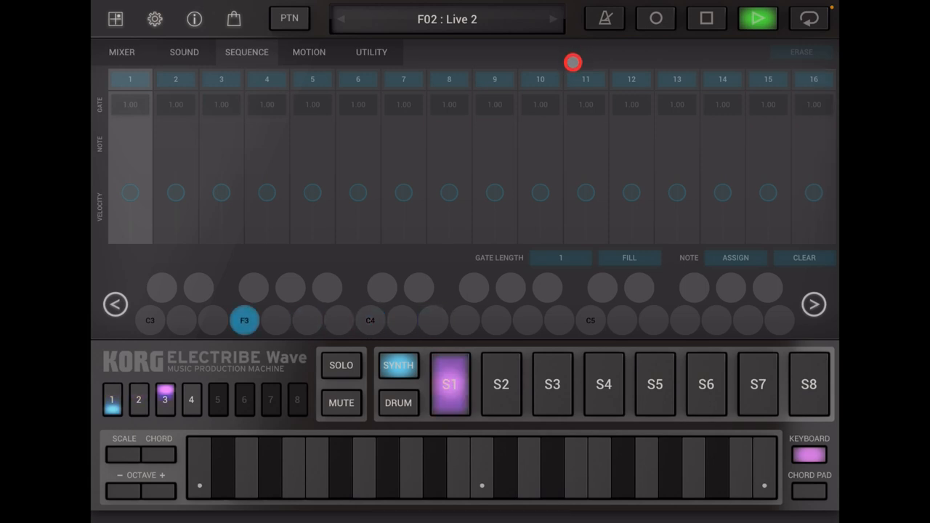
click(192, 400)
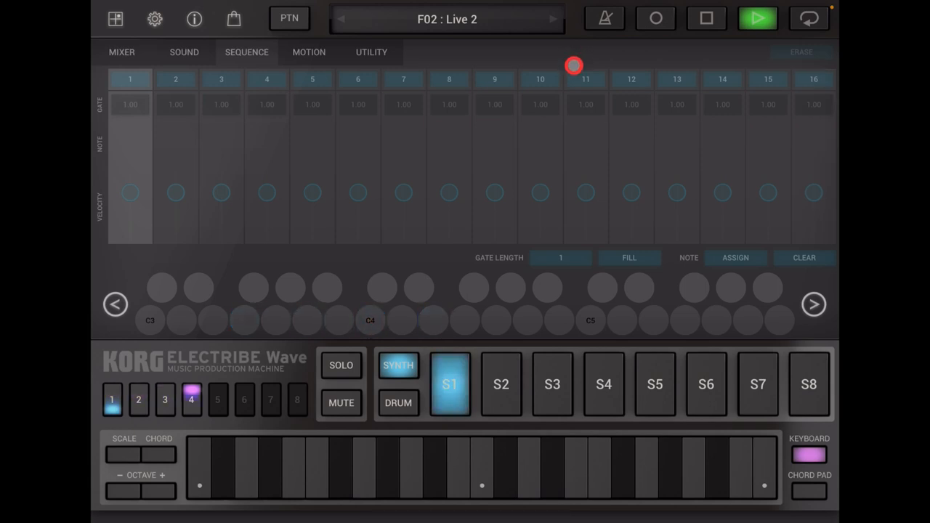
click(705, 18)
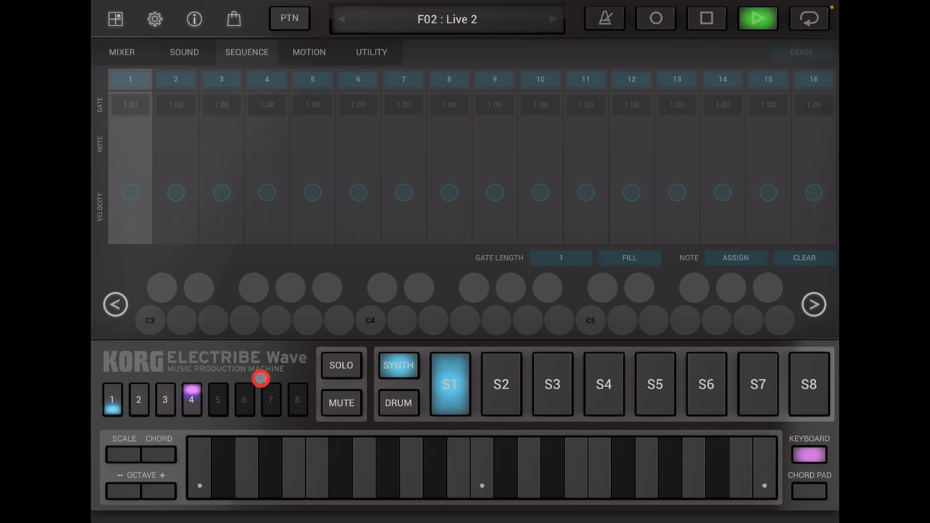
click(112, 399)
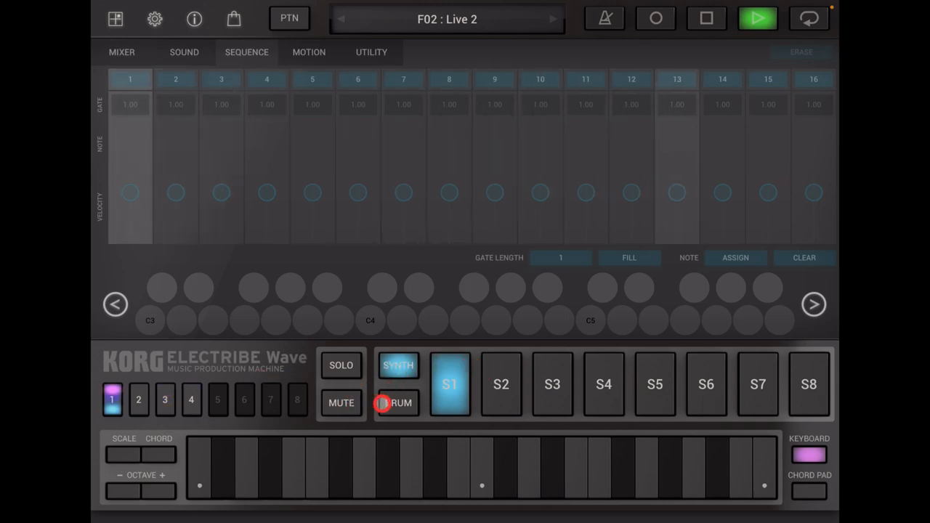
click(398, 402)
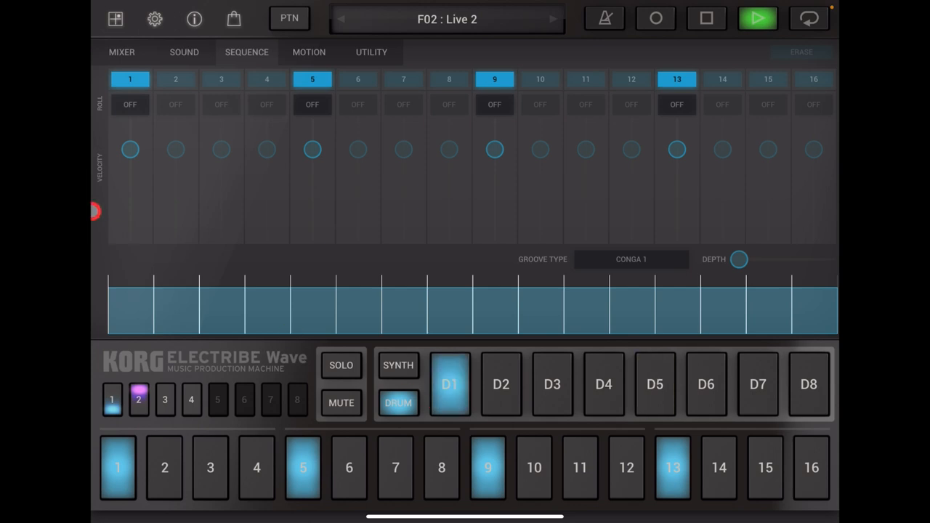
click(164, 400)
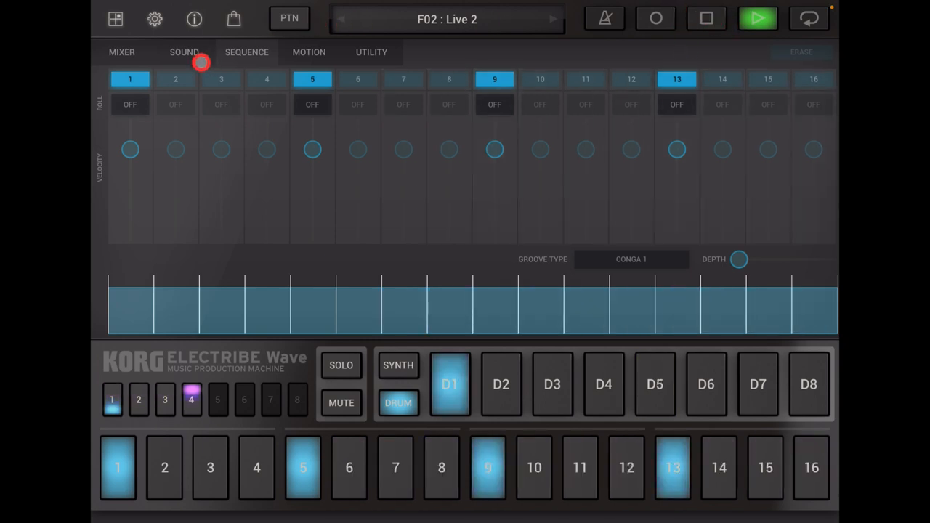
- Show synth part S1's sound settings and set Unison Number to 2
click(184, 52)
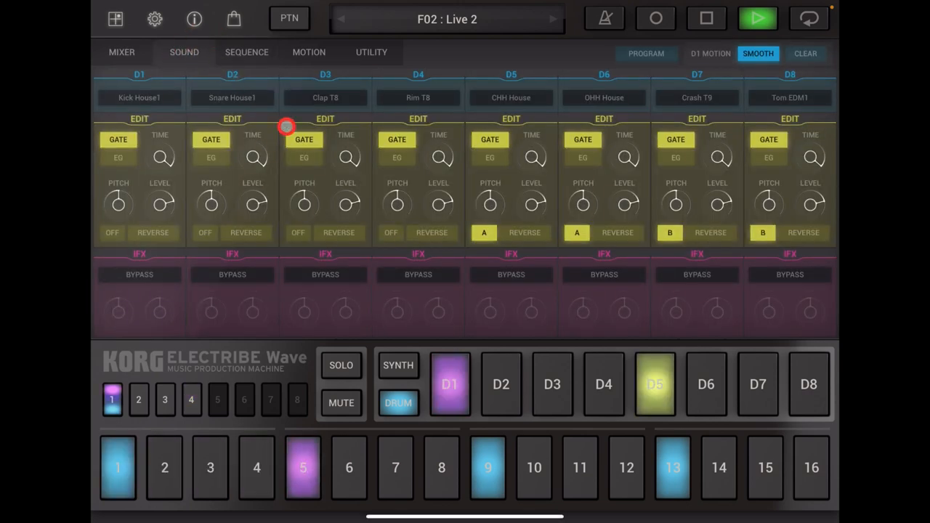
click(398, 365)
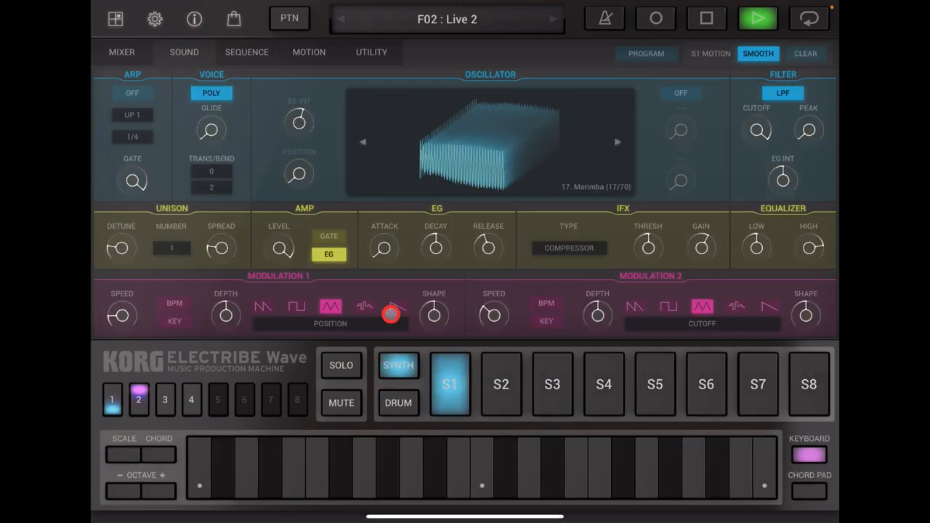
click(164, 400)
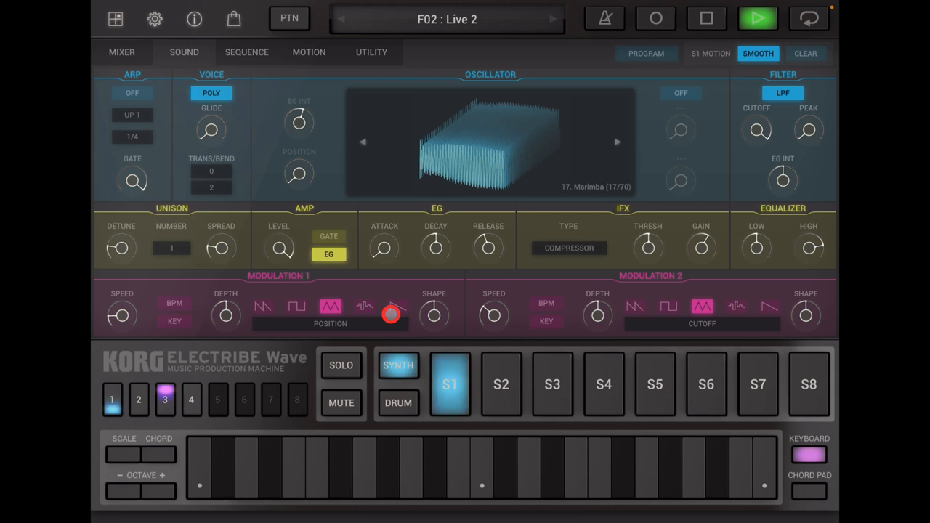
click(191, 400)
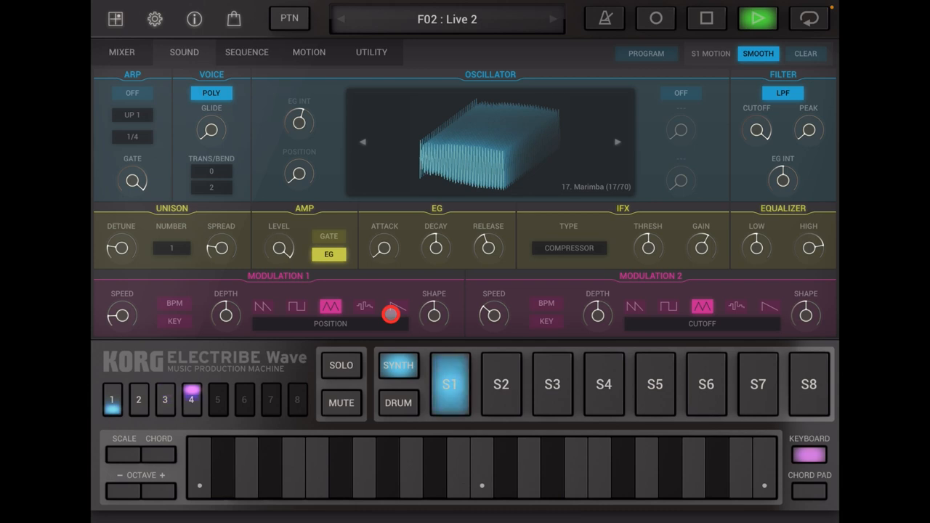
click(112, 399)
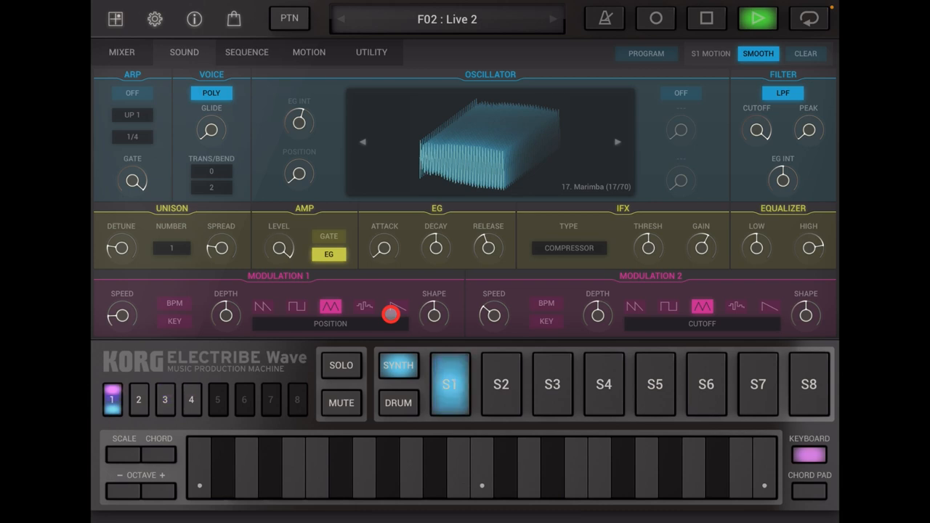
click(138, 399)
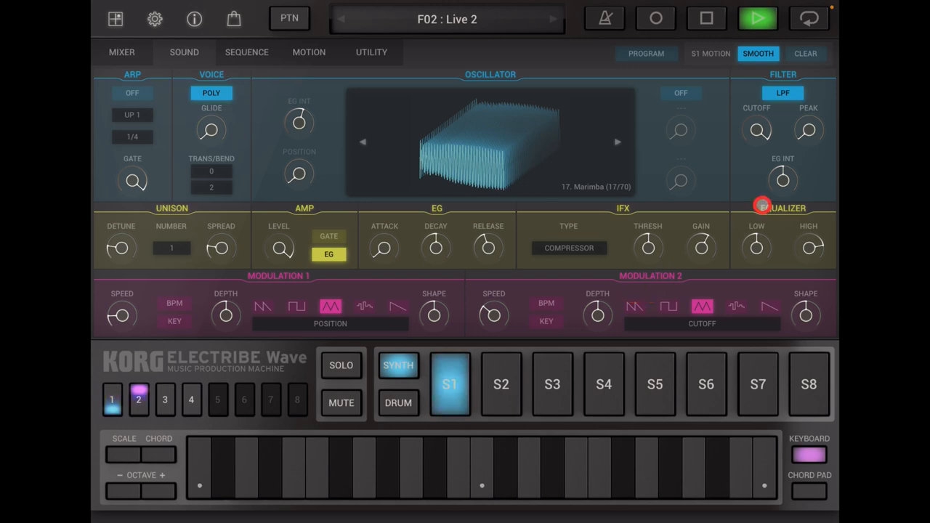
click(165, 400)
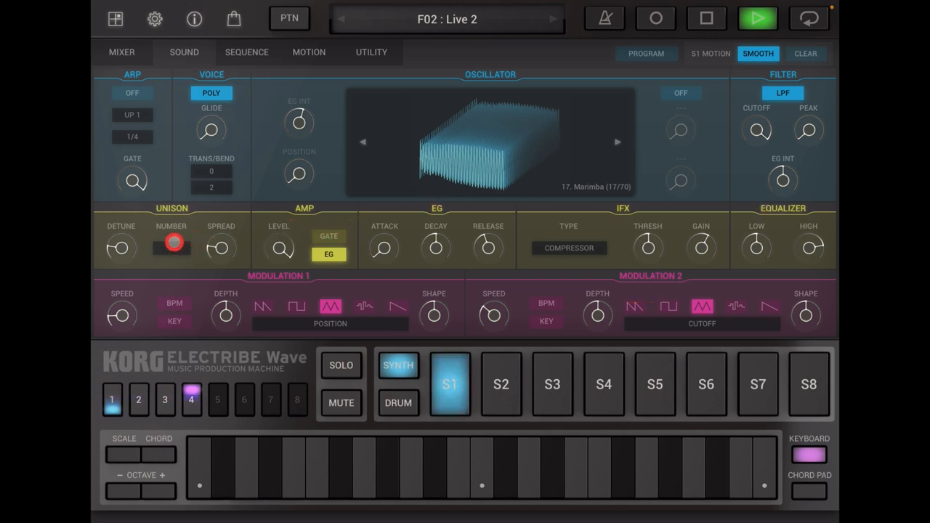
click(170, 247)
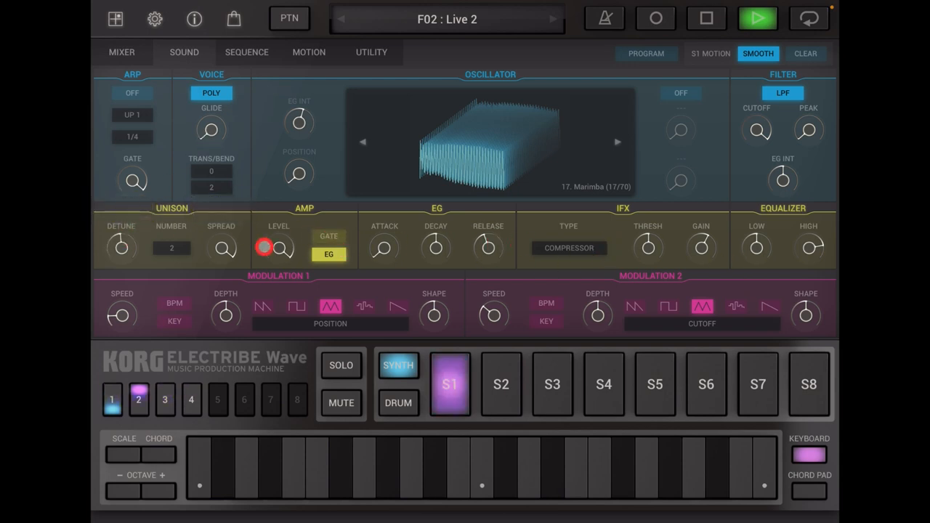
- Raise synth part S1's Amp Level to about 89 while recording is engaged
click(165, 400)
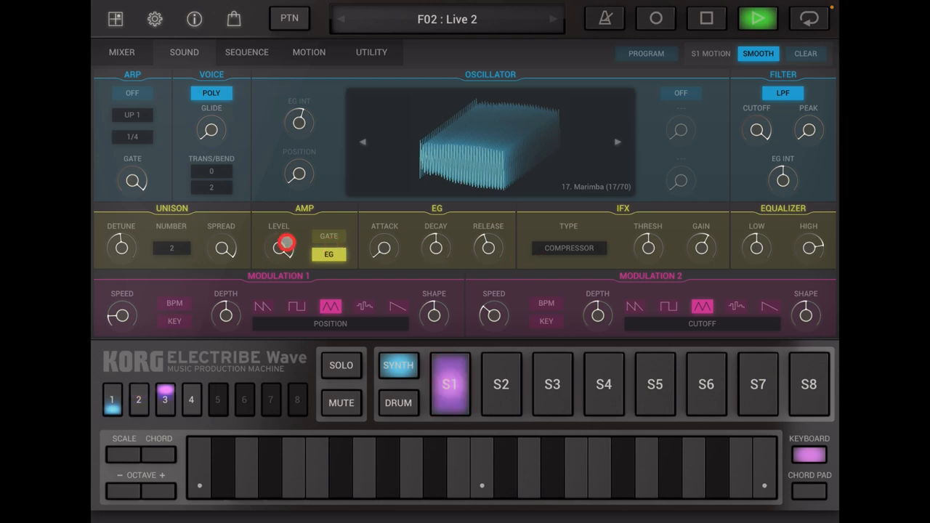
click(700, 248)
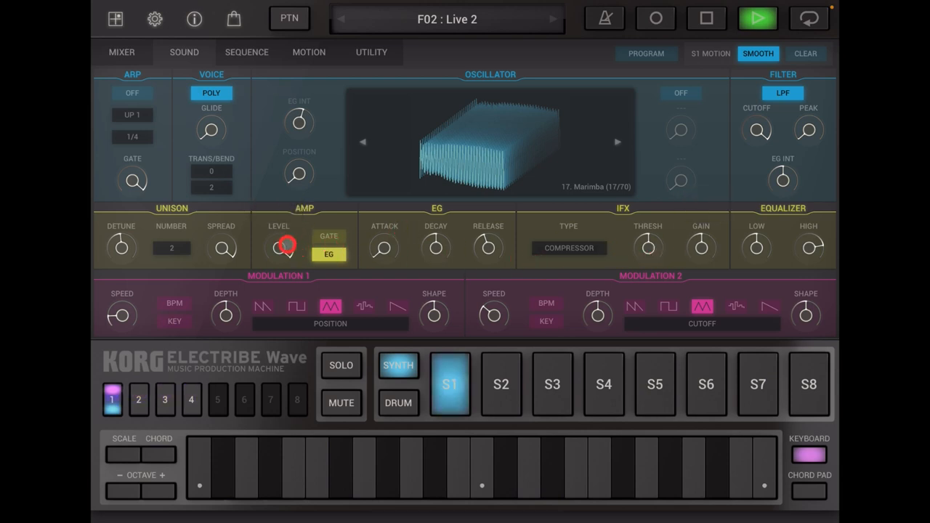
drag(279, 247, 284, 240)
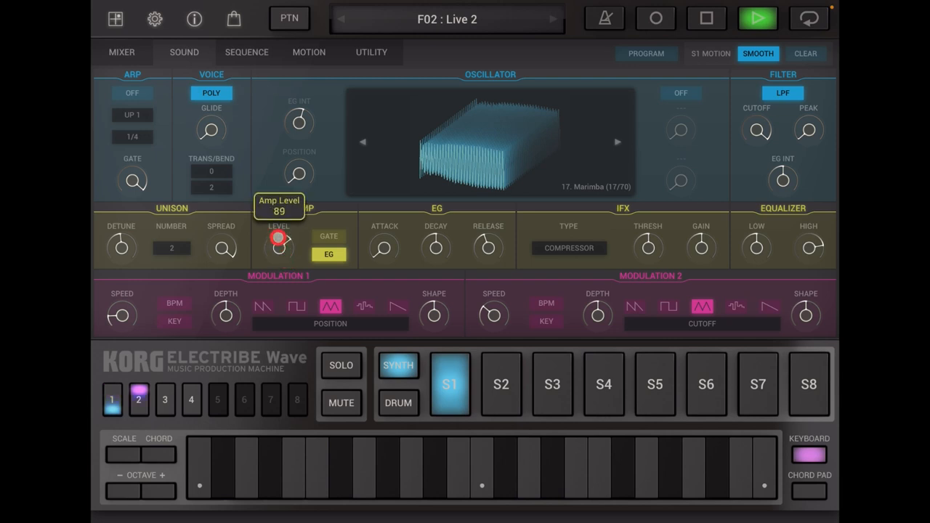
drag(278, 247, 284, 226)
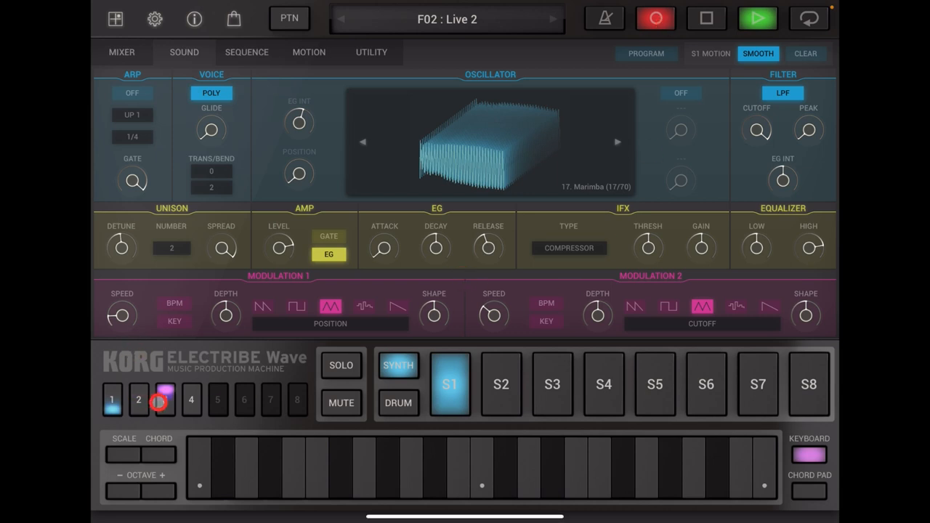
click(190, 399)
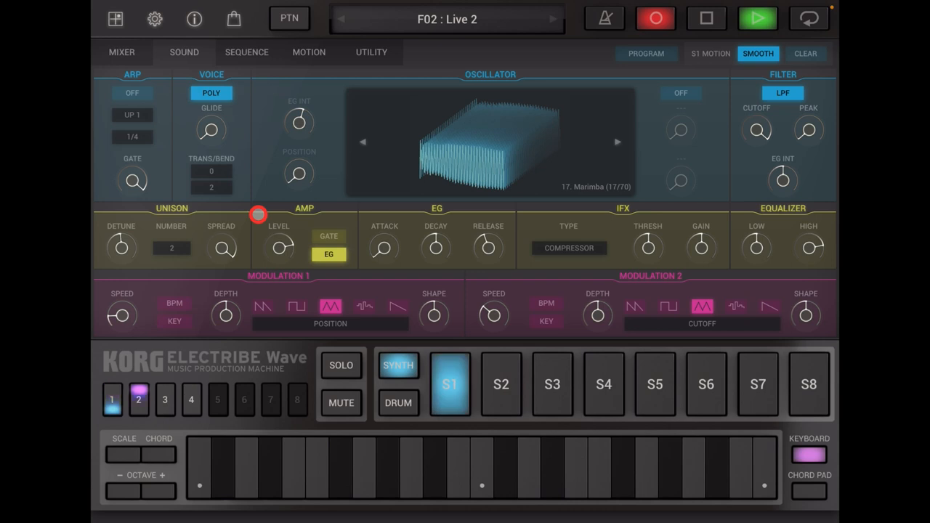
click(165, 400)
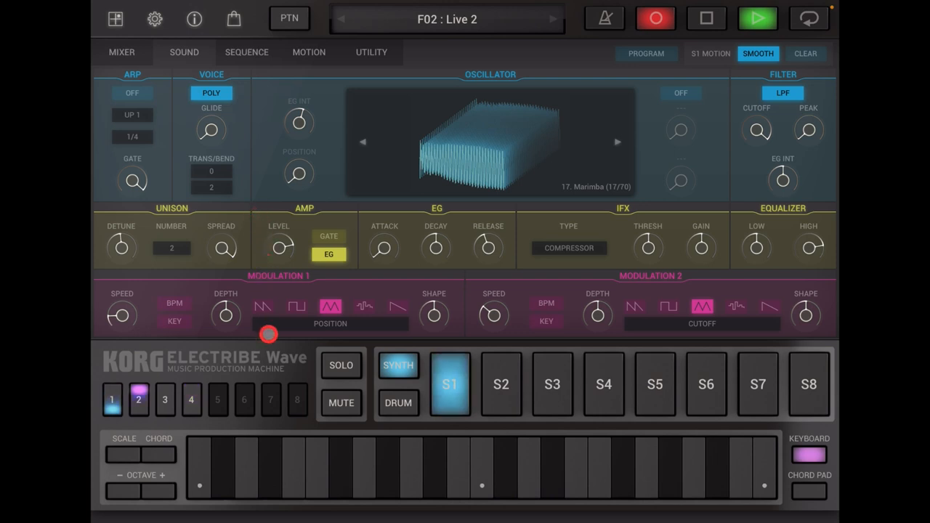
click(165, 400)
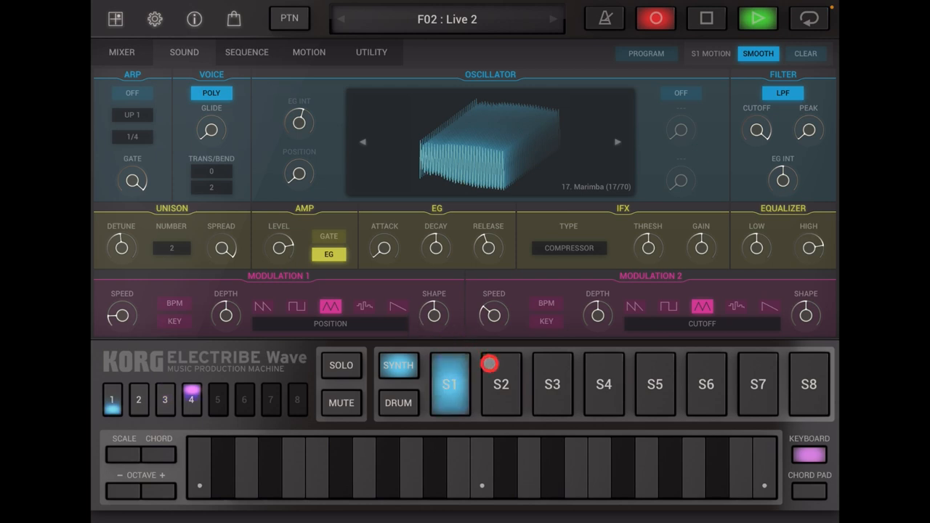
- Select synth part S2 and browse the Atmospheric Poly Synth and Pad/Strings programs
click(501, 383)
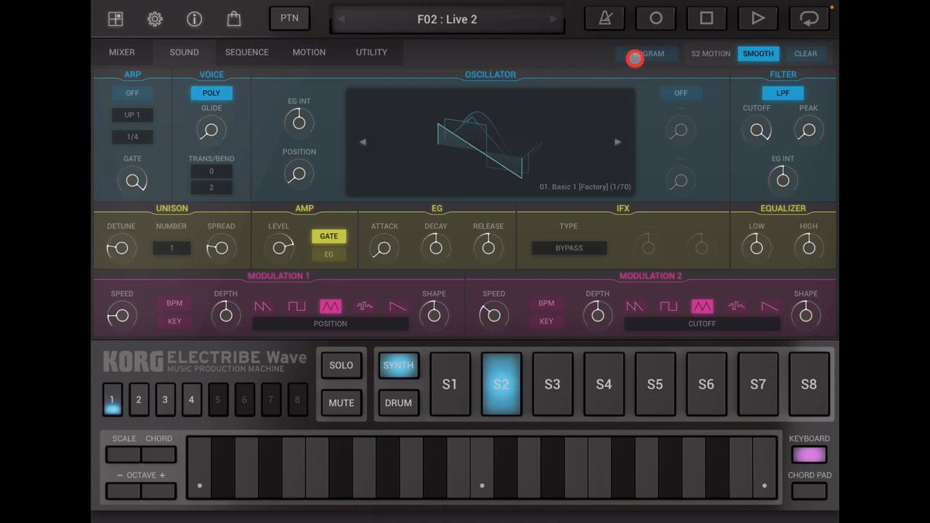
click(646, 53)
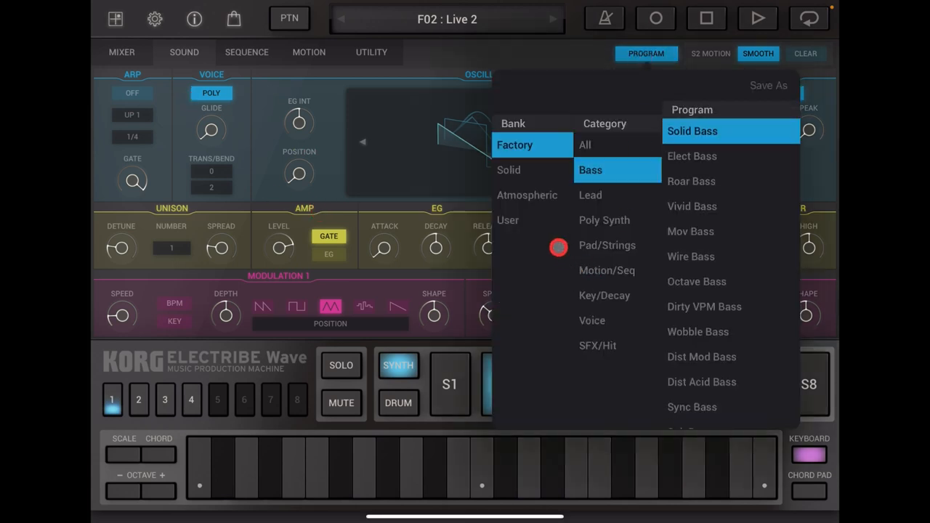
click(527, 195)
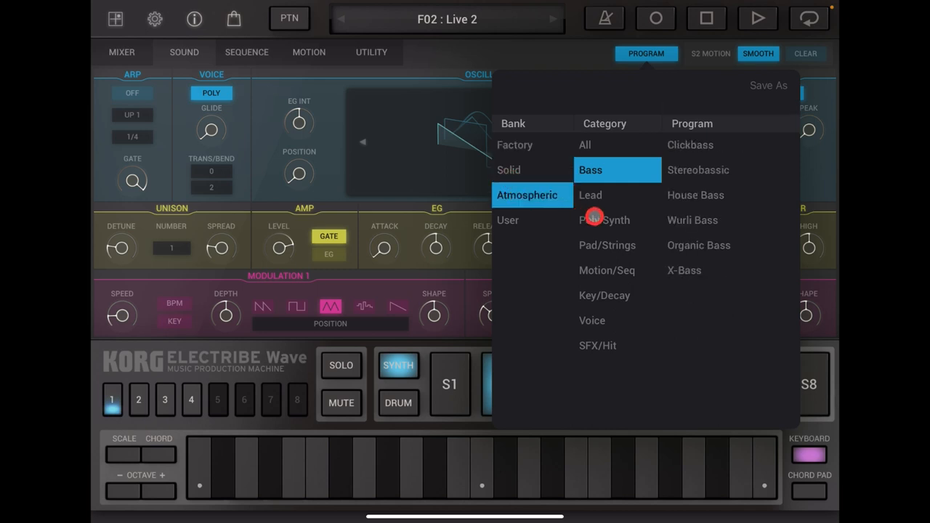
click(604, 220)
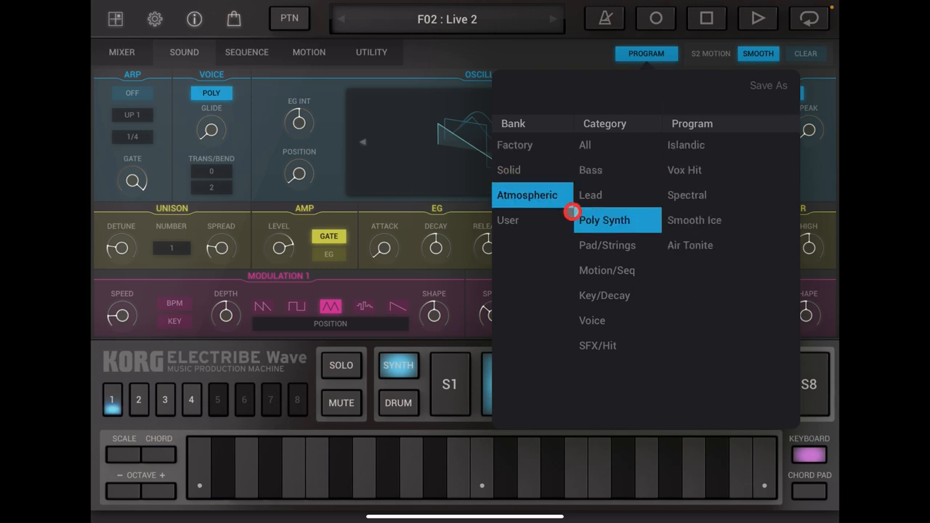
click(607, 245)
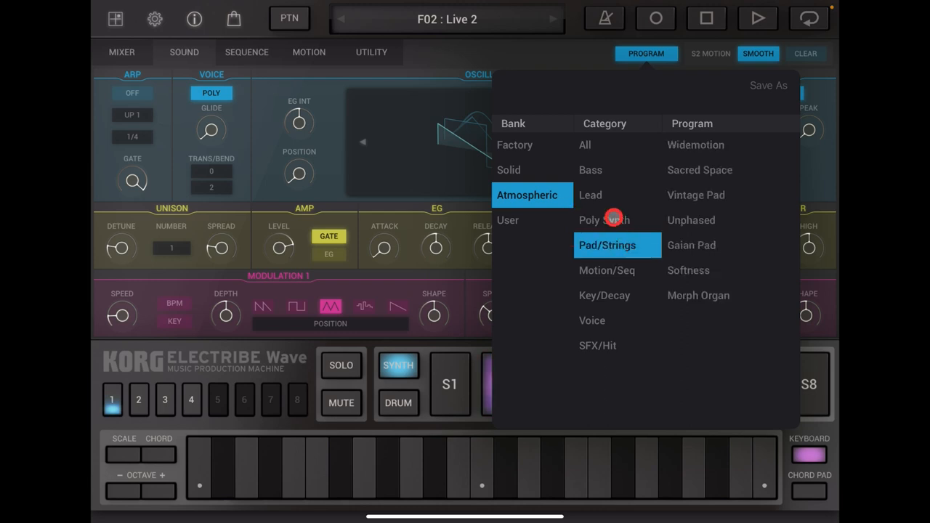
click(603, 220)
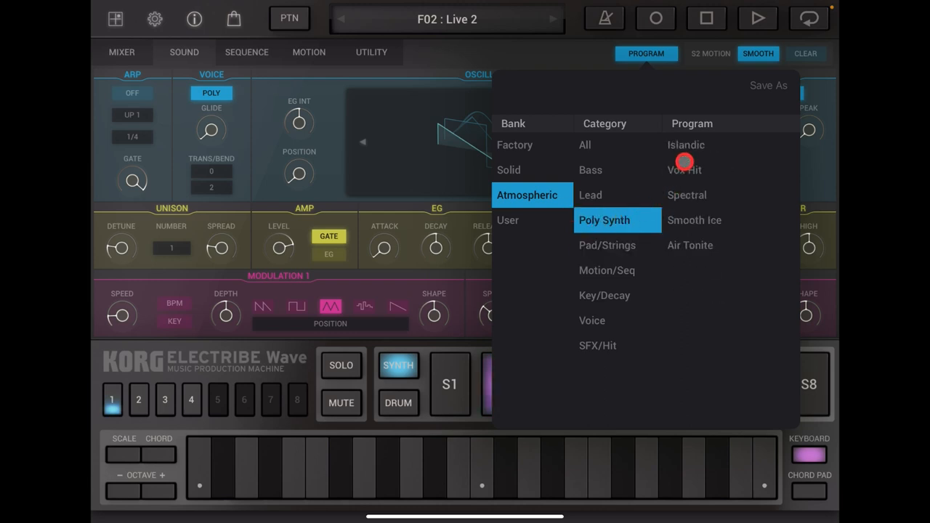
- Audition Islandic, Spectral, Sacred Space, Vintage Pad and Gaian Pad, then load Space Tenor
click(686, 144)
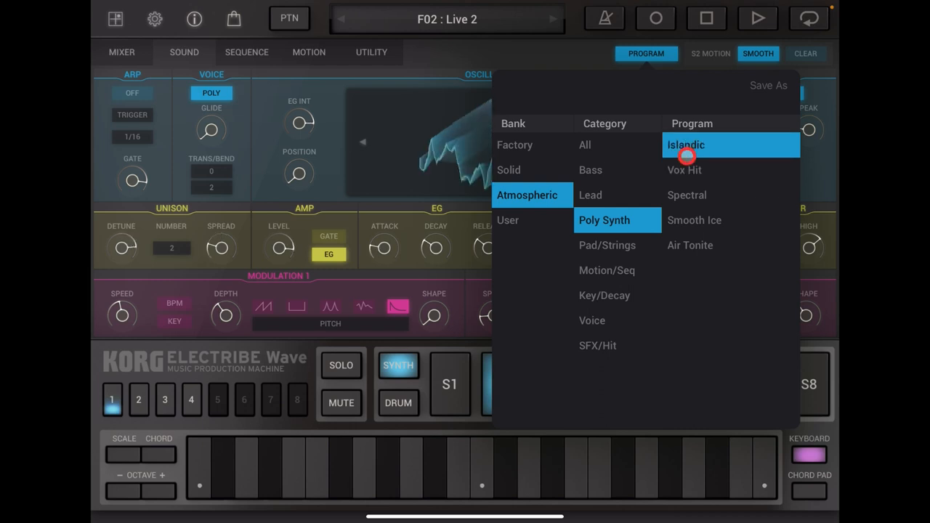
click(686, 195)
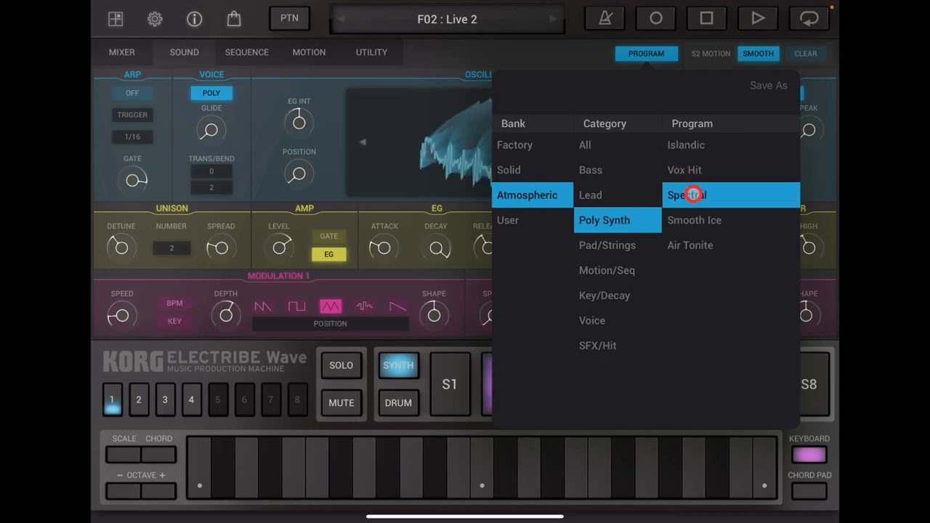
click(607, 245)
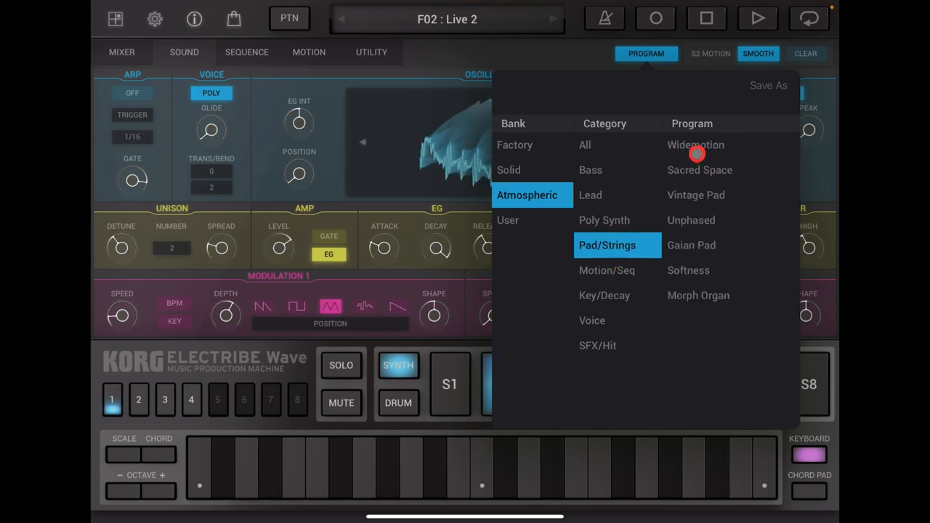
click(699, 170)
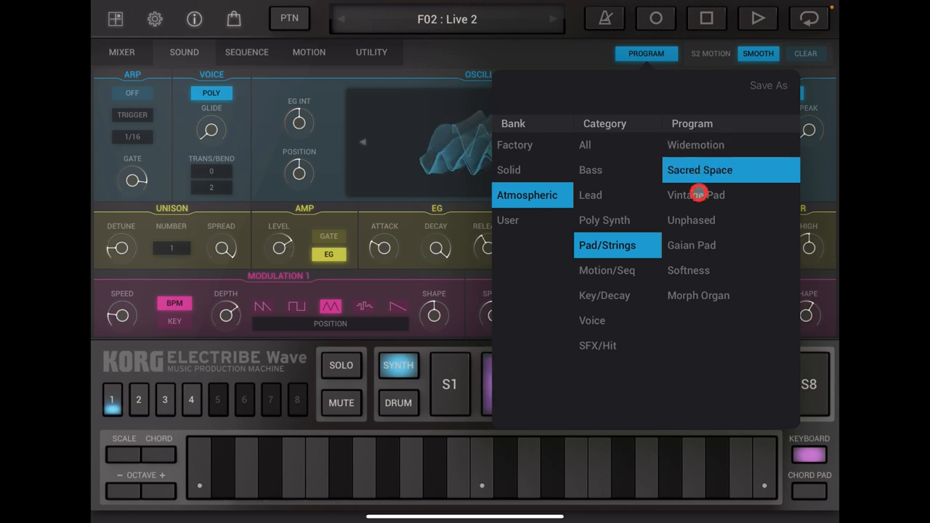
click(699, 195)
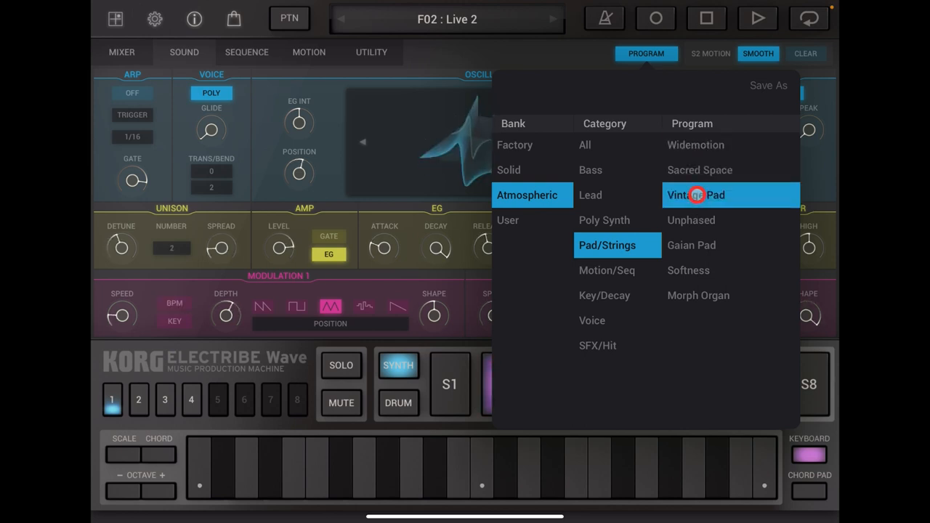
click(691, 245)
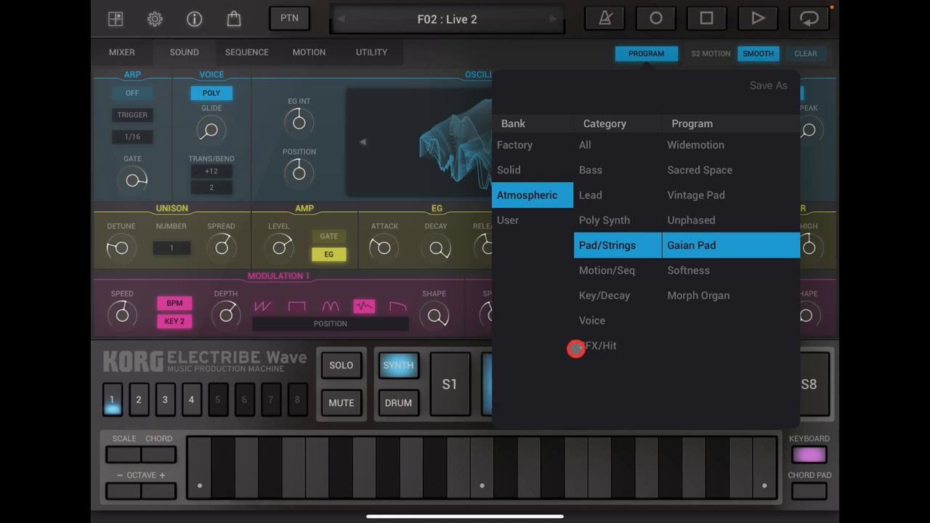
click(591, 320)
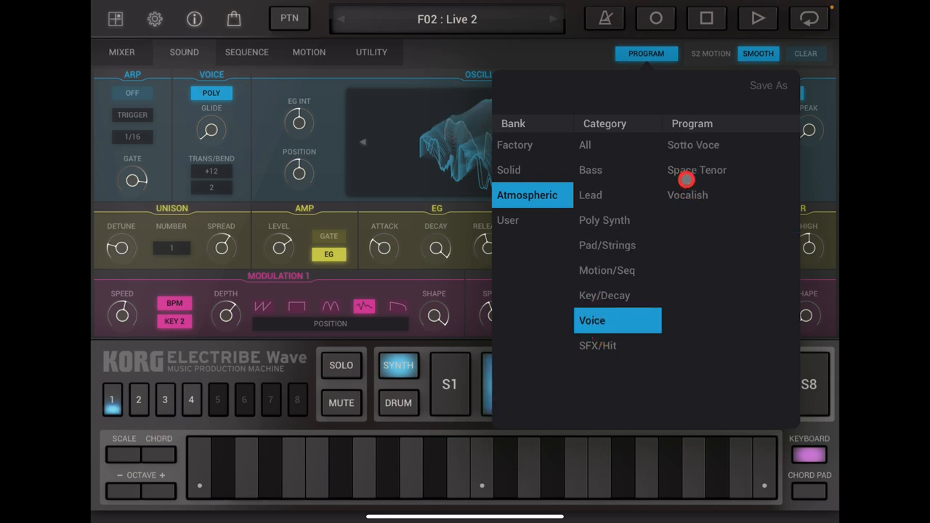
click(697, 170)
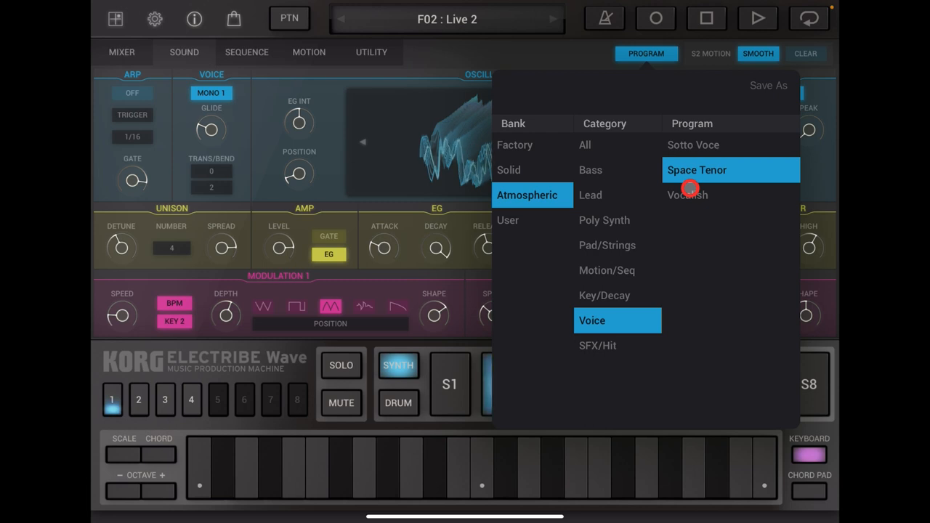
mouse_move(602, 229)
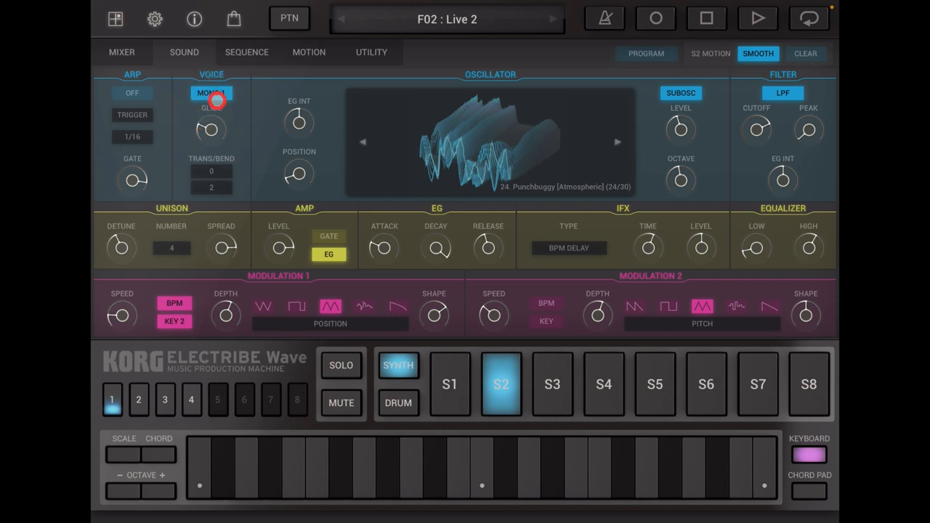
- Cycle S2's voice mode to Poly and raise glide to about 92
click(210, 93)
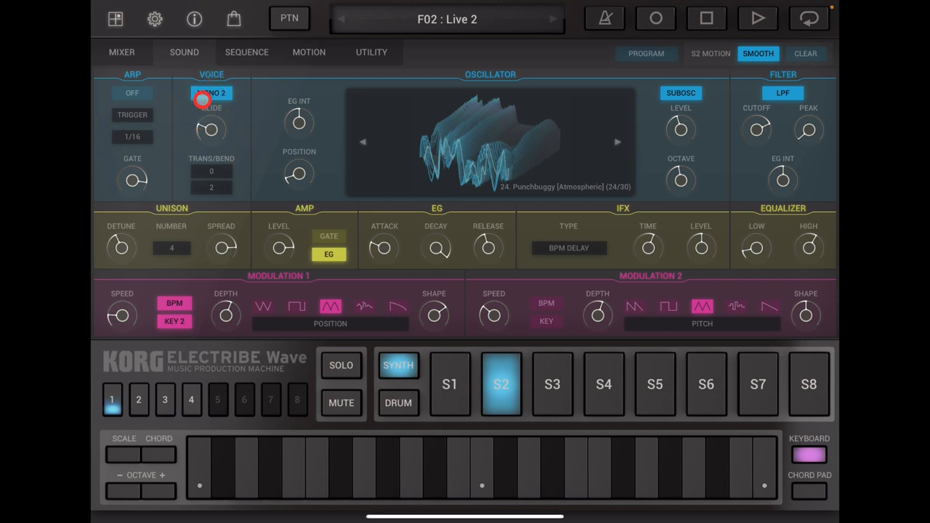
click(210, 93)
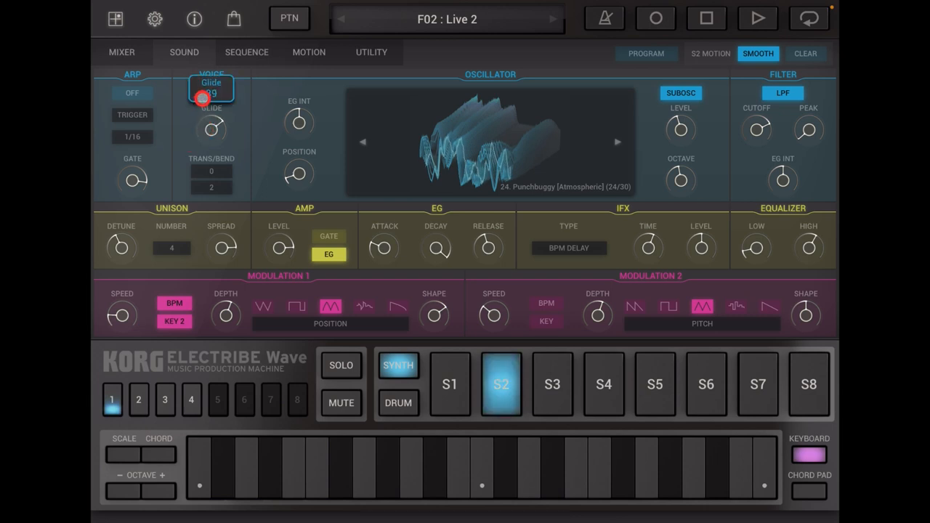
click(211, 93)
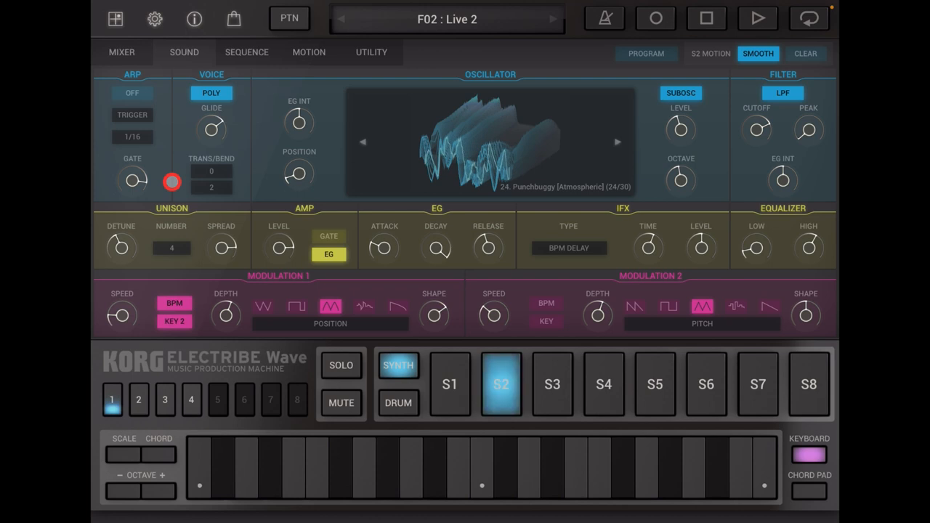
drag(211, 130, 211, 124)
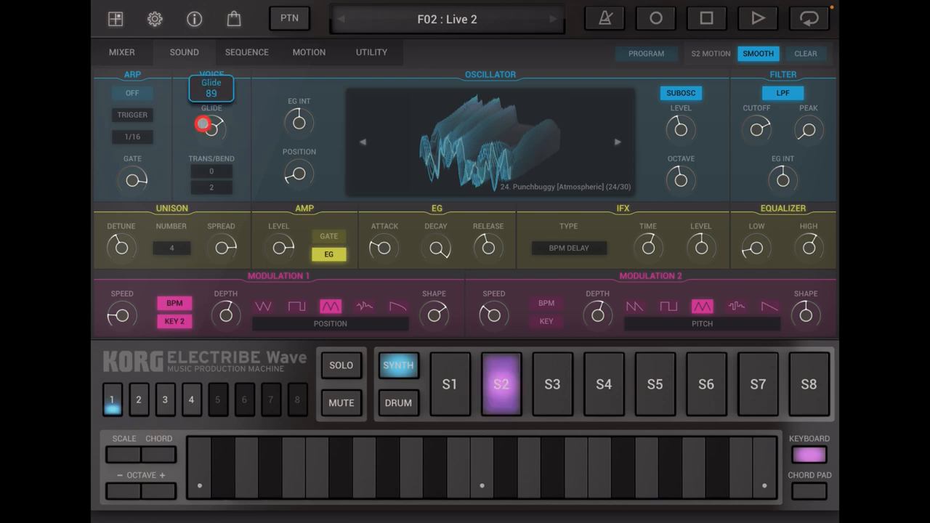
drag(207, 131, 211, 120)
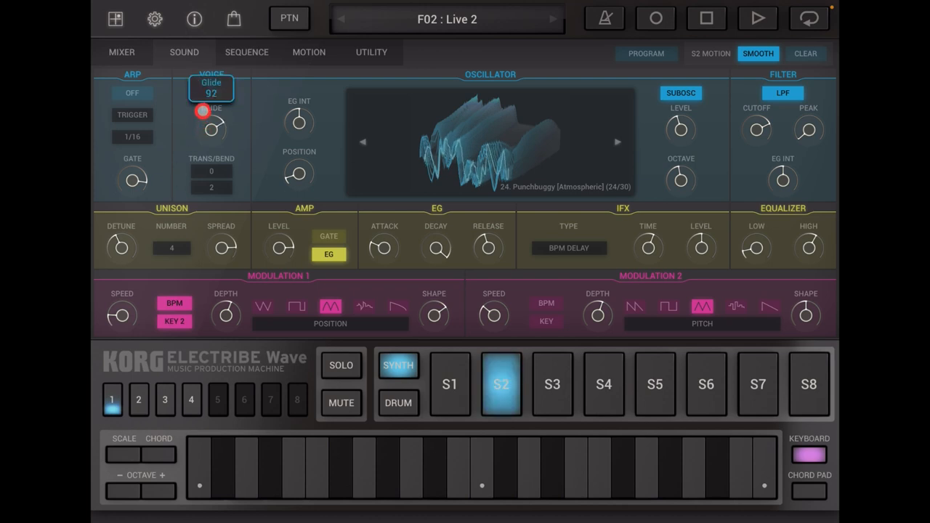
click(211, 94)
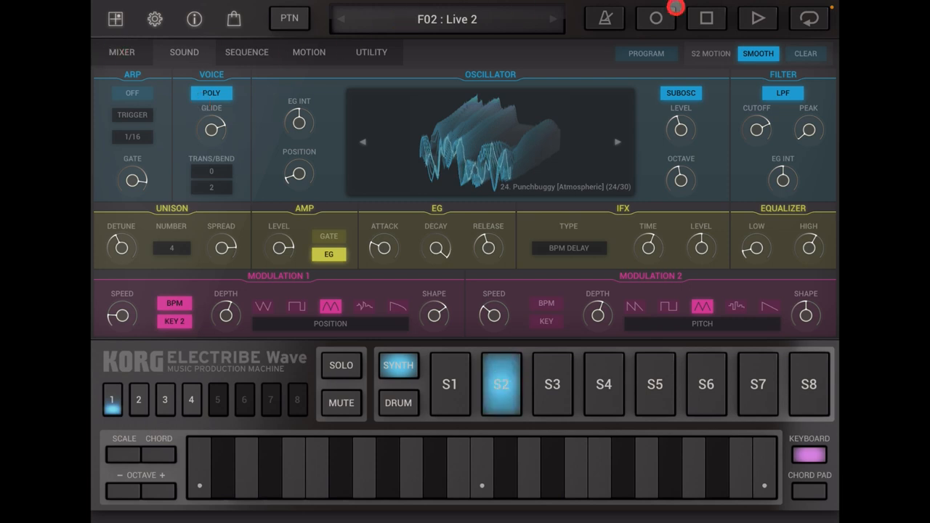
- Engage recording during Live 2 playback and step through the pattern's bars
click(757, 18)
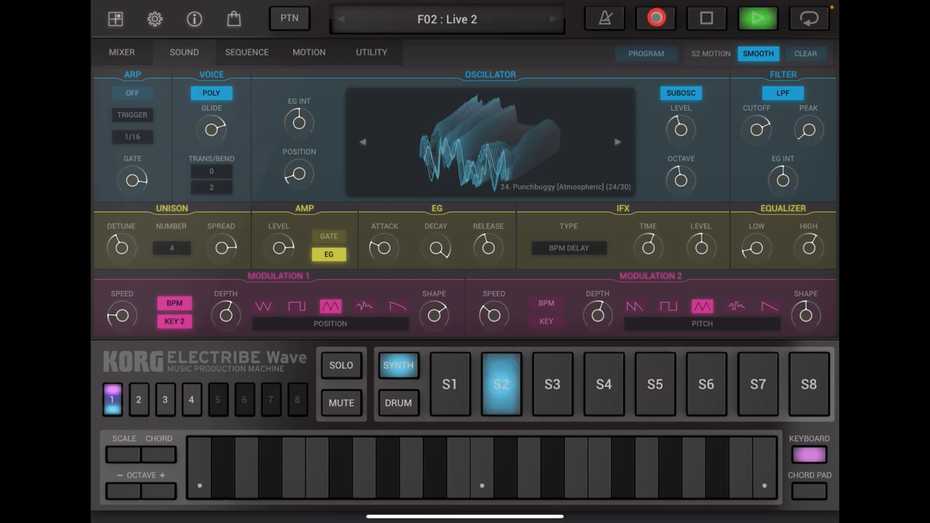
click(138, 399)
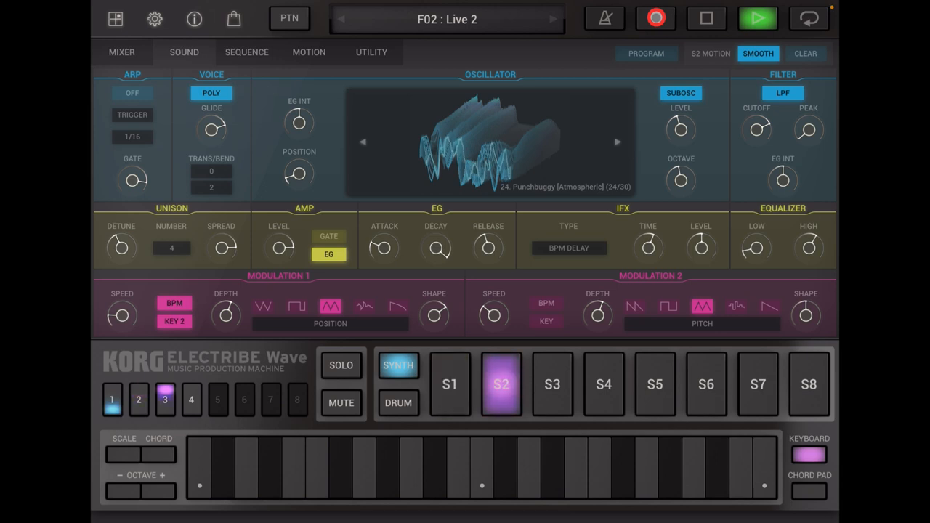
click(191, 401)
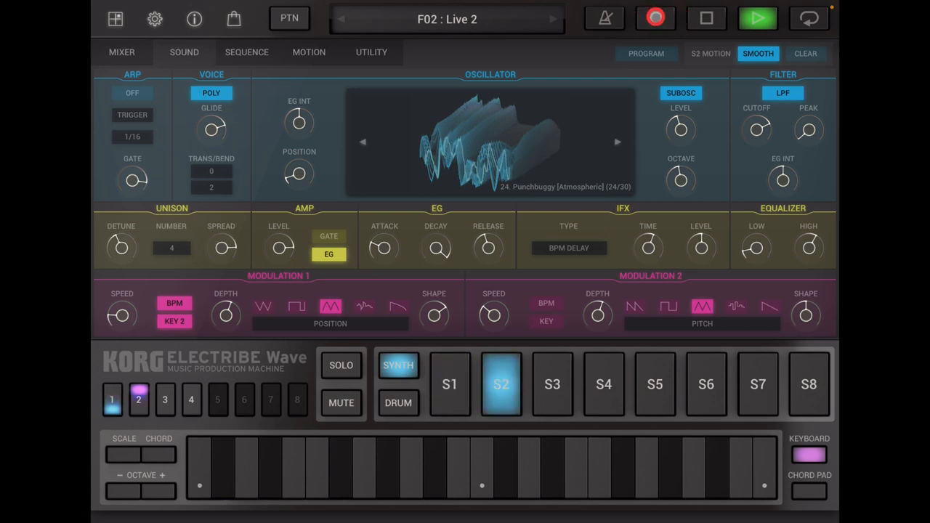
click(165, 400)
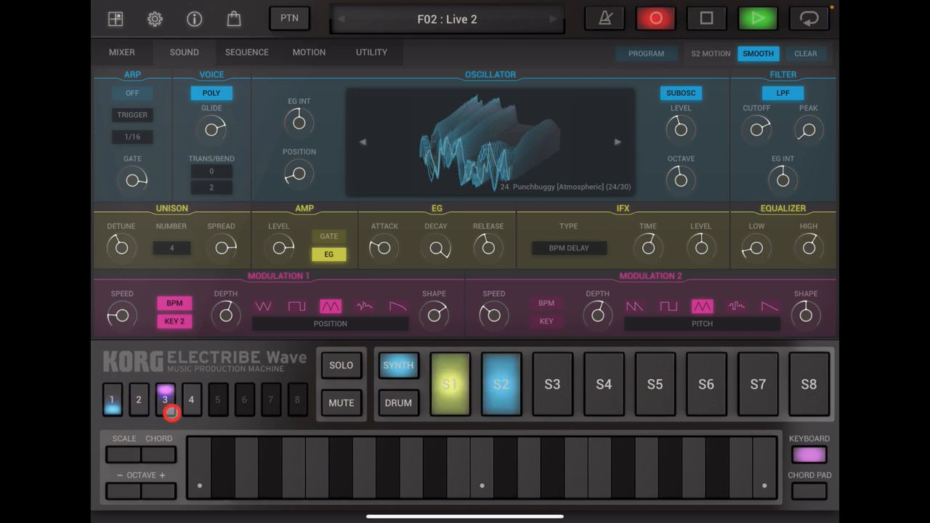
click(112, 399)
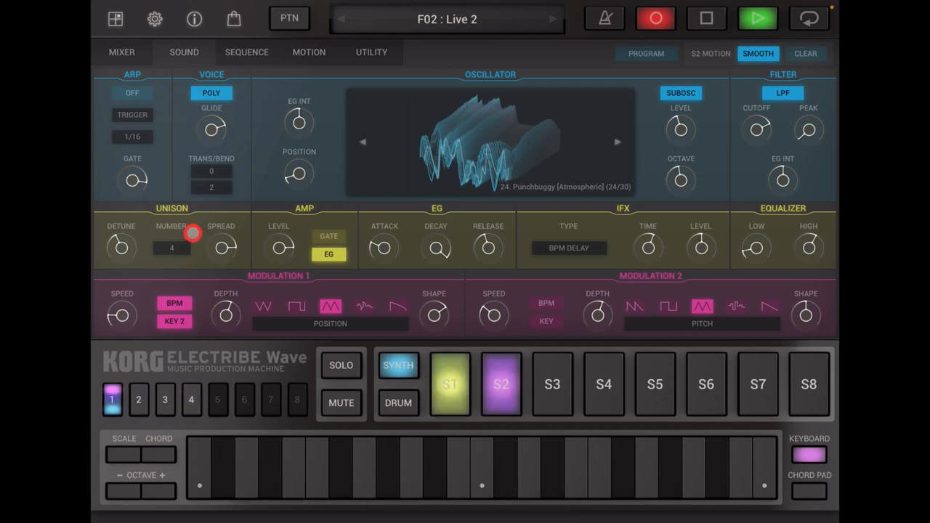
click(138, 399)
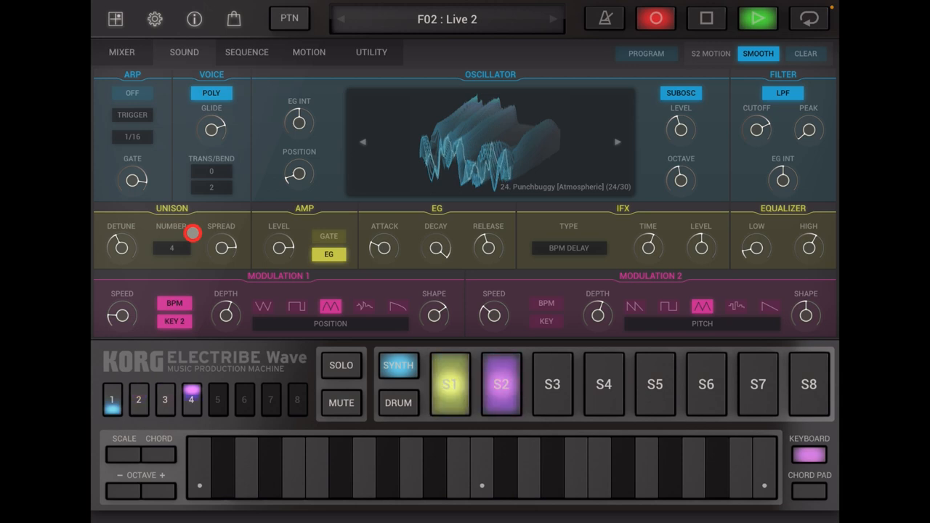
- Step through bars 1–4 again and set the synth amp level to 95
click(112, 400)
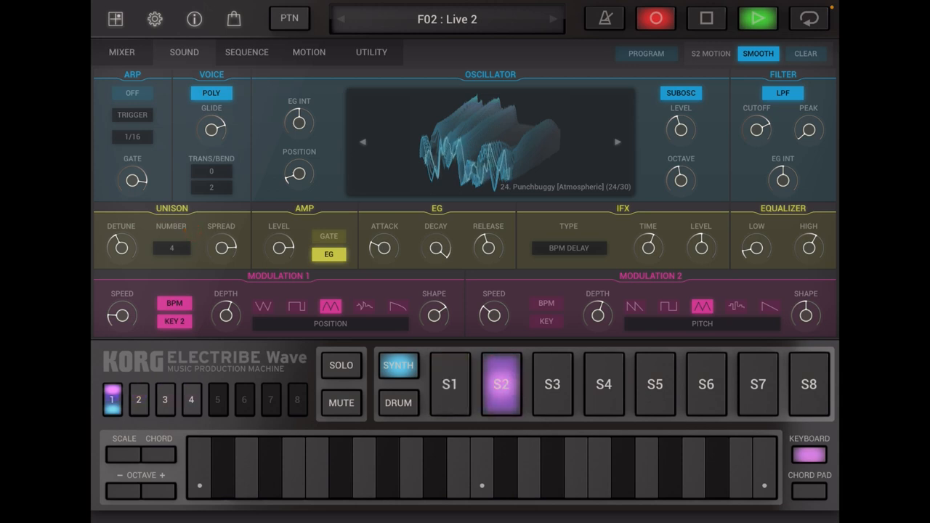
click(138, 401)
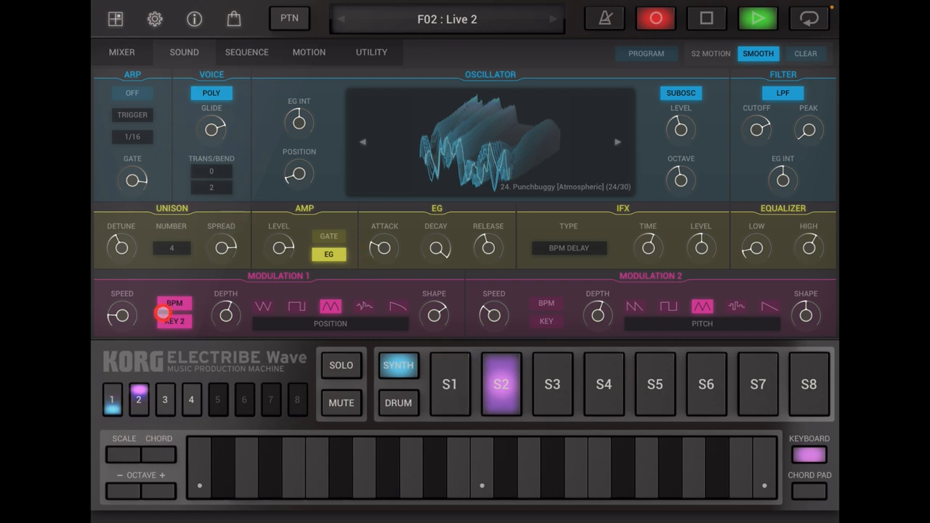
click(165, 401)
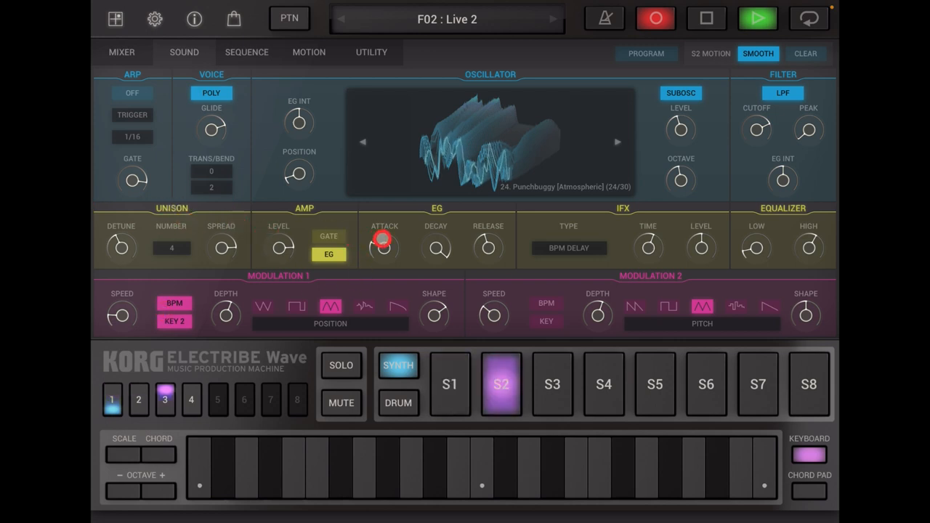
click(191, 401)
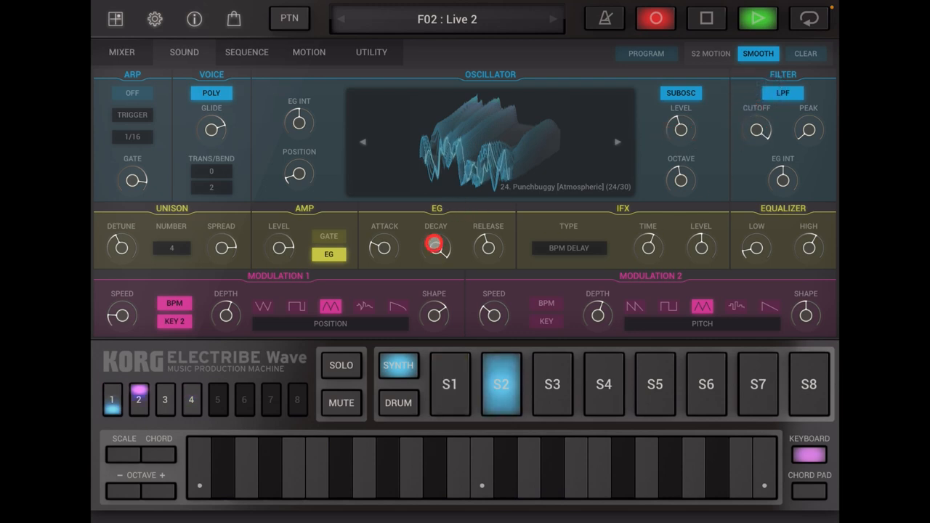
click(278, 245)
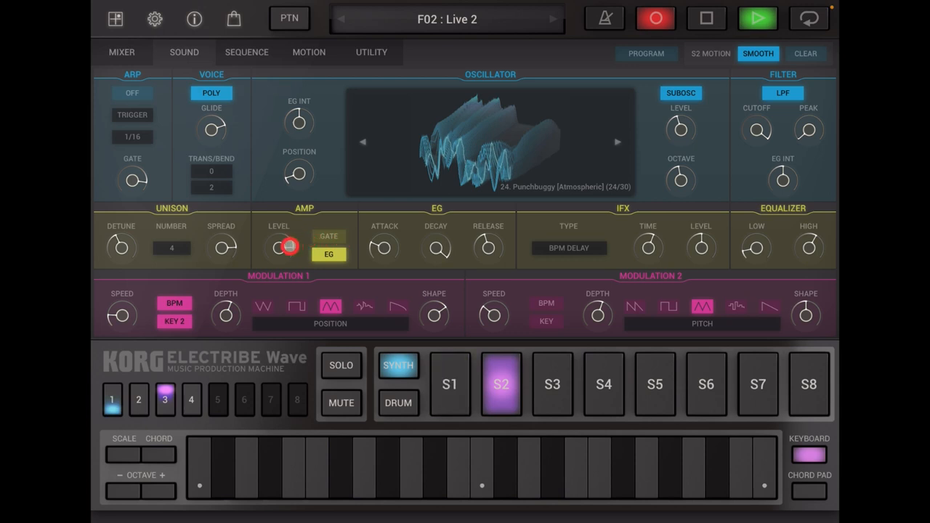
click(191, 400)
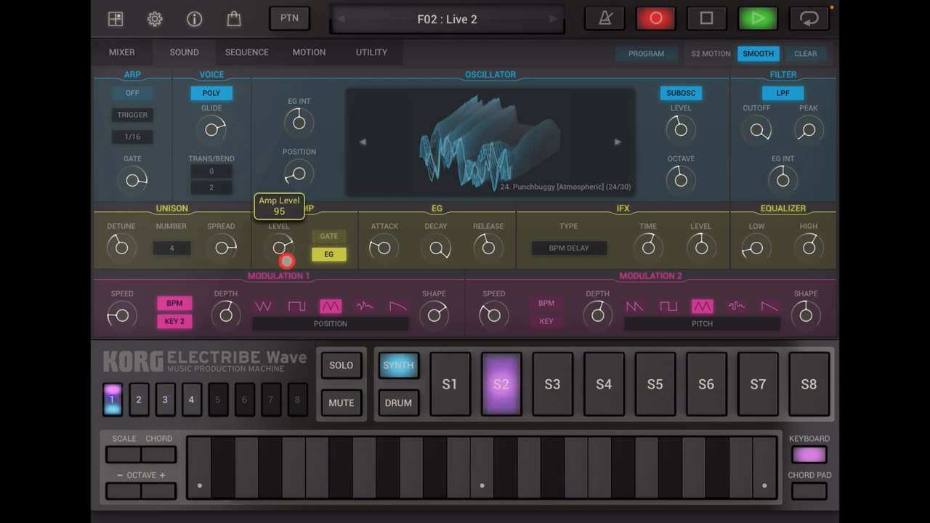
click(138, 400)
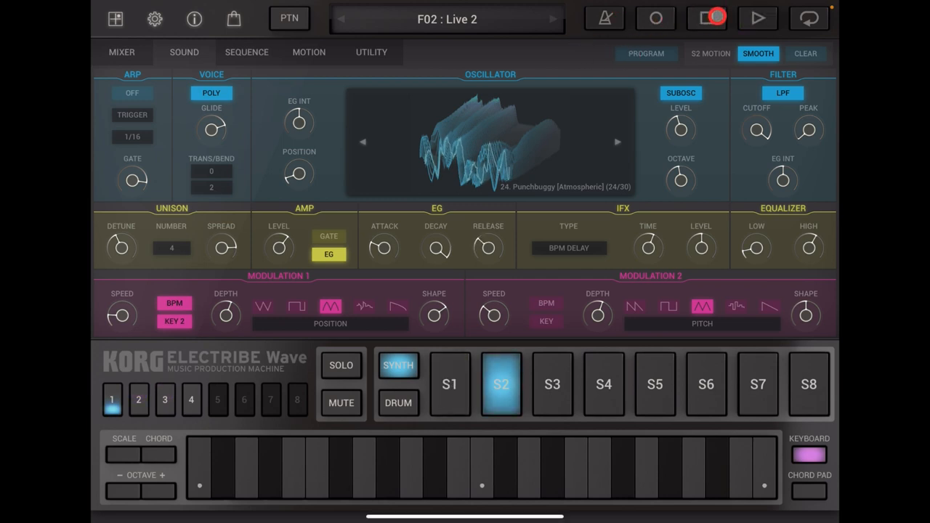
- Stop playback, tweak the synth filter cutoff, clear its knob motion, and restart Live 2
click(706, 18)
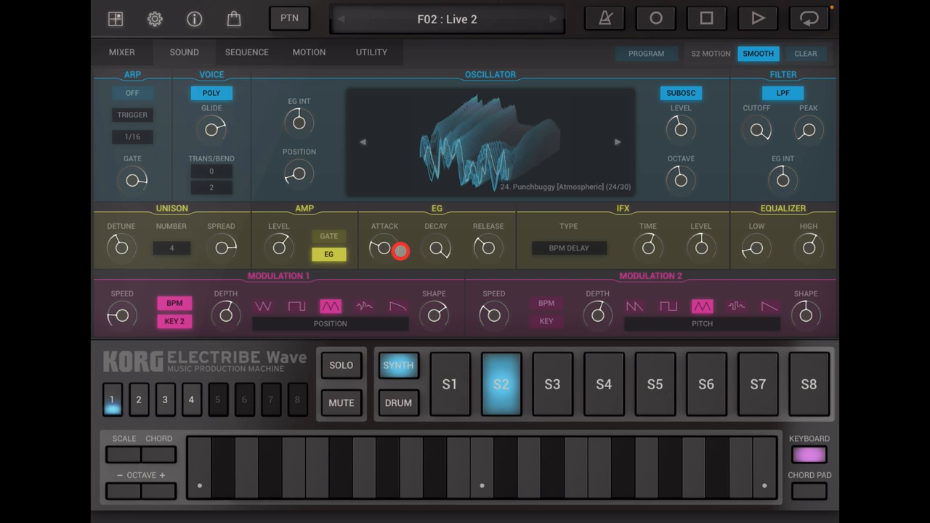
mouse_move(757, 115)
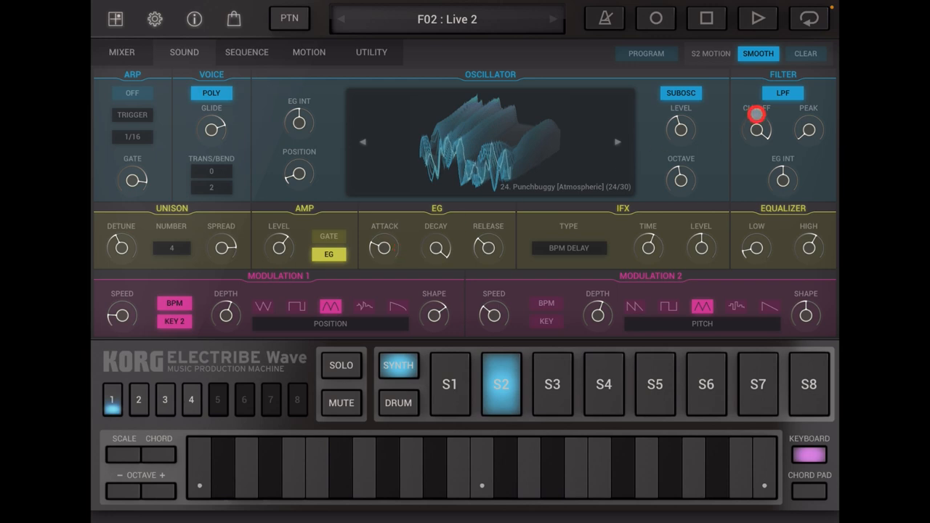
click(806, 53)
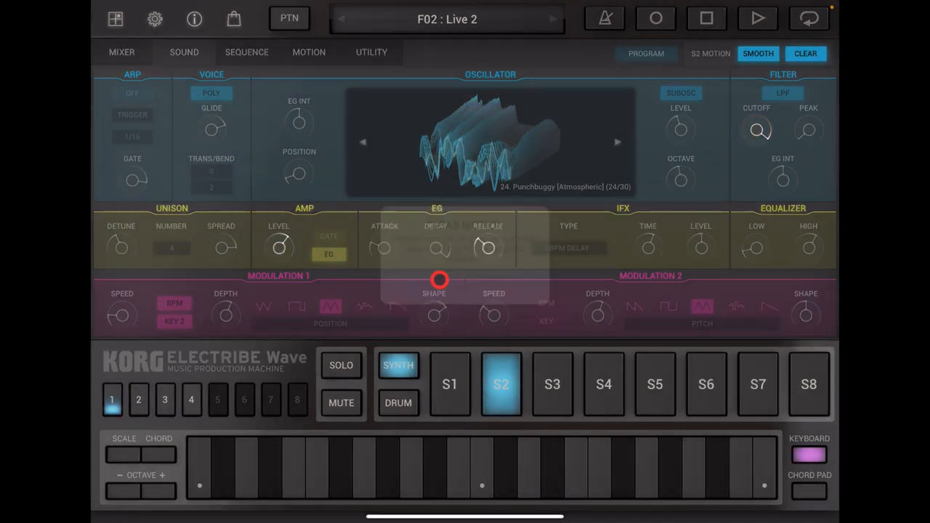
click(806, 53)
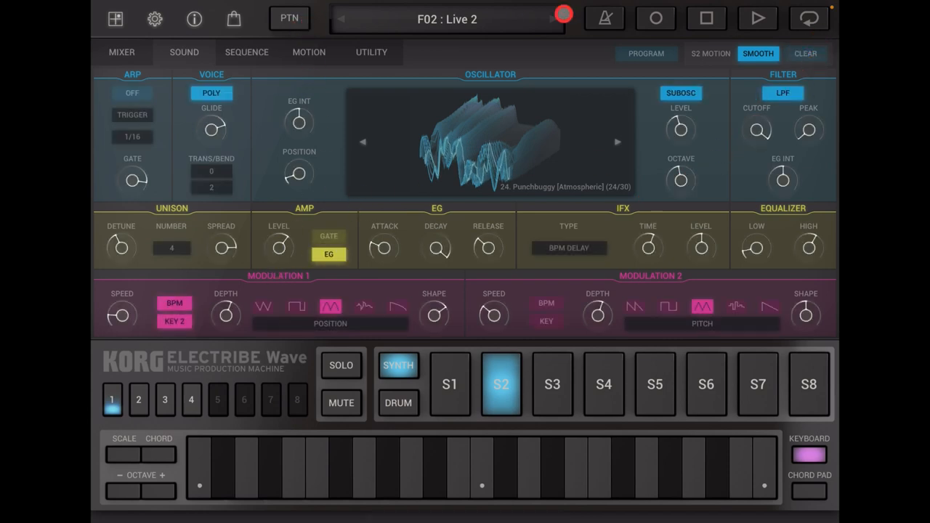
click(758, 18)
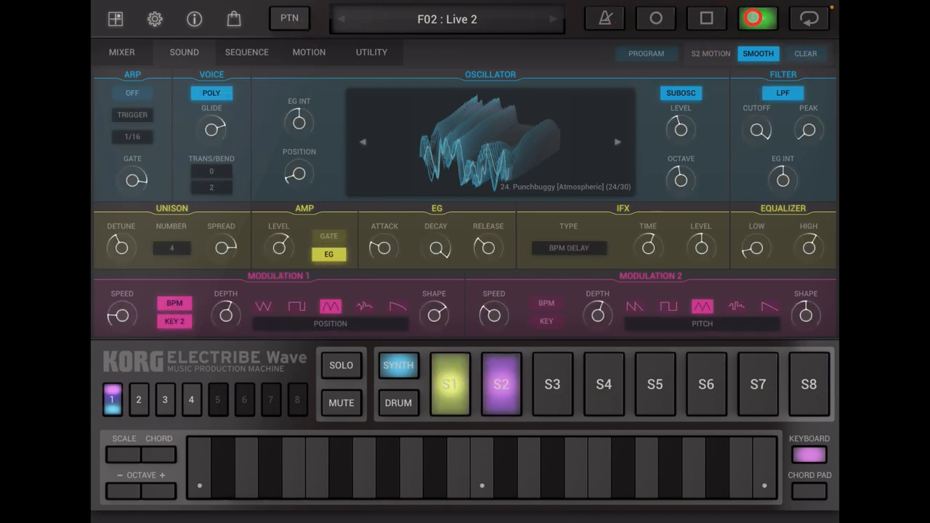
click(758, 130)
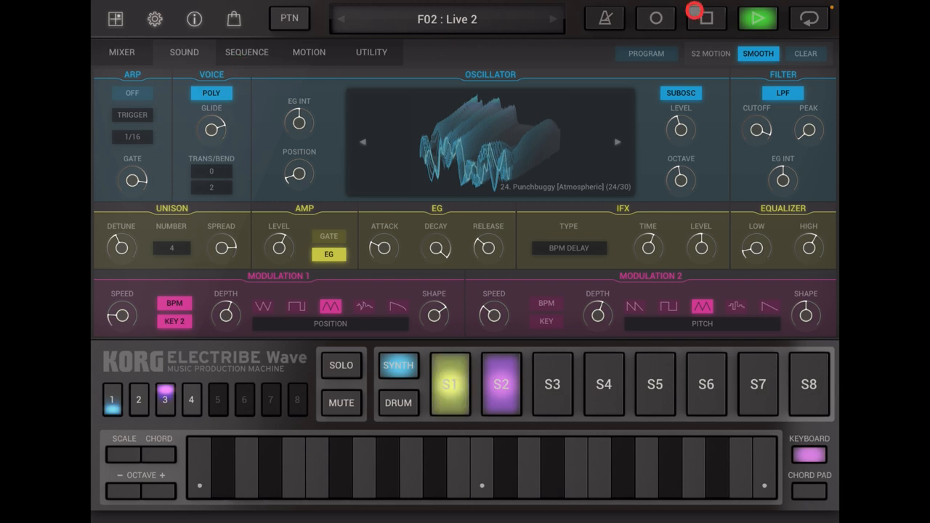
- Lower part S2's mixer fader to 90 and stop playback
click(121, 52)
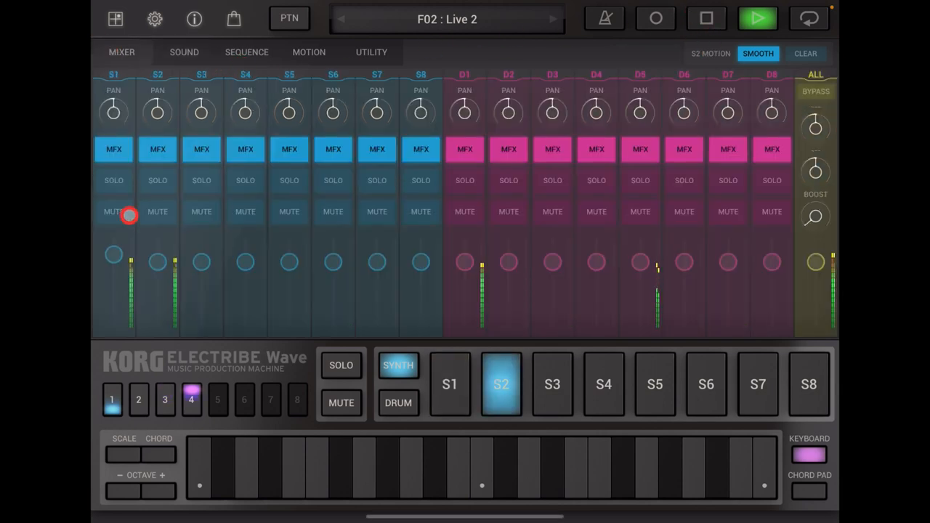
drag(157, 262, 154, 280)
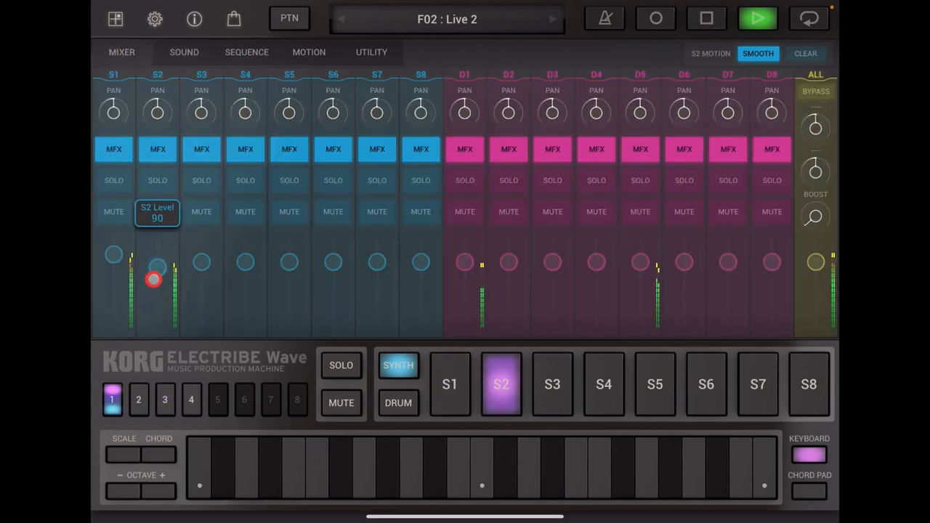
click(138, 399)
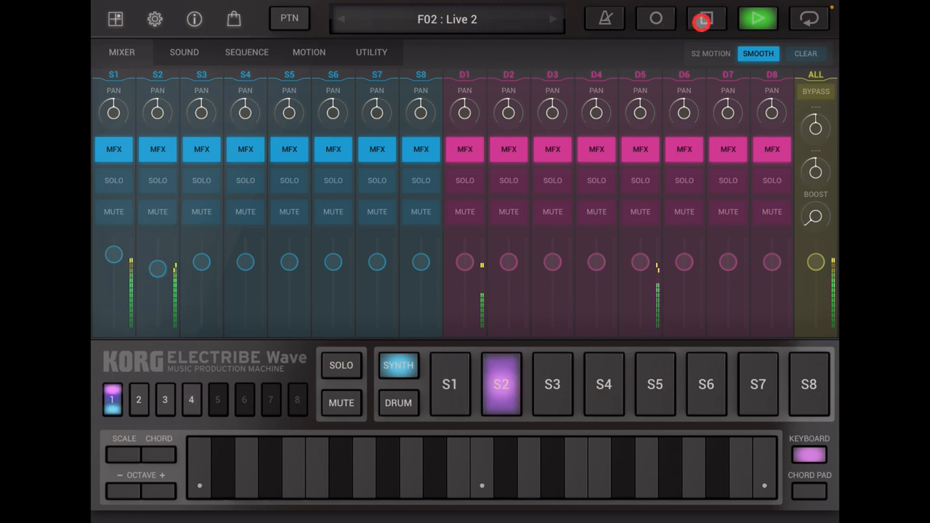
click(706, 18)
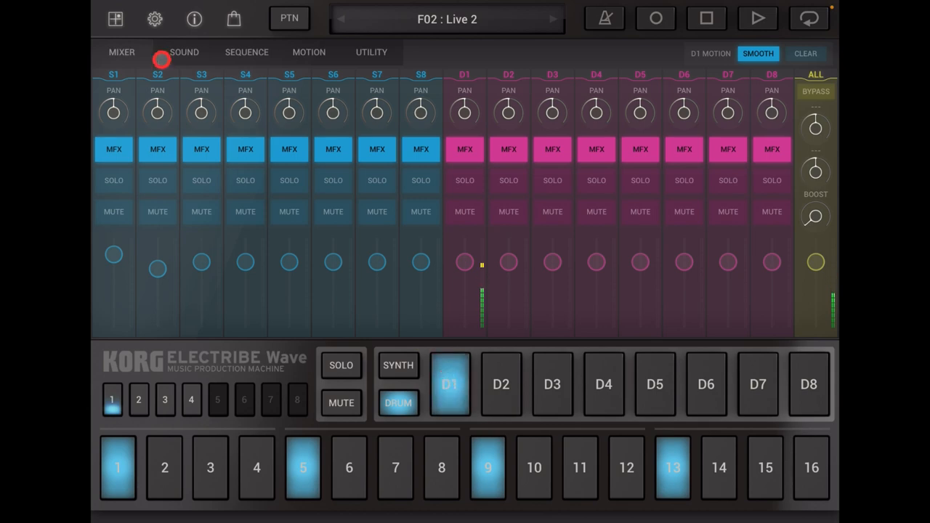
- Restart Live 2 and solo drum part D1 in the mixer, ending on drum sound settings
click(183, 52)
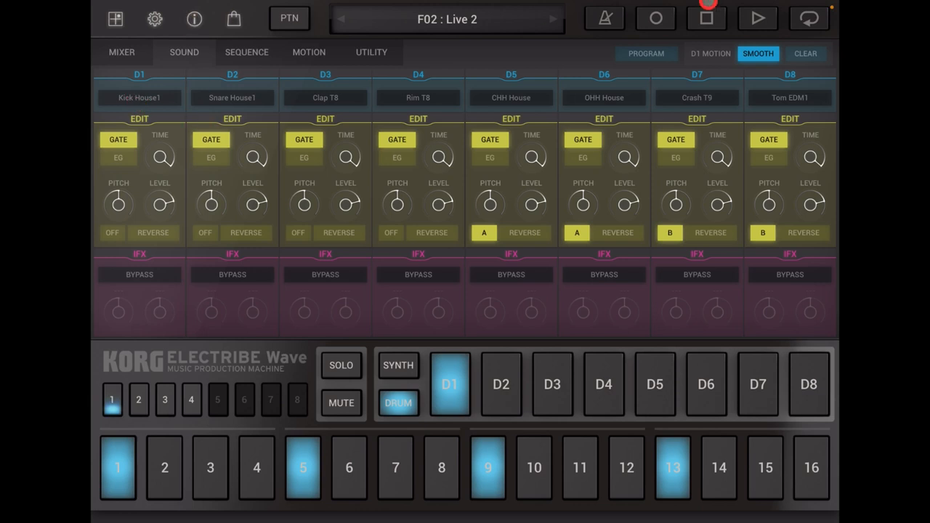
click(757, 18)
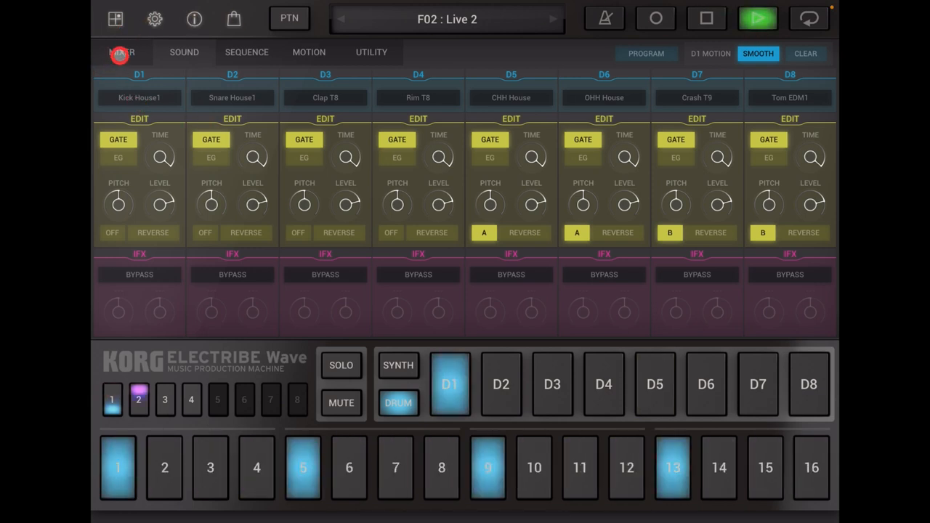
click(124, 52)
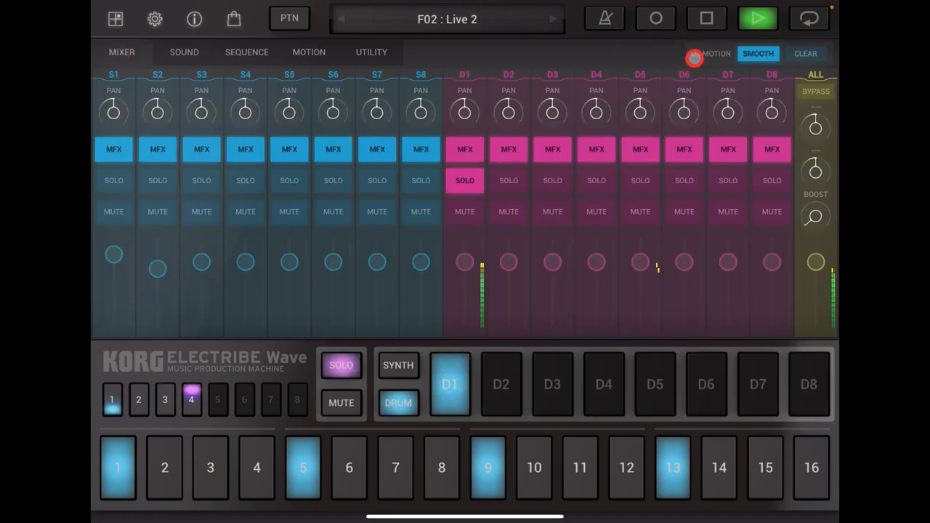
click(184, 52)
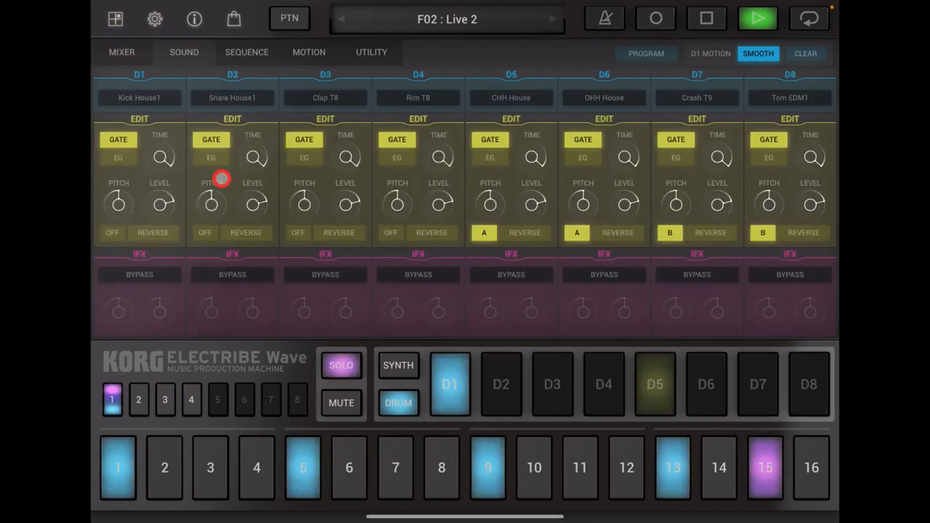
- Audition factory kicks, replace D1's Kick House1 with Kick Trap1, and adjust its level
click(140, 97)
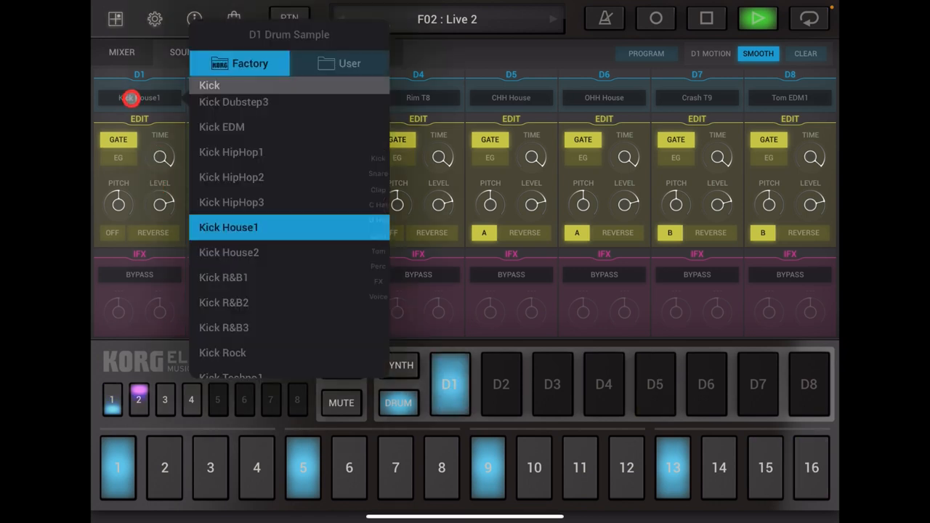
click(222, 127)
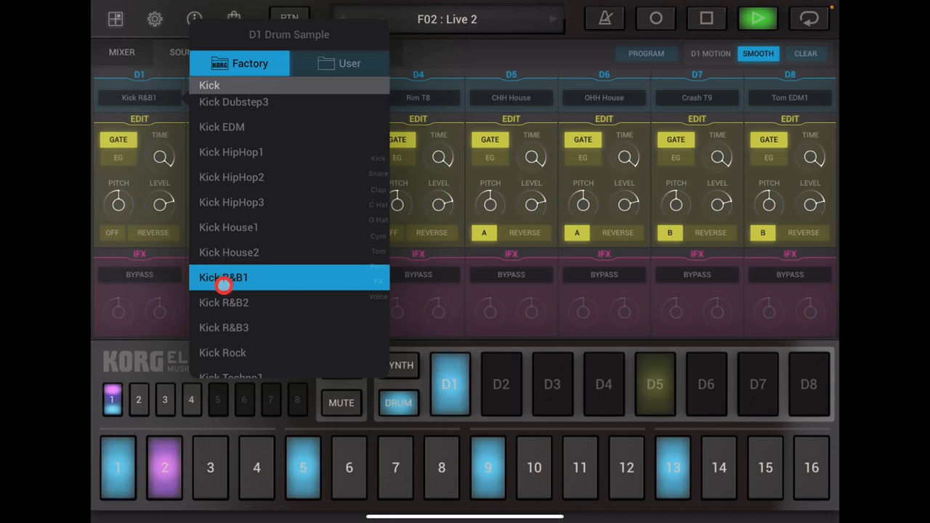
click(224, 327)
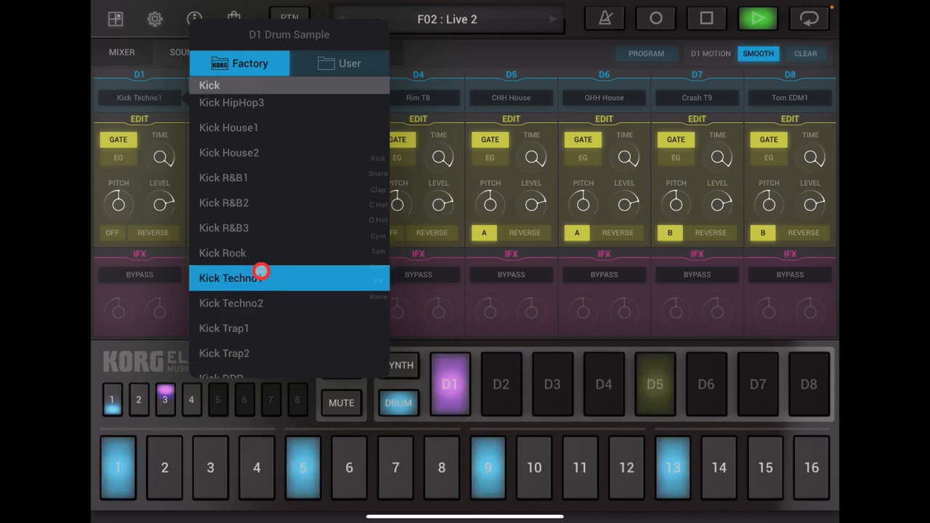
click(231, 303)
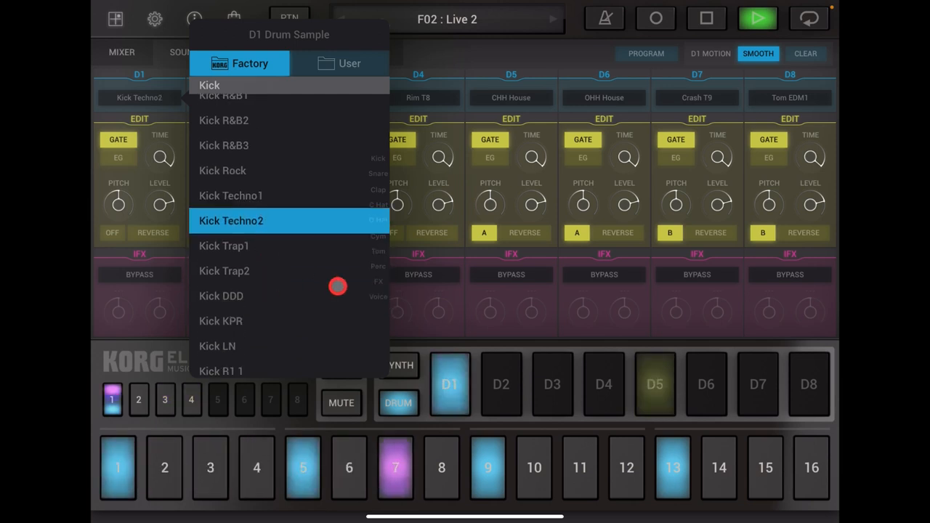
click(221, 296)
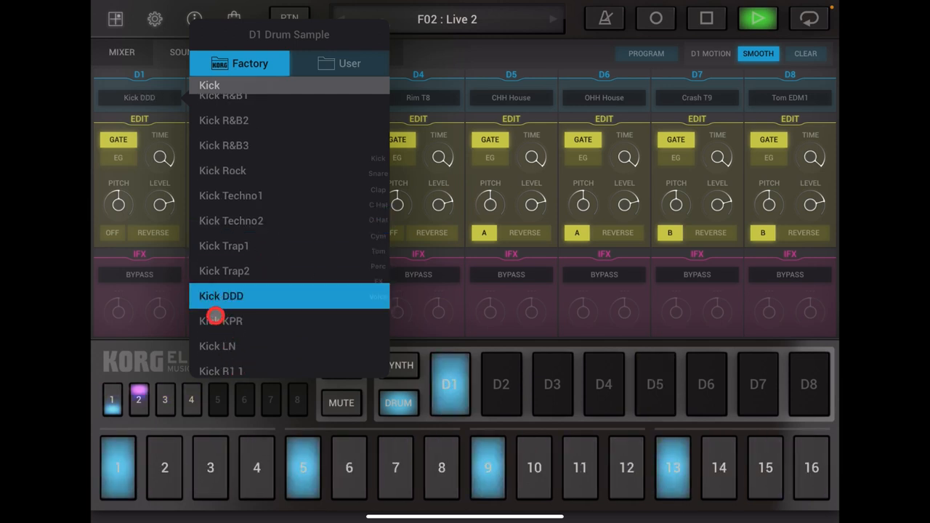
click(223, 246)
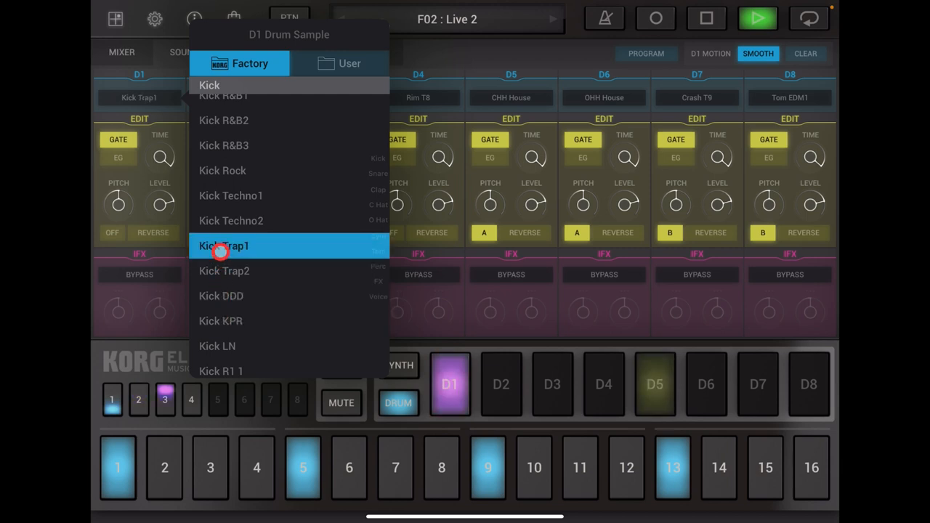
click(223, 245)
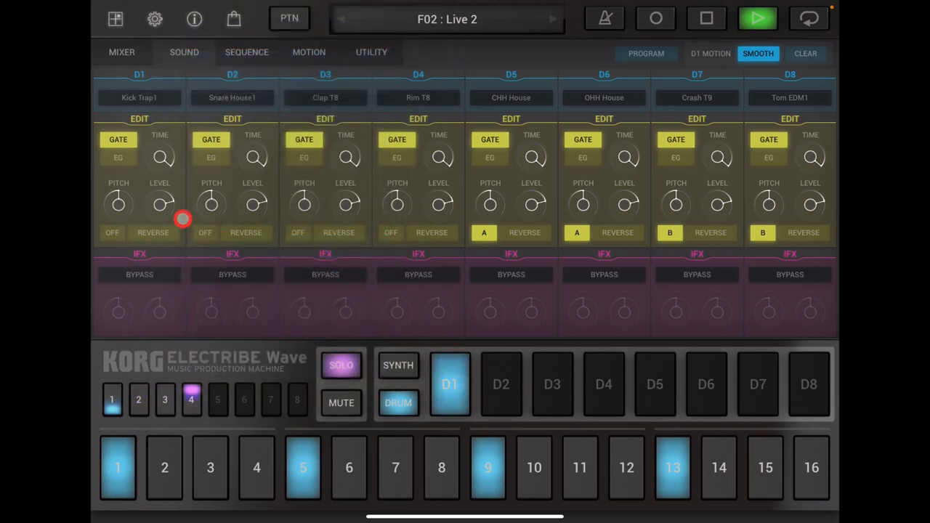
drag(181, 219, 109, 196)
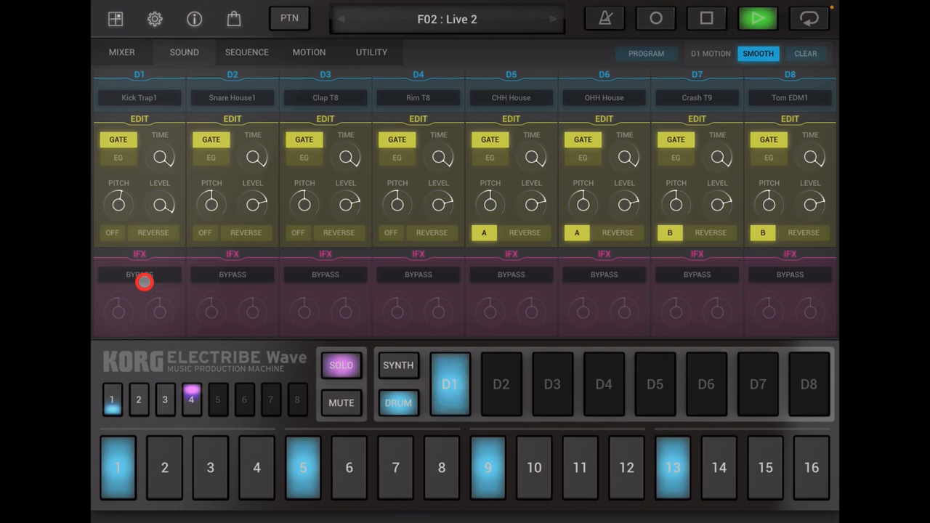
- Try Distortion and Decimator, give D1 a Valve Force insert effect with adjusted gain, and show the mixer
click(140, 274)
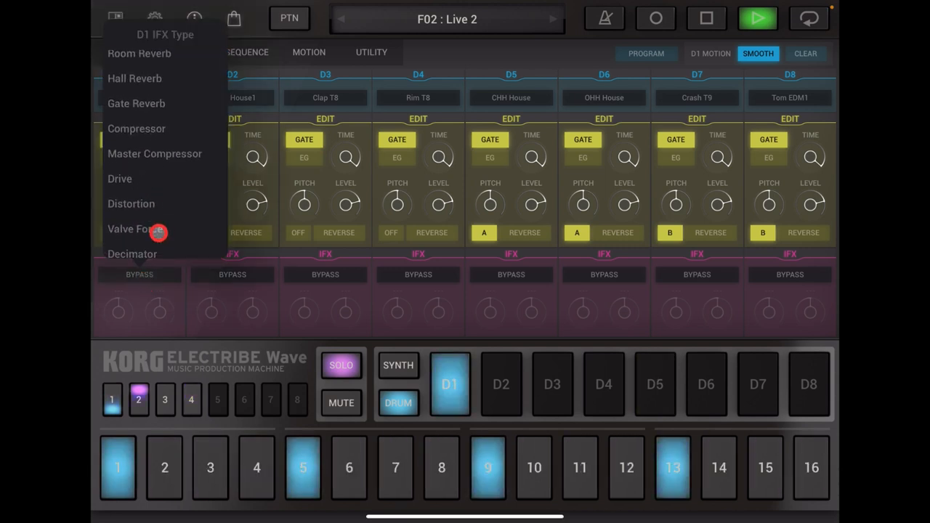
click(131, 204)
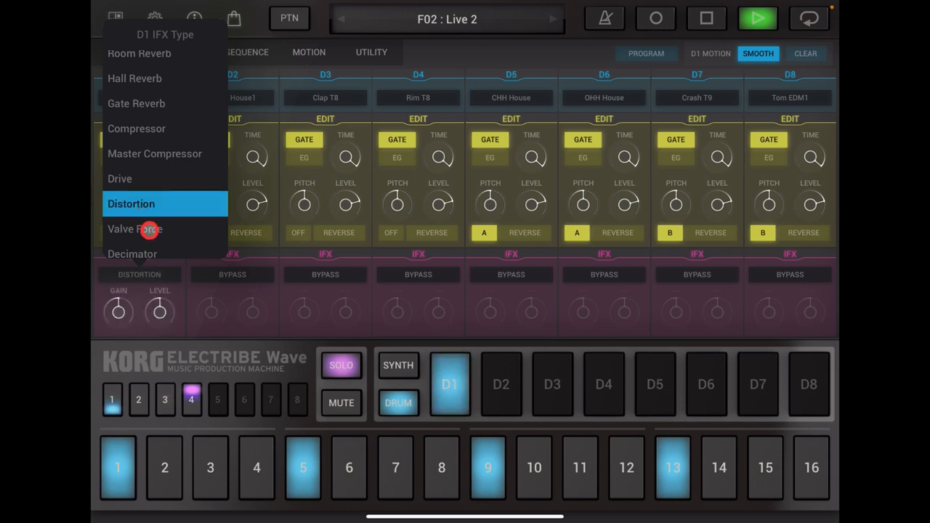
click(132, 253)
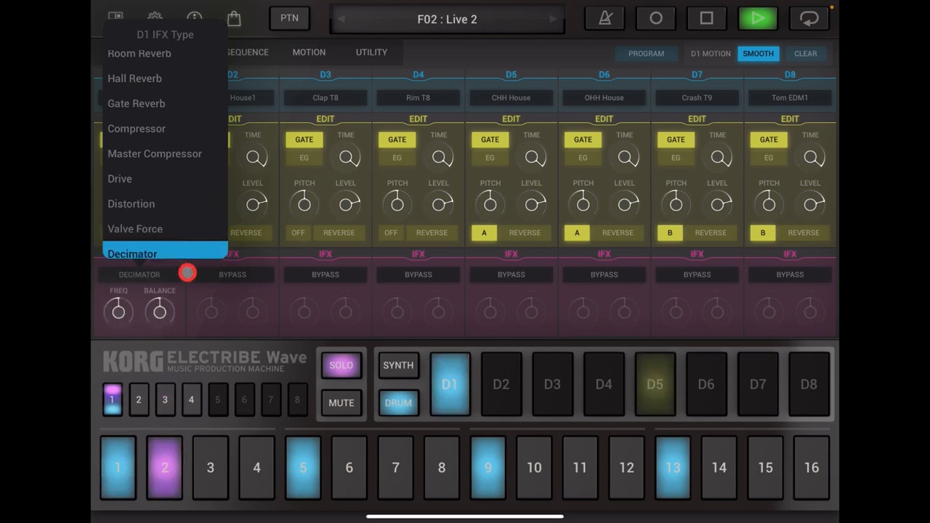
click(135, 228)
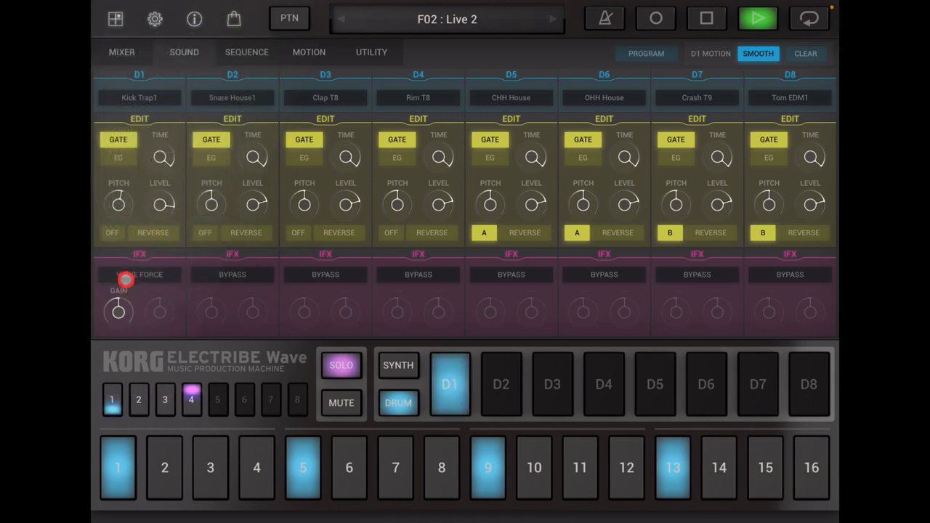
drag(118, 312, 119, 291)
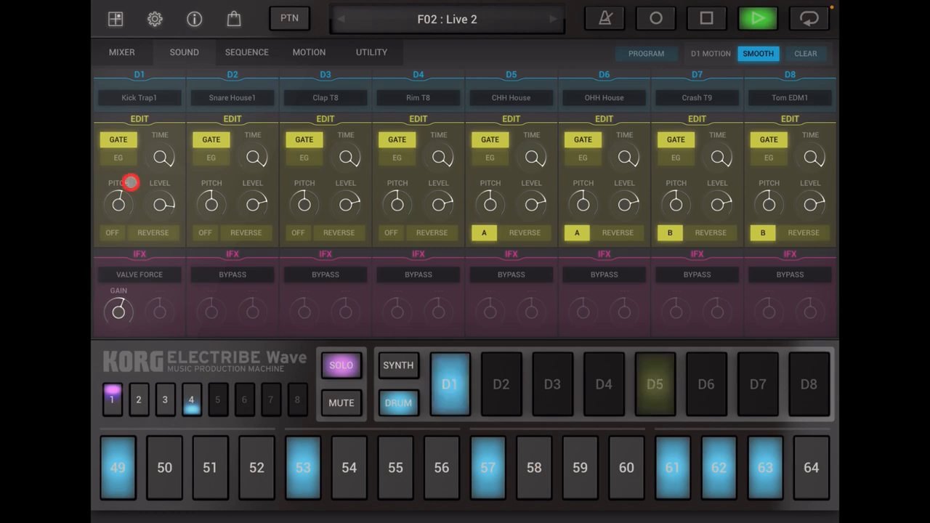
click(122, 52)
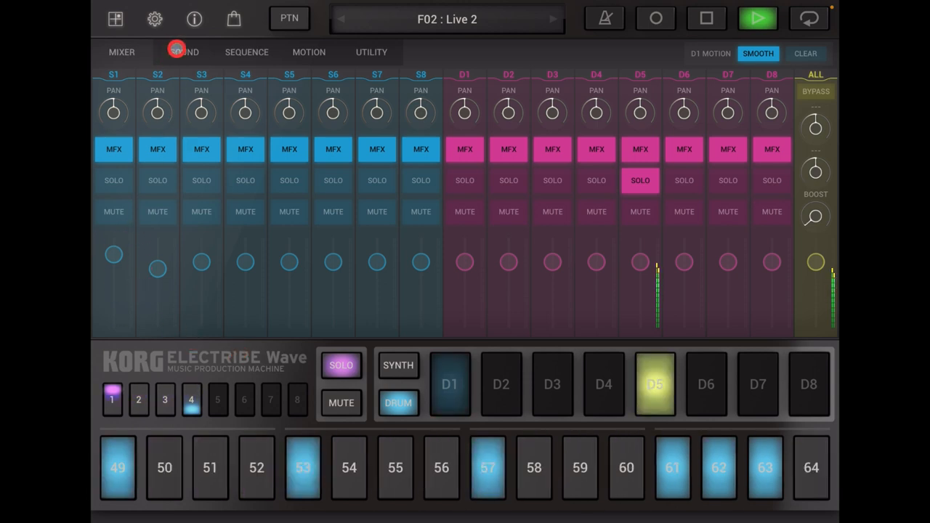
- Select part D1 and page to bar 2, showing kicks on steps 17, 21, 25, 29
click(246, 52)
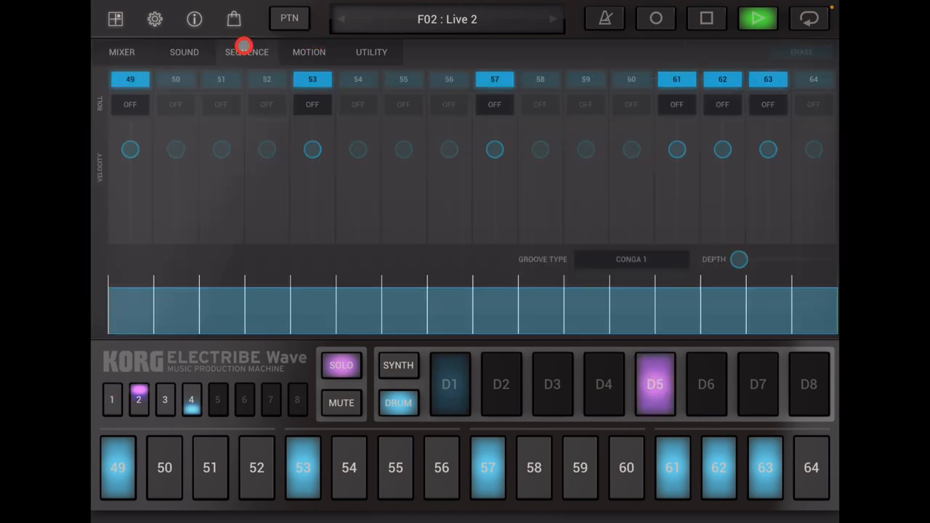
click(164, 400)
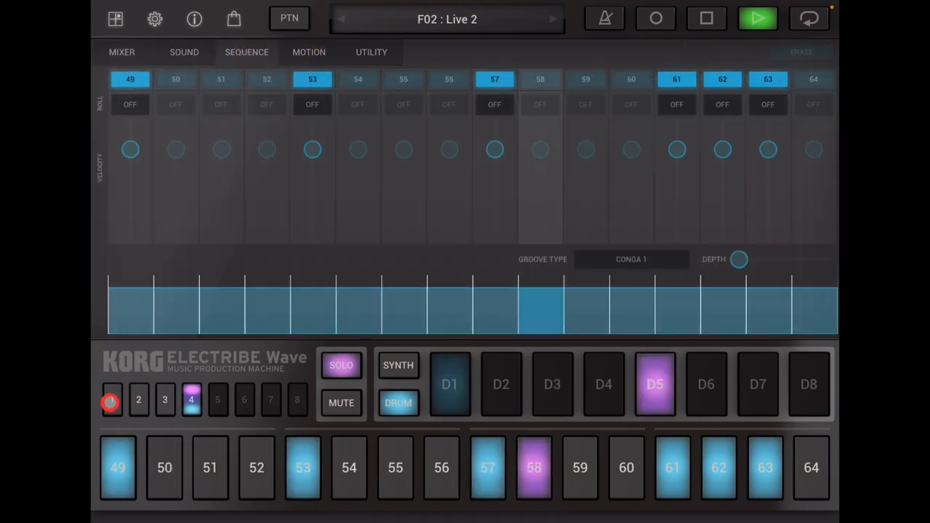
click(112, 400)
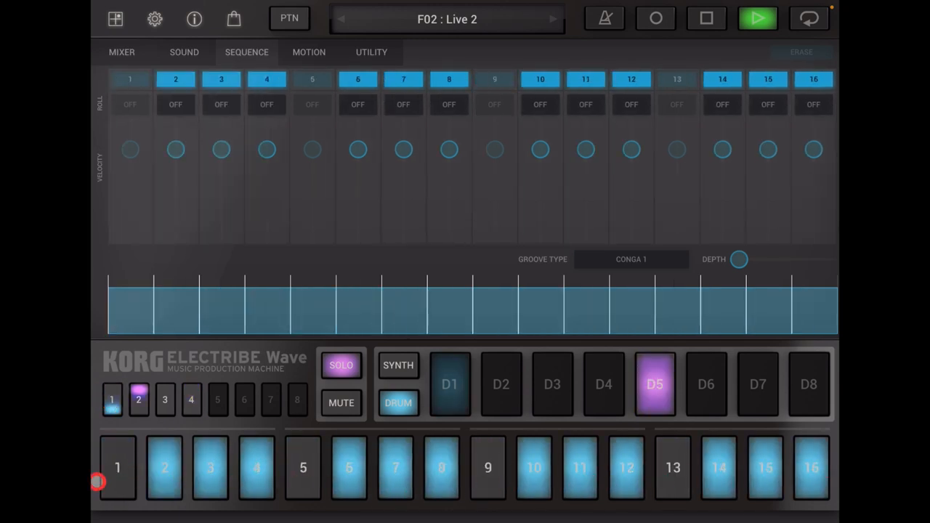
click(165, 400)
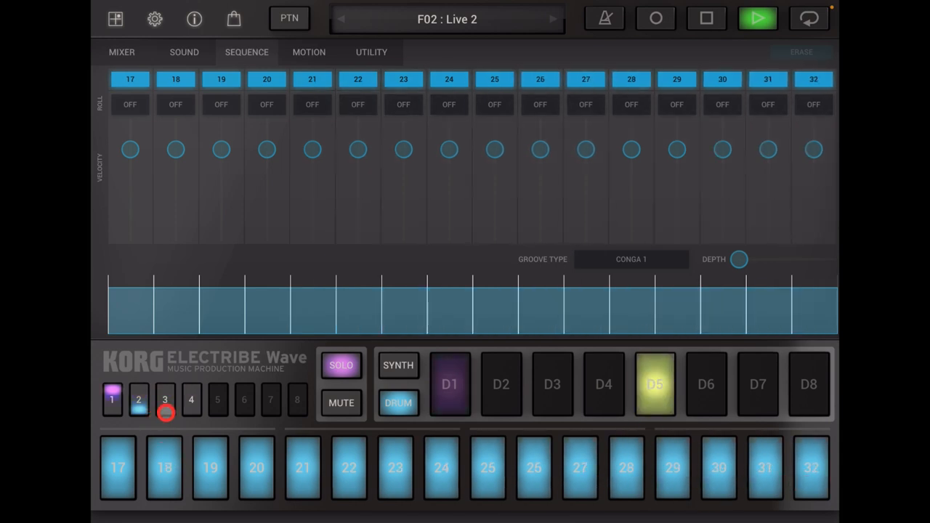
click(112, 400)
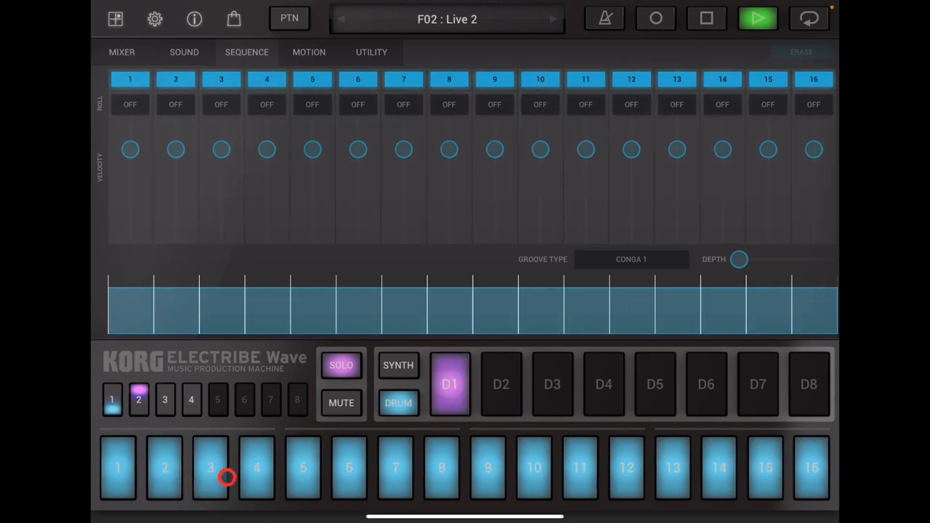
click(164, 401)
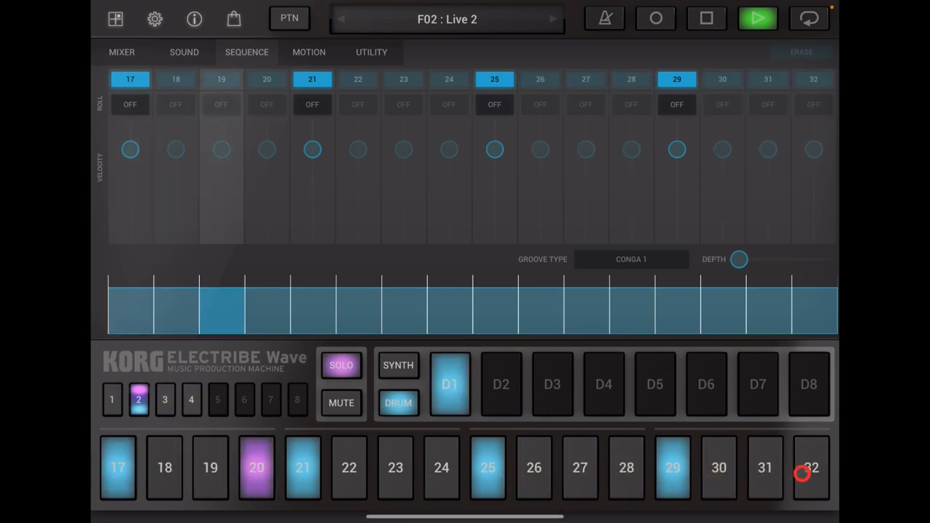
- Fill every step on pages 1 and 4 with D5 hi-hat hits, then return to the mixer
click(165, 400)
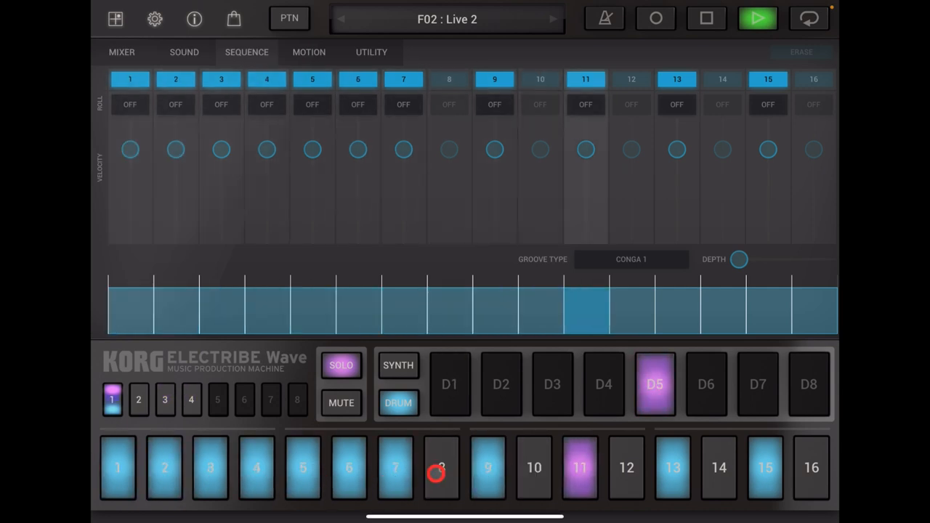
click(138, 400)
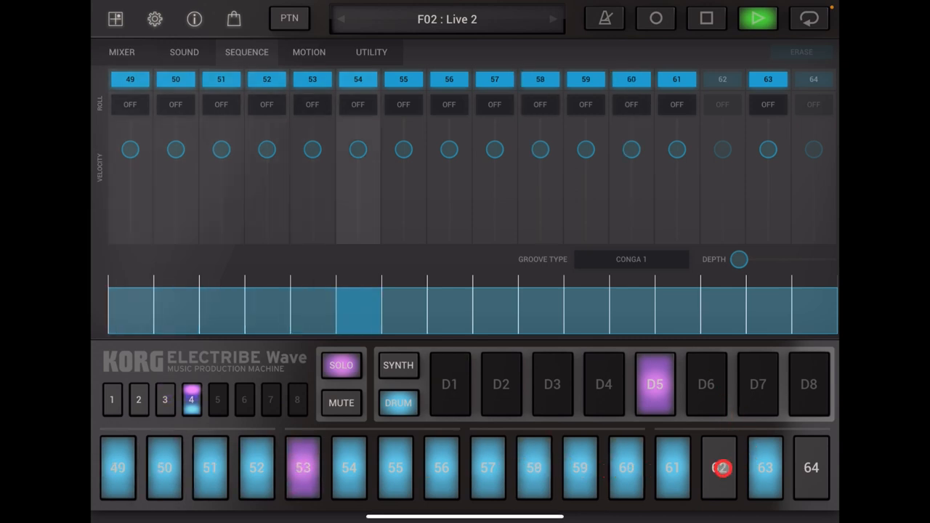
click(112, 401)
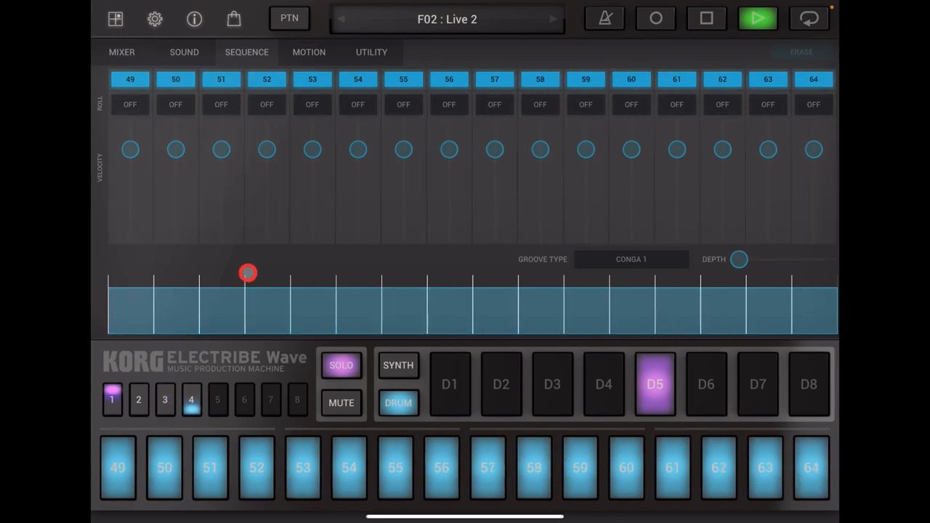
click(112, 400)
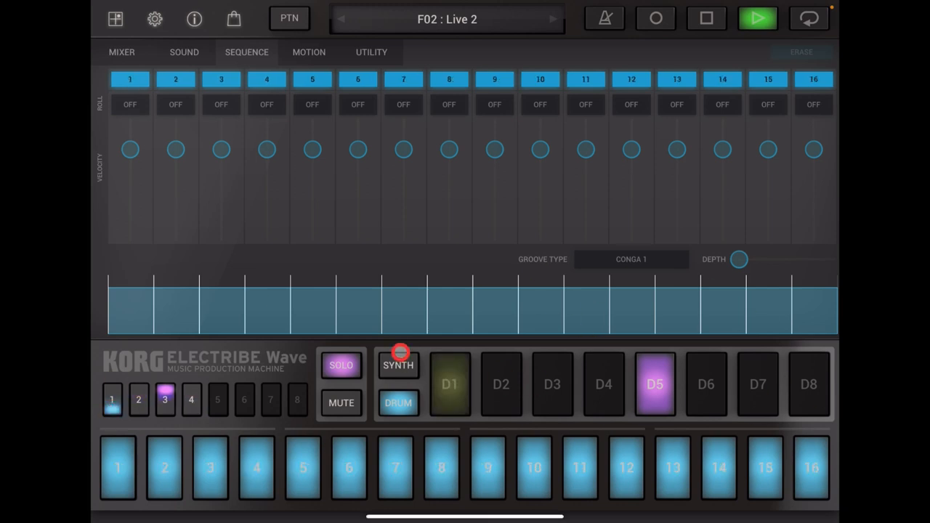
click(121, 52)
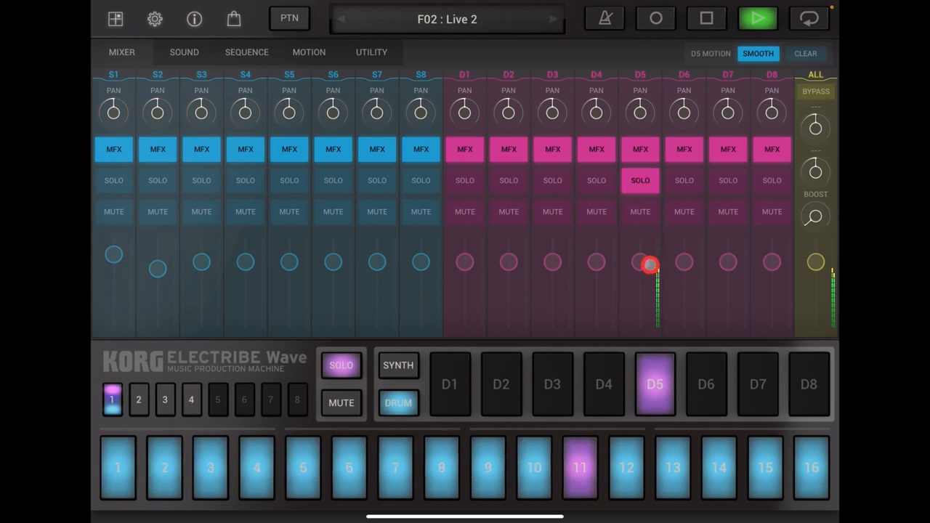
- Show the drum sound settings and adjust the pitch of D5's CHH House hi-hat
click(138, 400)
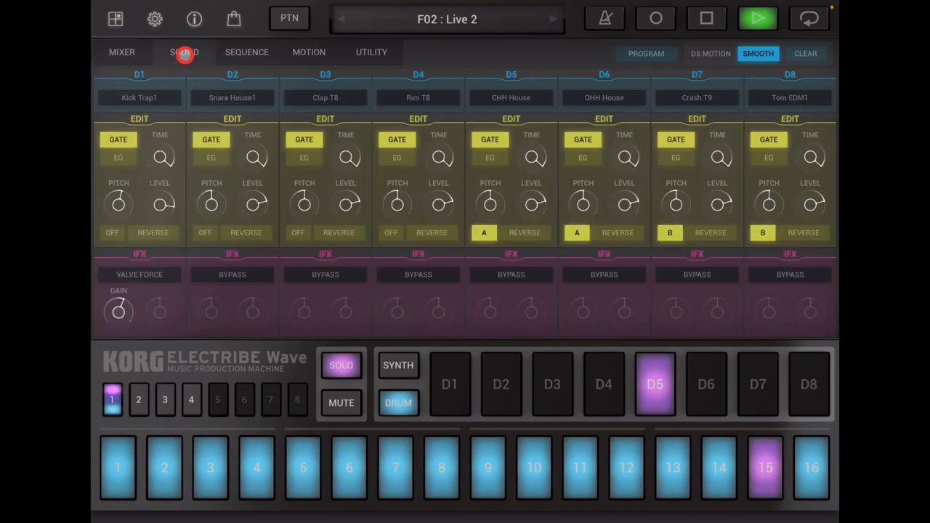
click(138, 400)
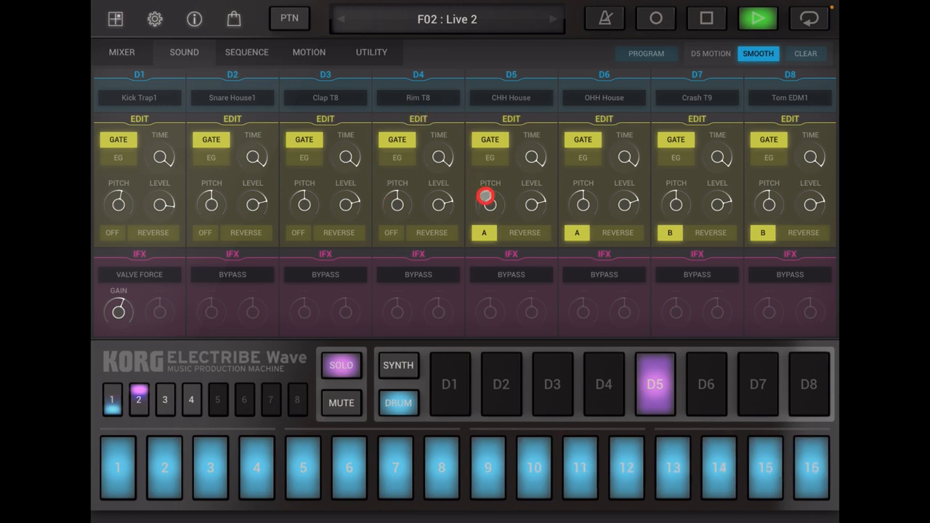
drag(531, 202, 531, 175)
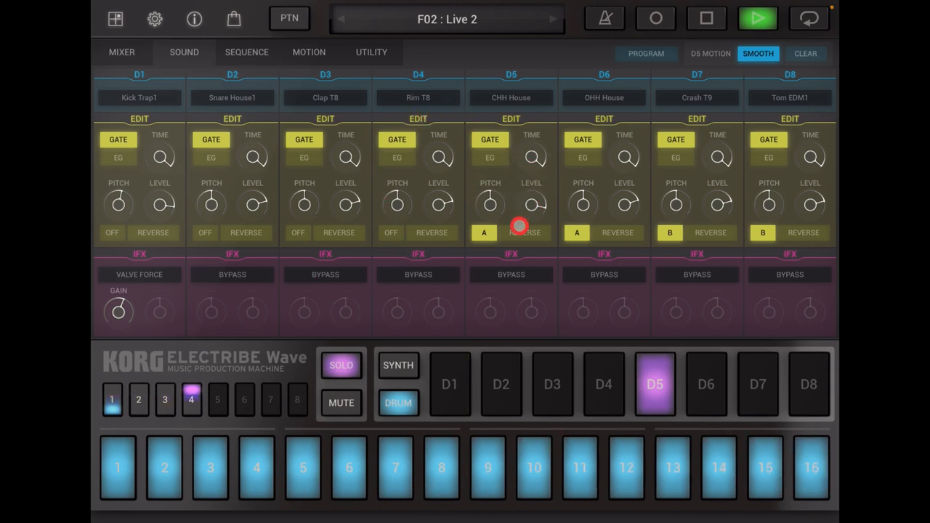
- Try CHH HipHop, then switch D5's sample to CHH R&B
click(511, 97)
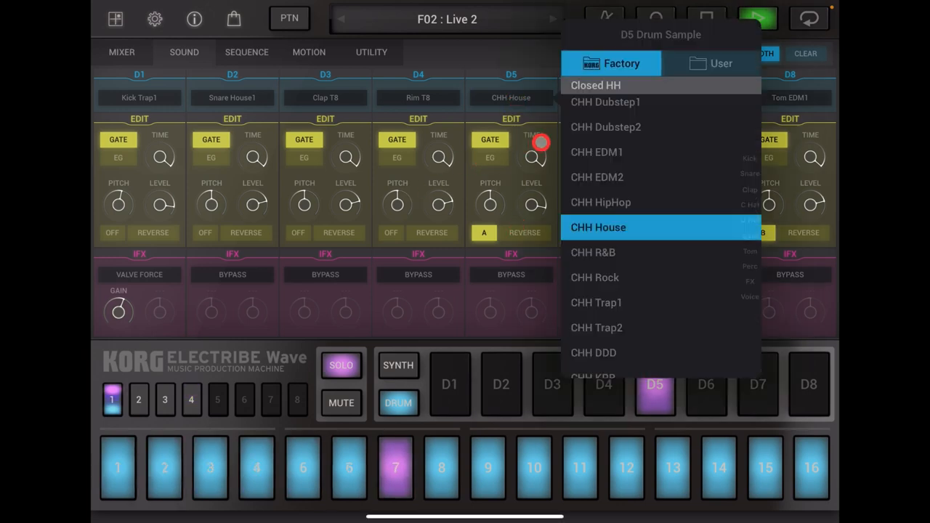
click(601, 202)
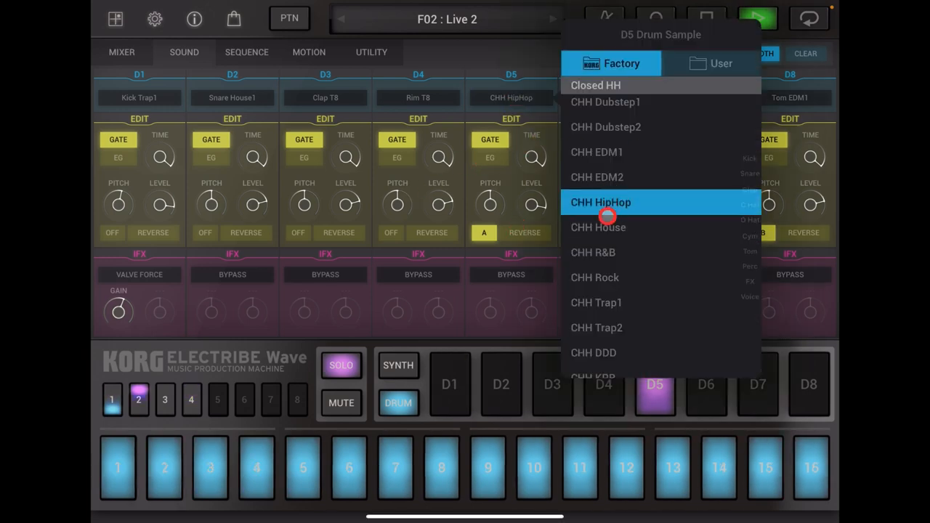
click(594, 252)
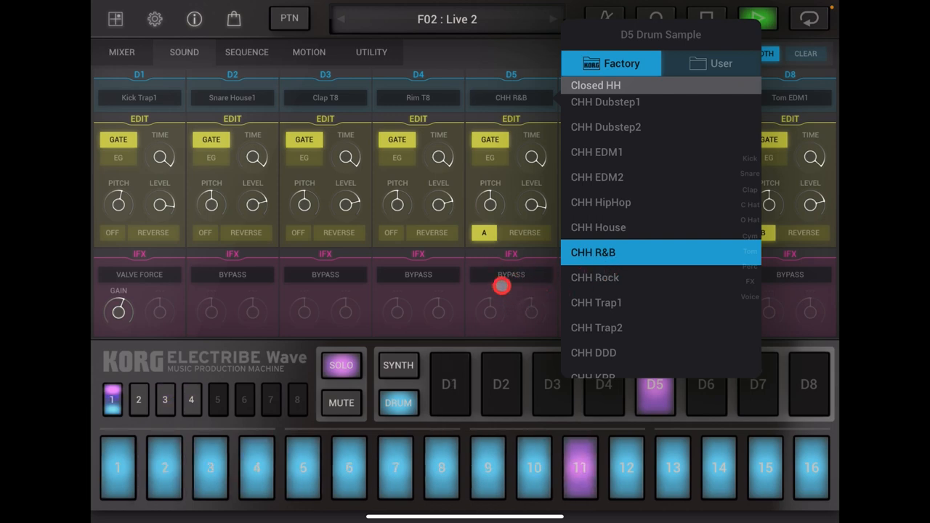
click(511, 275)
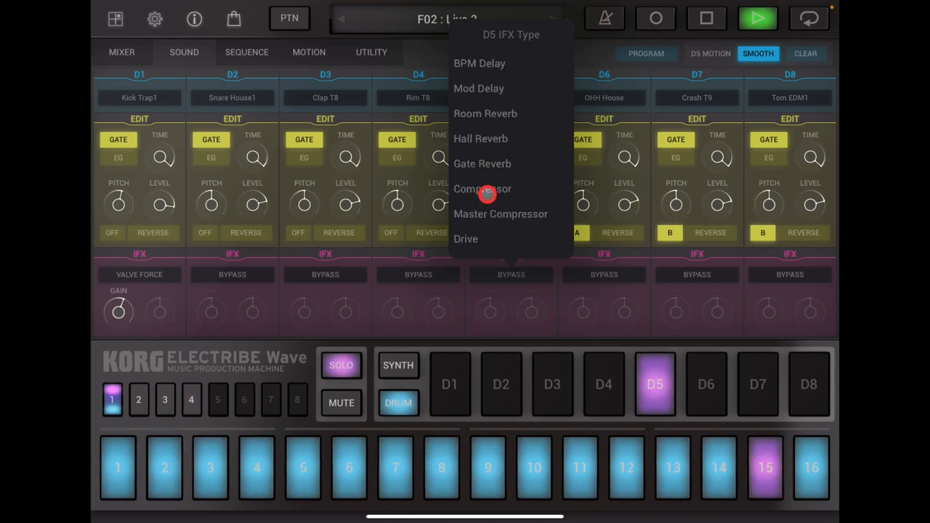
- Give D5 a Compressor insert effect with gain at 98 and close the list
click(481, 189)
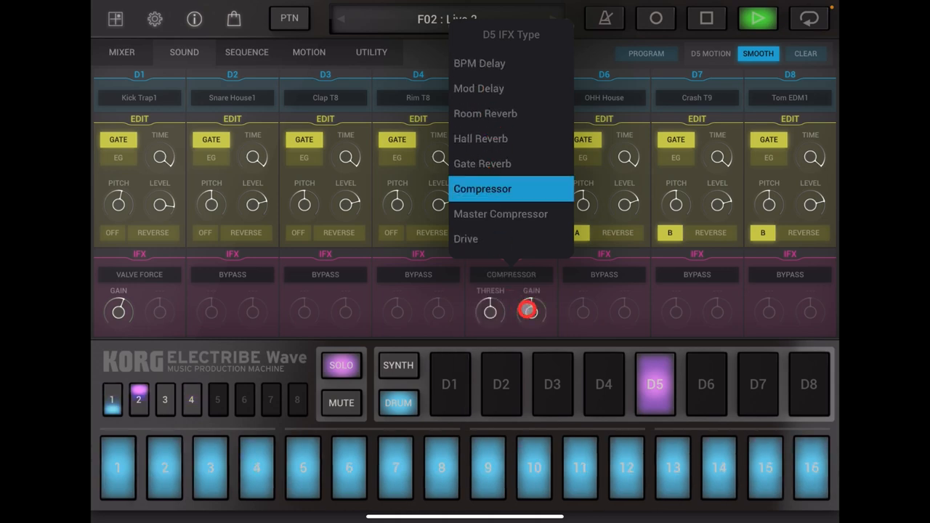
drag(528, 311, 524, 296)
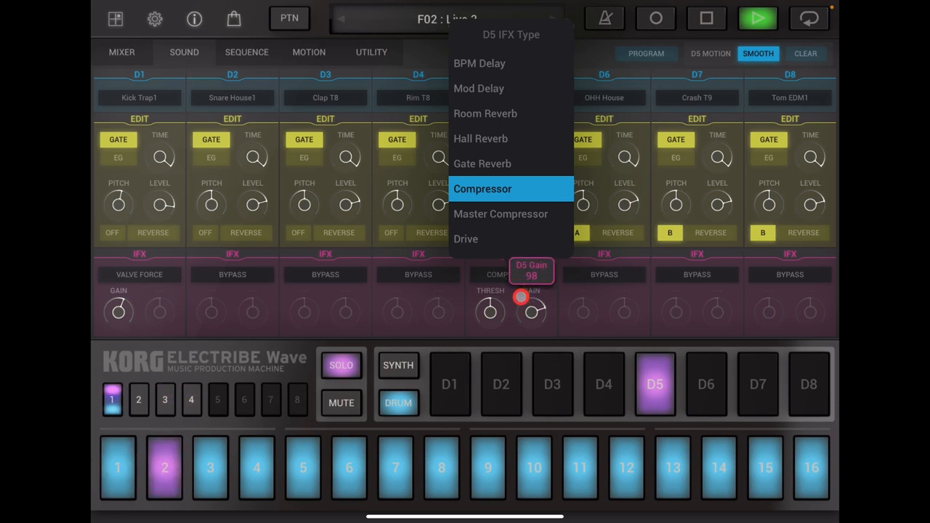
drag(531, 311, 529, 314)
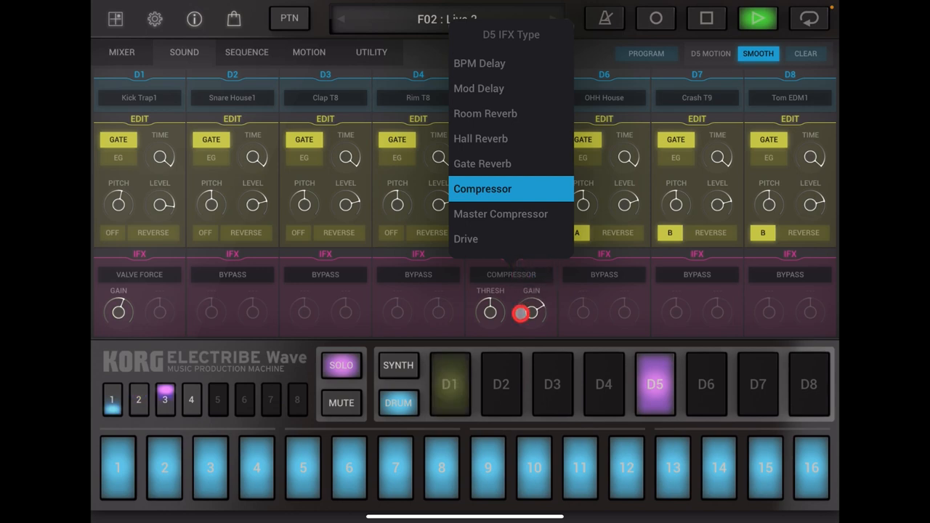
click(481, 188)
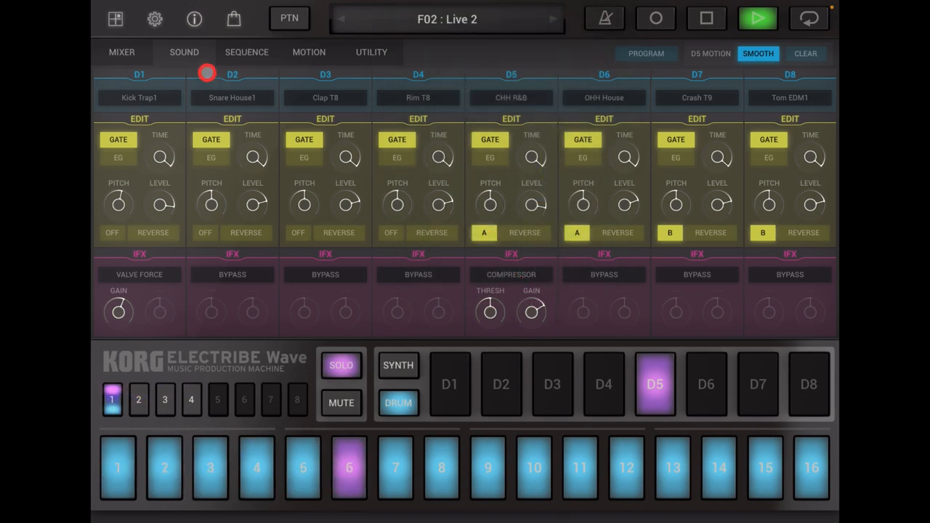
- Raise D5's groove depth and set its groove type to Conga 3
click(247, 52)
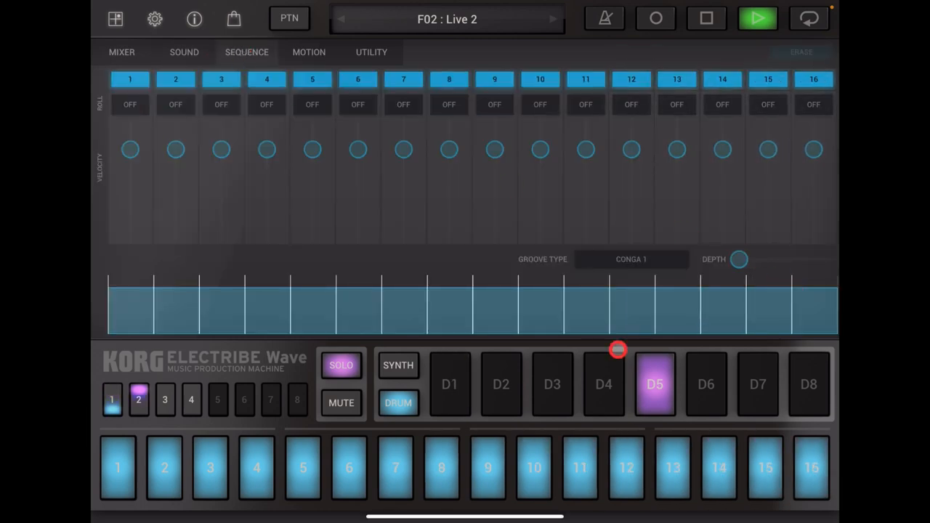
click(449, 384)
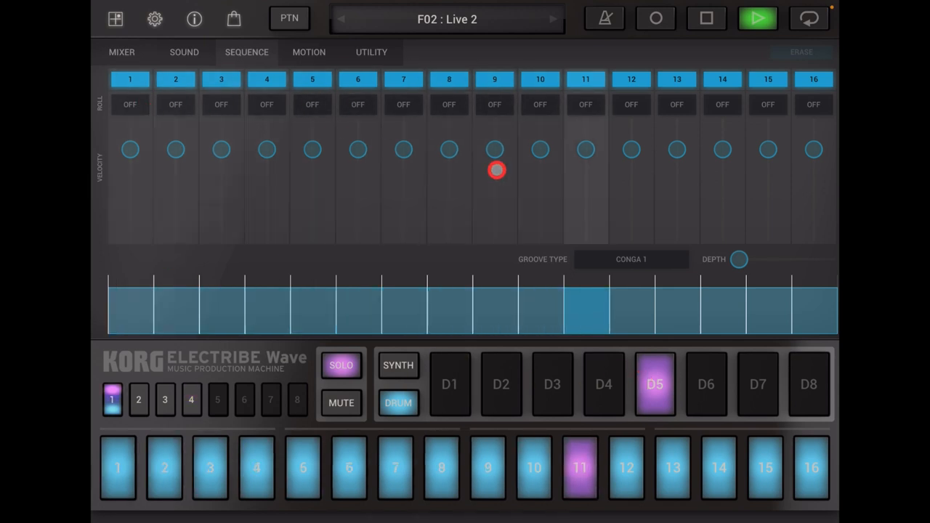
click(138, 400)
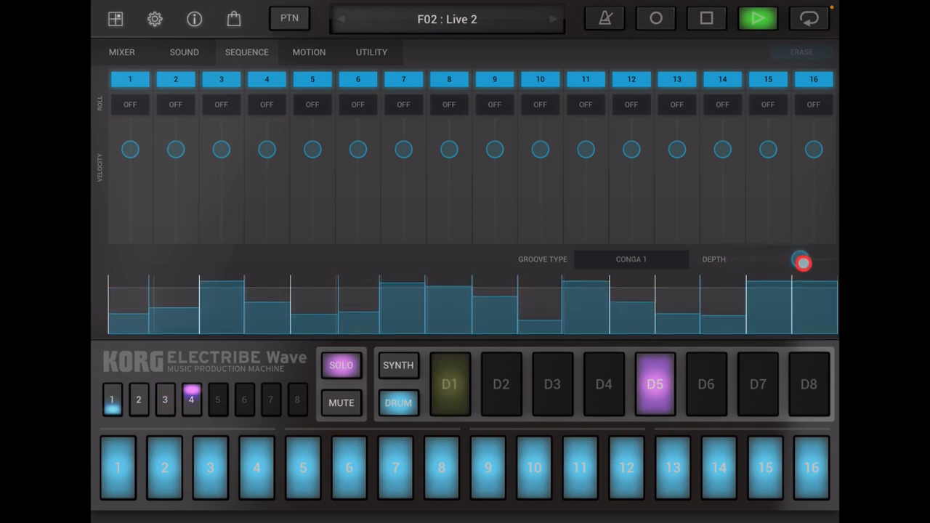
drag(803, 263, 676, 261)
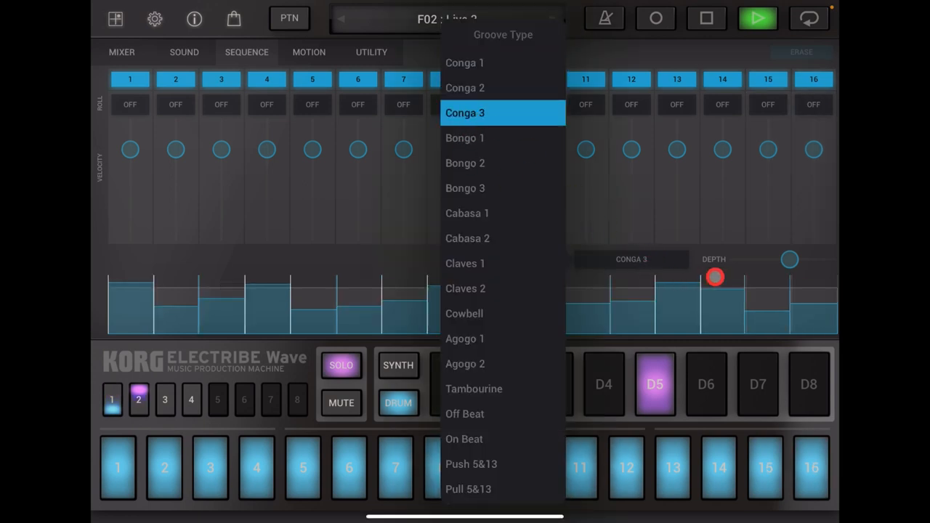
click(464, 113)
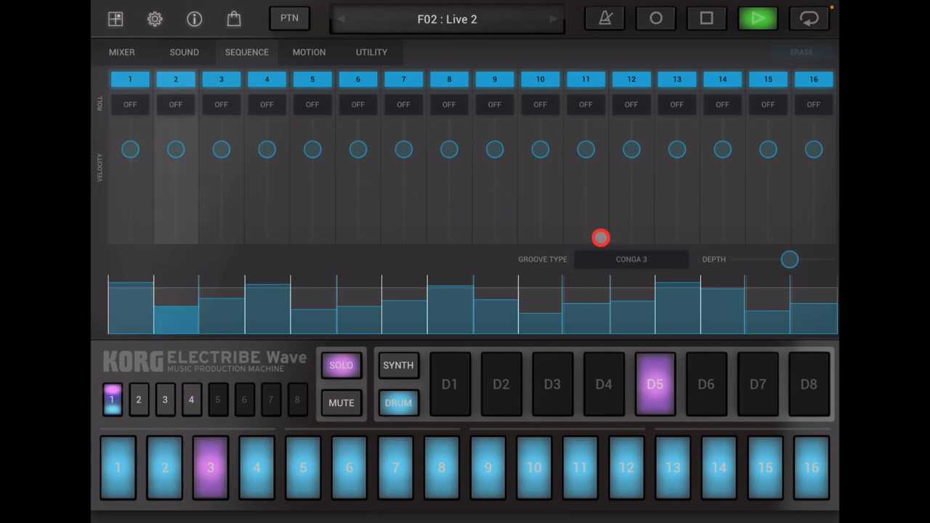
click(138, 400)
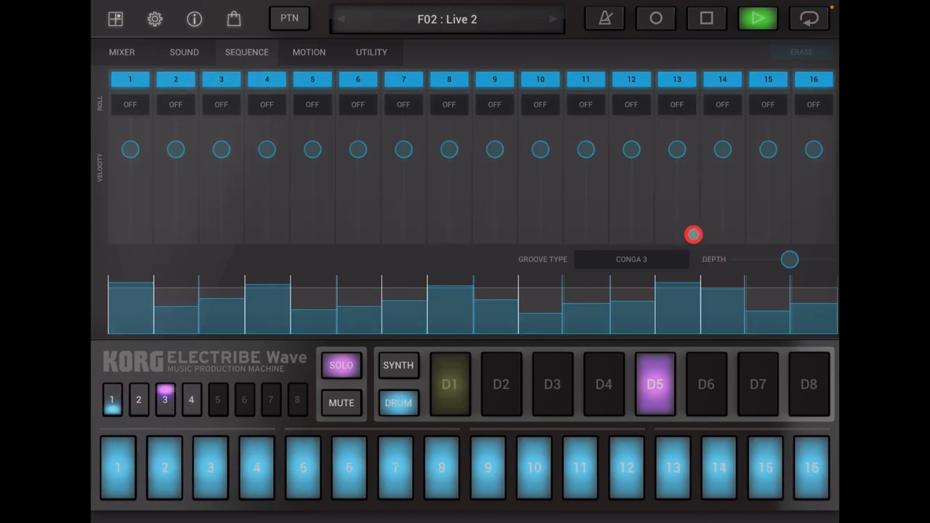
click(190, 400)
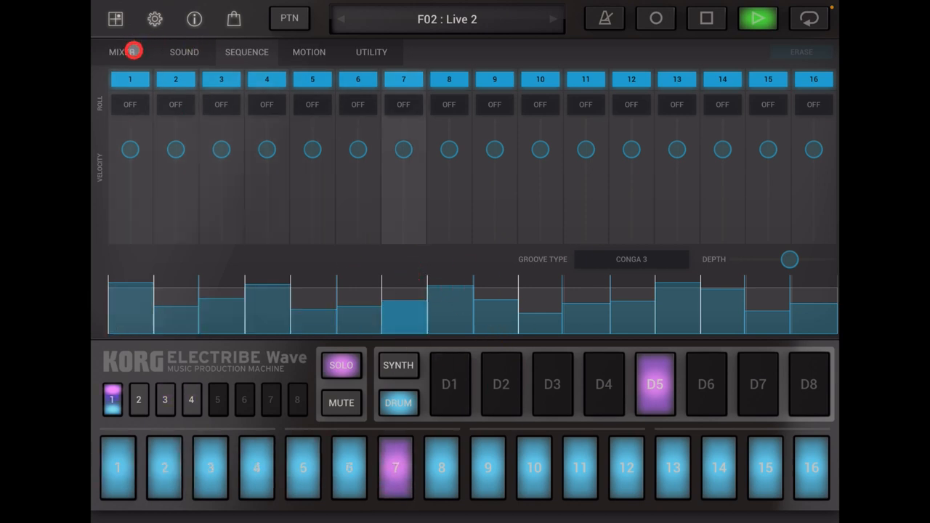
- Turn solo off, stop playback, and show synth part S3's sound settings
click(122, 51)
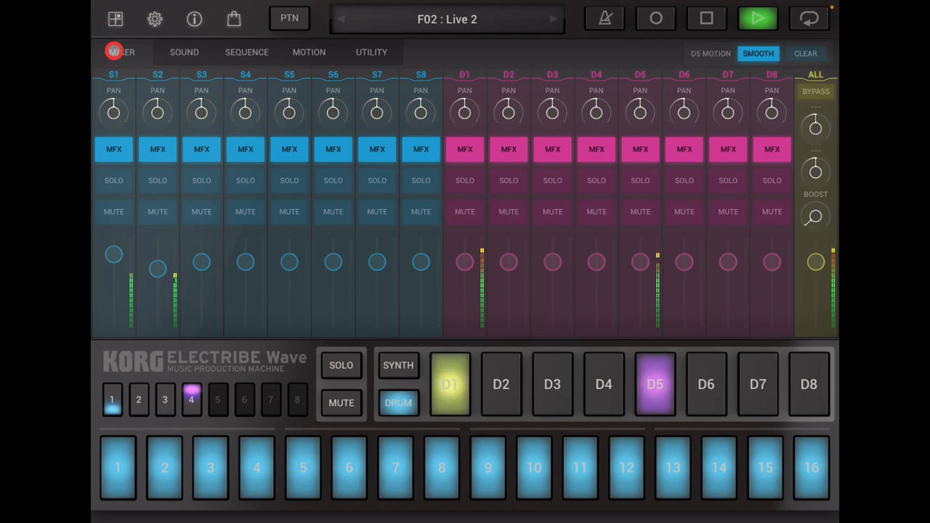
click(184, 51)
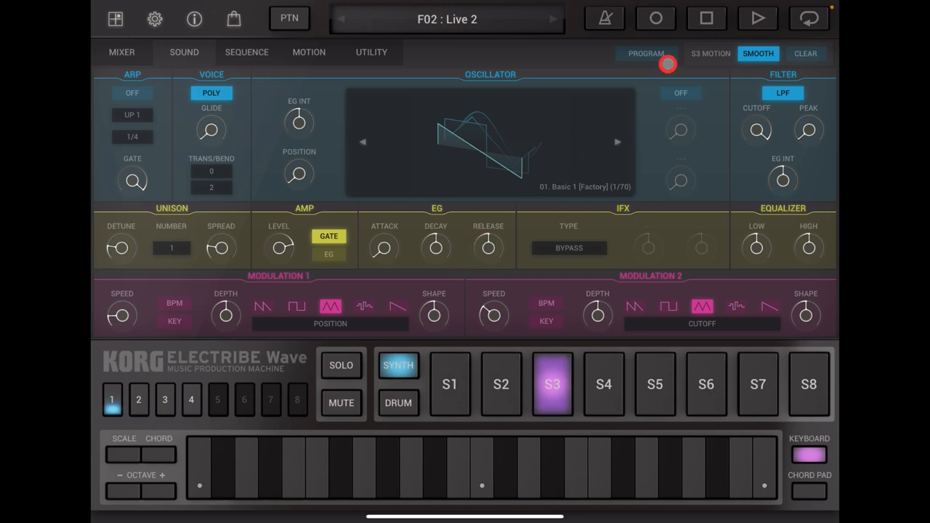
- Browse factory programs, try Deep Uni Lead, and load Voice Lead onto synth part S3
click(646, 53)
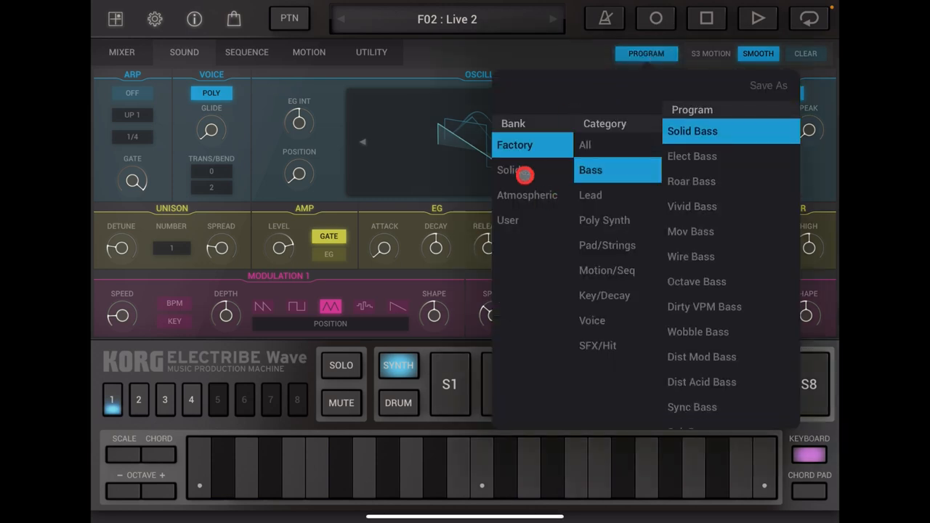
click(590, 195)
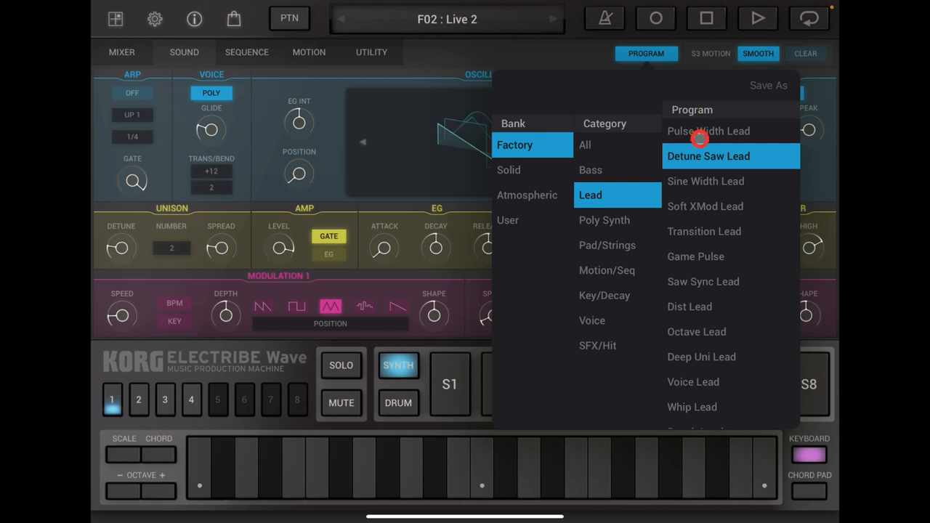
mouse_move(710, 357)
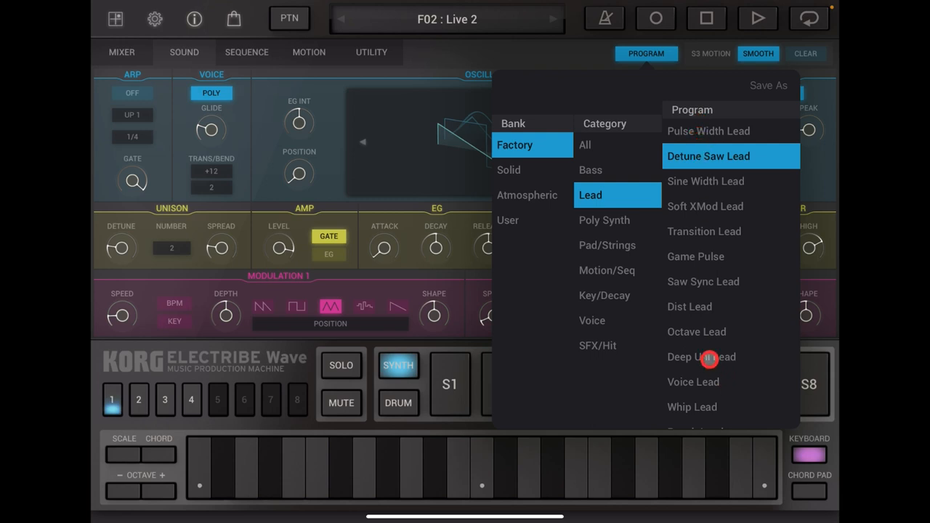
click(701, 357)
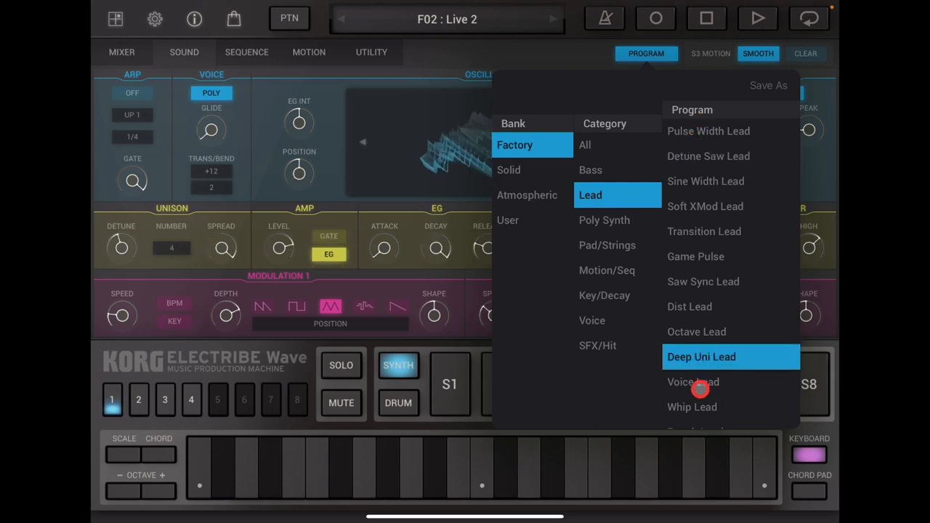
click(692, 382)
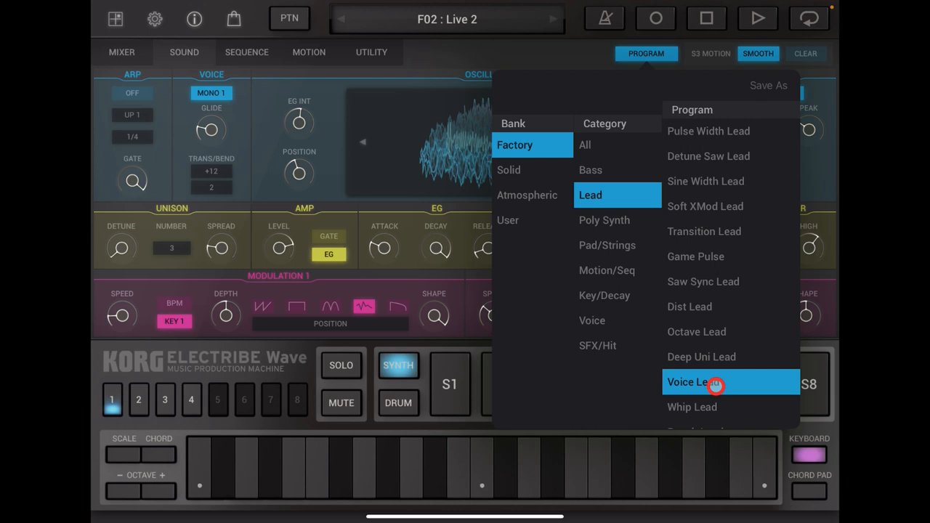
click(730, 382)
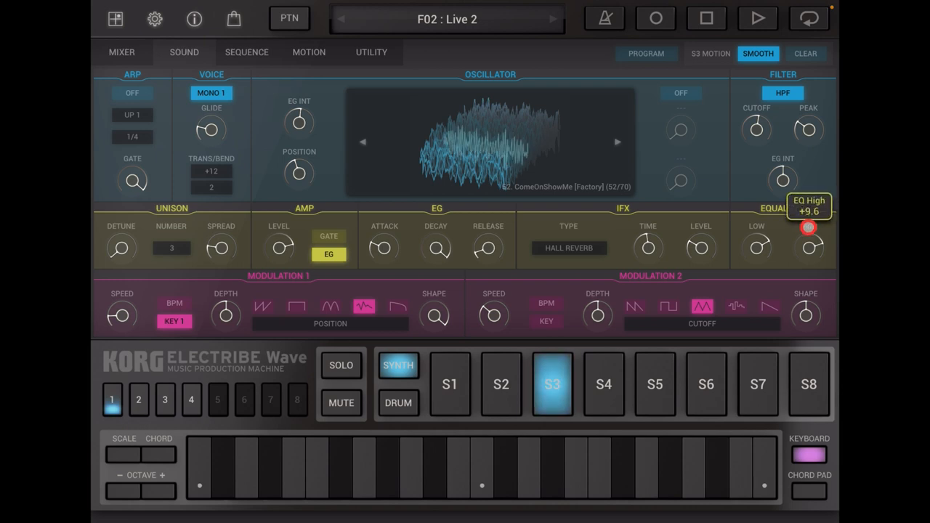
- While auditioning S3, retune its EG release, set osc position to 692, and adjust amp level
click(278, 248)
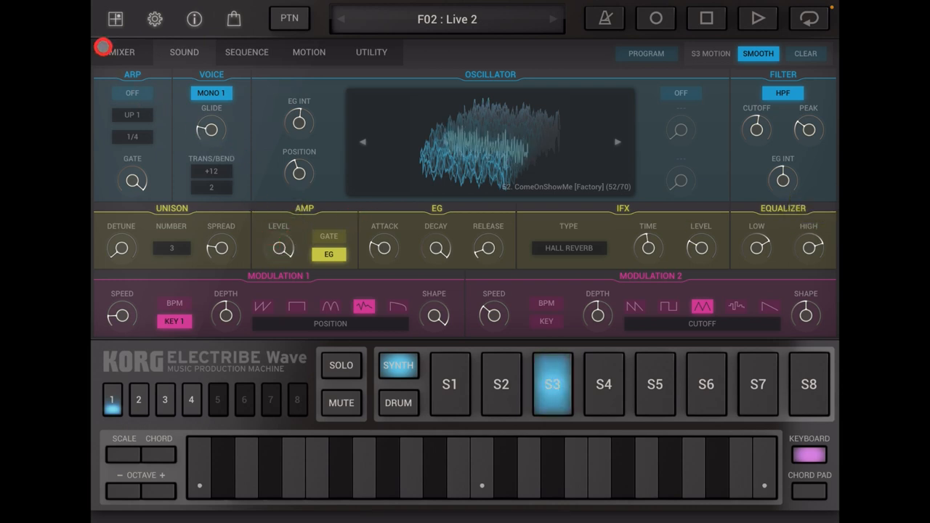
click(121, 52)
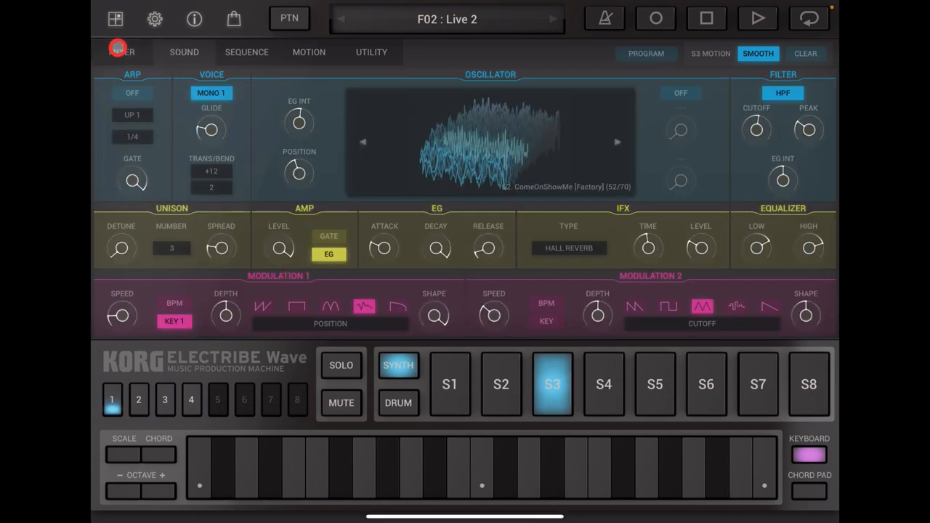
mouse_move(158, 120)
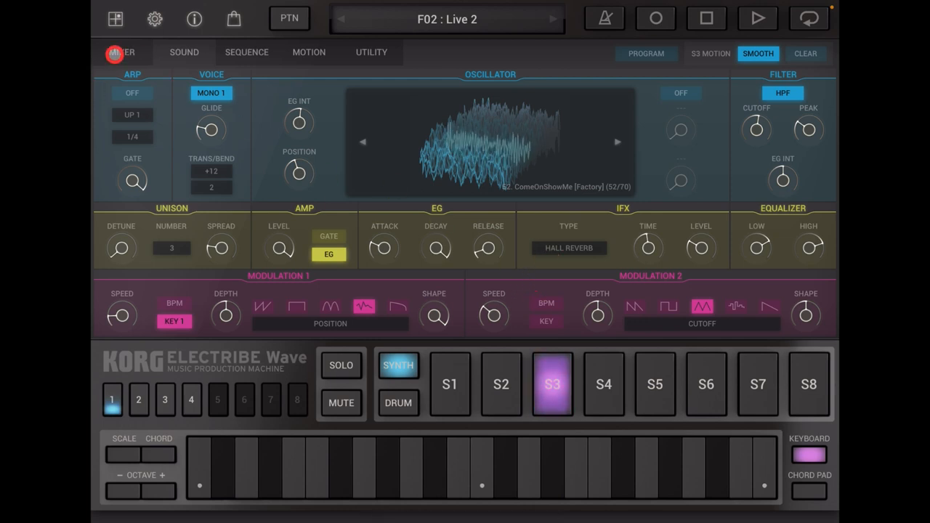
click(552, 384)
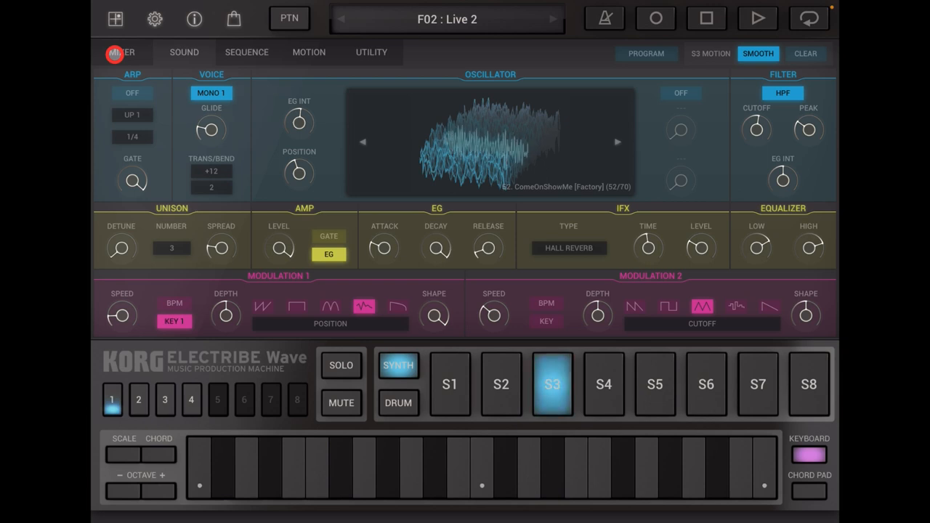
click(488, 249)
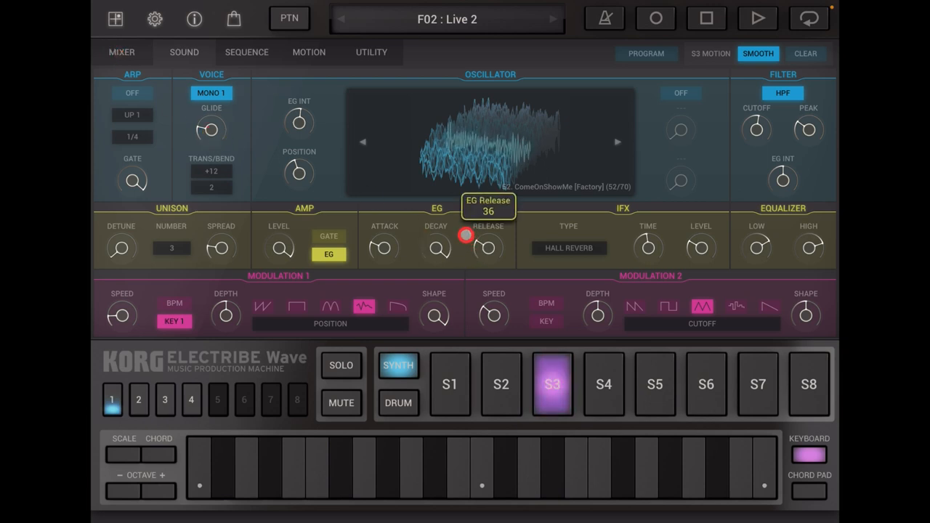
drag(467, 235, 458, 238)
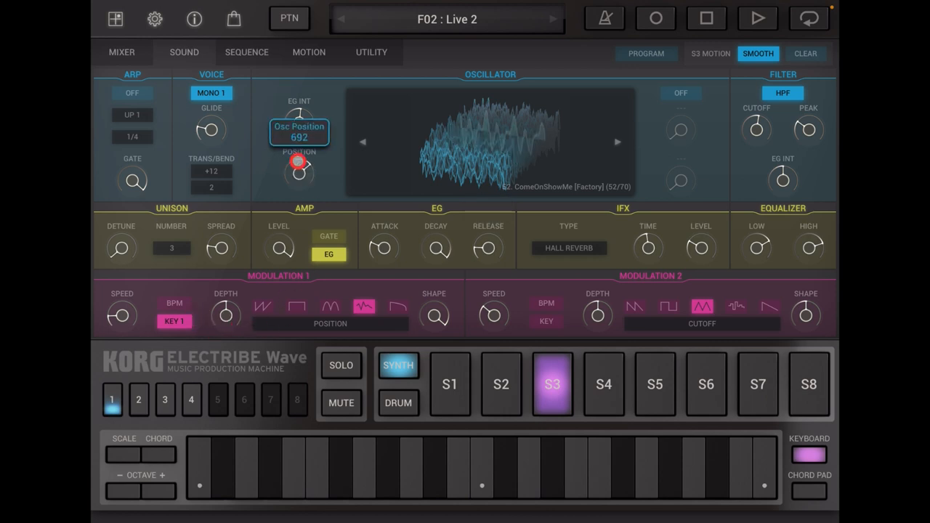
drag(298, 161, 286, 191)
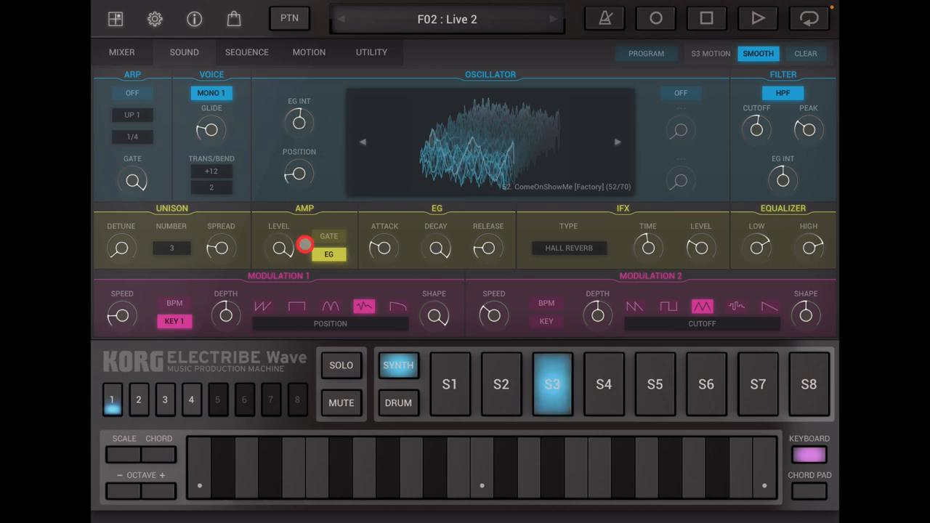
drag(279, 249, 272, 268)
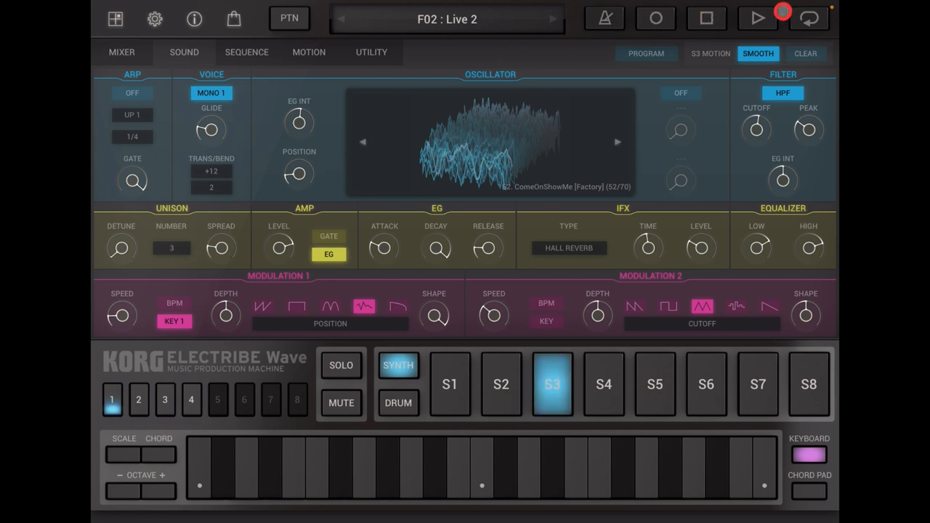
- Start Live 2 playback and browse bar pages 2 and 3
click(757, 18)
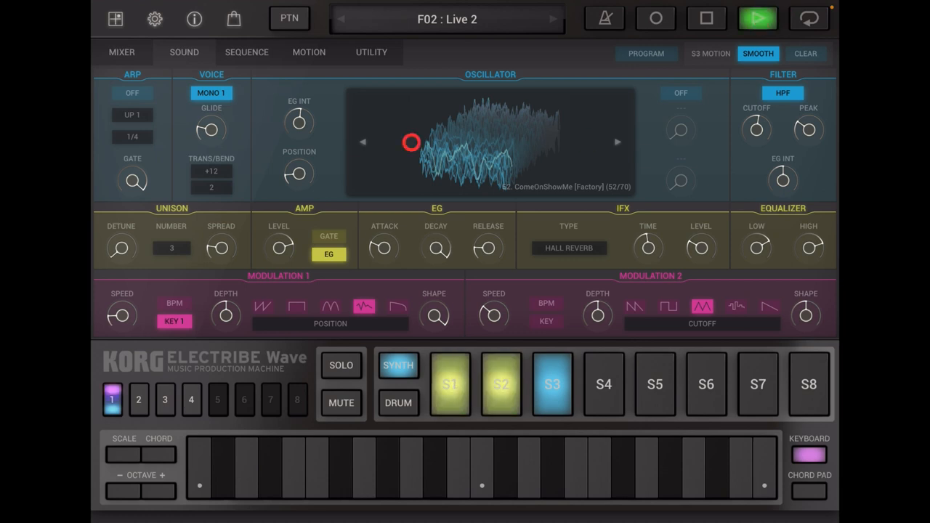
click(138, 400)
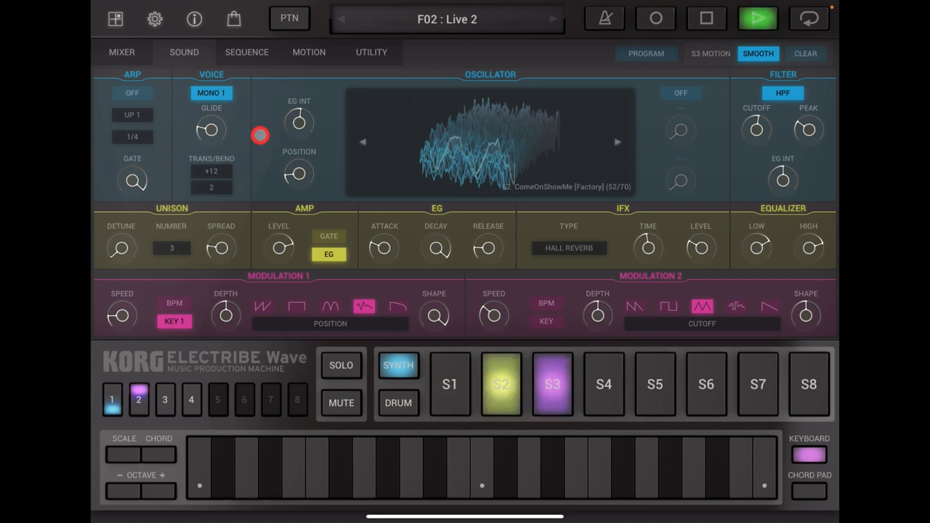
click(165, 400)
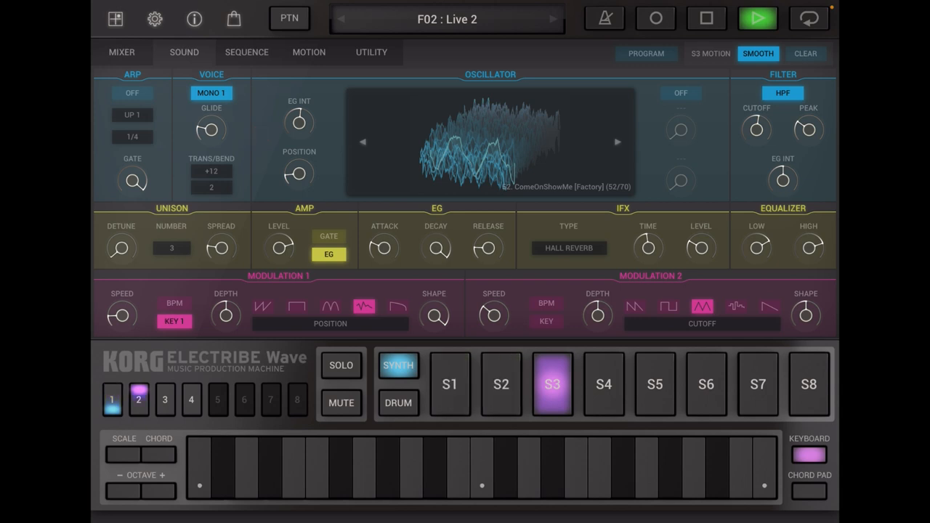
- Engage real-time recording while stepping through the bar pages
click(501, 384)
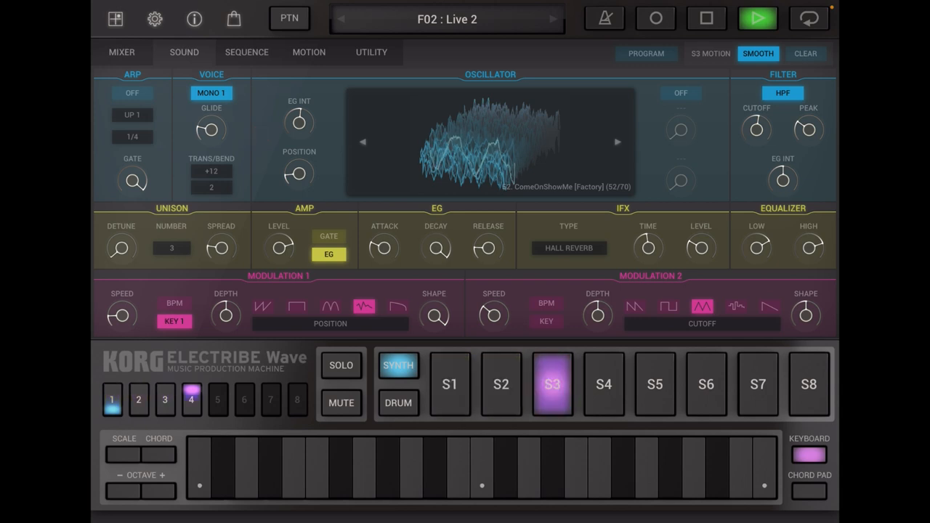
click(500, 384)
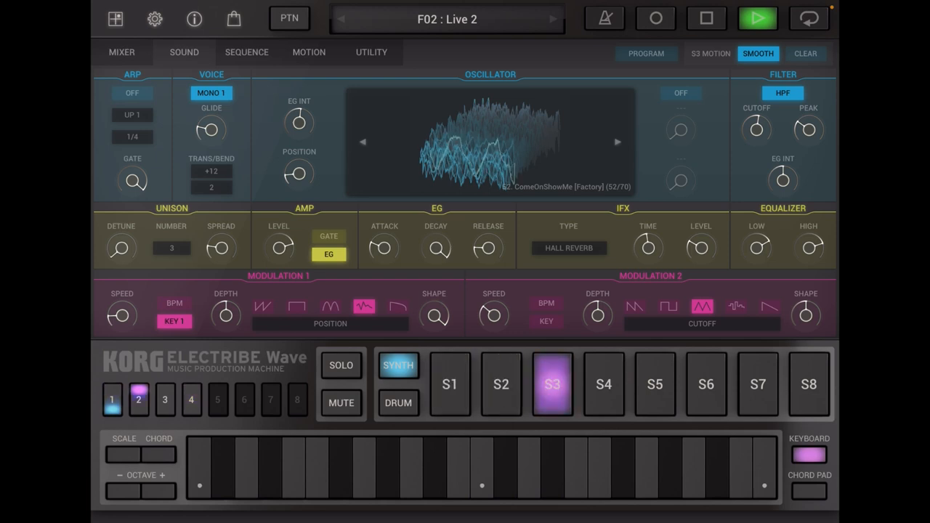
click(500, 384)
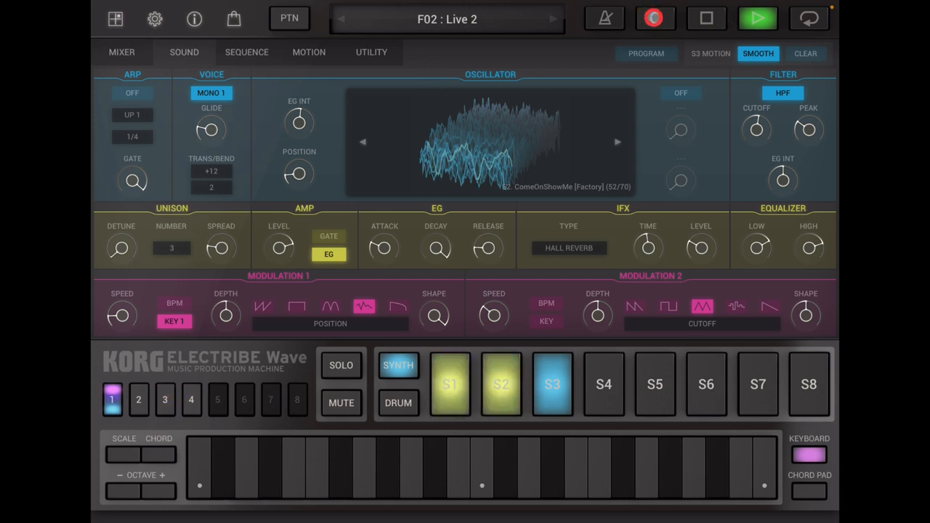
click(138, 400)
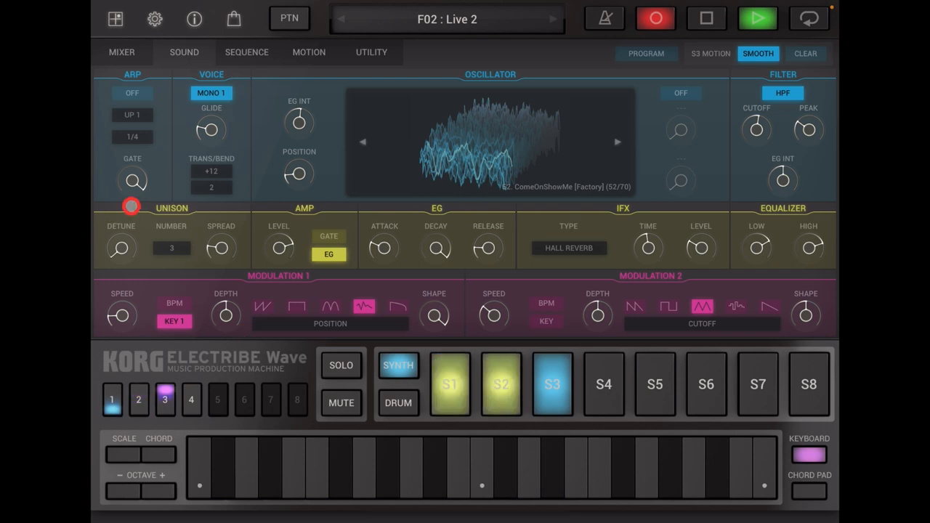
click(191, 400)
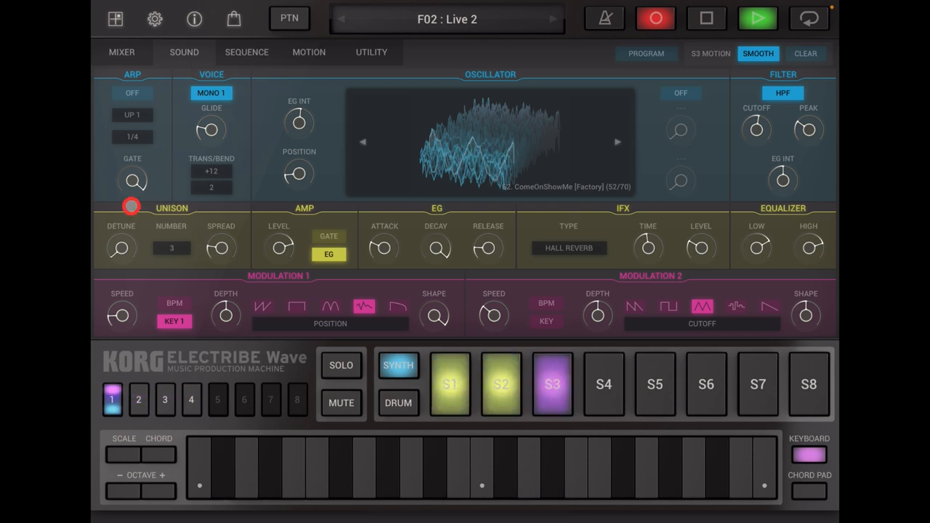
click(138, 400)
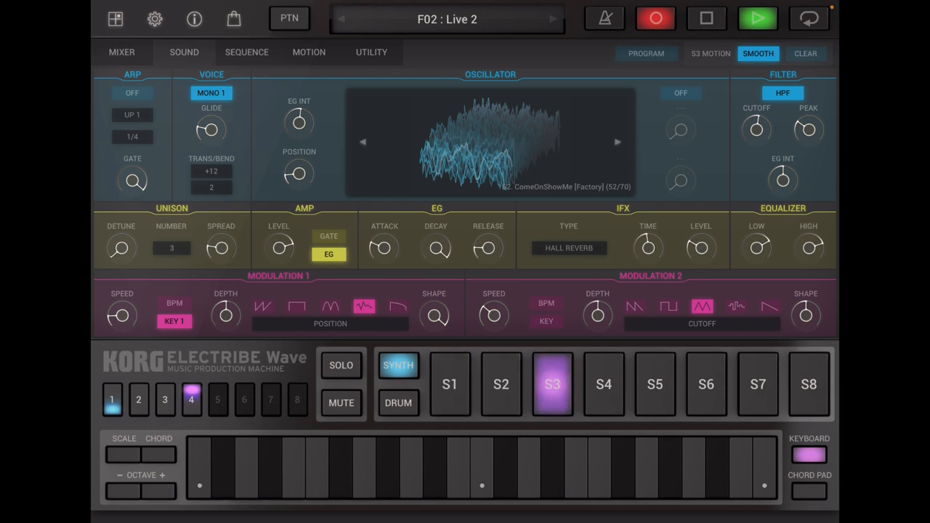
click(501, 384)
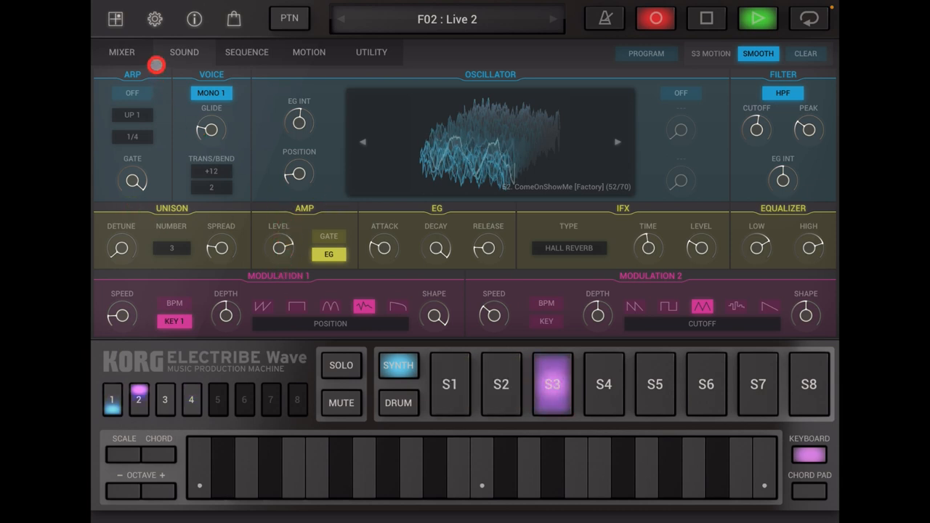
- Show the mixer for all parts and stop real-time recording
click(122, 52)
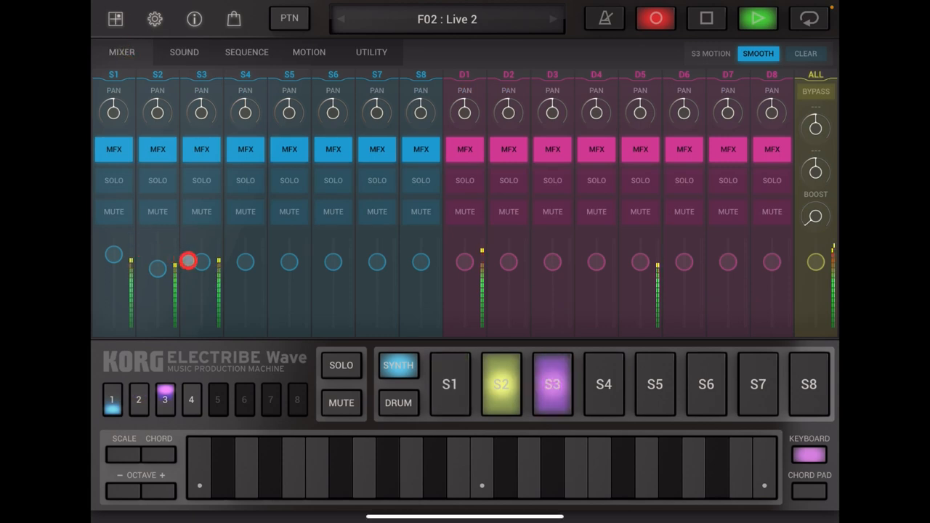
click(190, 399)
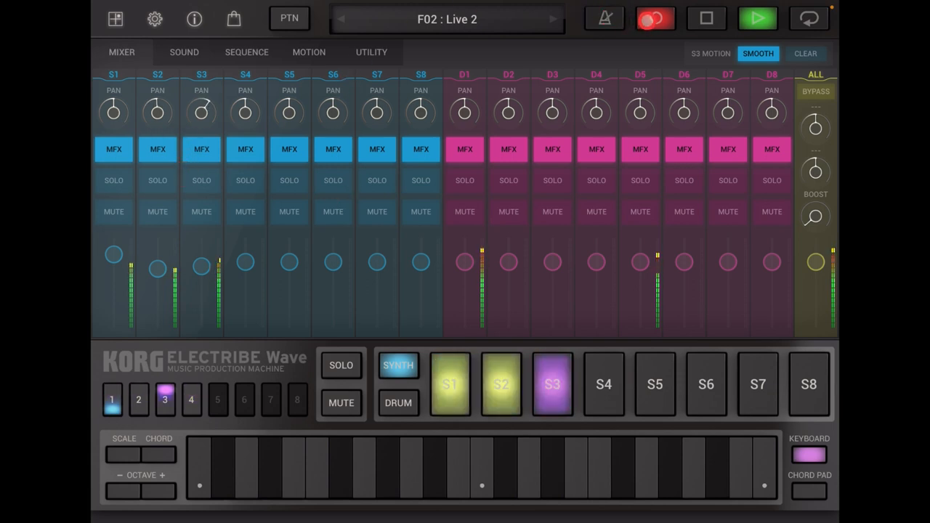
click(190, 400)
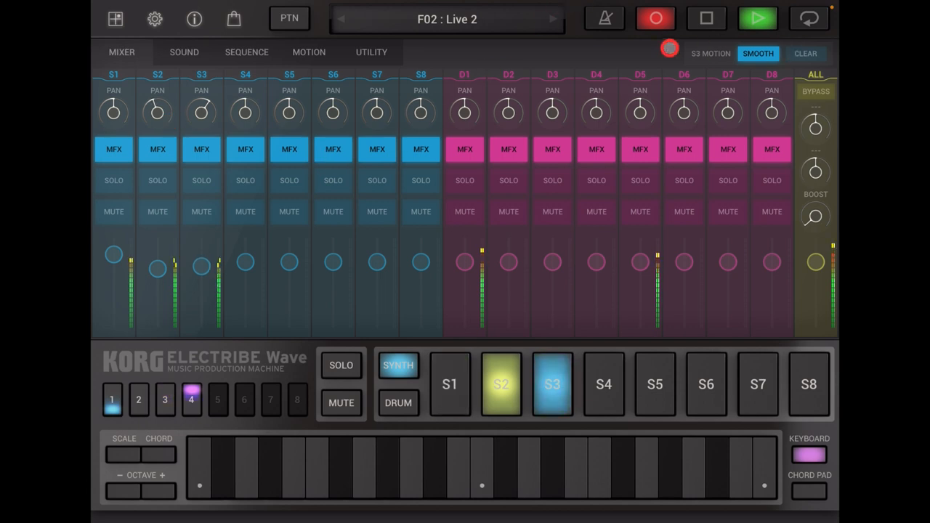
- Clear S3's recorded motion for the chosen parameter, confirming Yes, then stop
click(655, 18)
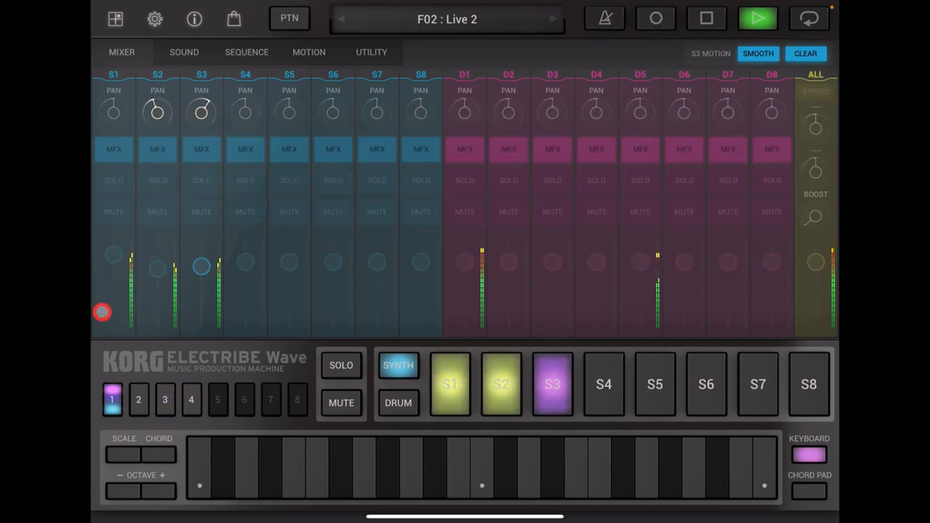
click(805, 53)
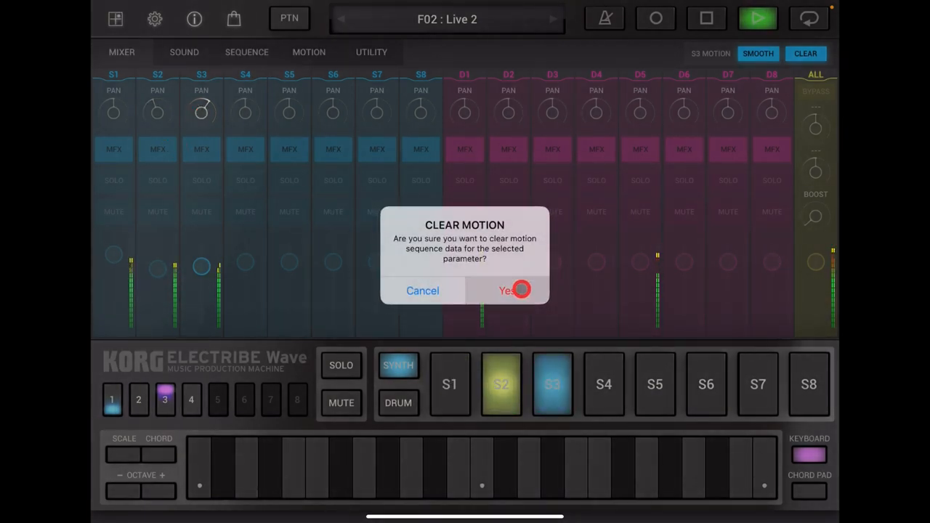
click(509, 291)
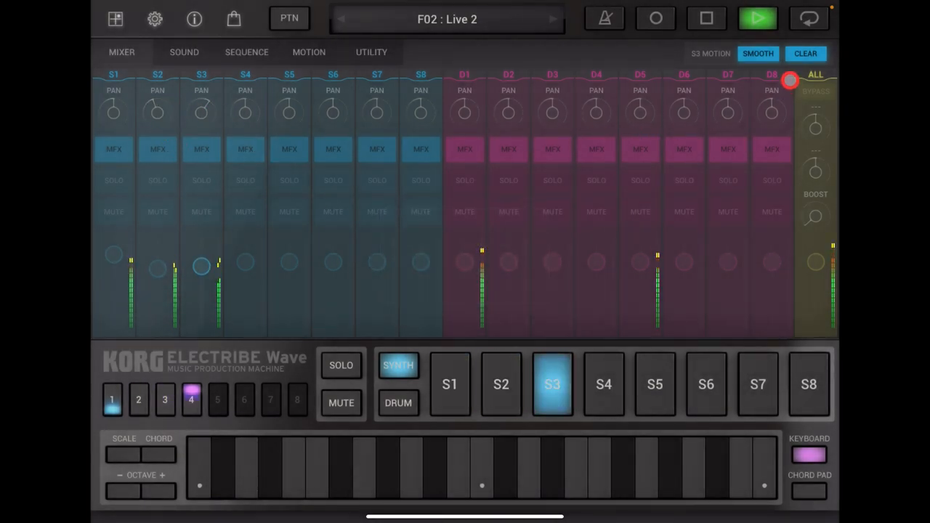
click(706, 18)
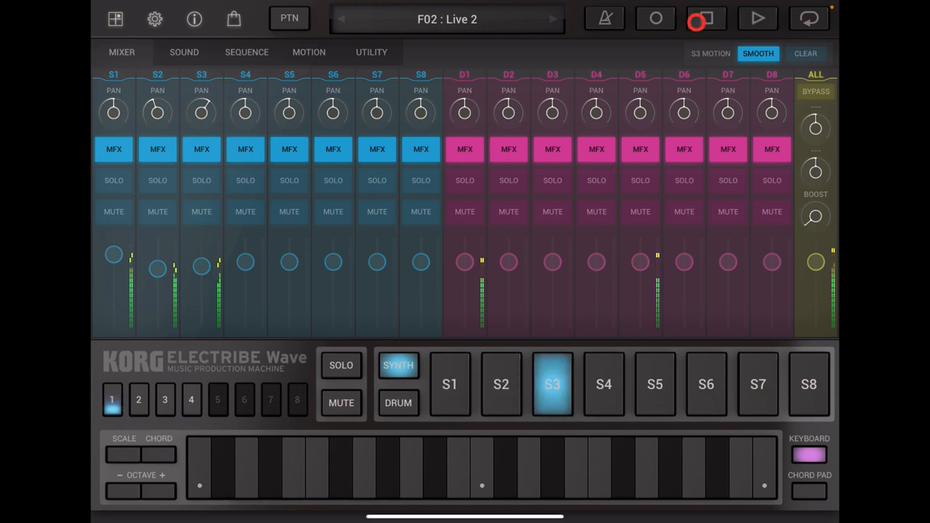
click(706, 18)
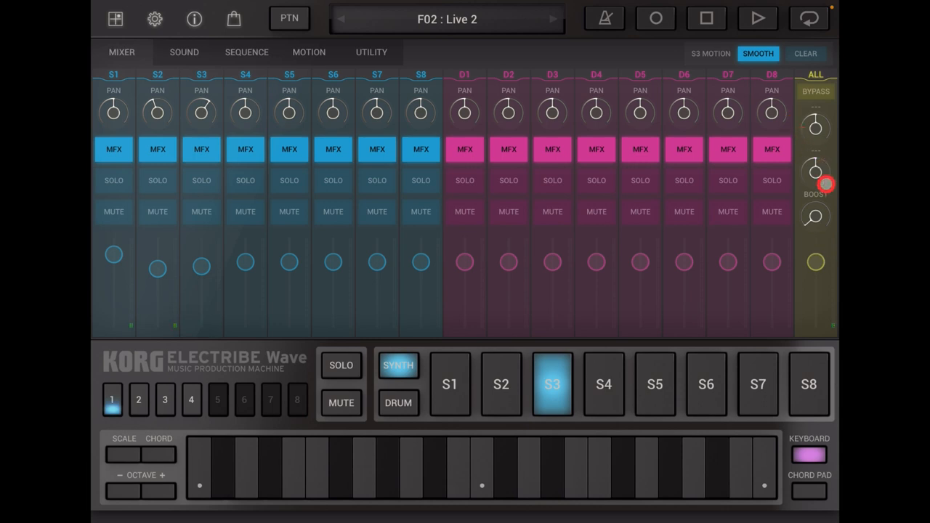
click(706, 18)
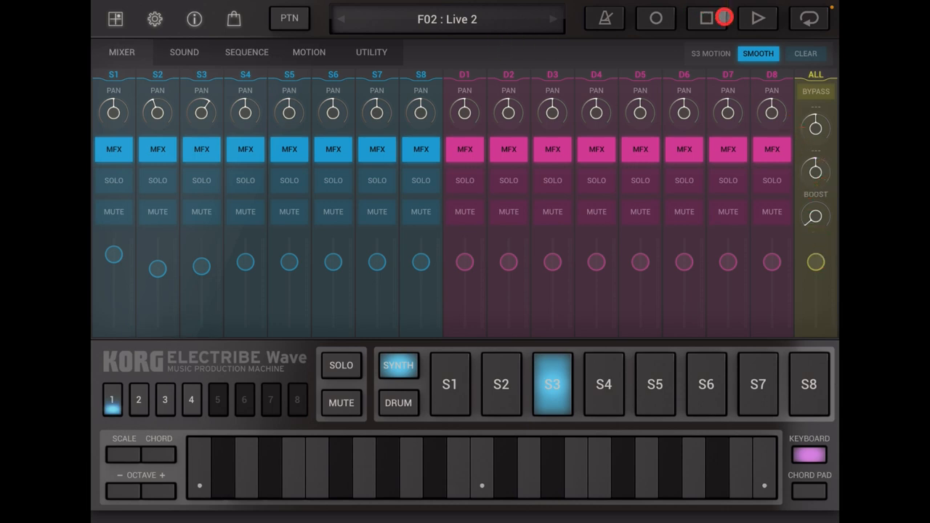
click(757, 18)
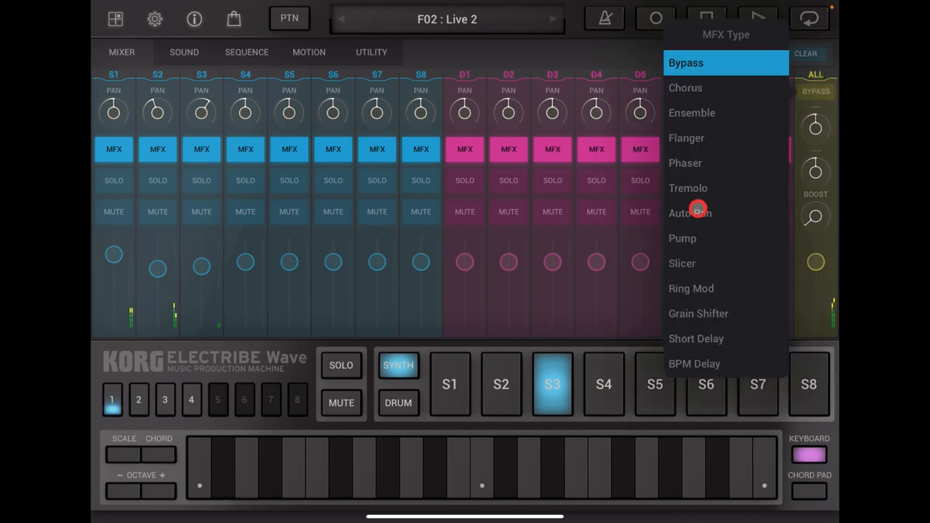
- Select Valve Force from the MFX Type list as the master effect
scroll(down, 3)
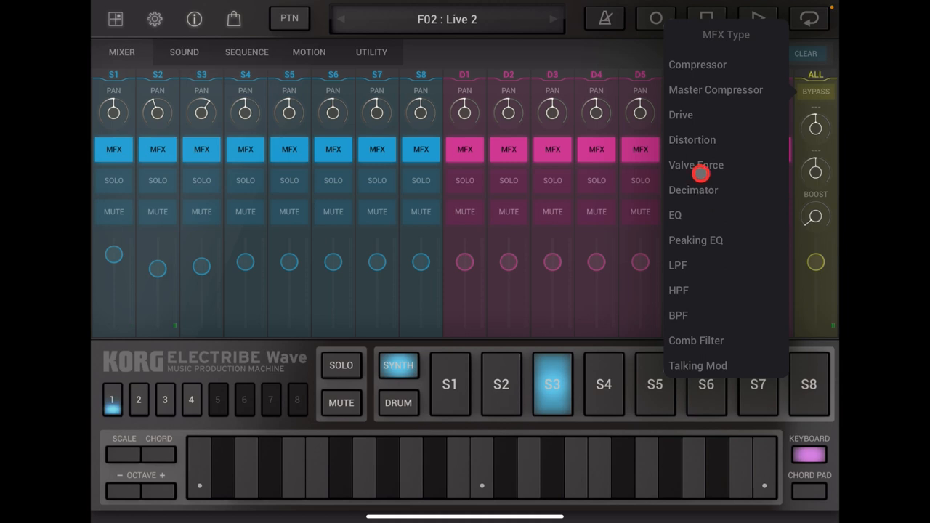
click(696, 165)
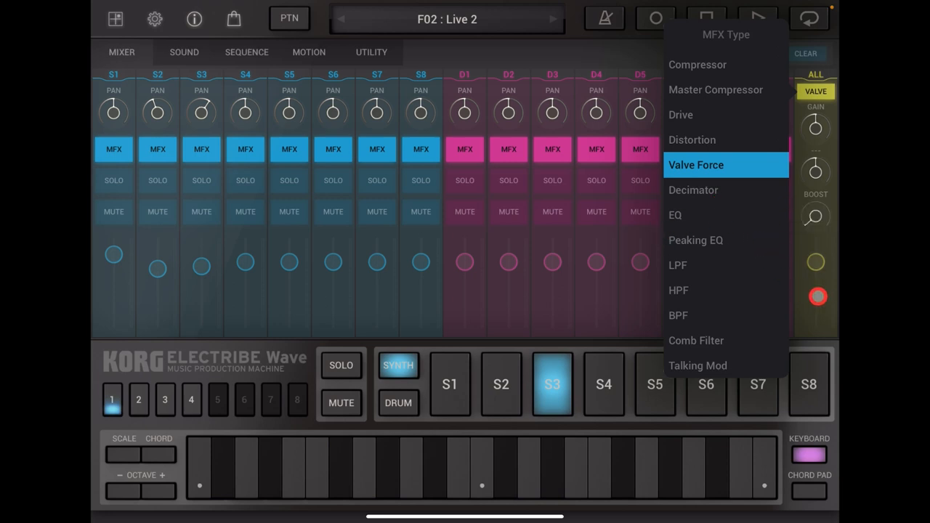
click(695, 165)
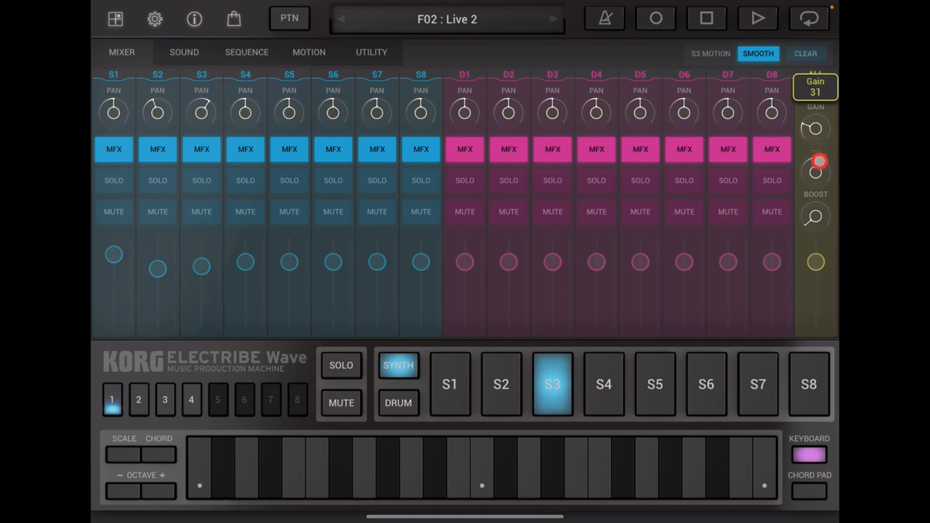
- Play Live 2, adjust the Valve Force gain, then stop playback
click(757, 18)
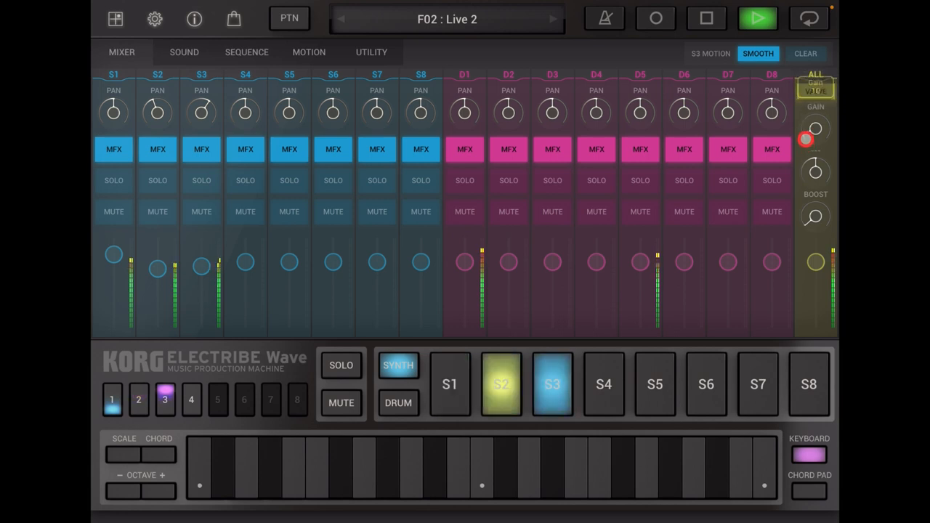
click(191, 400)
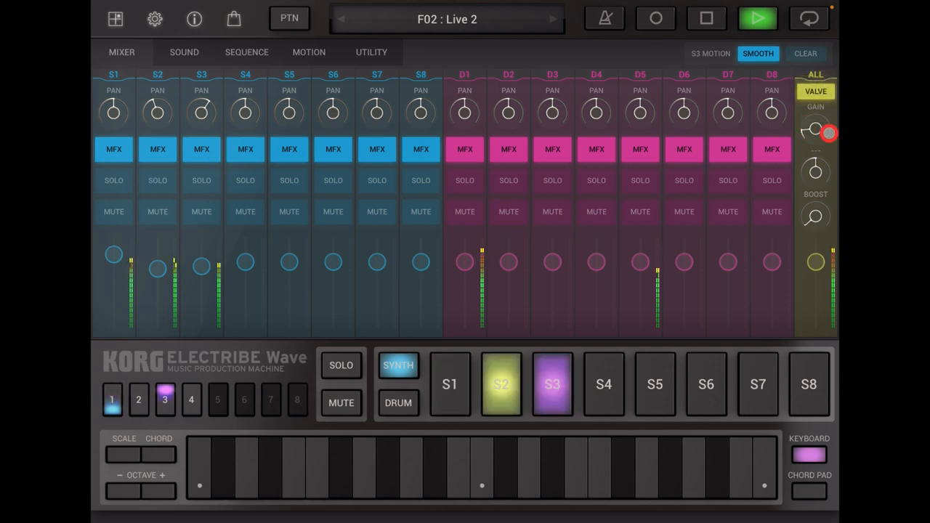
click(706, 18)
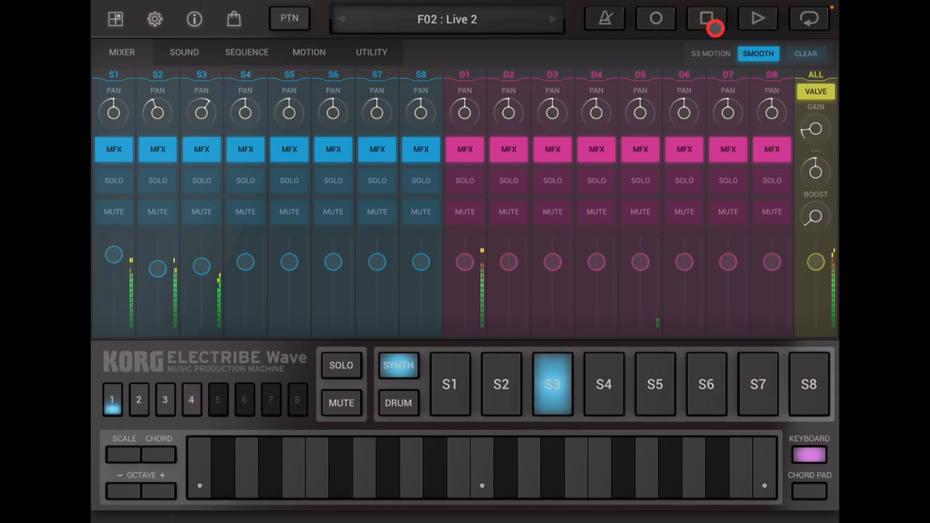
- Restart playback and show the drum parts' sound settings
click(706, 18)
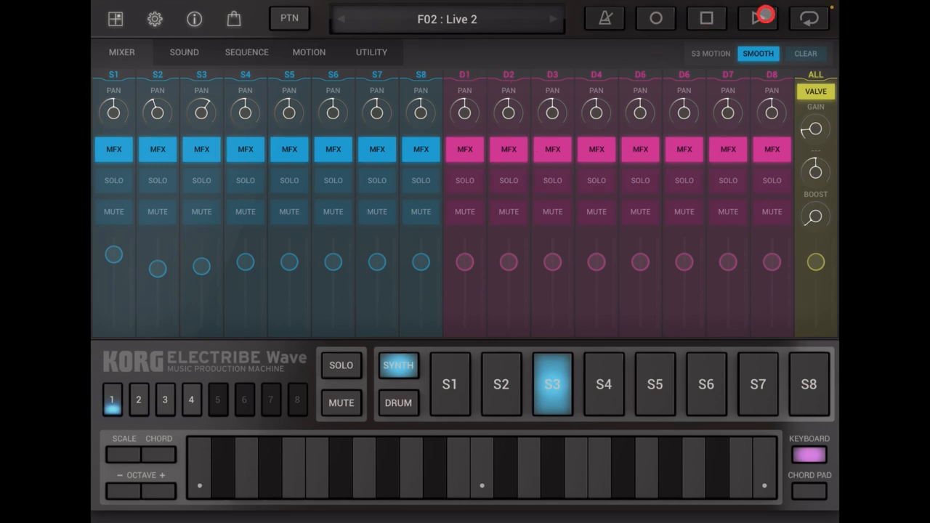
click(757, 19)
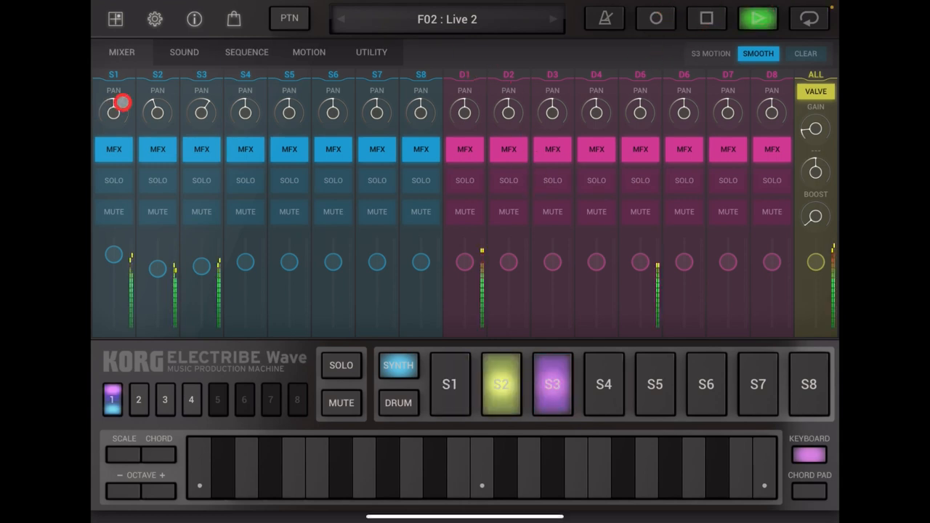
click(184, 52)
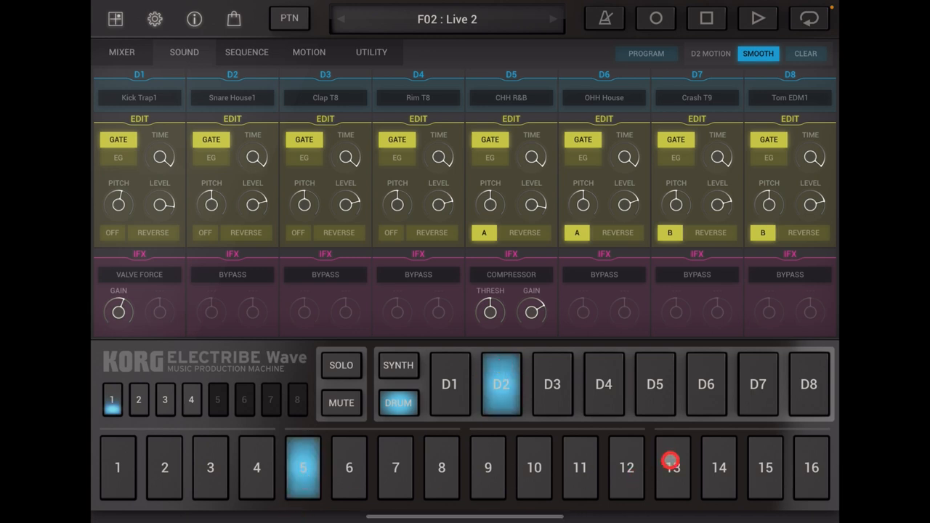
- Step through bar pages 2, 3 and 4
click(138, 402)
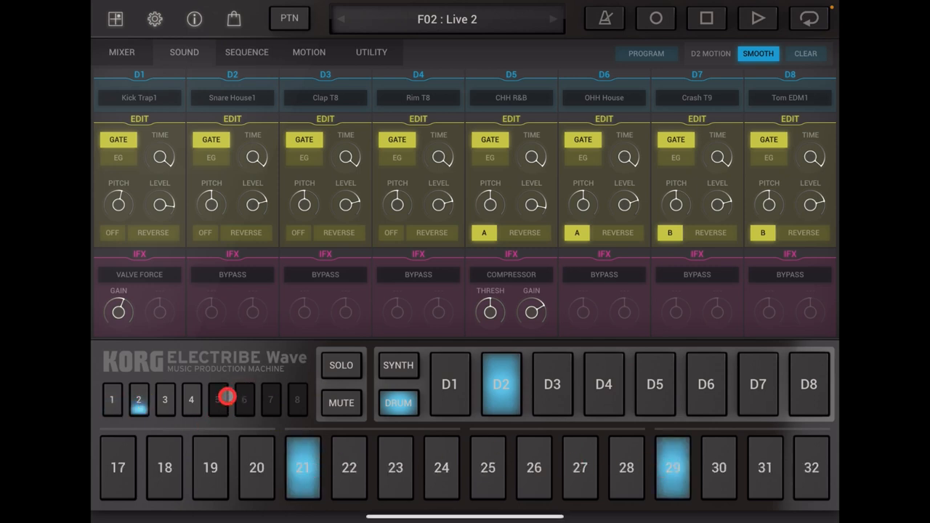
click(164, 400)
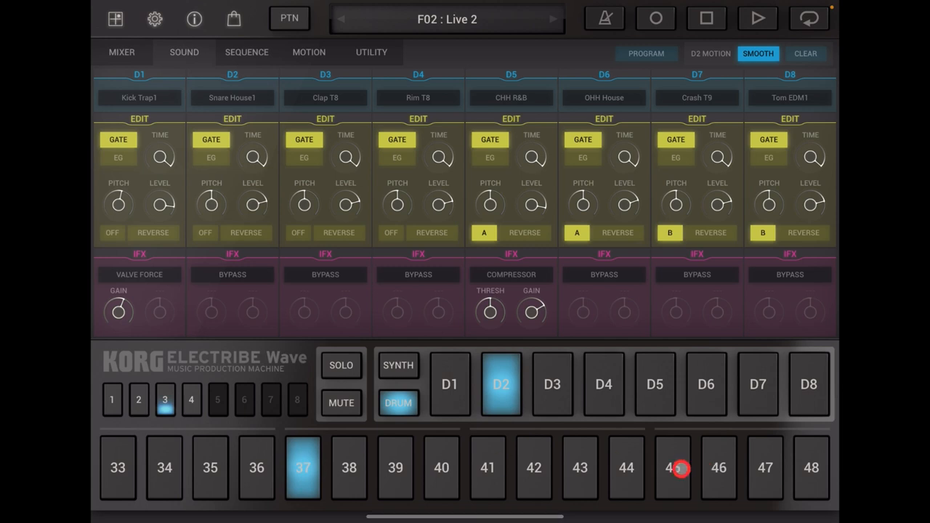
click(191, 400)
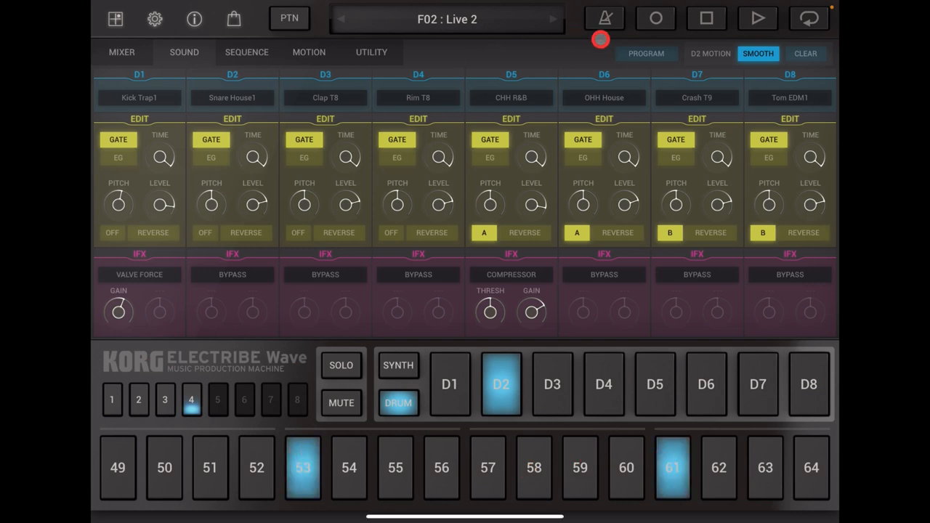
- Restart Live 2 playback and return to the mixer page
click(758, 19)
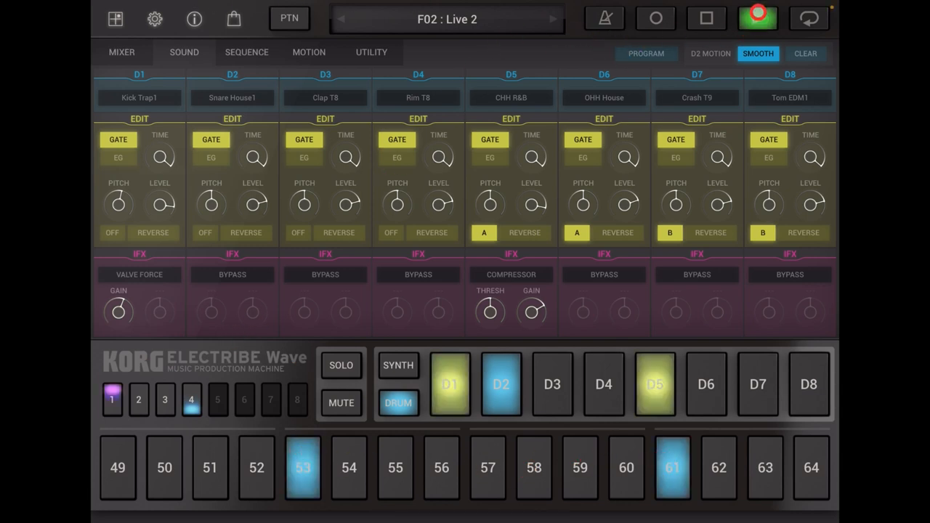
click(757, 18)
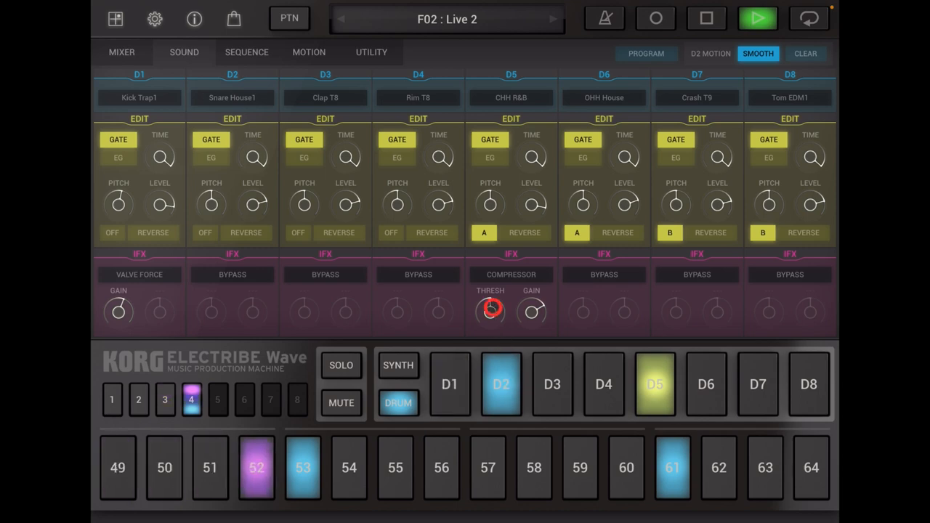
click(121, 51)
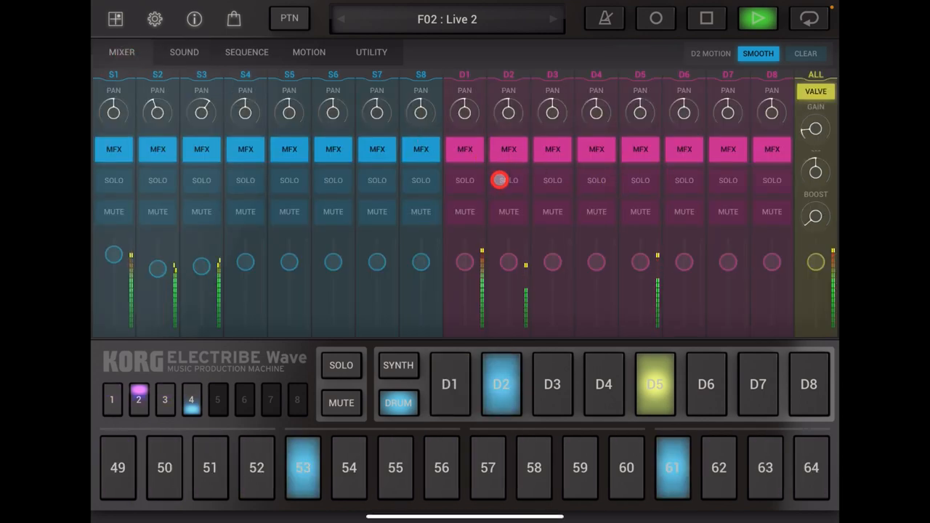
- Solo D2, show the drum sound settings, and list D2's insert effect types
click(509, 180)
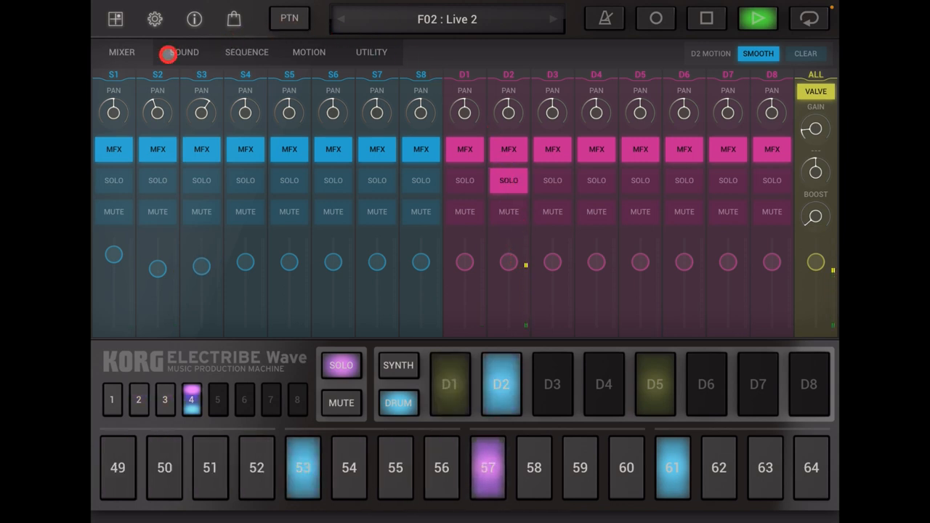
click(184, 52)
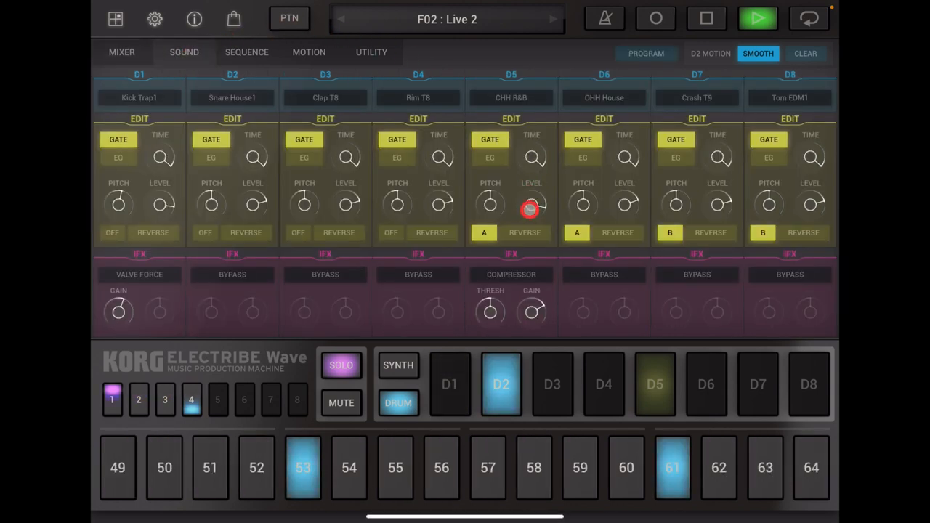
drag(532, 209, 528, 204)
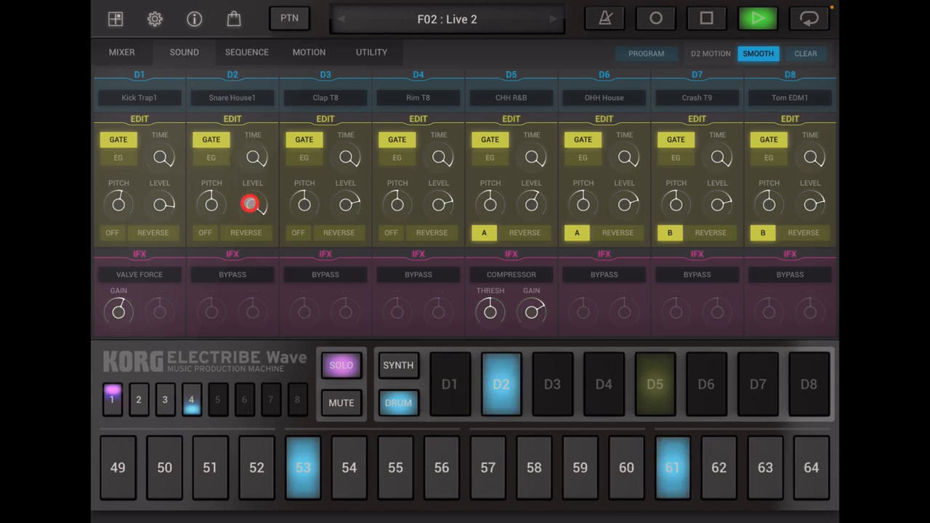
click(232, 274)
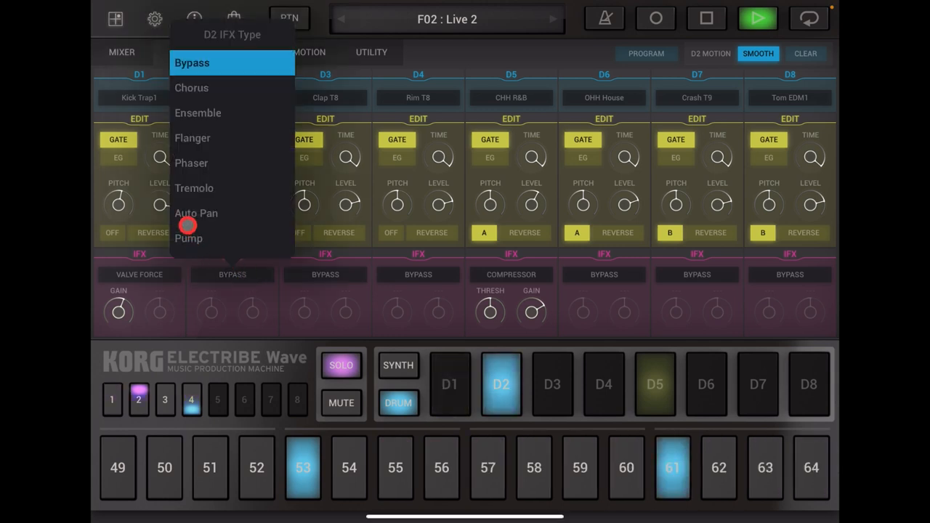
- Set drum part D2's insert effect to Drive
scroll(down, 3)
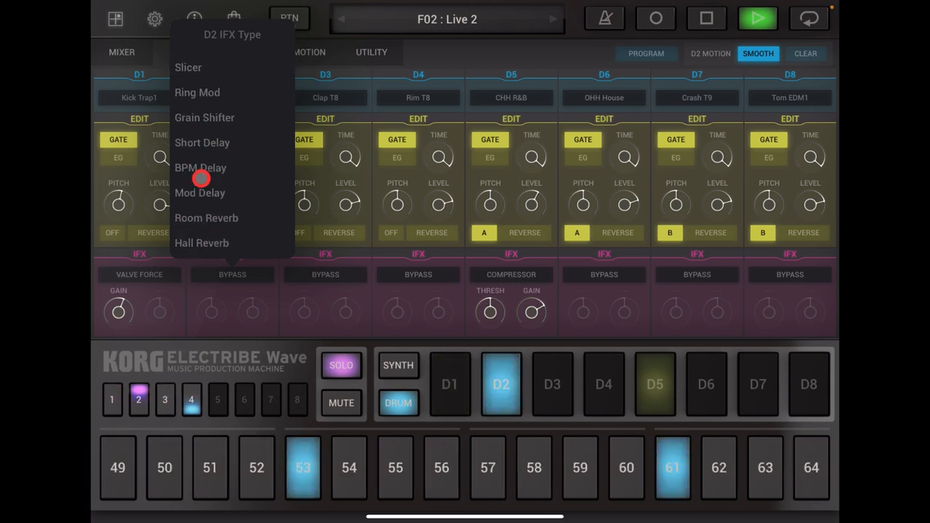
scroll(down, 3)
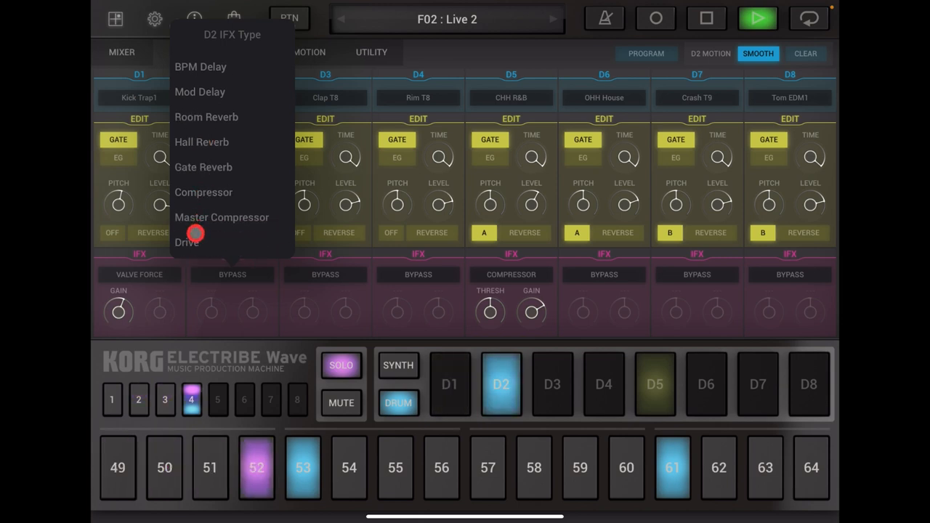
click(187, 242)
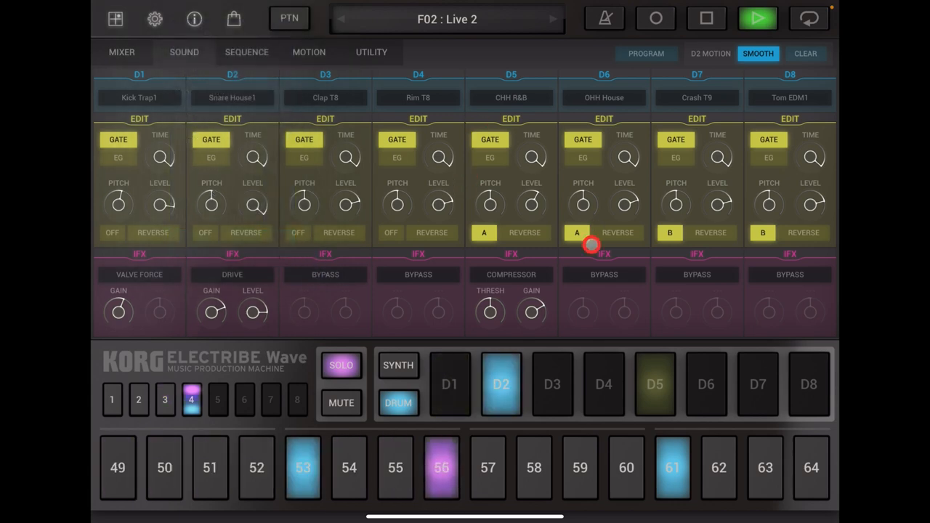
- Audition Snare House3, Indie, Trap, LN, S3 and Clap Disco samples on D2
click(231, 97)
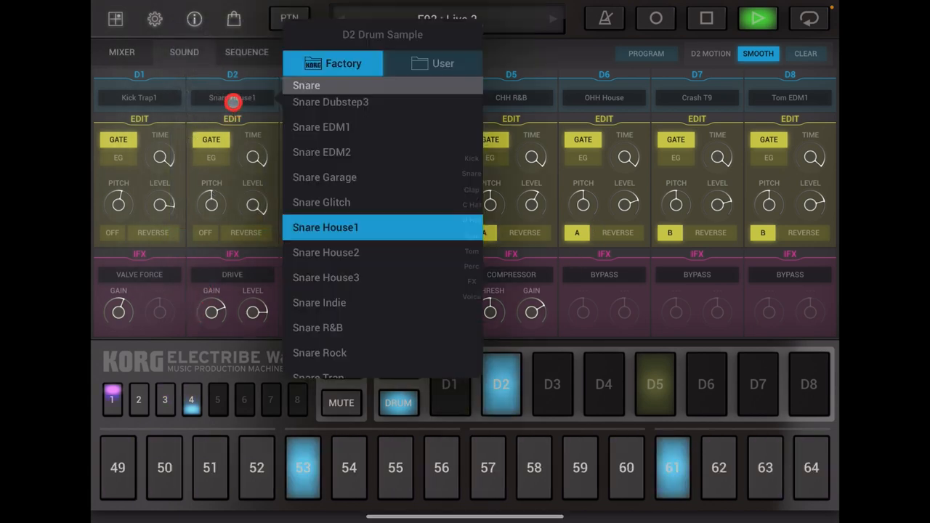
click(326, 277)
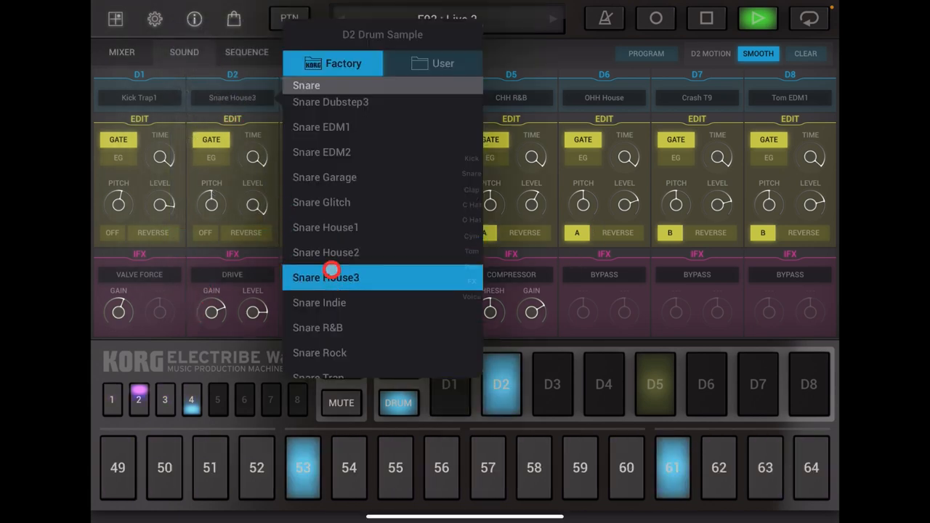
click(319, 303)
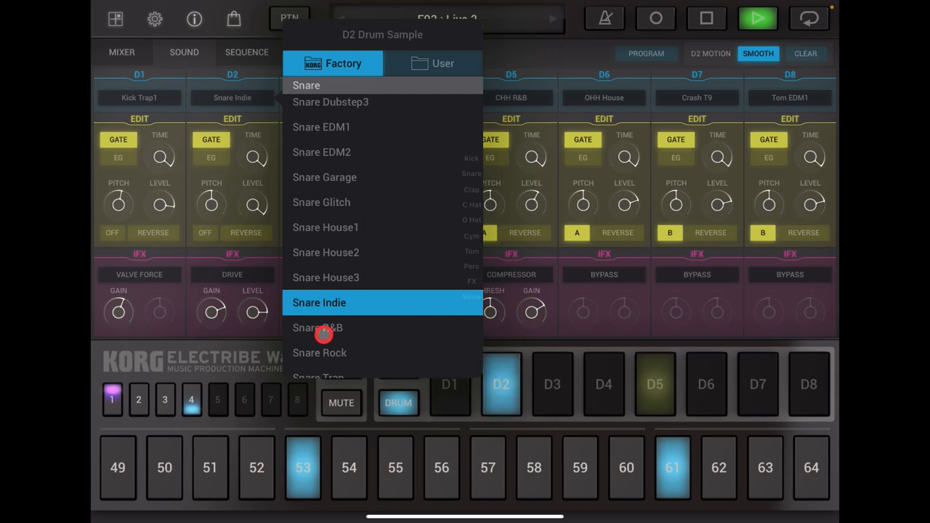
click(318, 328)
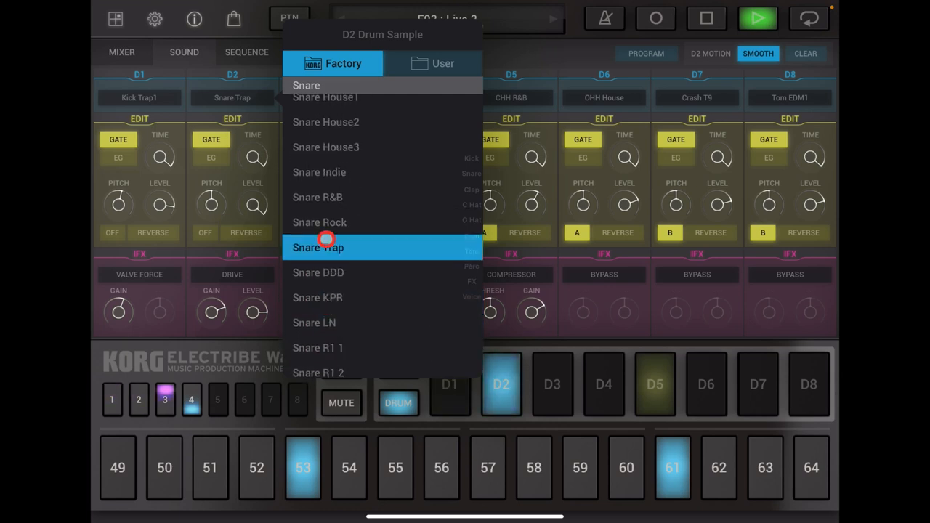
click(318, 272)
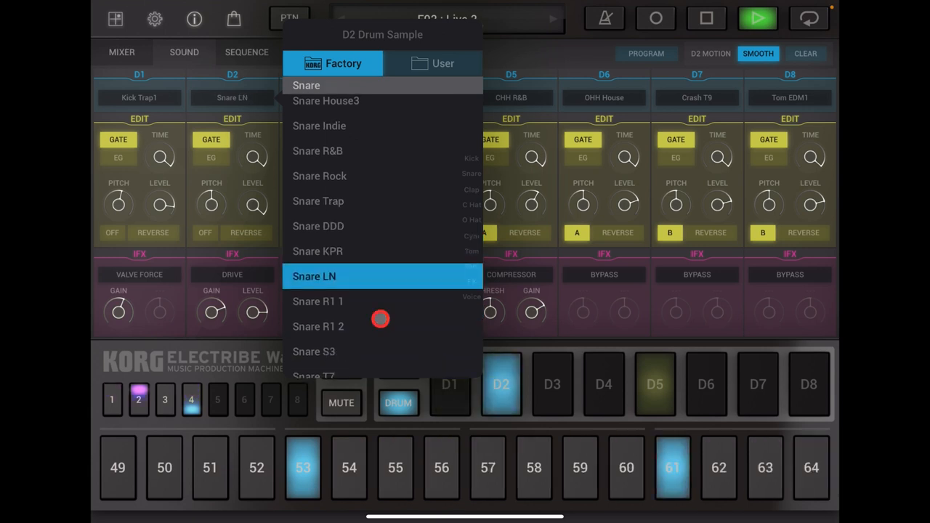
click(317, 326)
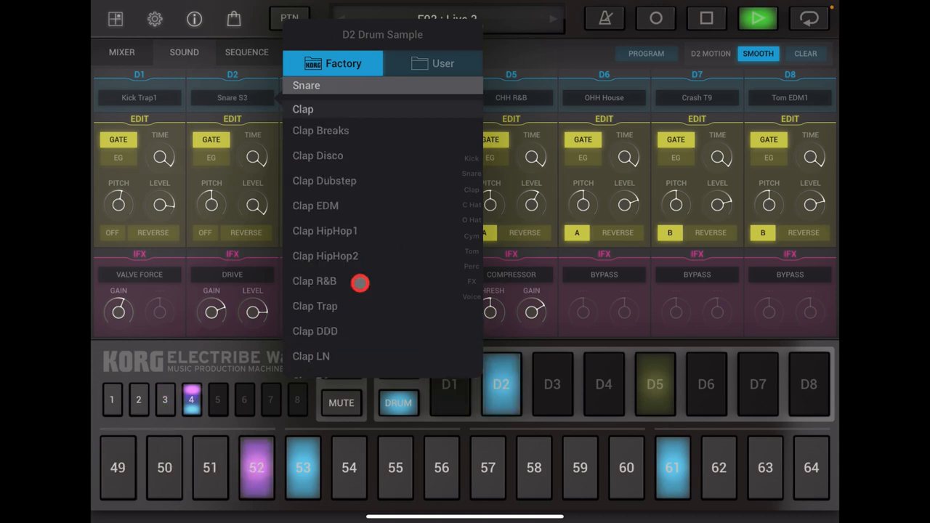
click(318, 271)
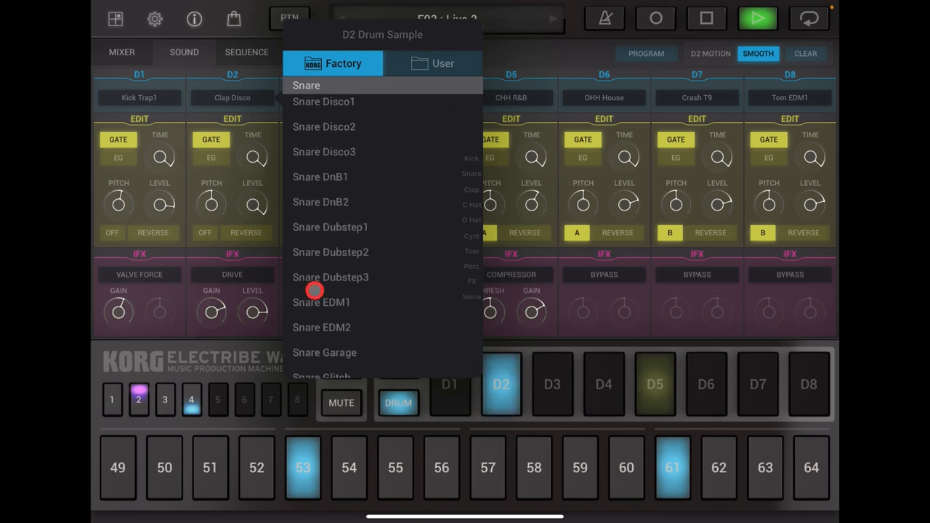
- Try Snare DnB1, DnB2 and Disco3, settling D2 on Snare DnB1
click(319, 176)
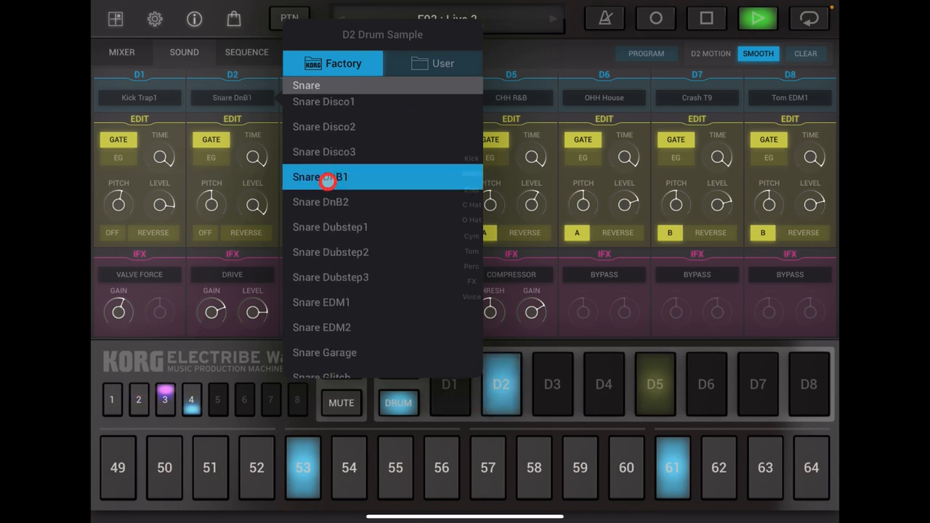
click(342, 201)
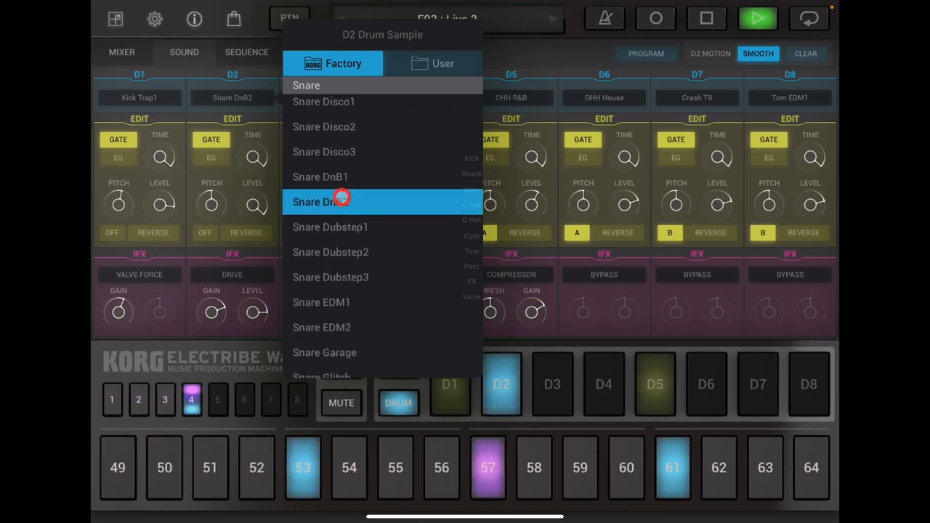
click(324, 152)
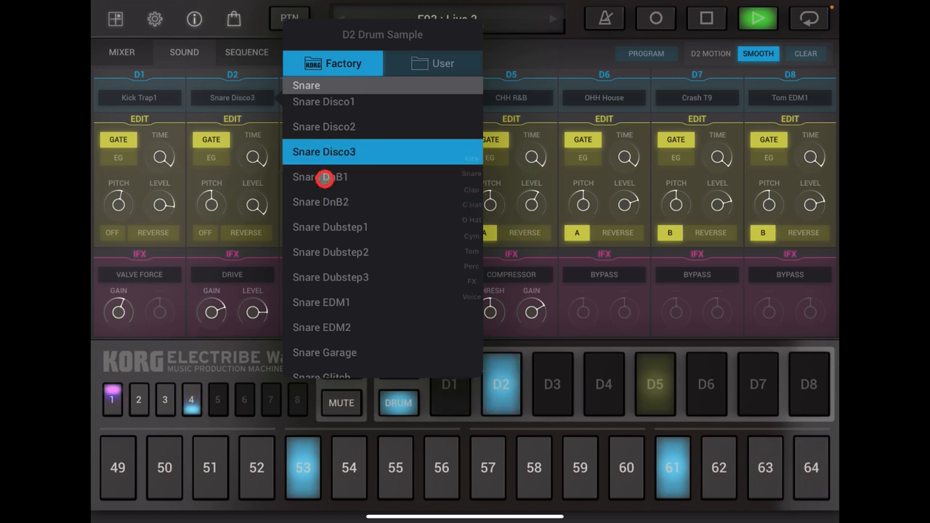
click(320, 176)
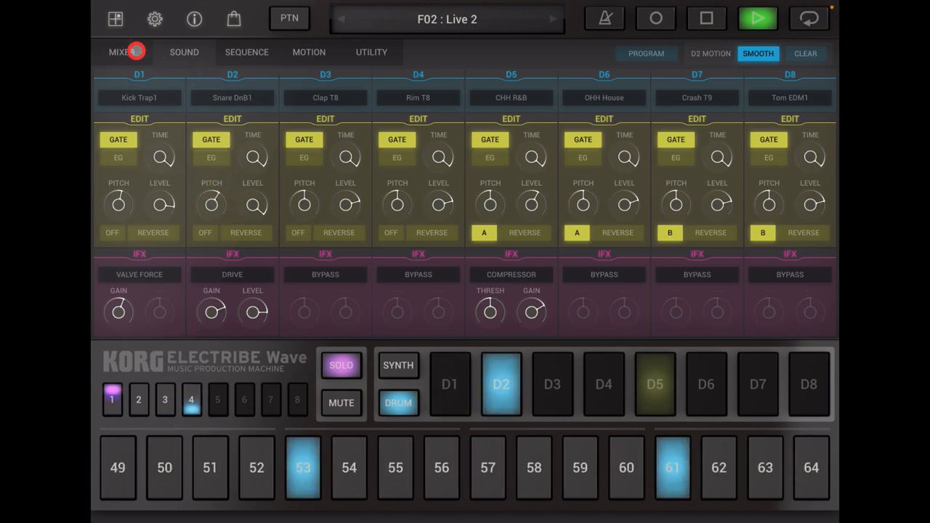
- Add D2 snare hits on steps 59, 60, 62 and 64, then stop playback
click(122, 51)
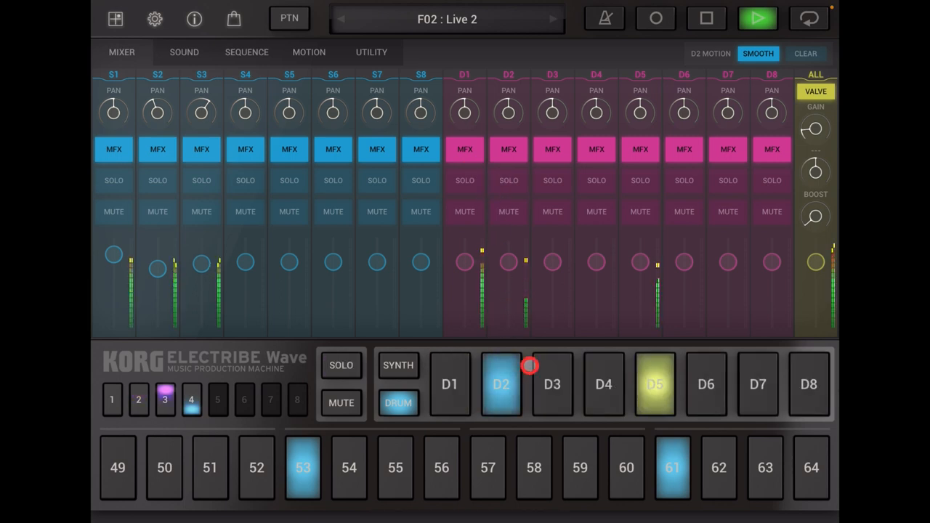
click(112, 400)
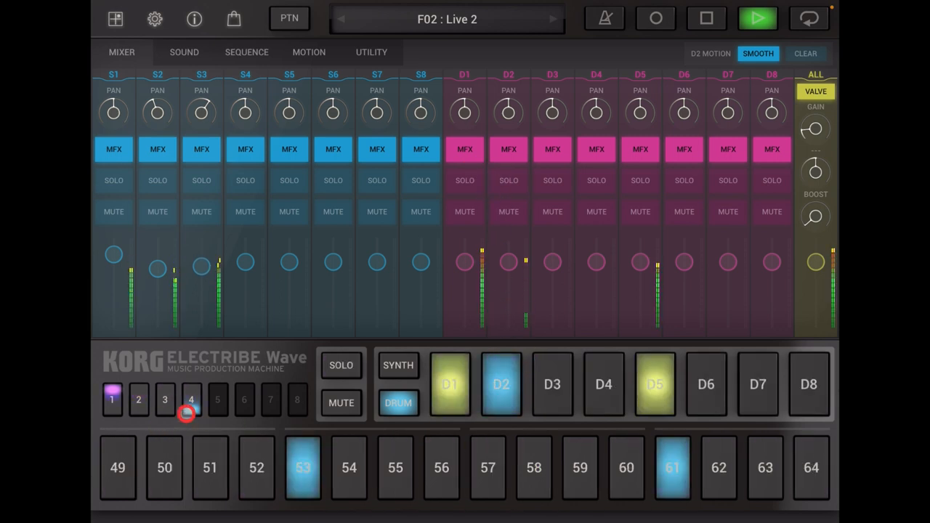
click(138, 401)
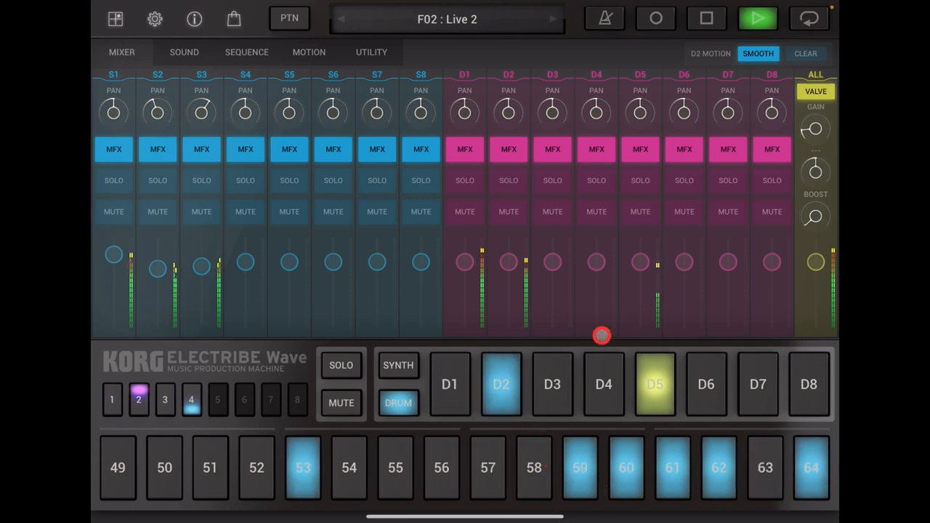
click(164, 400)
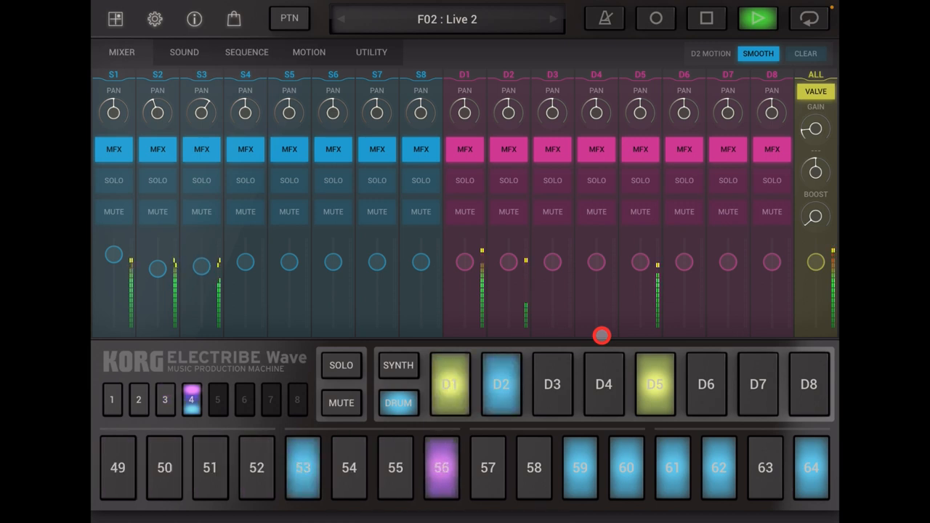
click(112, 400)
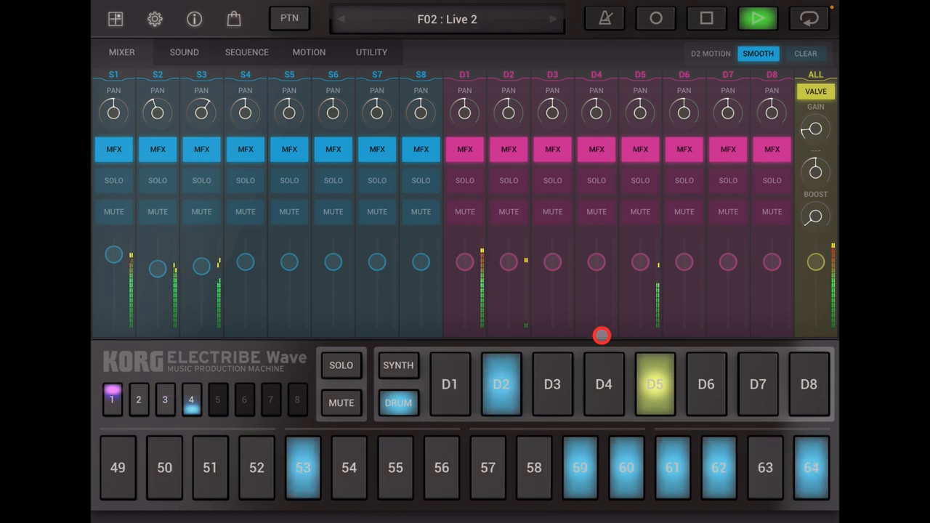
click(138, 400)
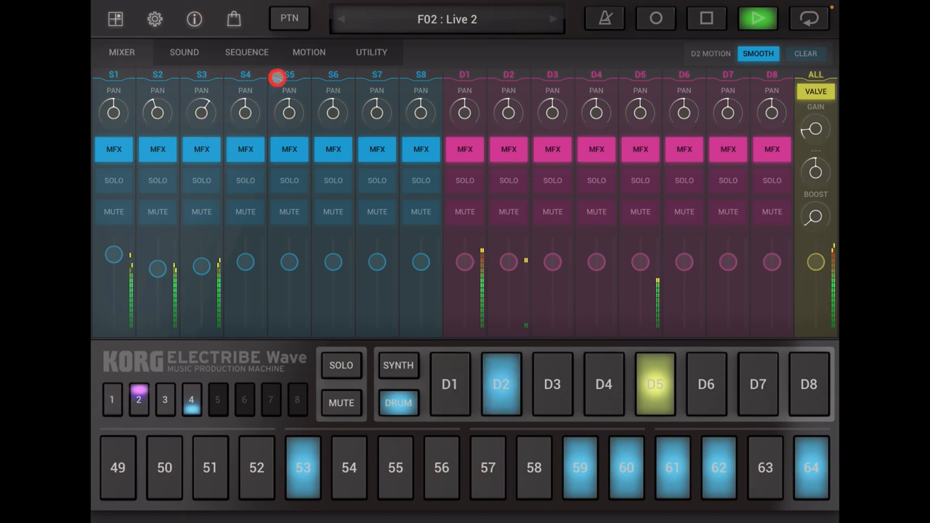
click(706, 18)
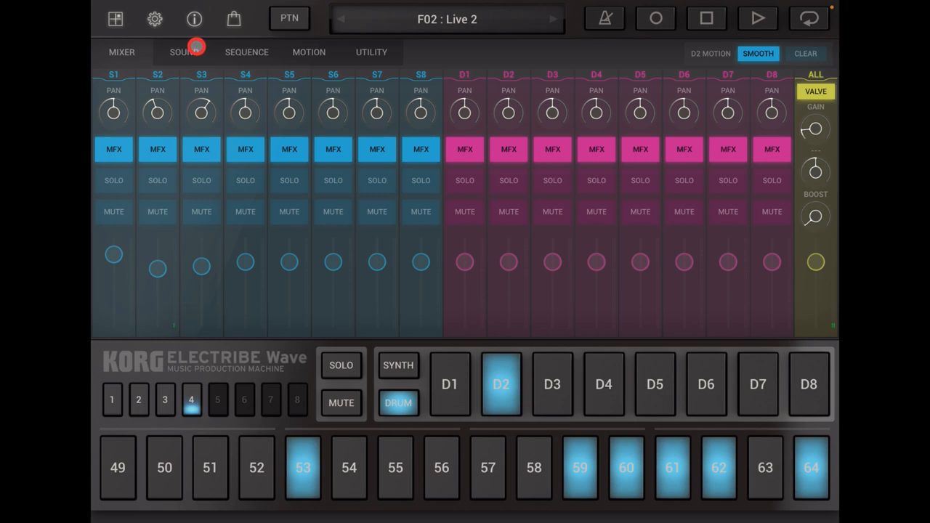
- Audition S4's Factory bass programs from Elect Bass to Dist Acid Bass, returning to Octave Bass
click(184, 52)
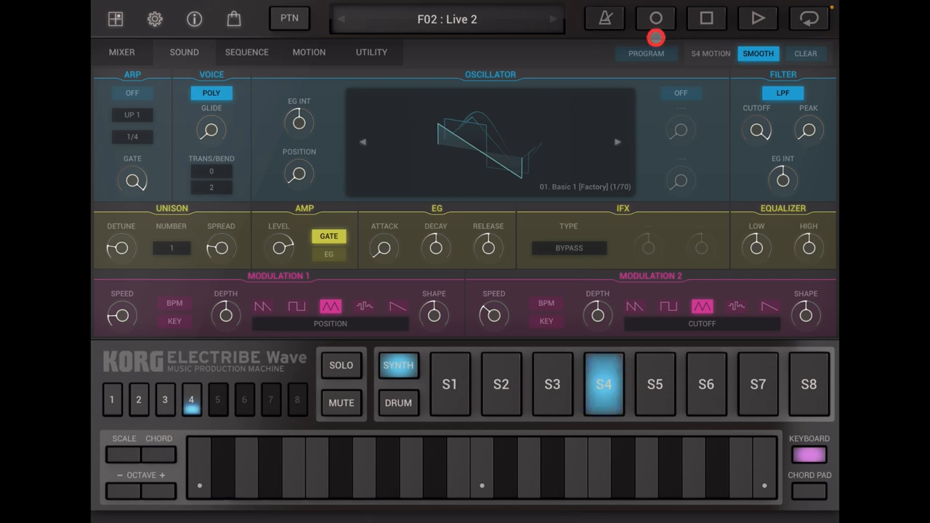
click(645, 53)
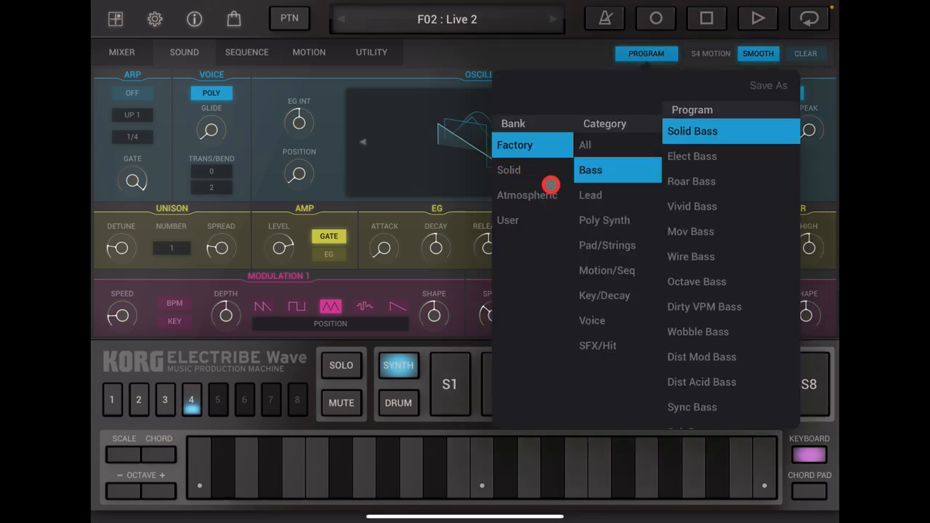
click(692, 156)
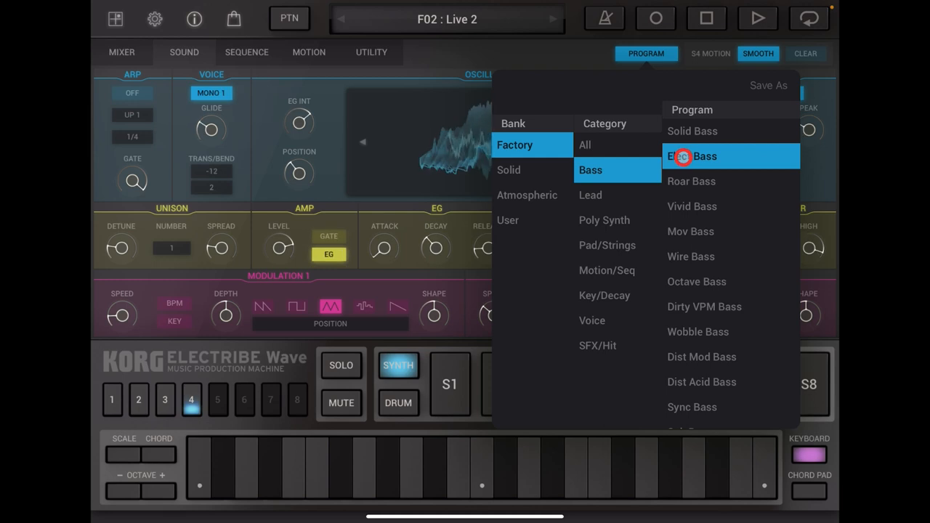
click(692, 181)
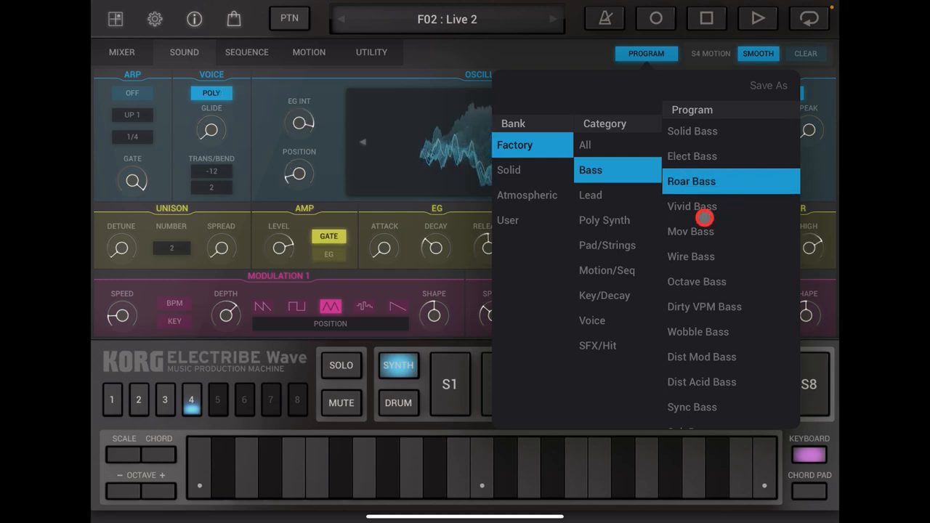
click(692, 206)
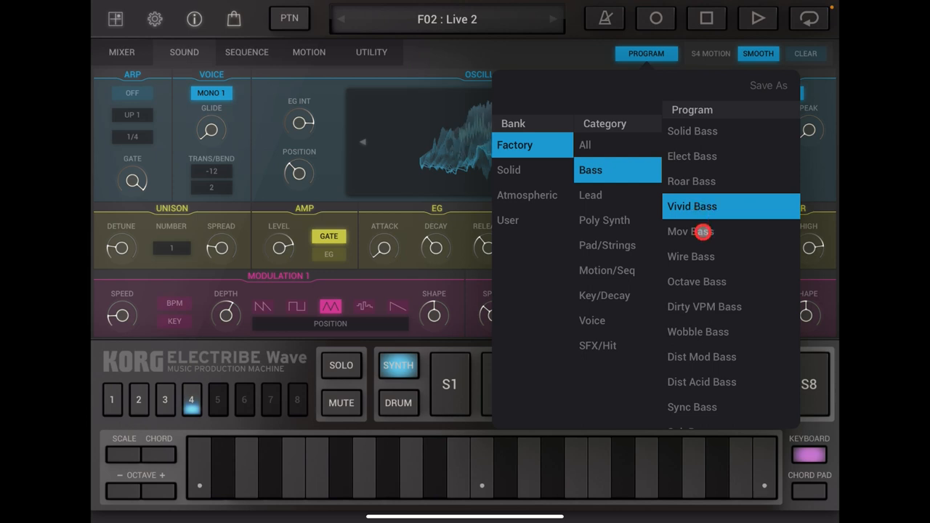
click(697, 281)
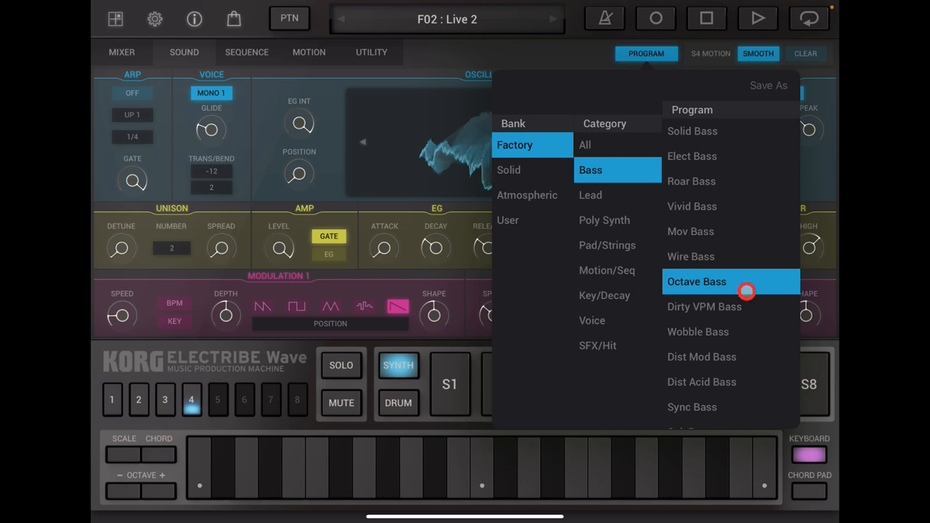
click(692, 407)
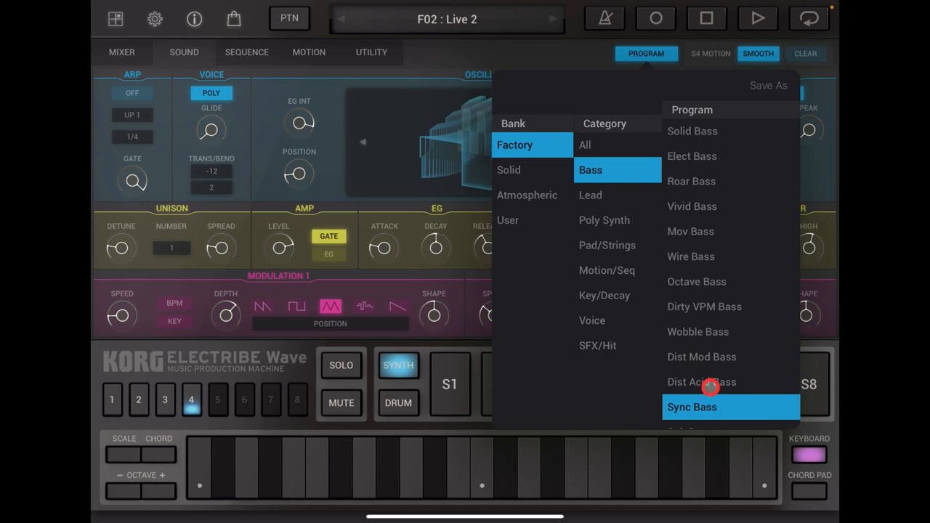
click(701, 382)
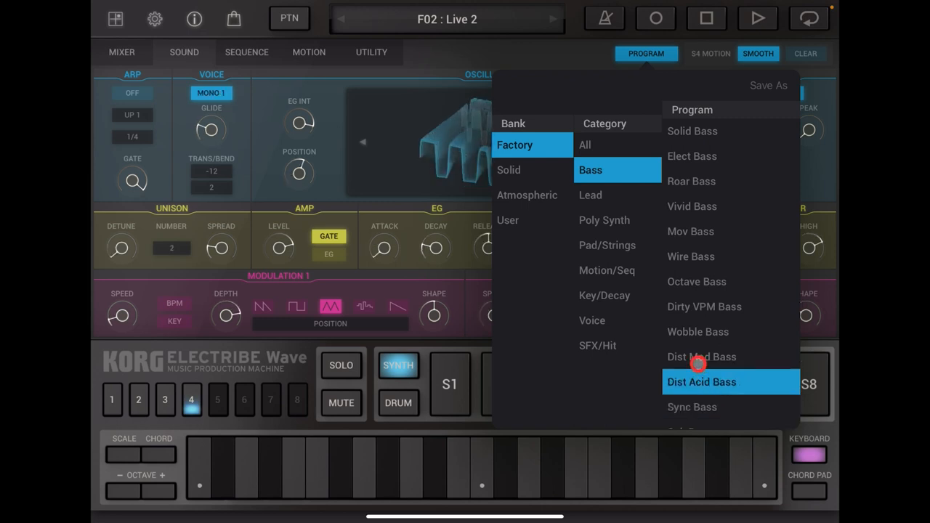
click(697, 281)
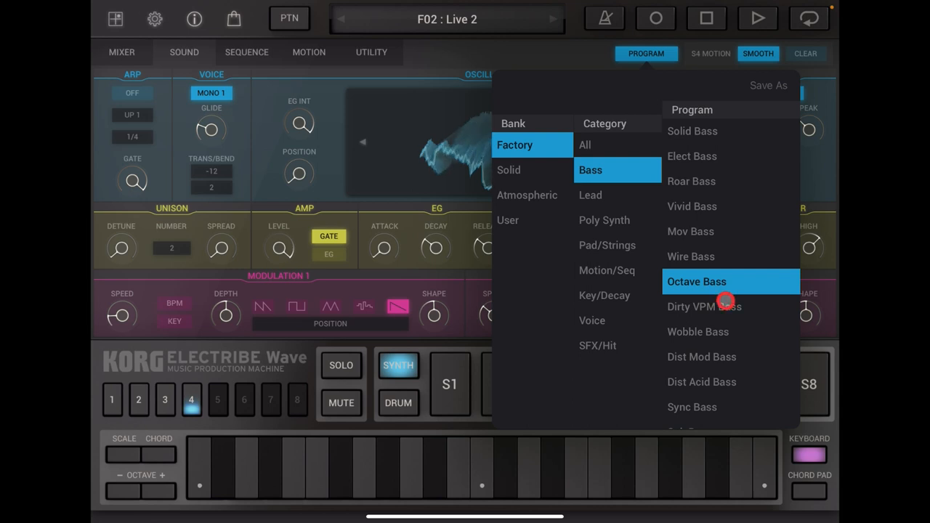
- Try Fatboy Bass and Bigmetal in the Solid bank, then load Hardanalog Bass
click(509, 170)
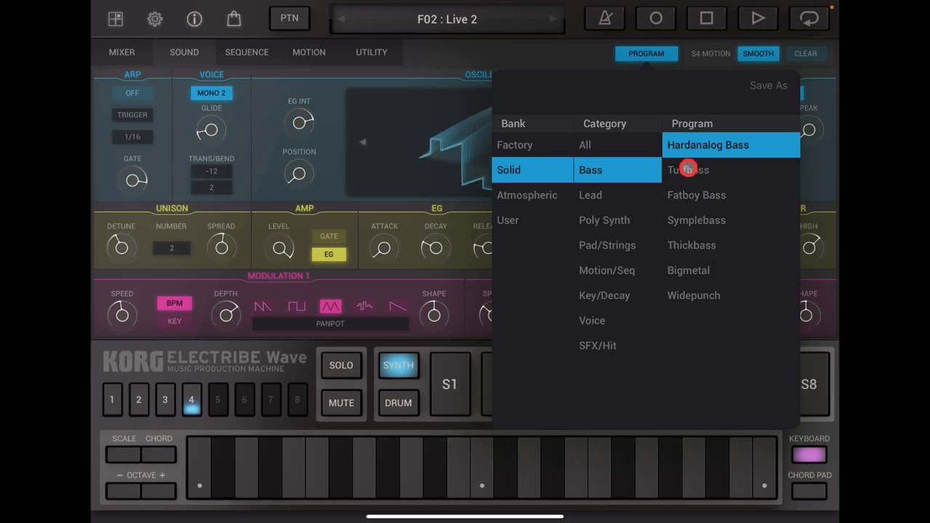
click(696, 194)
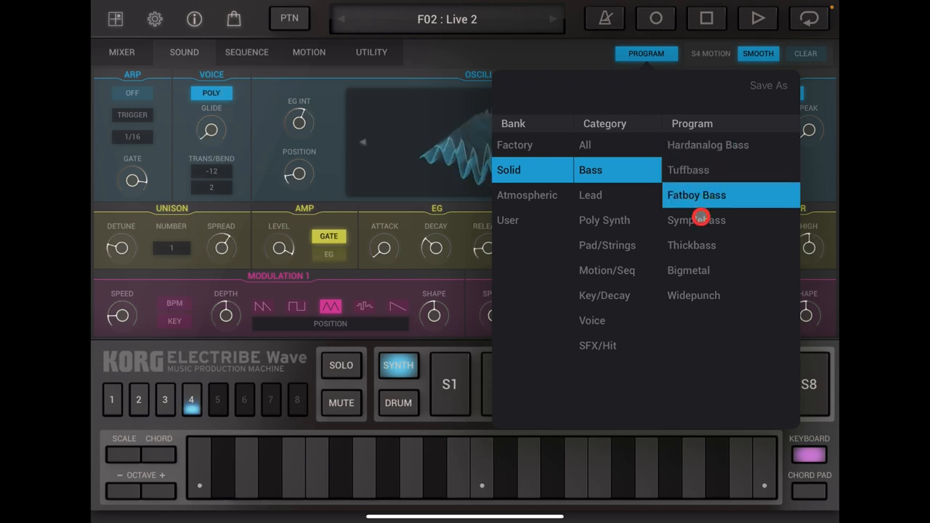
click(688, 270)
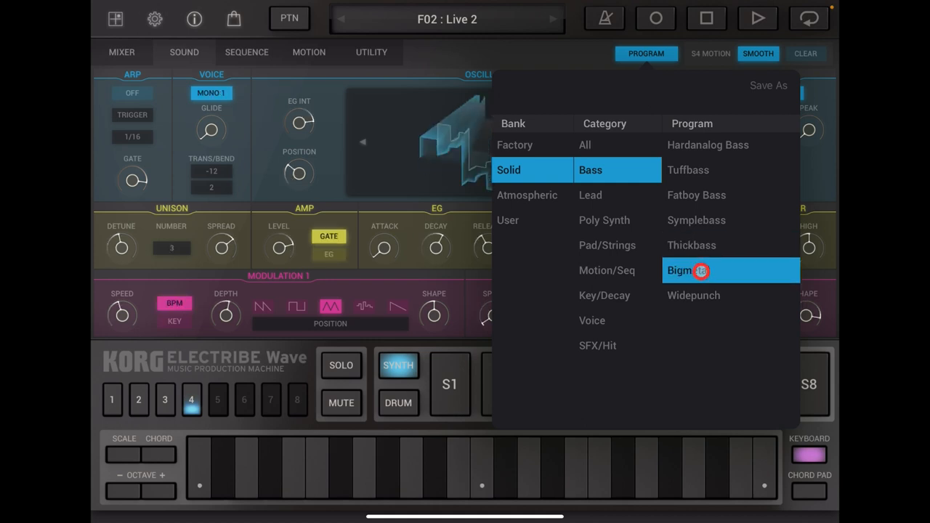
click(708, 145)
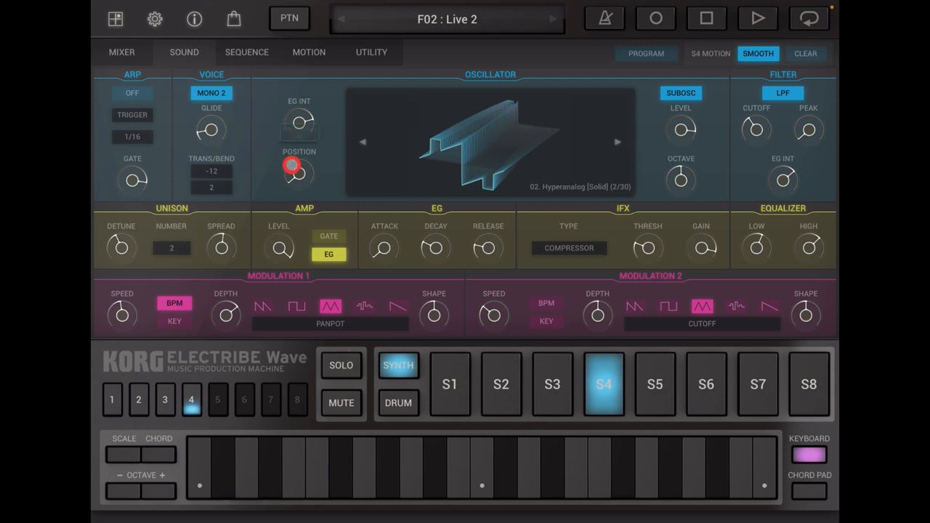
- Route S4's first modulation destination to oscillator Position
drag(296, 172, 298, 134)
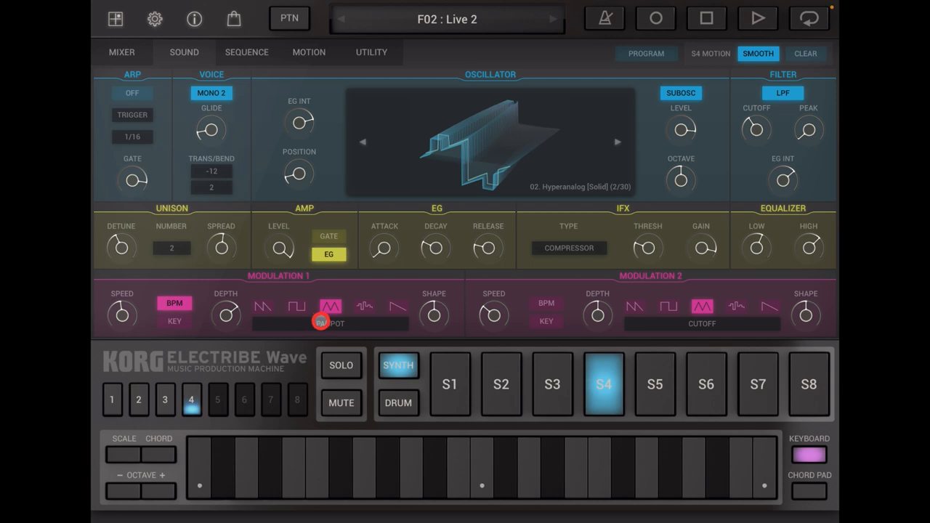
click(330, 323)
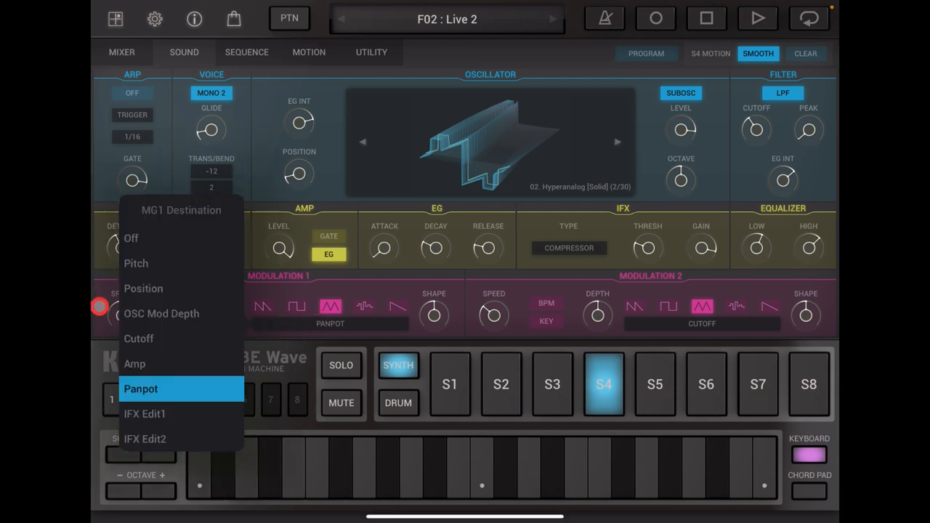
click(144, 289)
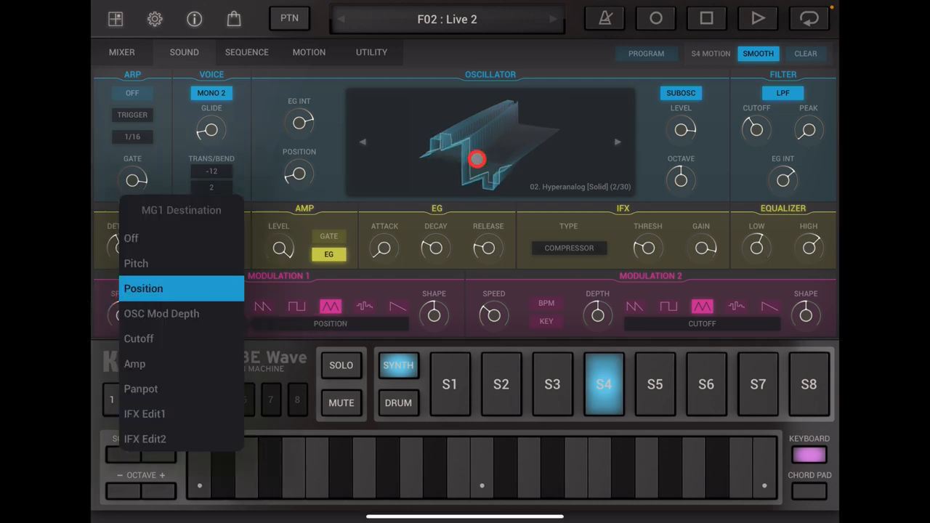
click(143, 289)
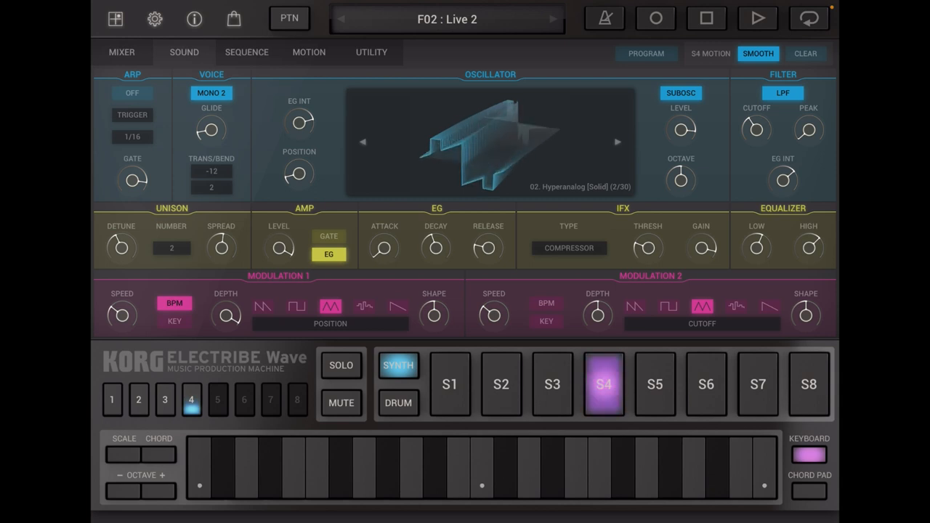
- Trigger the S4 sound several times, then start Live 2 playing
click(604, 384)
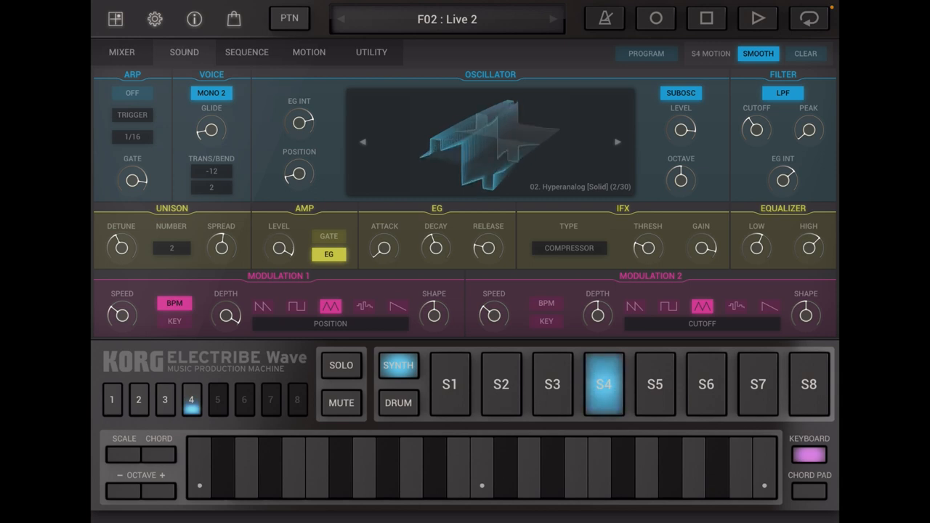
click(604, 383)
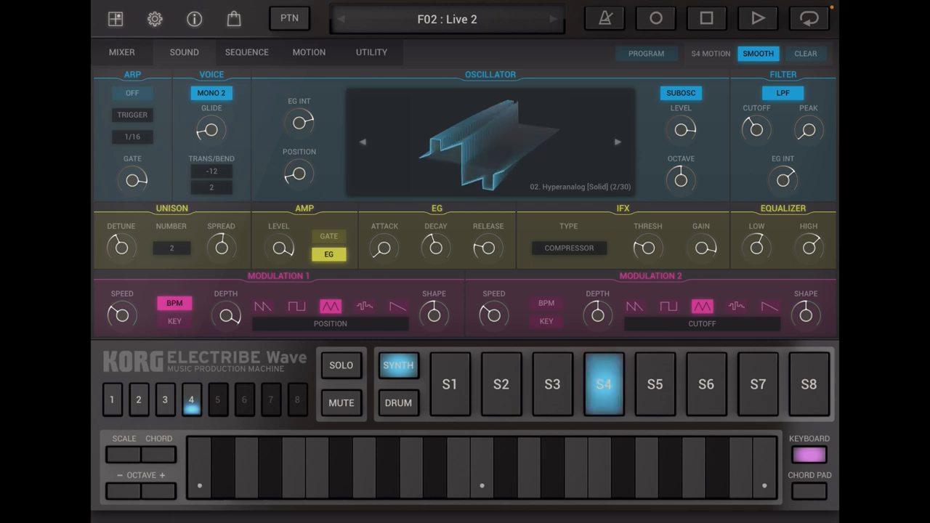
click(604, 384)
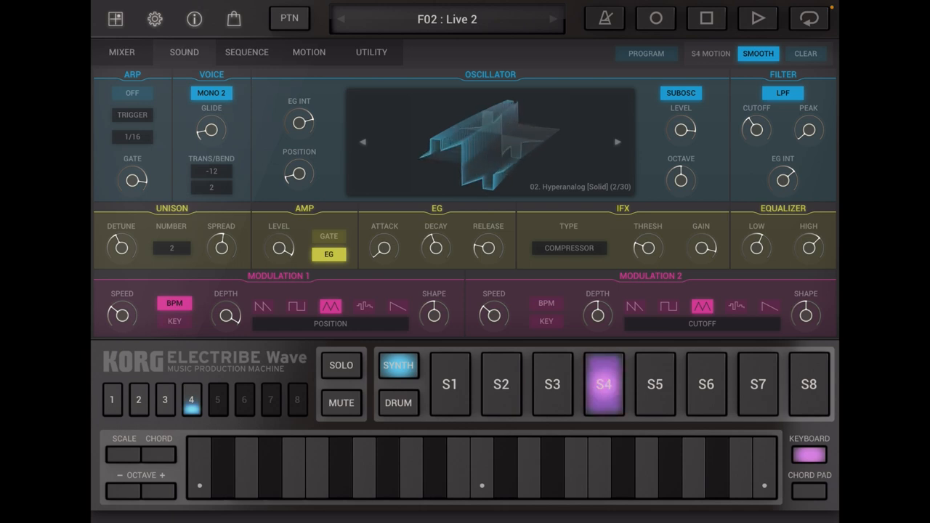
click(604, 383)
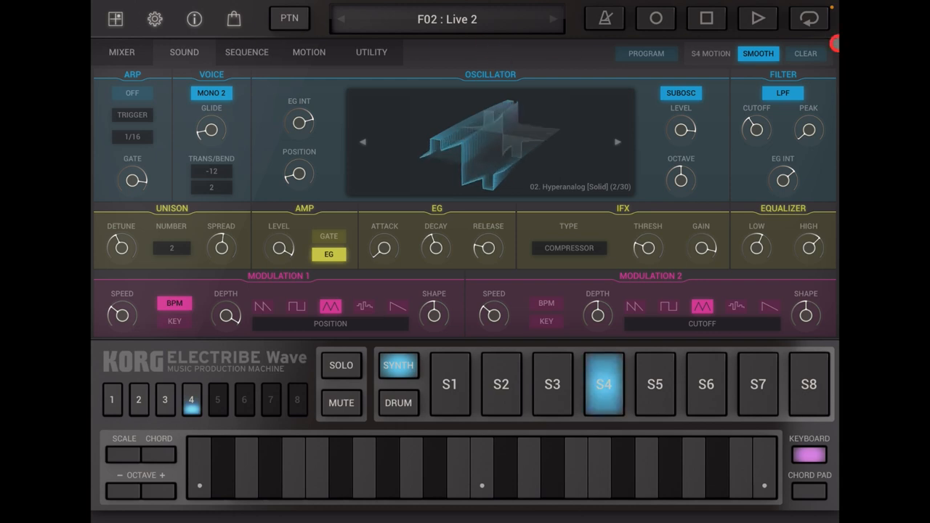
click(757, 18)
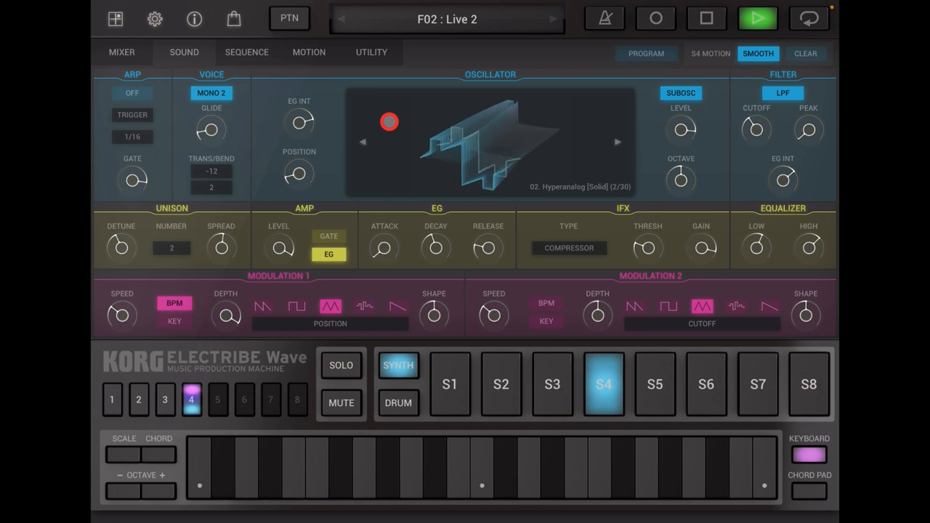
click(112, 400)
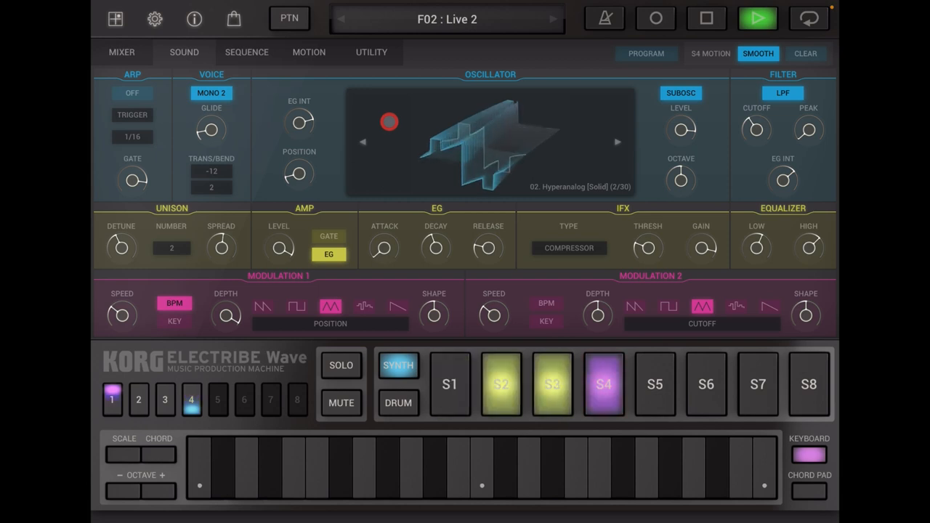
click(138, 399)
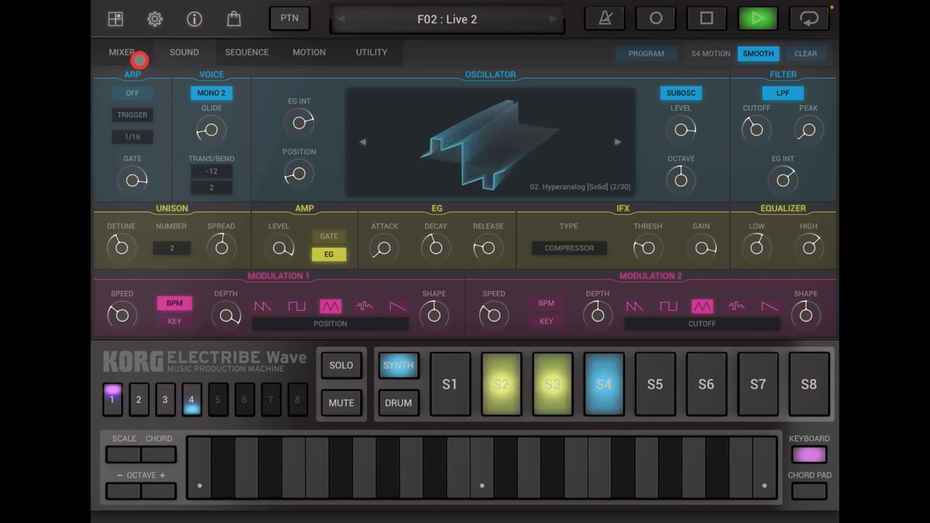
click(122, 52)
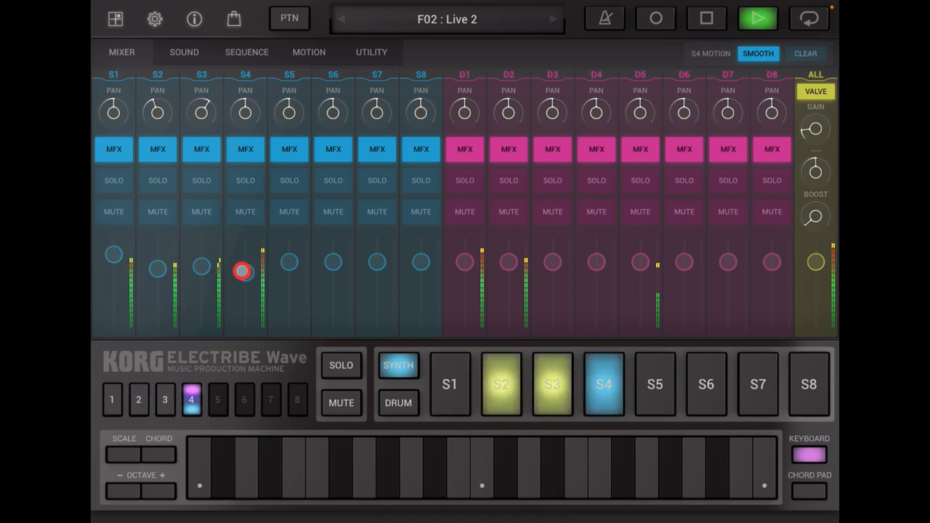
click(111, 400)
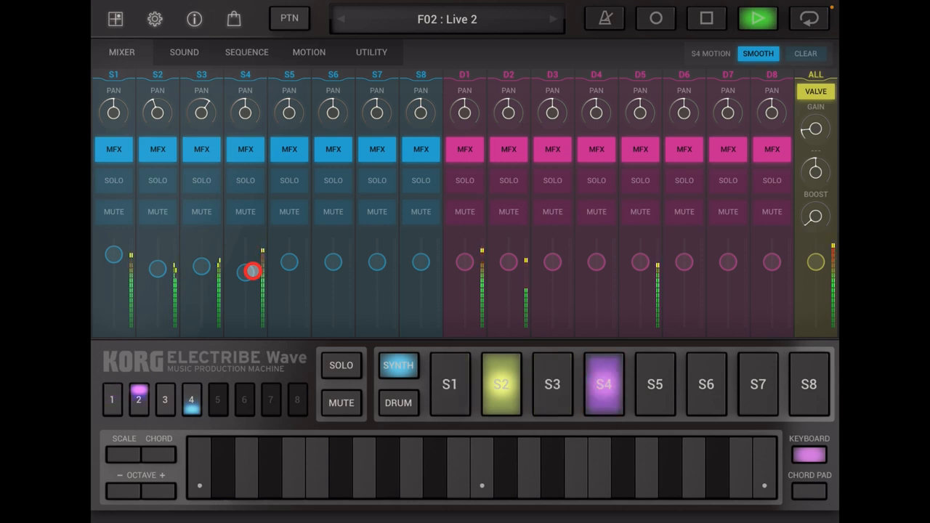
click(450, 384)
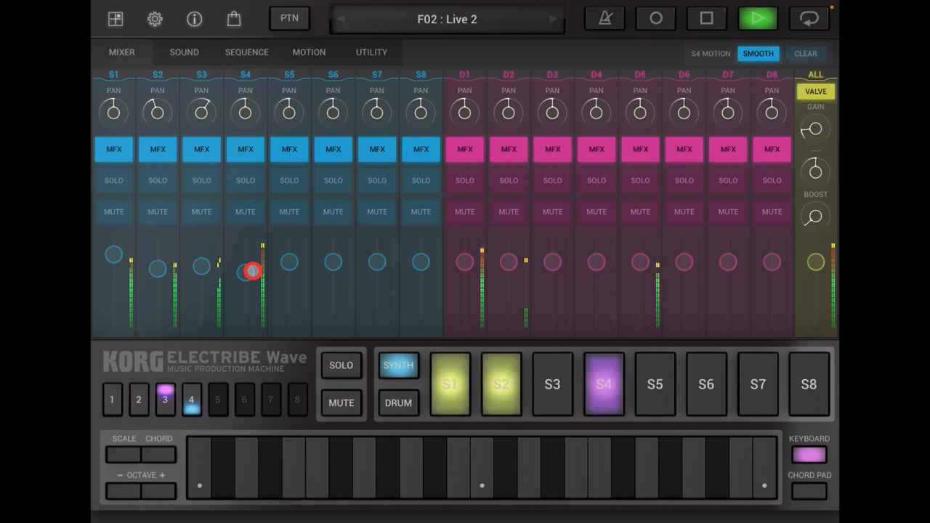
click(552, 383)
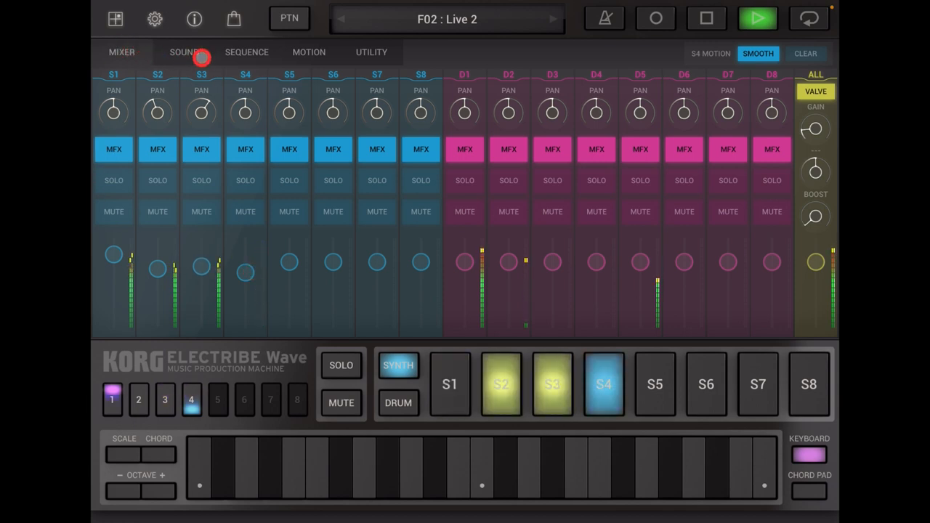
click(183, 52)
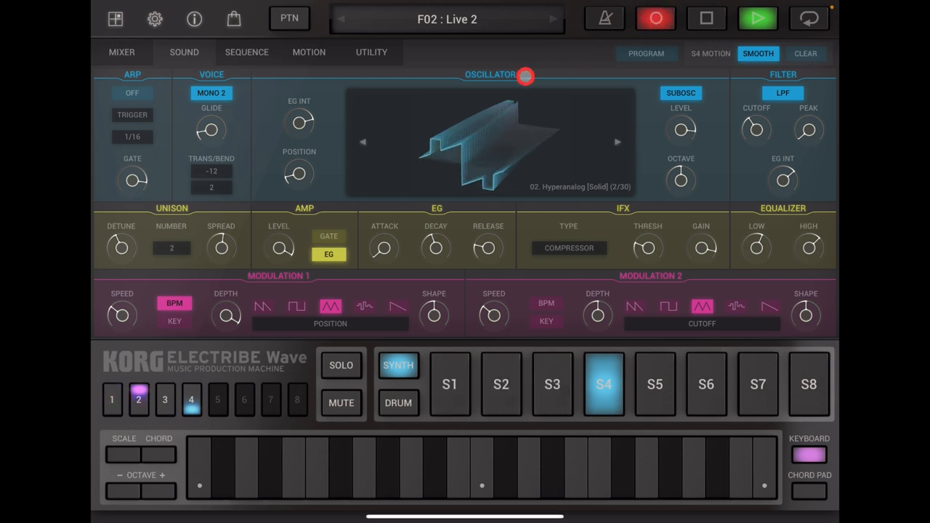
- Toggle recording on and off, then show the drum parts' sound settings
click(501, 384)
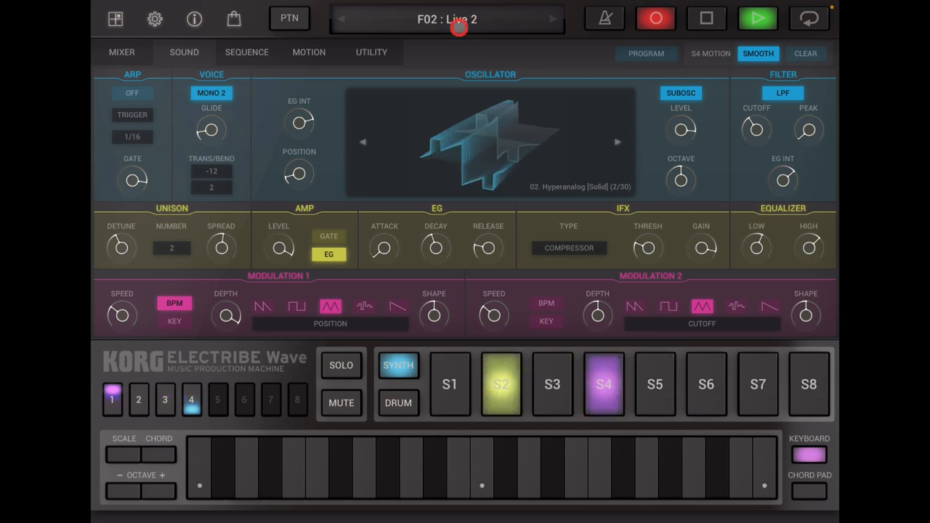
click(553, 383)
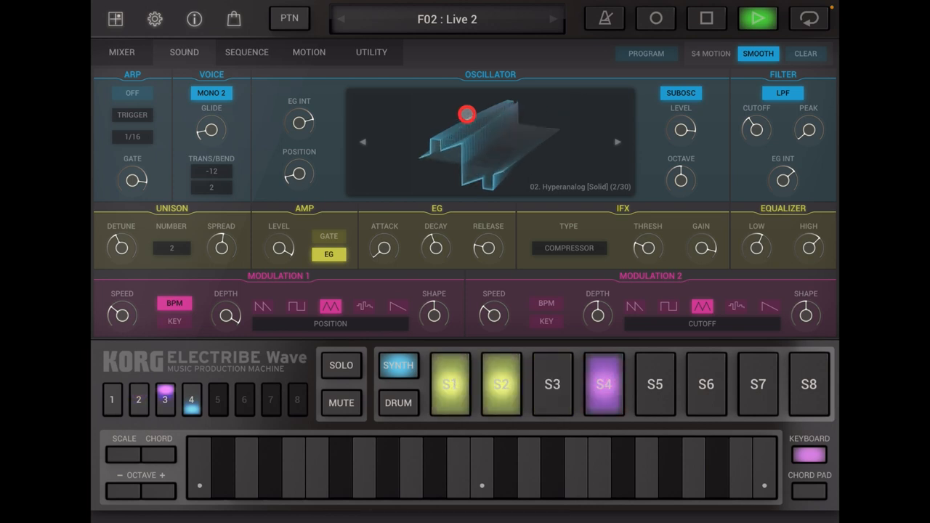
click(552, 385)
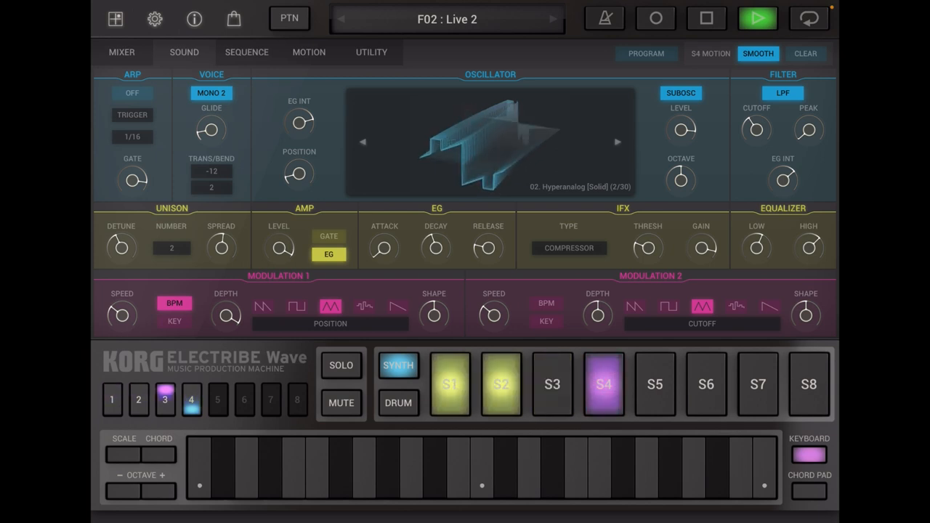
click(341, 365)
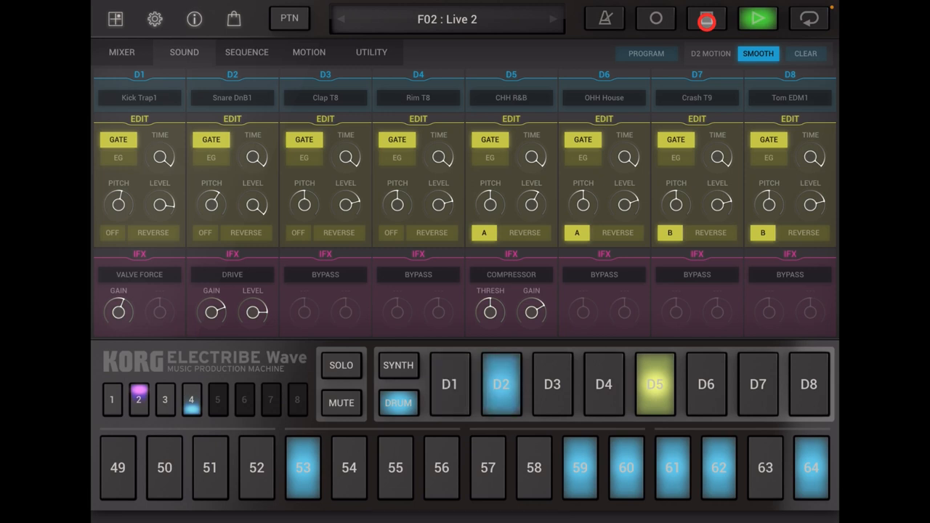
- Stop playback, select drum part D4, page to steps 33–48 and restart playback
click(706, 18)
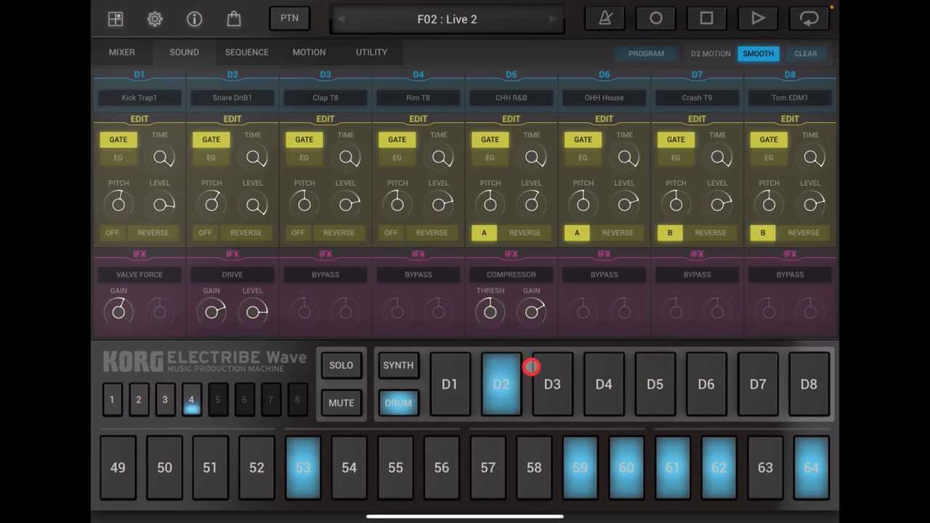
click(553, 384)
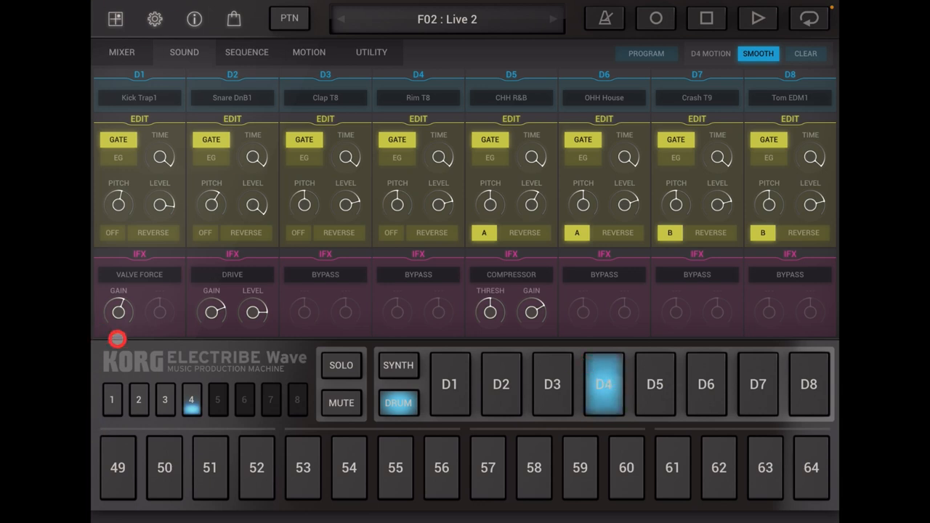
click(112, 400)
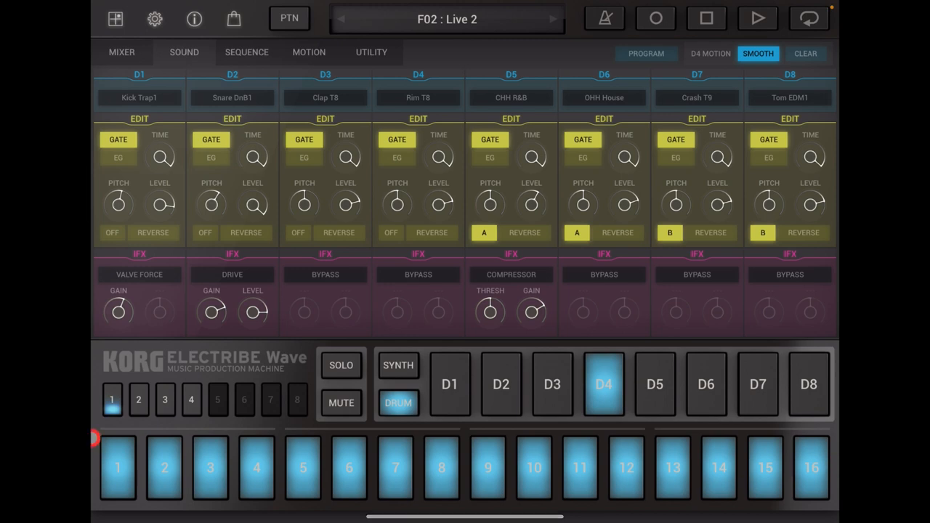
click(164, 400)
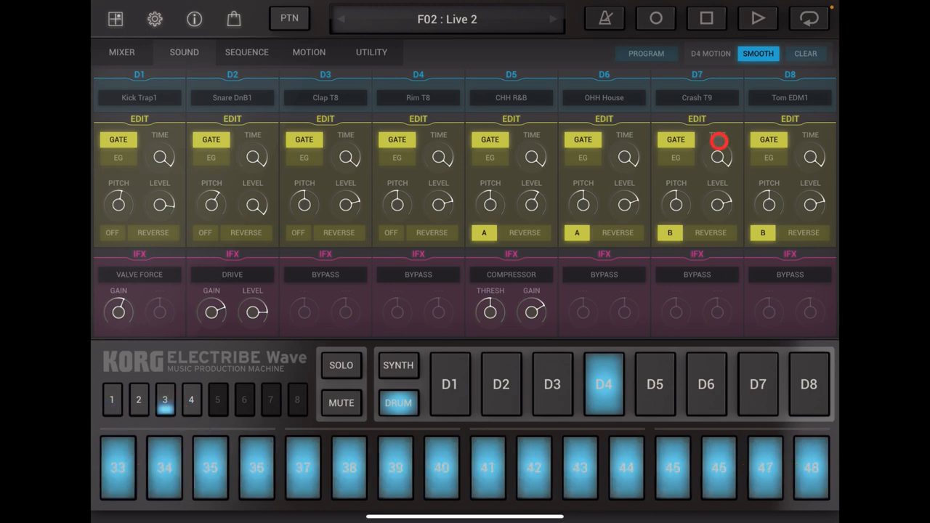
click(757, 19)
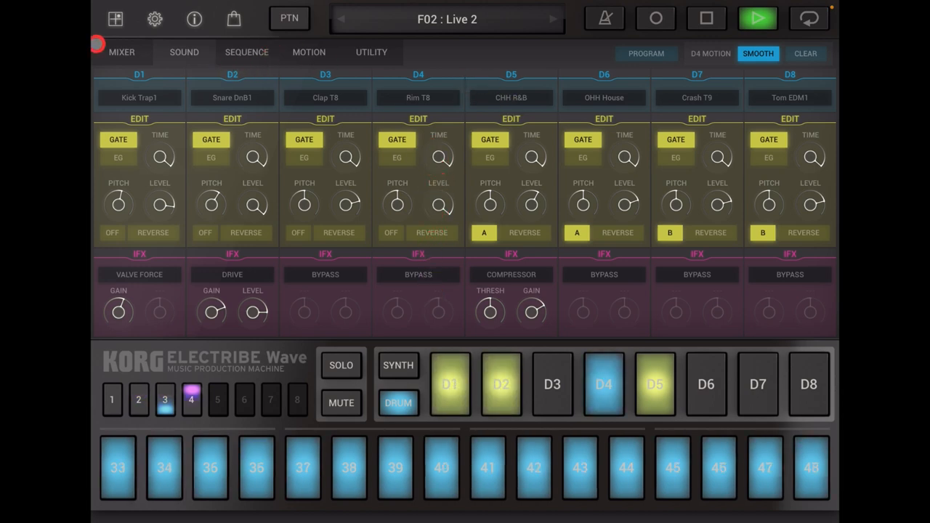
- Solo drum part D4 in the mixer, then view its step sequence settings
click(121, 52)
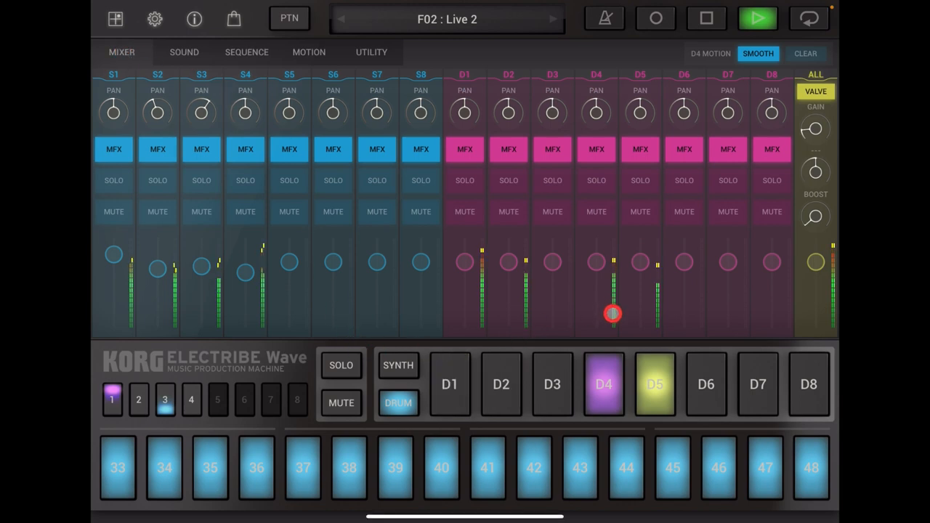
click(596, 180)
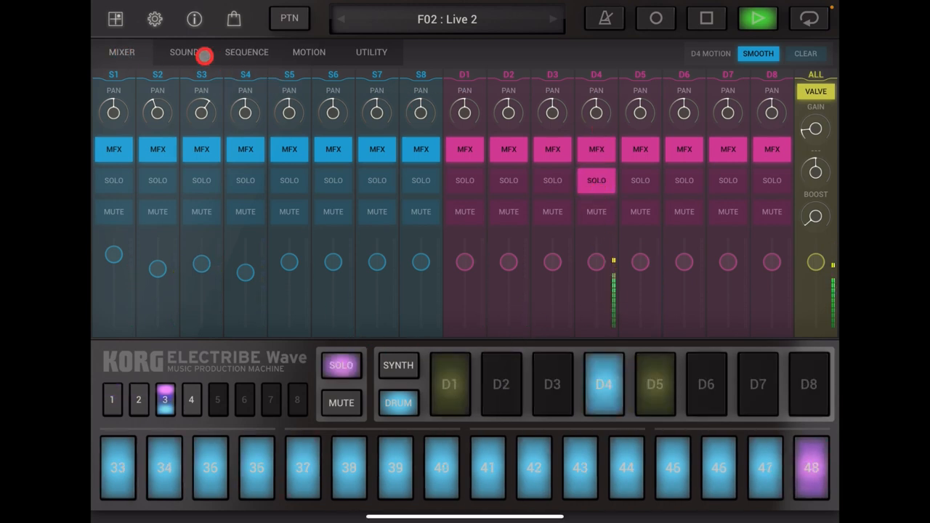
click(247, 51)
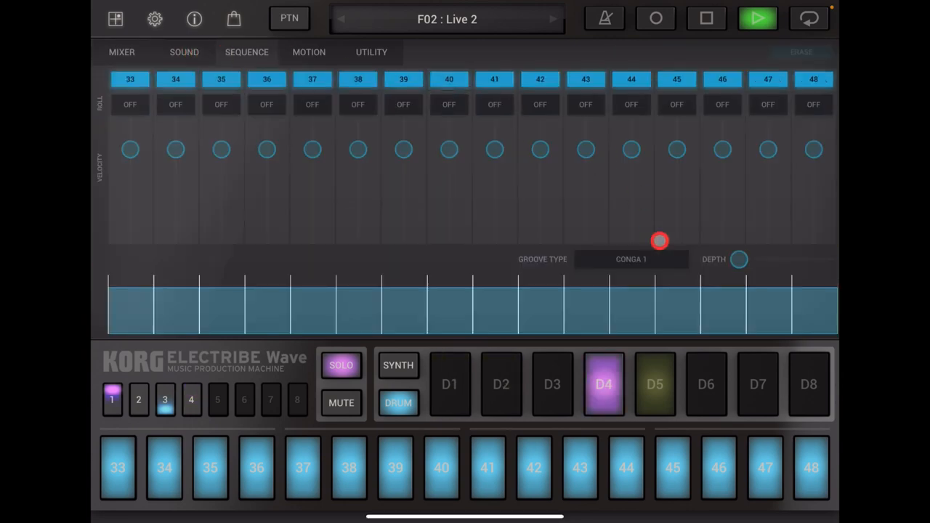
- Give D4 the Claves 1 groove at maximum depth, after trying Tambourine and Off Beat
click(631, 260)
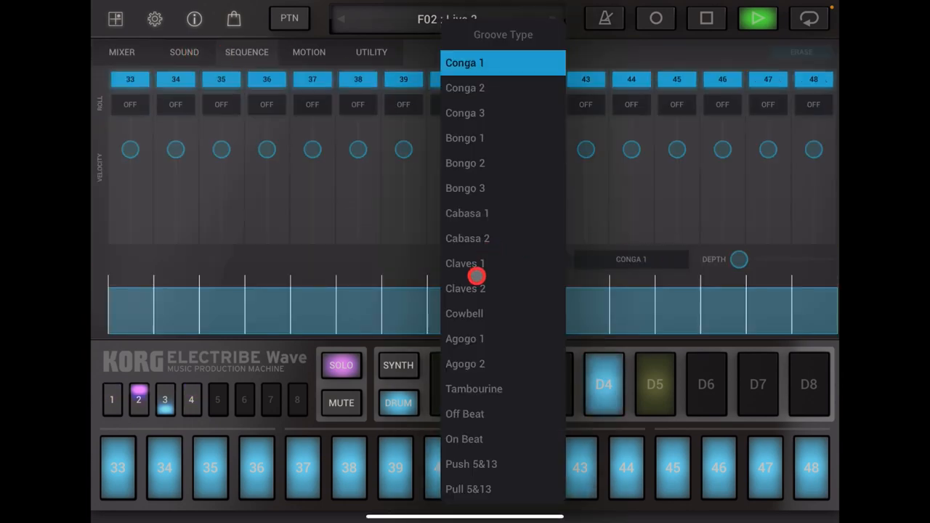
click(465, 288)
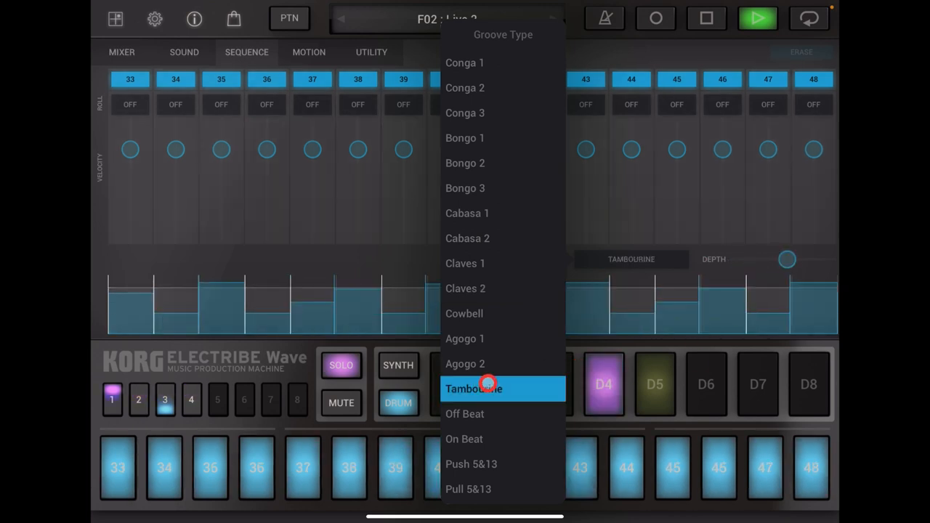
click(464, 414)
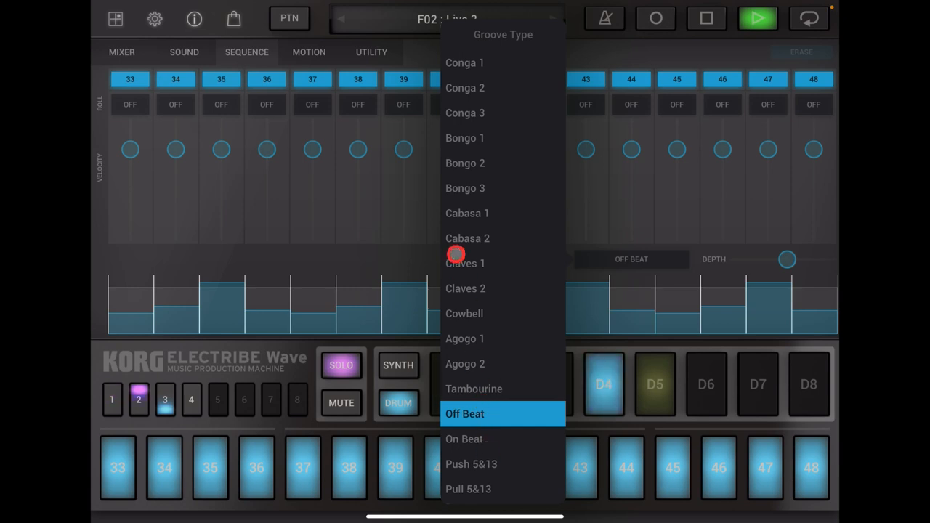
scroll(down, 3)
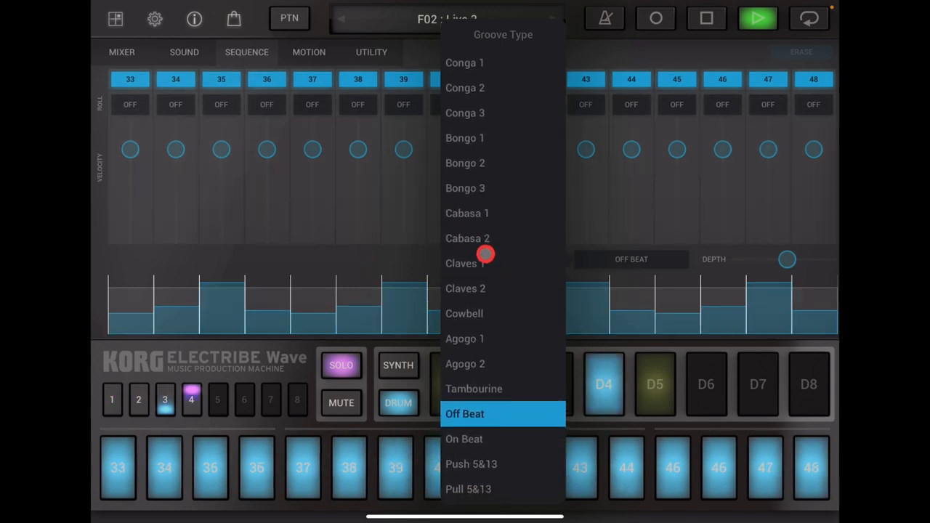
click(465, 264)
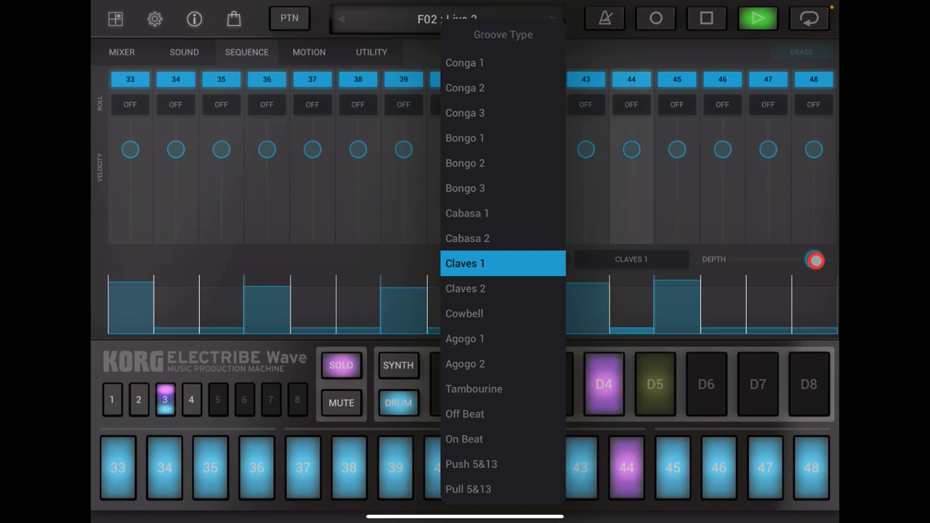
click(632, 18)
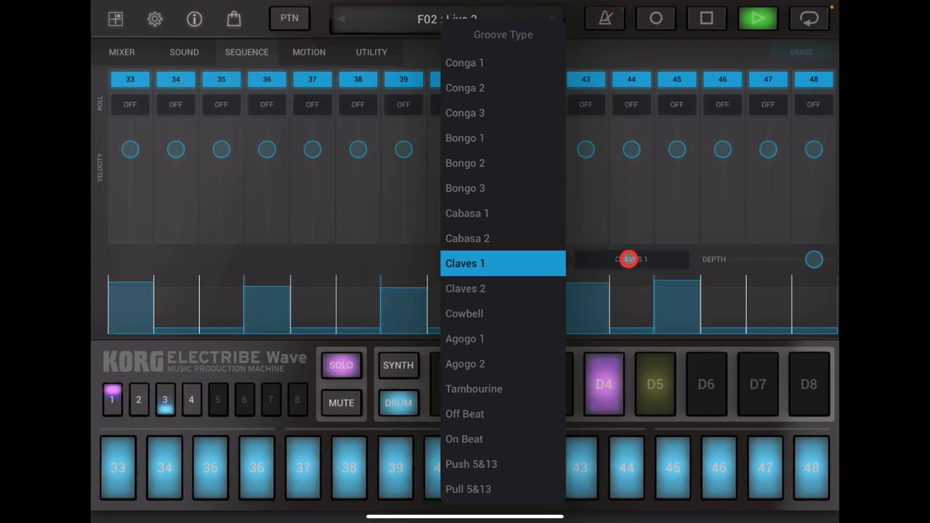
click(465, 264)
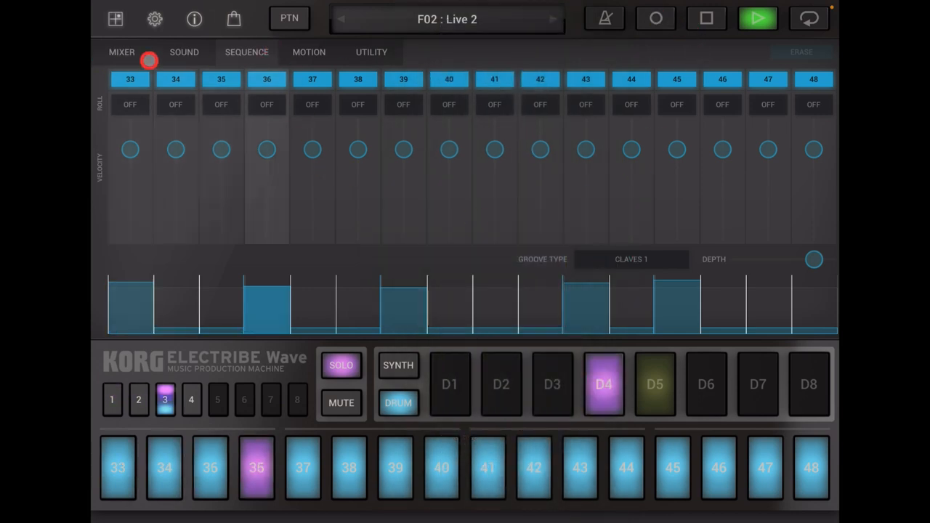
click(184, 52)
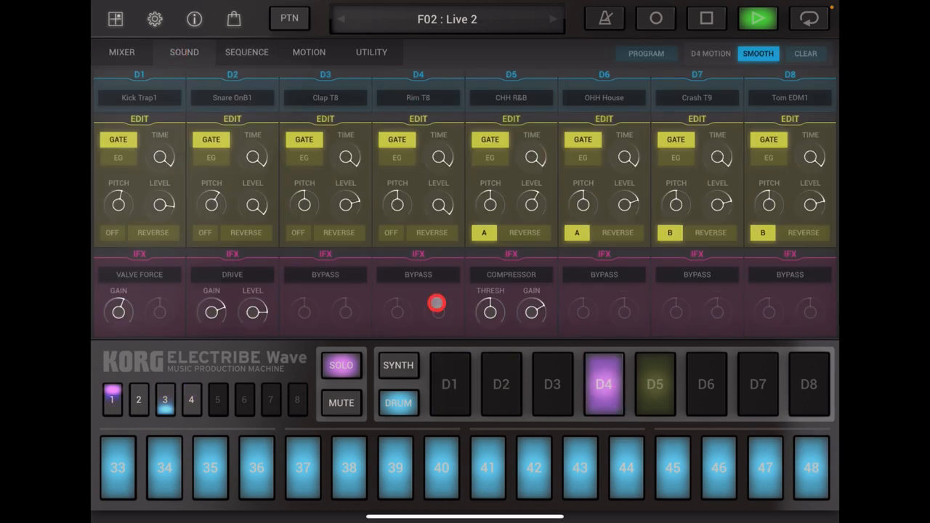
- Put a Drive insert effect on D4's rim shot and return to the mixer
click(418, 274)
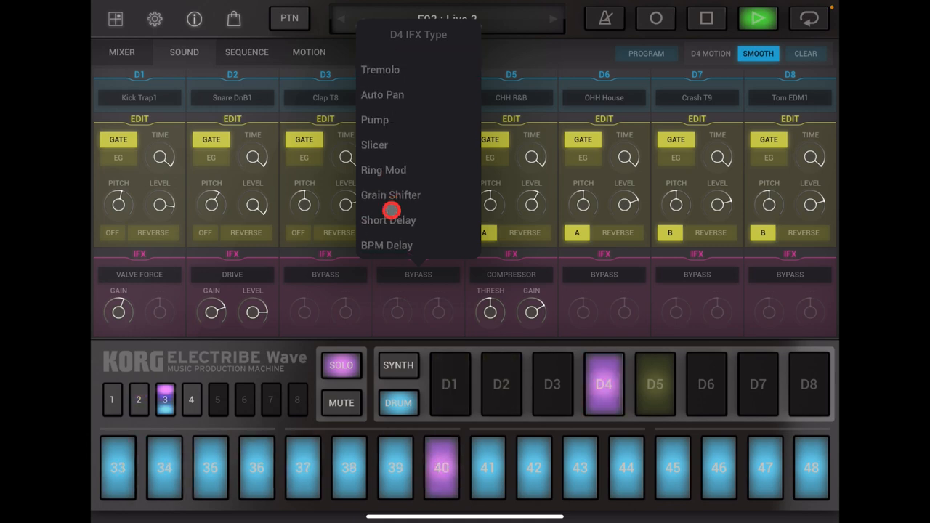
scroll(down, 3)
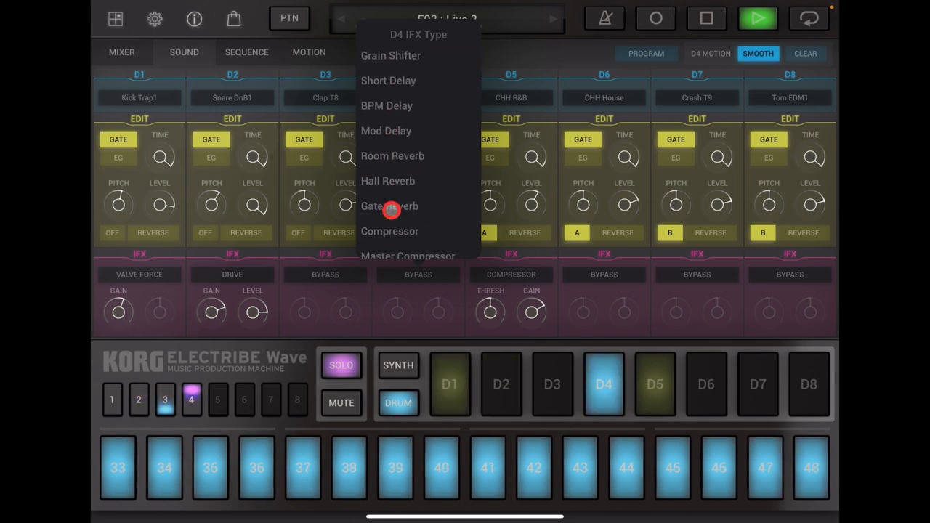
scroll(down, 3)
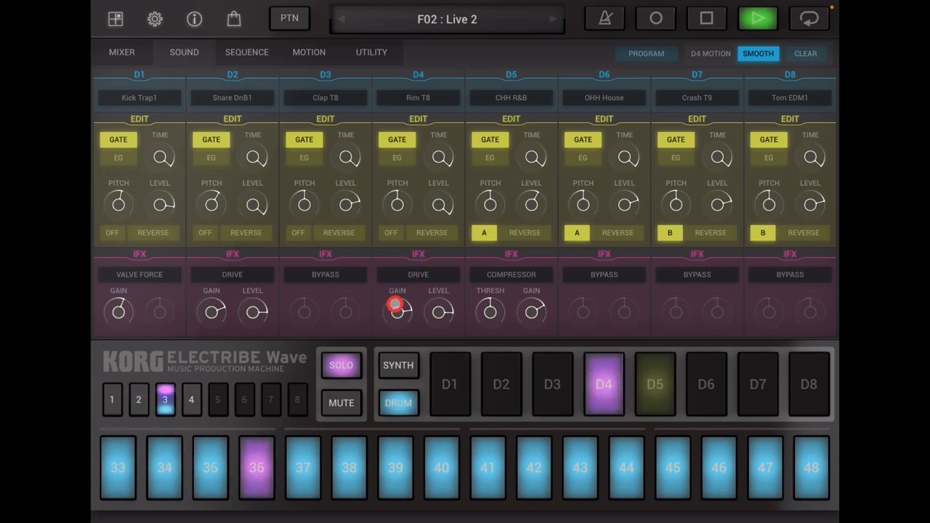
click(191, 399)
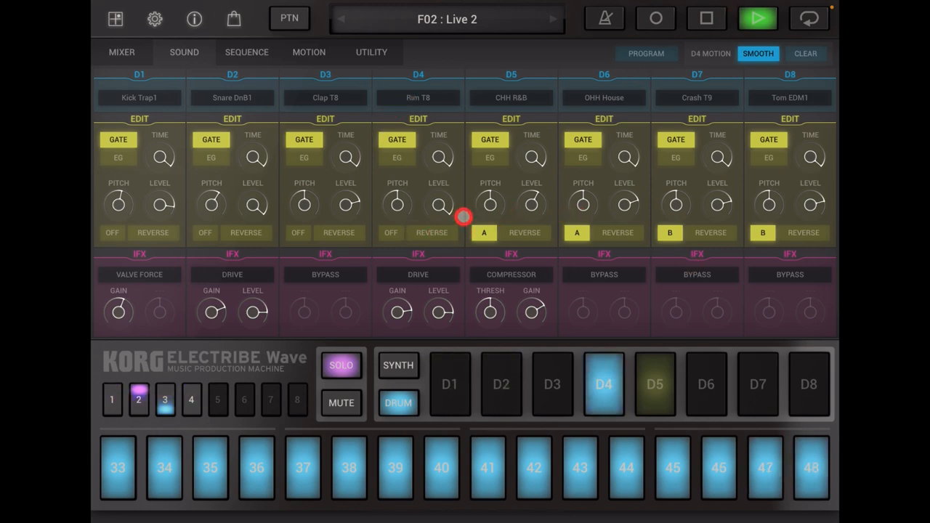
click(121, 52)
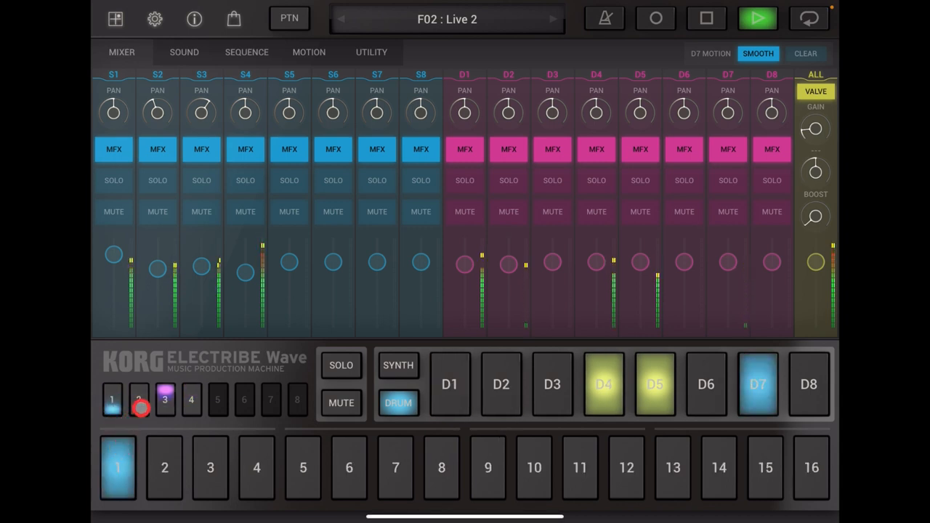
- Page the step grid through section 2 to steps 49–64 and adjust drum part D7
click(190, 400)
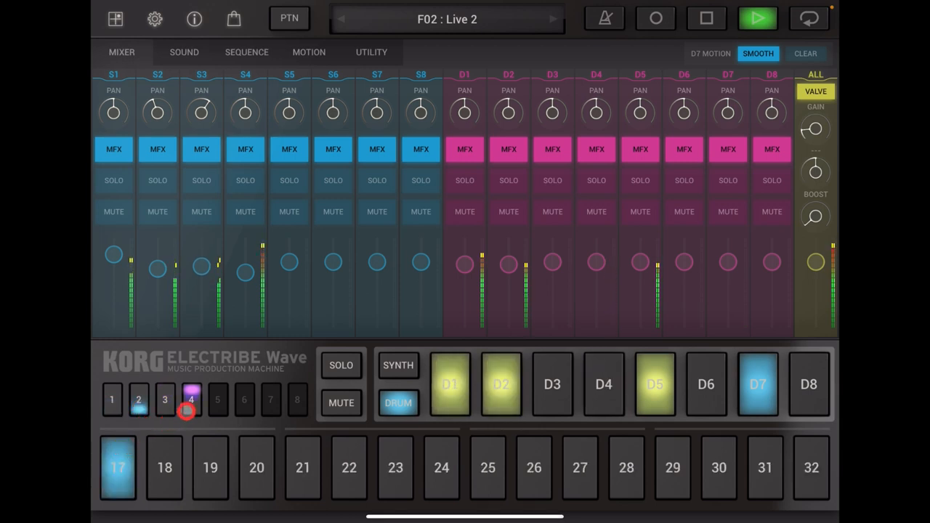
click(112, 399)
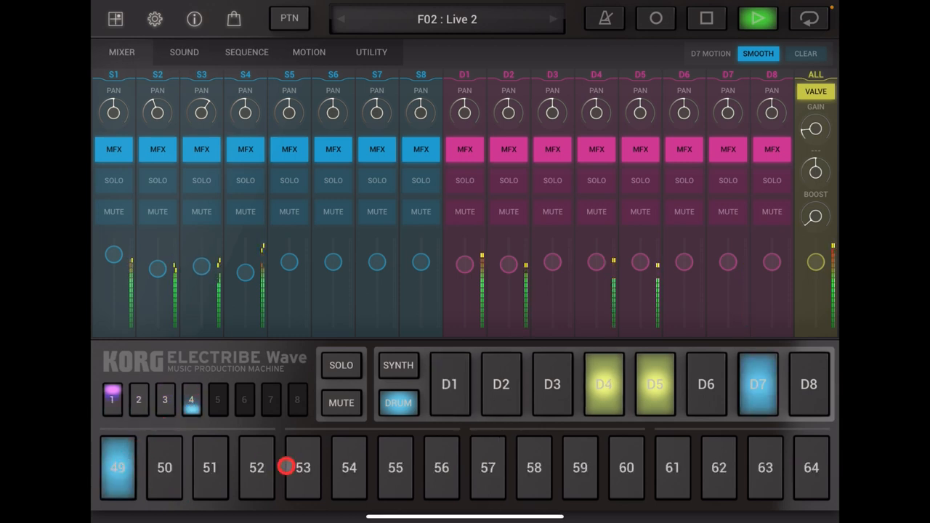
click(727, 262)
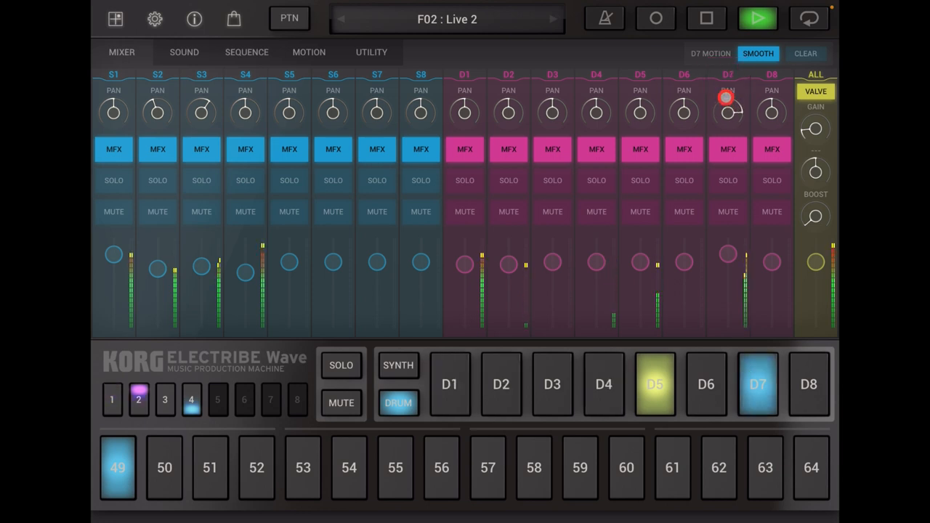
- Turn D7's pan knob off centre, then stop playback
drag(727, 98, 730, 129)
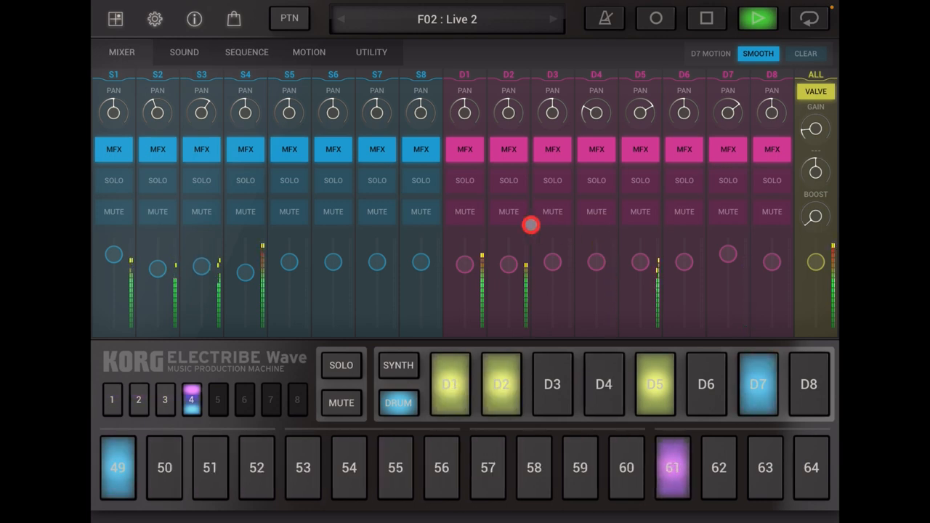
click(706, 18)
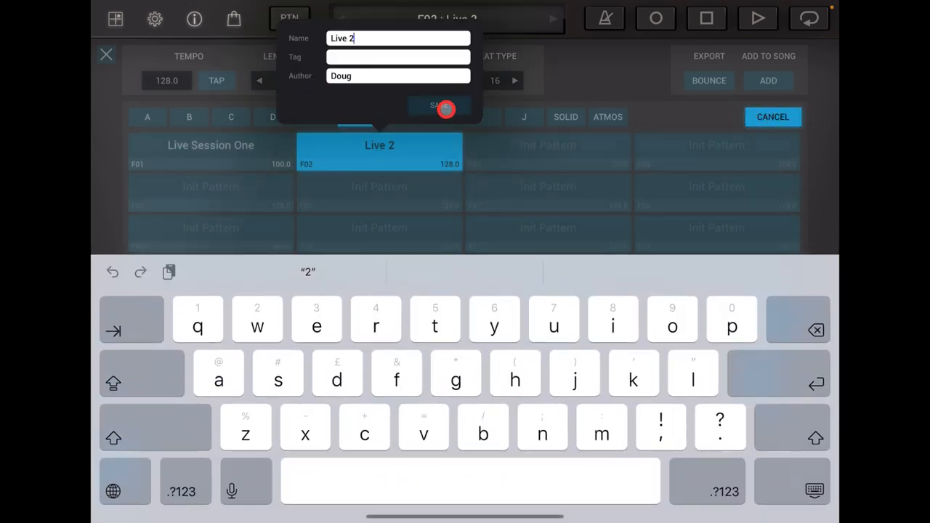
- Save the pattern to slot F02 under the name Live 2
click(436, 106)
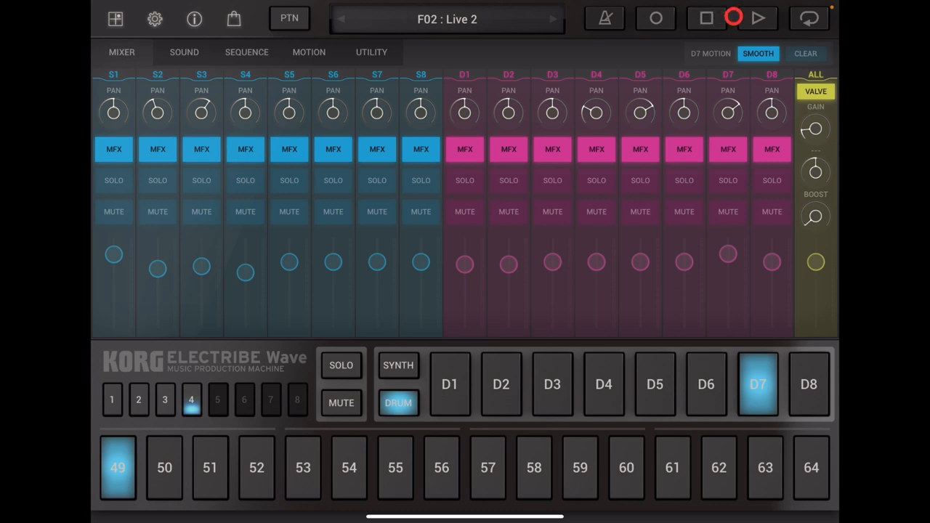
- Play Live 2 briefly, show S4's synth sound settings, then stop playback
click(758, 18)
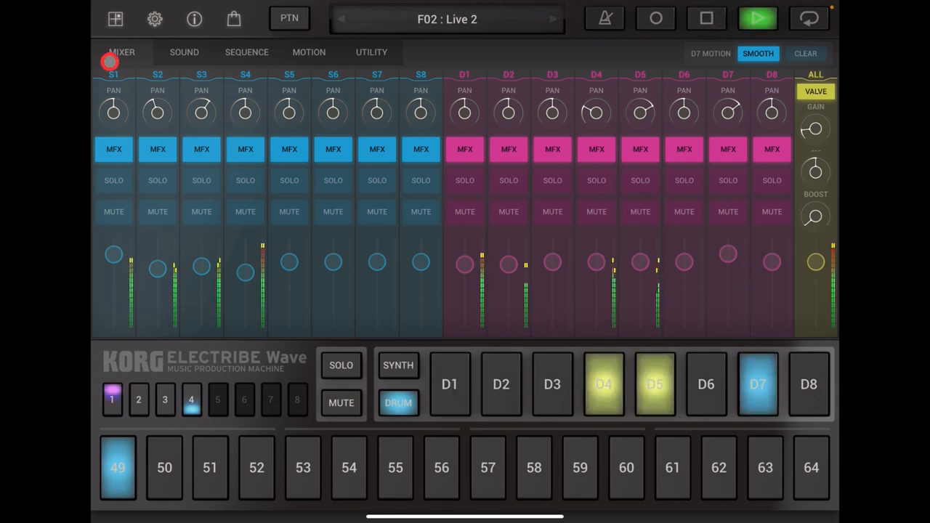
click(184, 52)
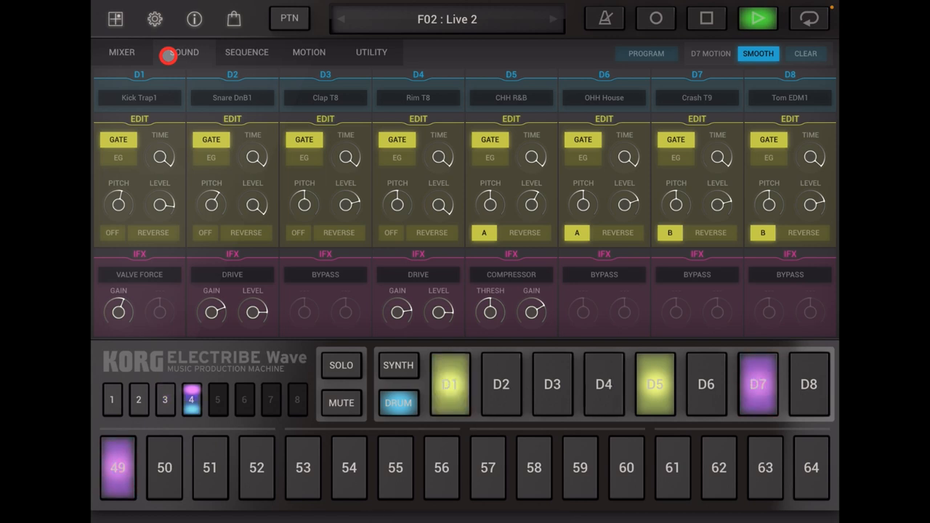
click(111, 400)
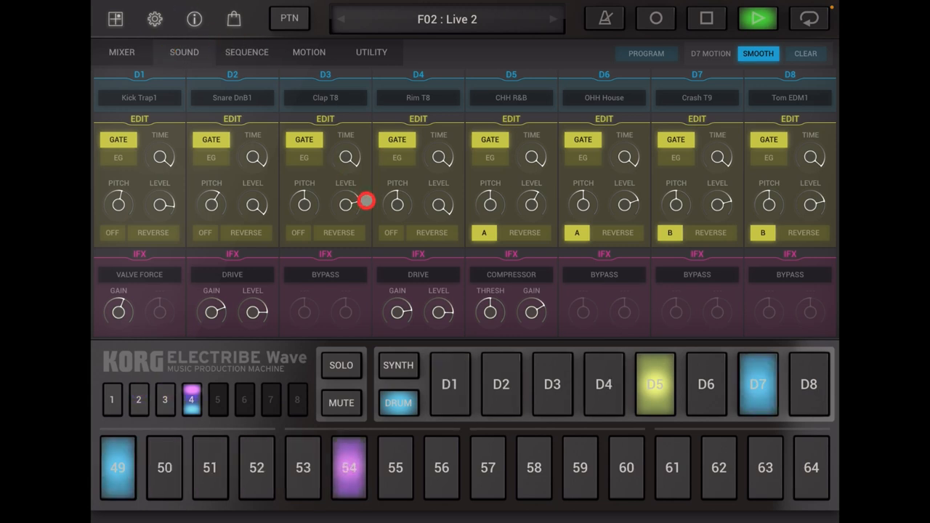
click(706, 18)
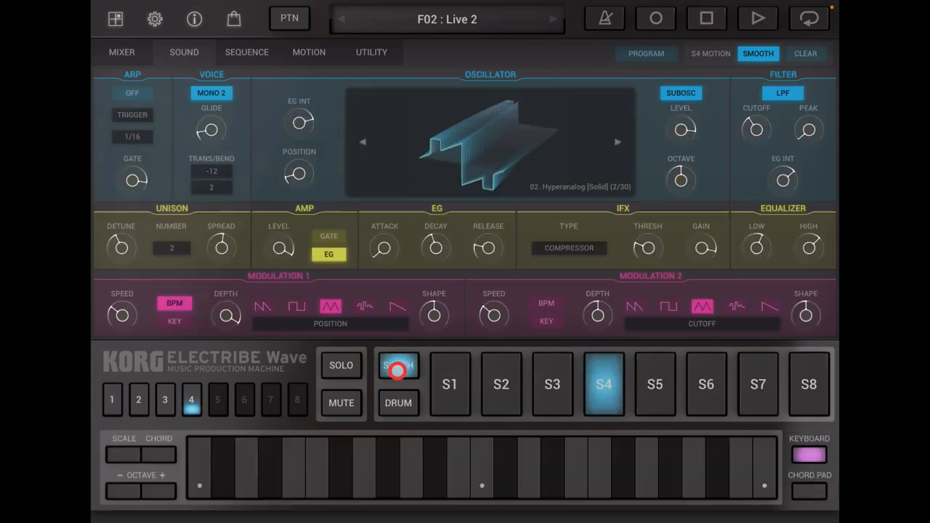
- Select and audition synth part S5, then open the pattern list showing F02 Live 2
click(655, 384)
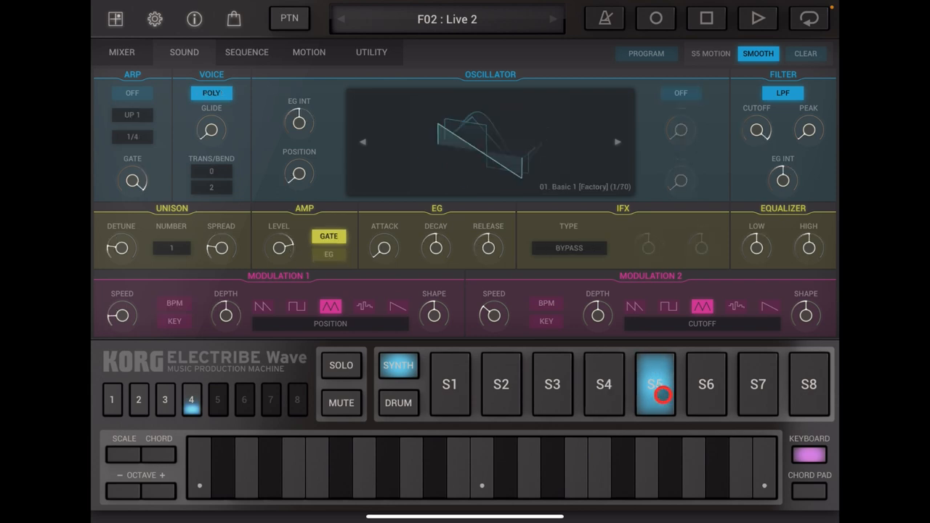
click(654, 384)
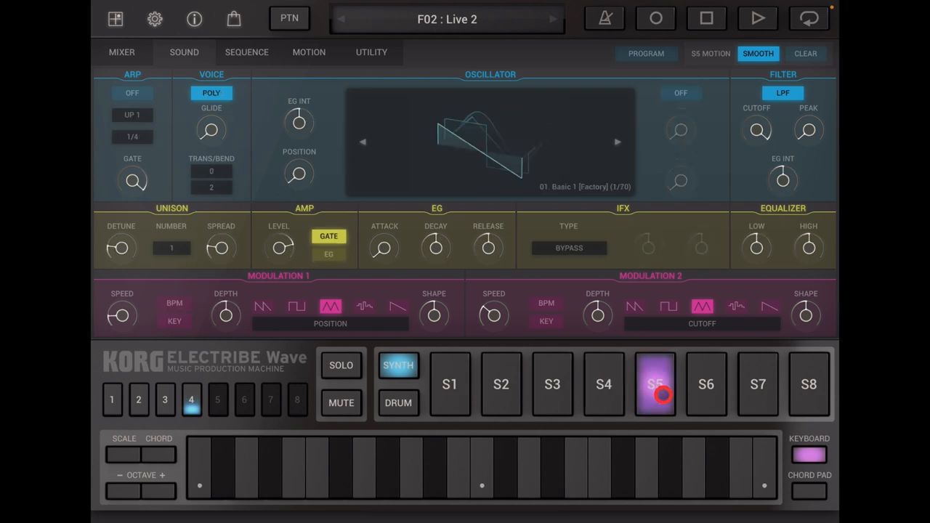
click(655, 384)
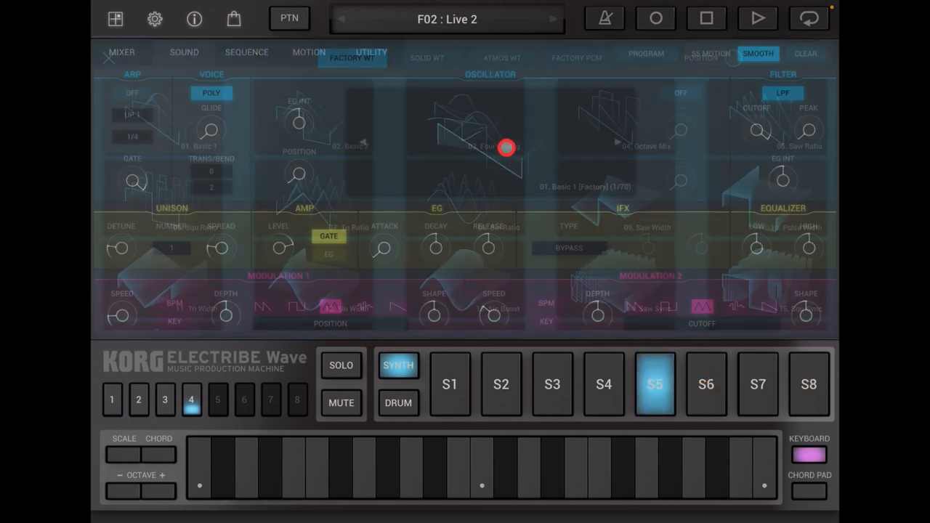
click(490, 145)
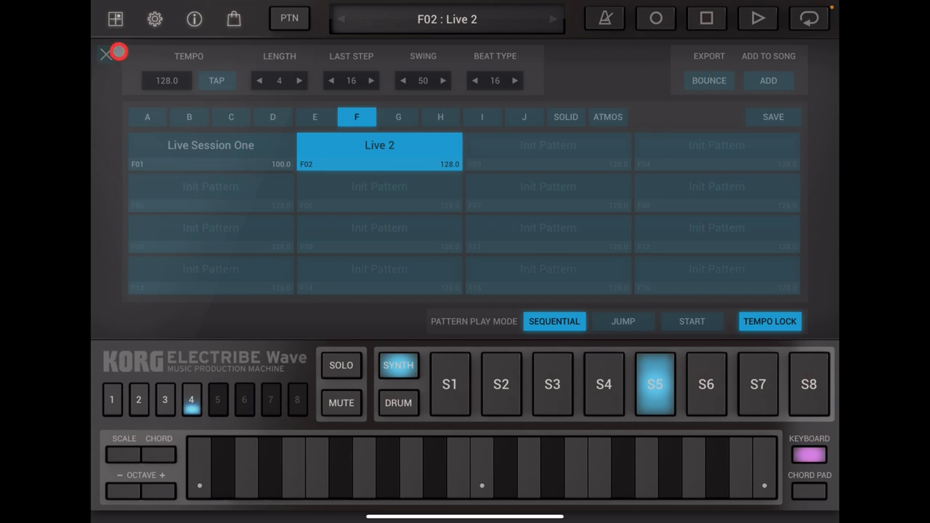
- Load SFX/Hit program Orch Hit onto S5 after trying Guitar Hit, Snare, Screech, Pitch Sweep
click(646, 53)
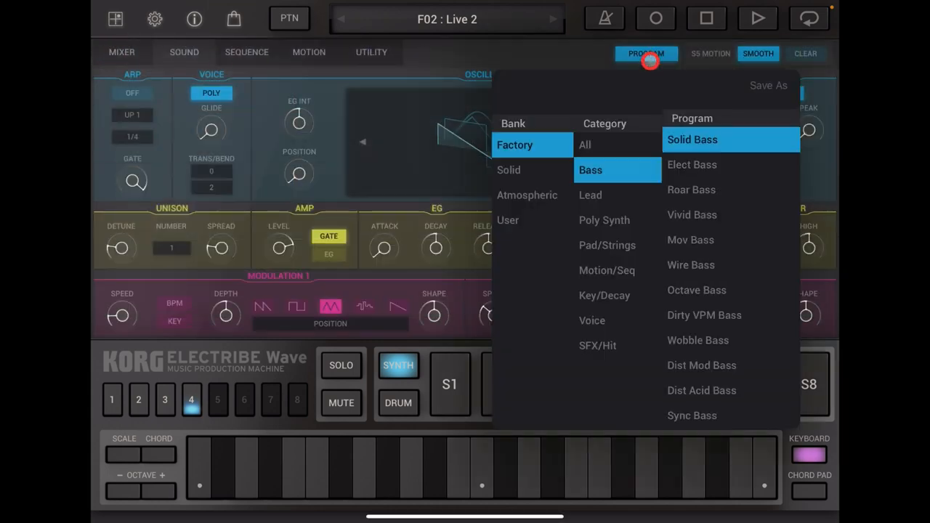
click(611, 346)
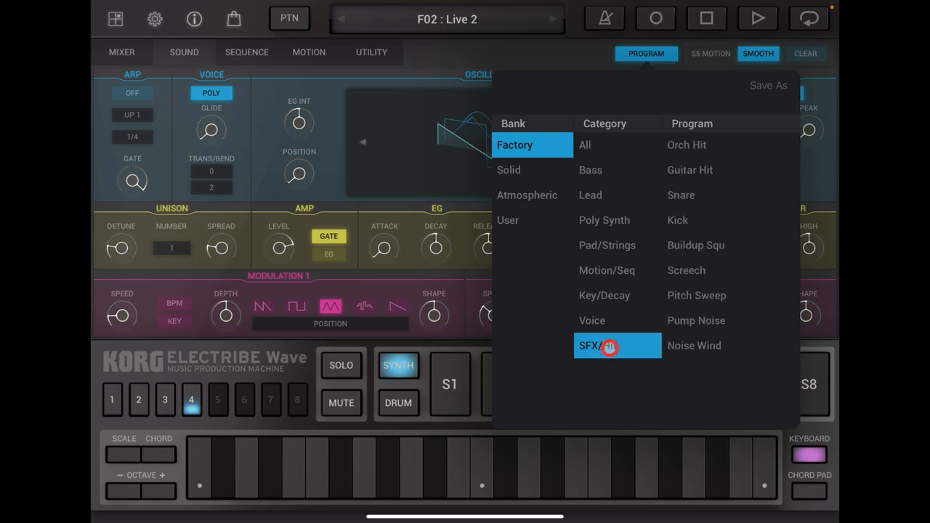
click(687, 145)
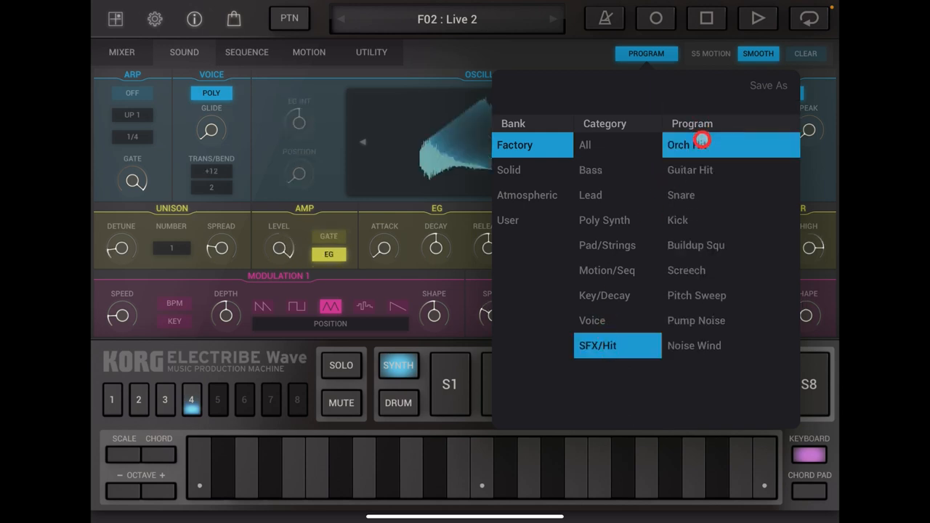
click(689, 170)
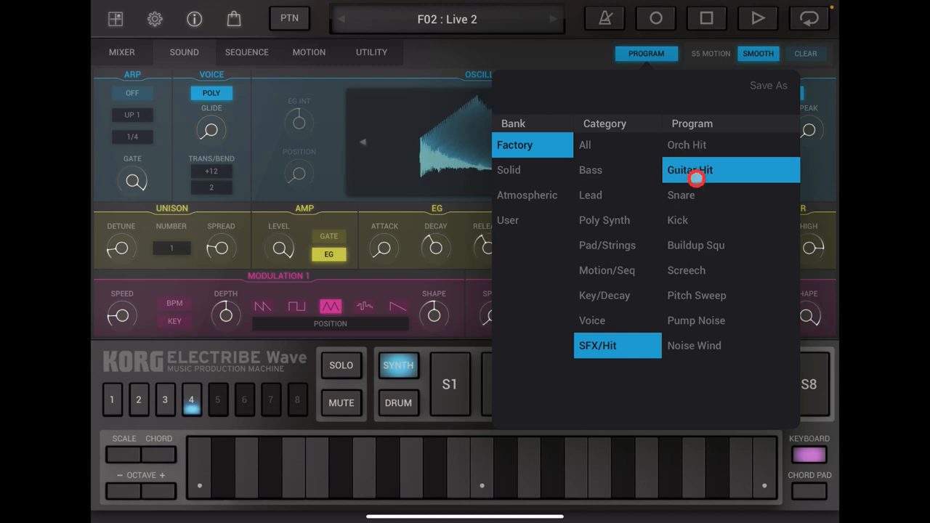
click(681, 194)
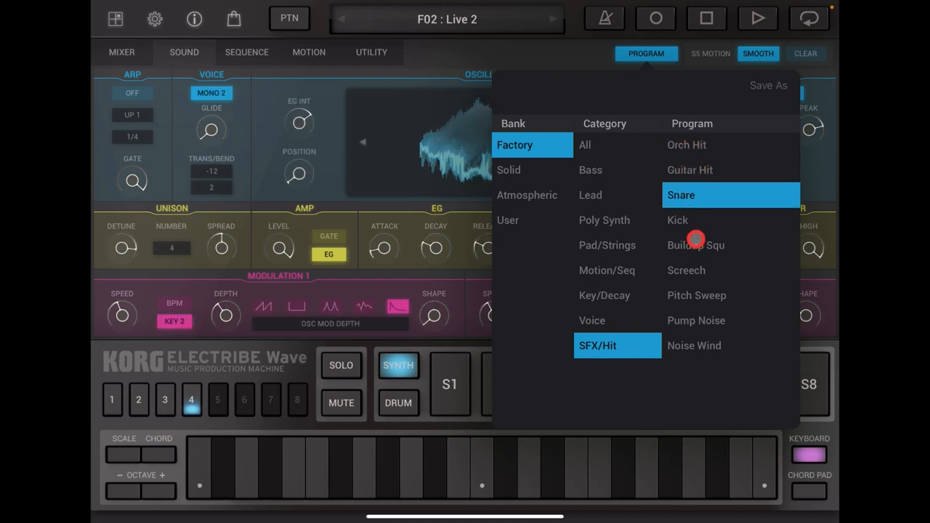
click(686, 270)
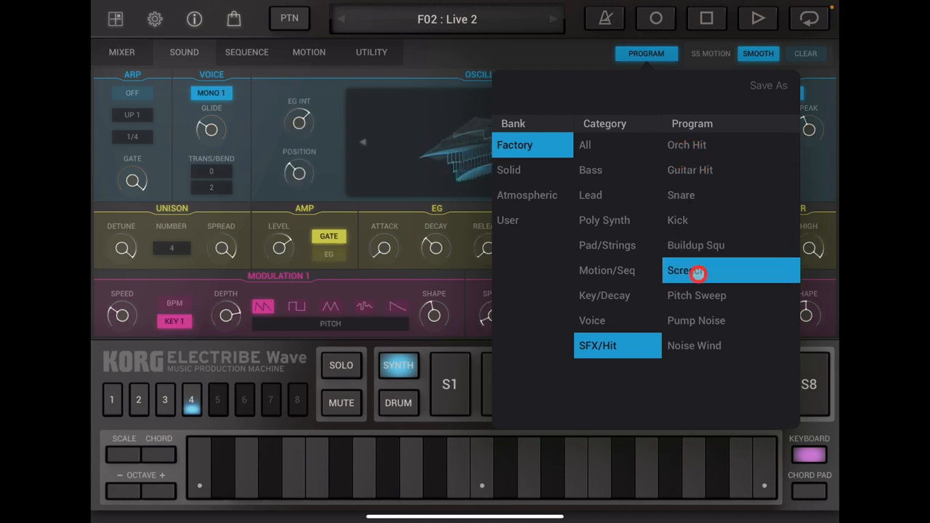
click(696, 295)
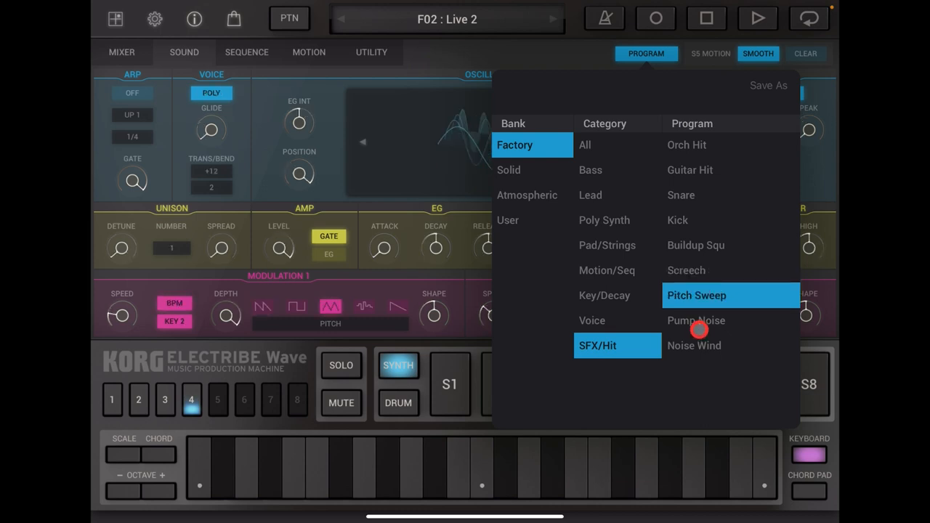
click(687, 144)
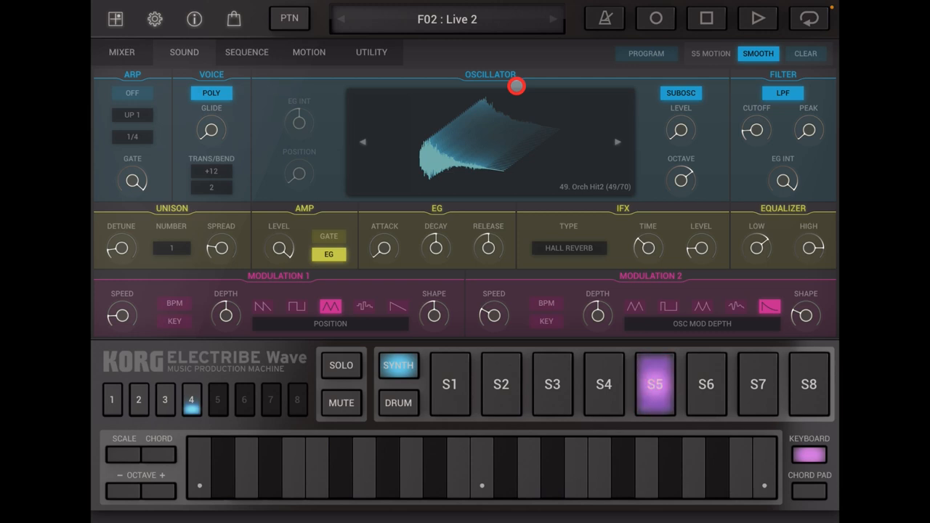
- Adjust S5's low EQ, audition the Orch Hit sound, and return to the mixer
drag(516, 86, 485, 161)
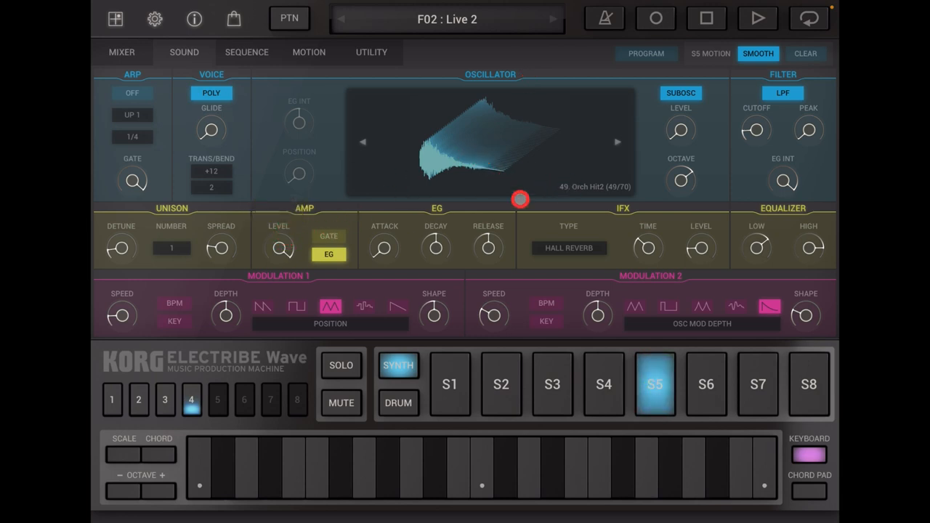
click(655, 384)
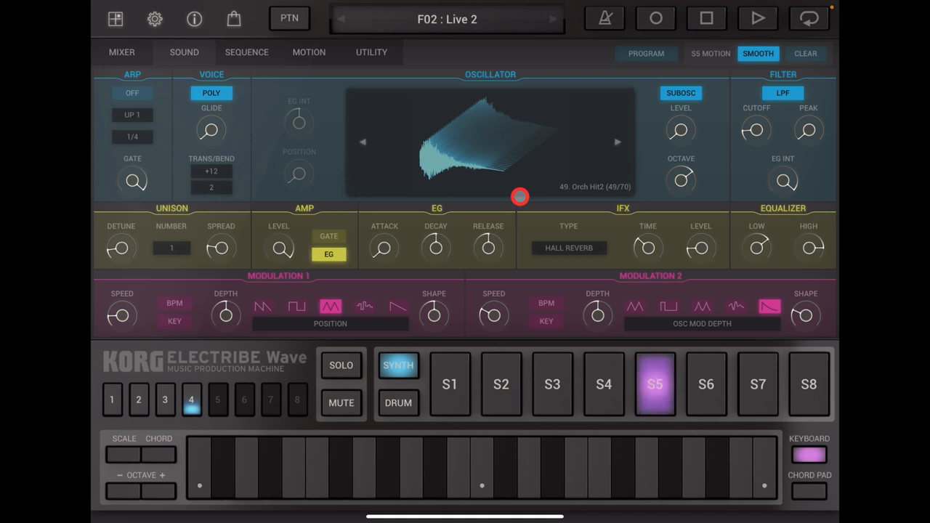
click(655, 384)
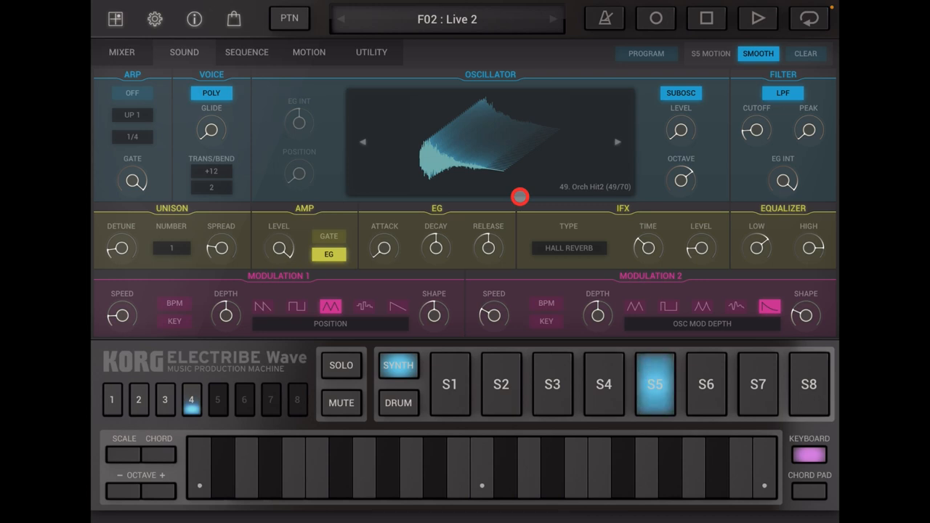
mouse_move(584, 240)
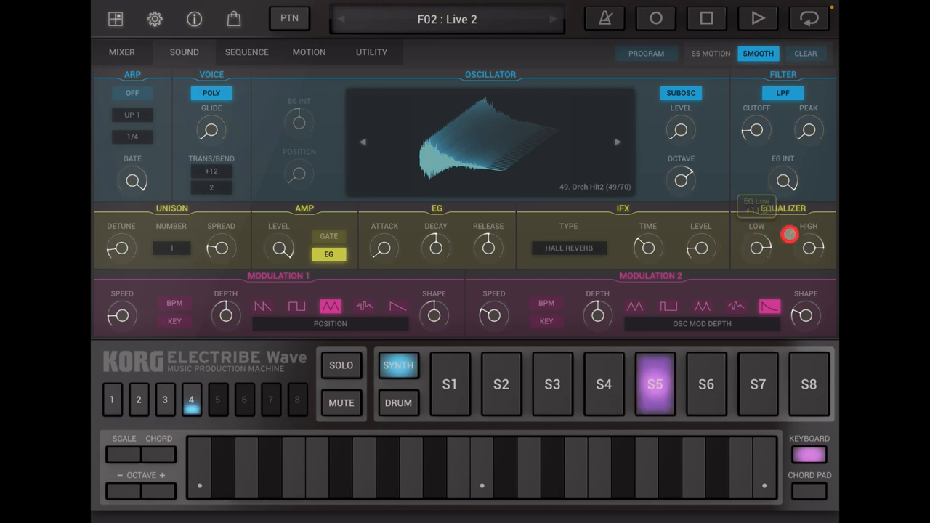
click(122, 52)
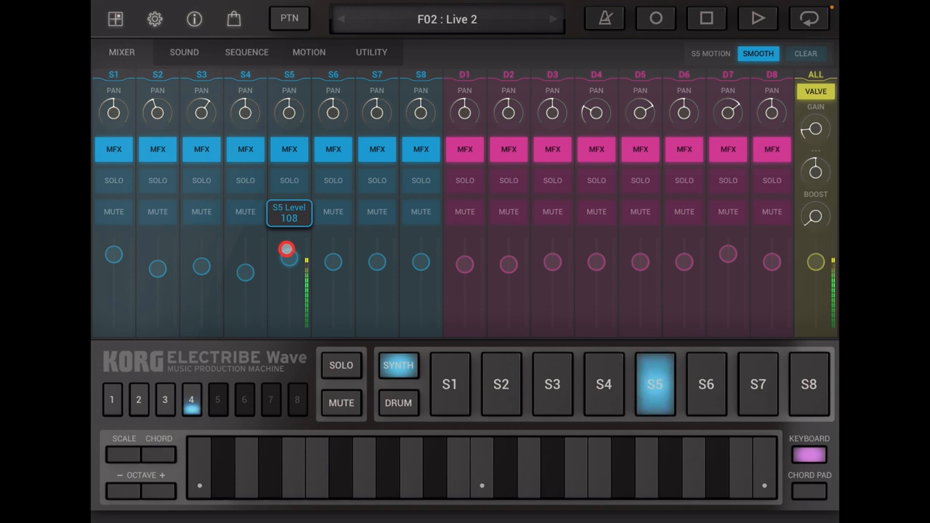
drag(289, 254, 288, 247)
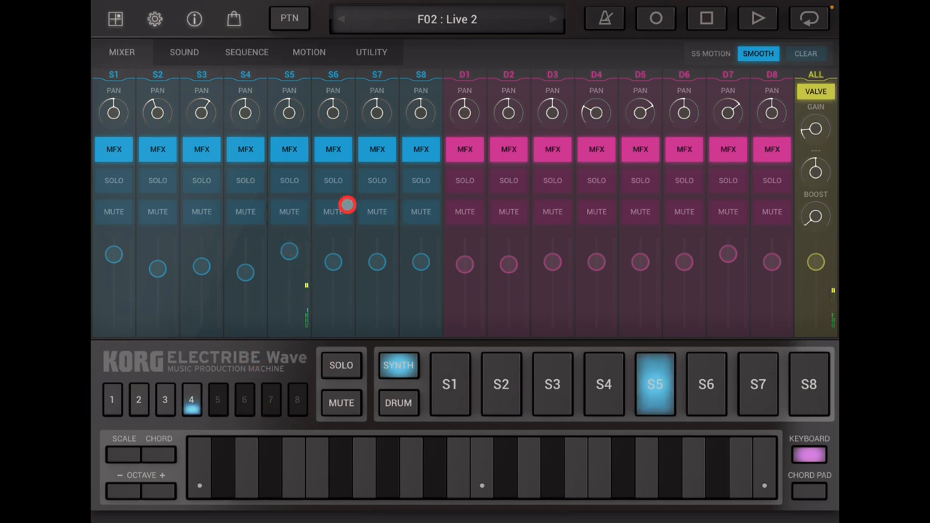
click(112, 400)
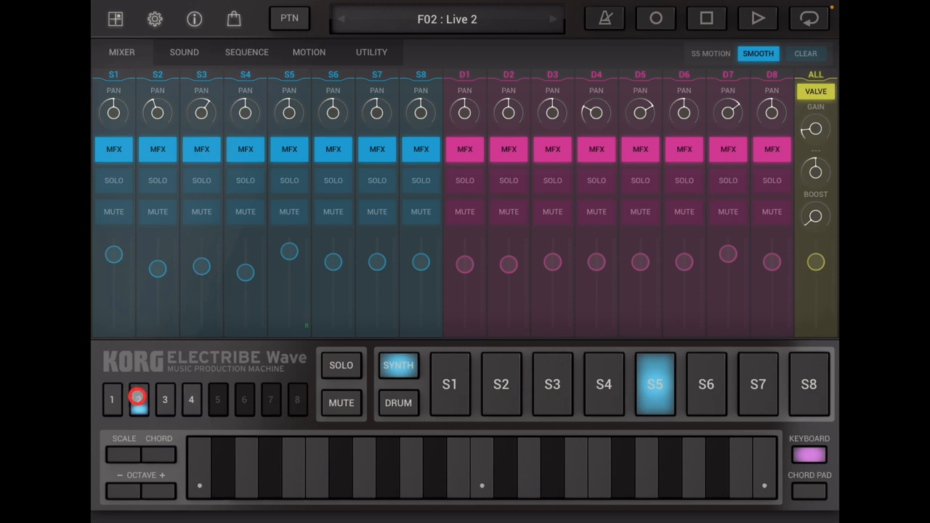
click(192, 399)
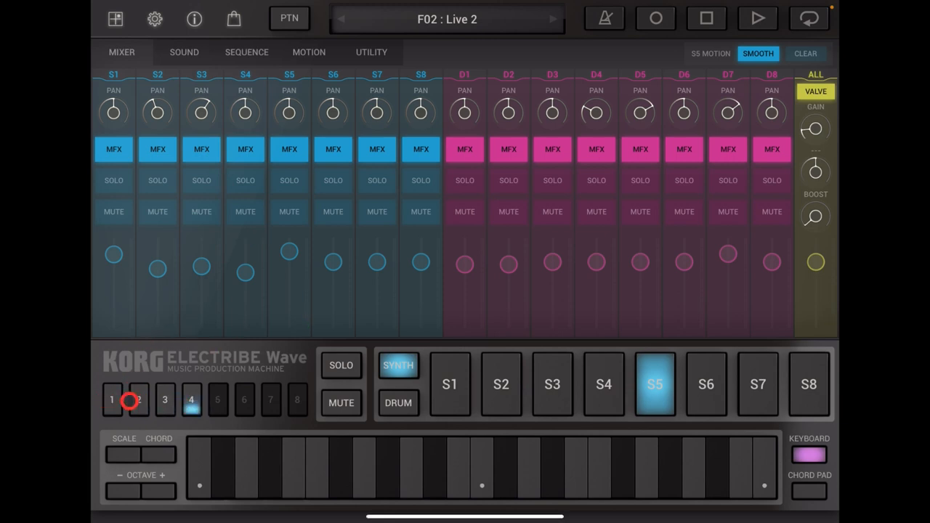
click(111, 400)
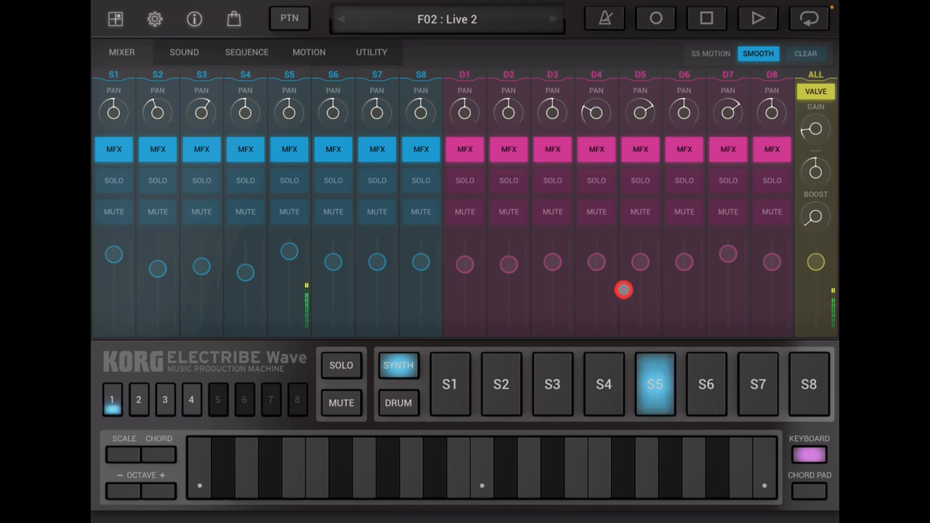
click(757, 18)
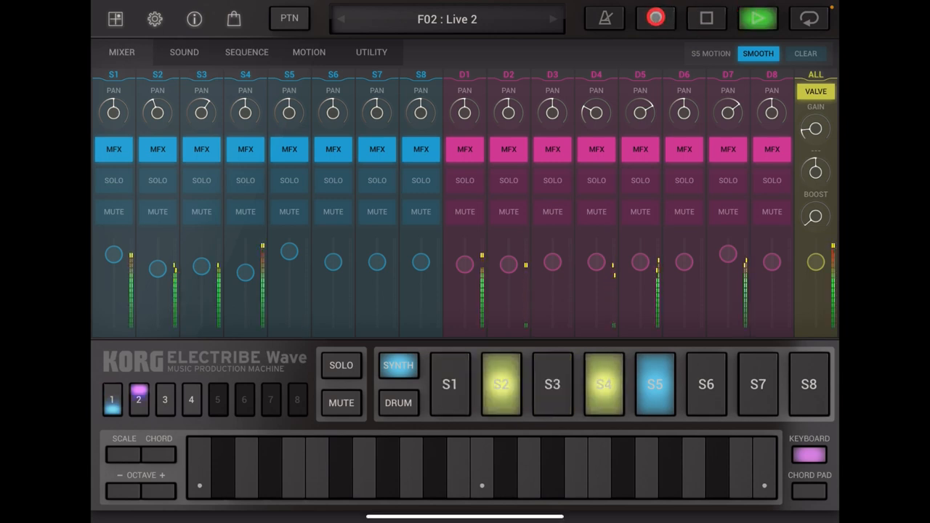
- Start Live 2 playing with Record briefly engaged, then switch Record off
click(164, 399)
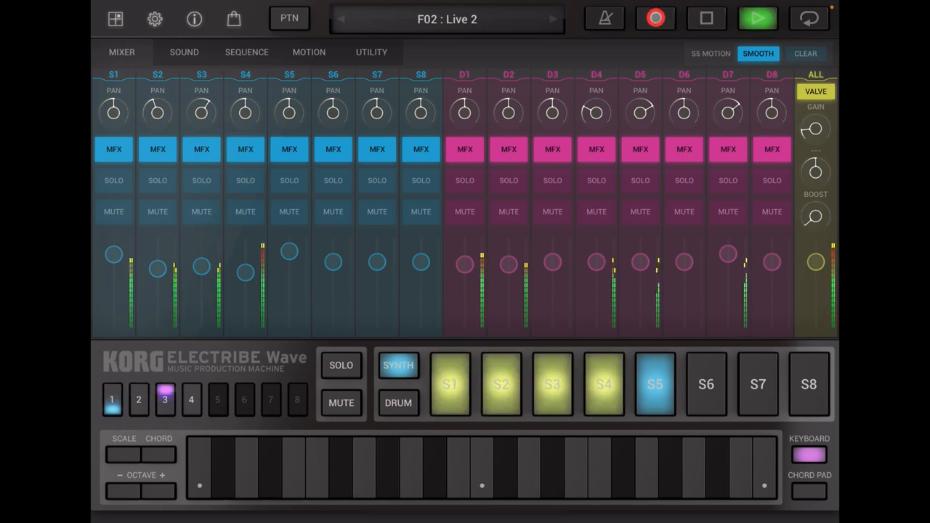
click(191, 400)
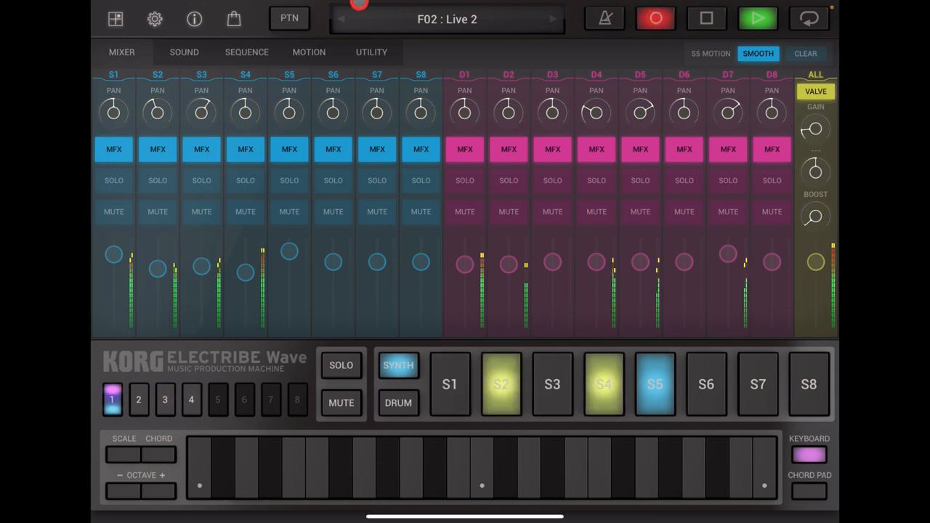
click(139, 400)
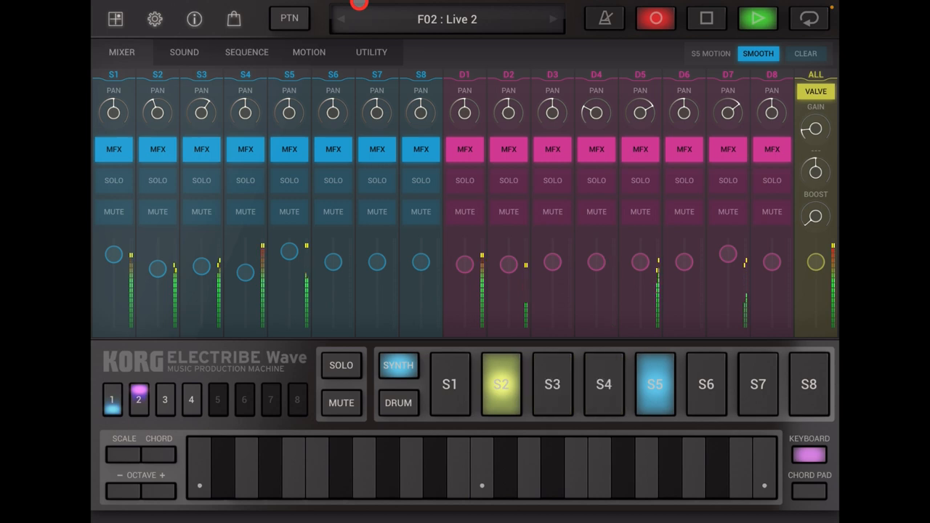
click(164, 400)
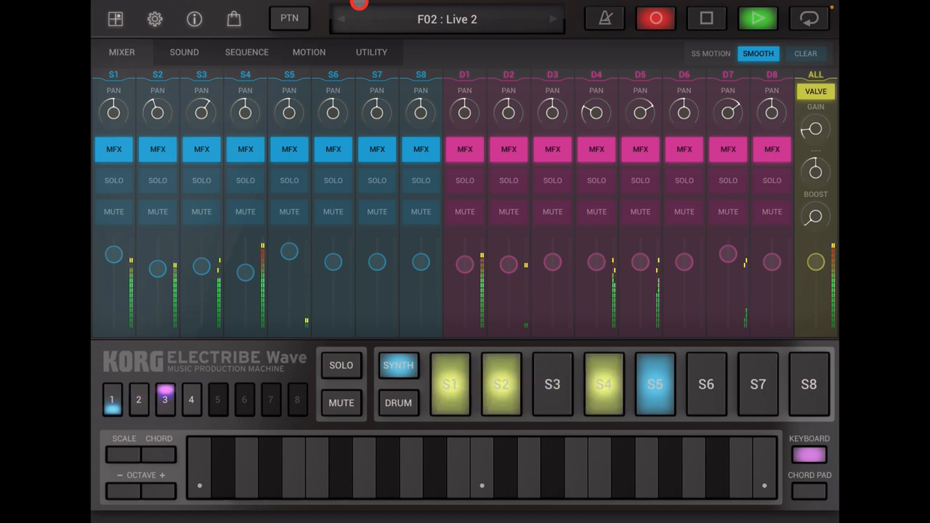
click(191, 400)
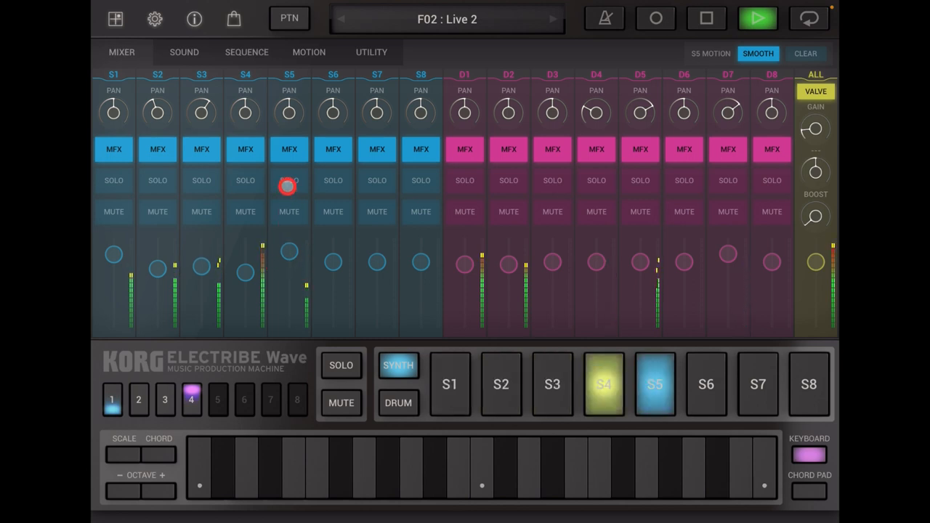
- Solo synth part S5 and then turn the solo back off
click(341, 364)
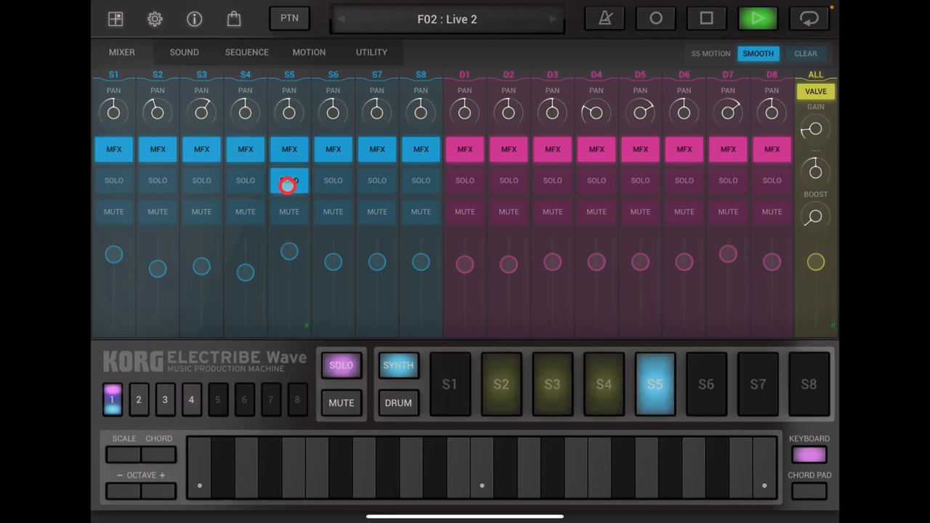
click(165, 399)
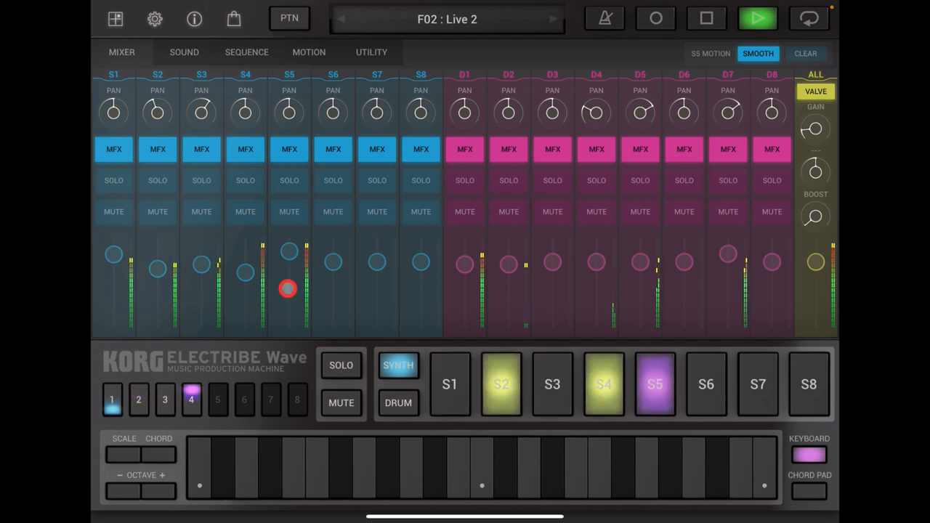
click(112, 399)
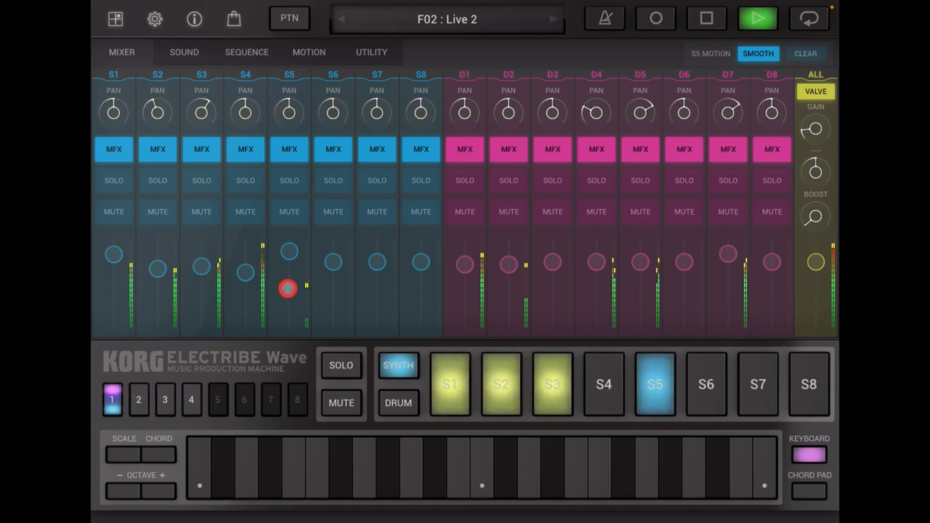
click(138, 400)
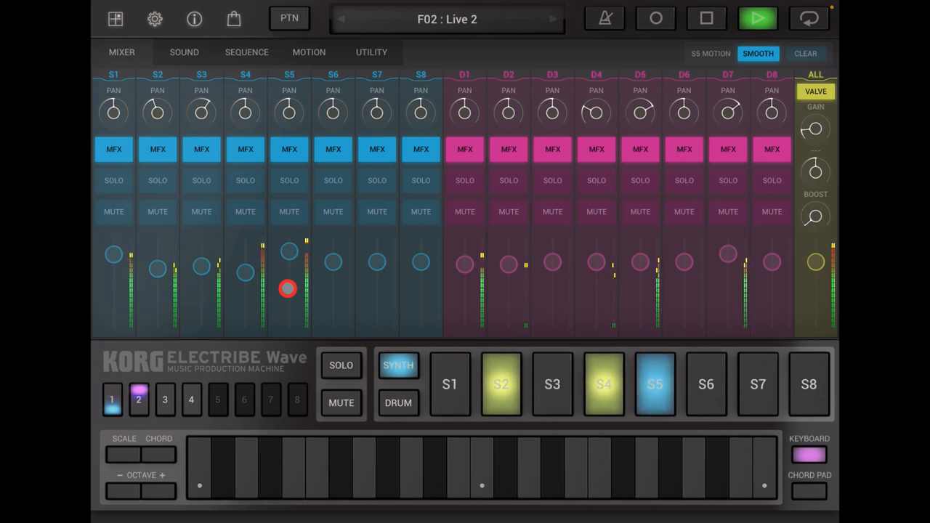
click(164, 400)
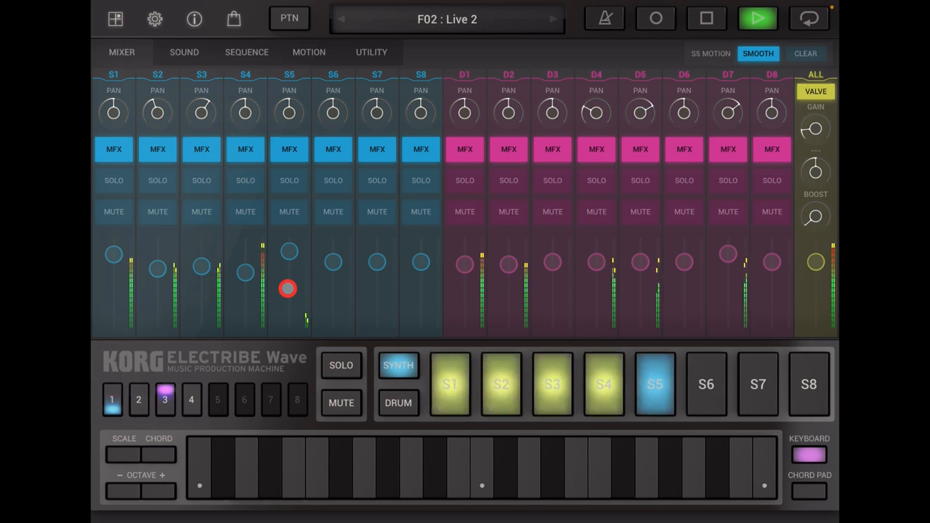
click(191, 399)
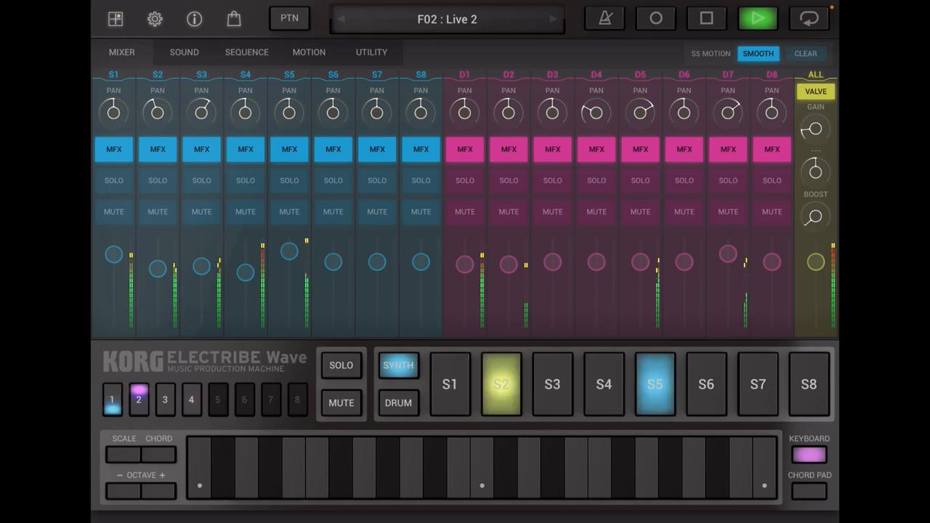
- Stop Live 2 playback and show S5's Orch Hit2 sound settings
click(706, 18)
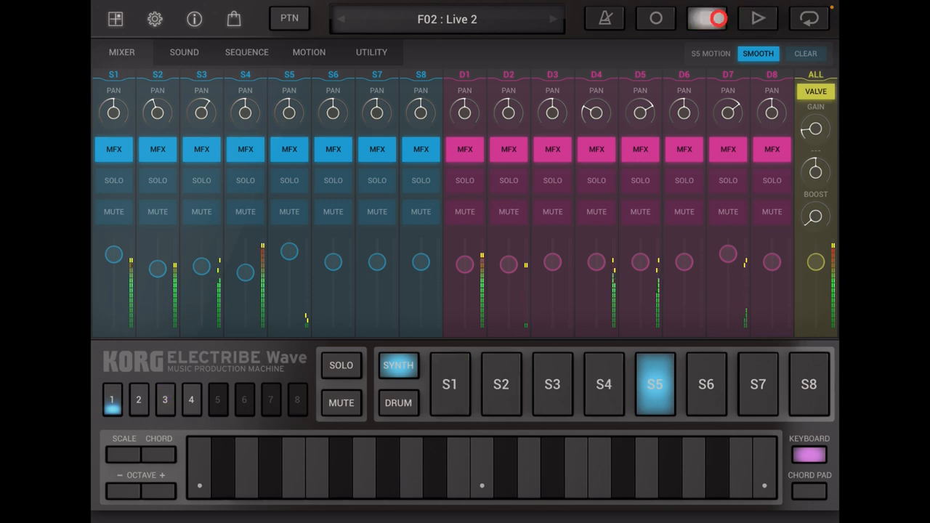
click(707, 19)
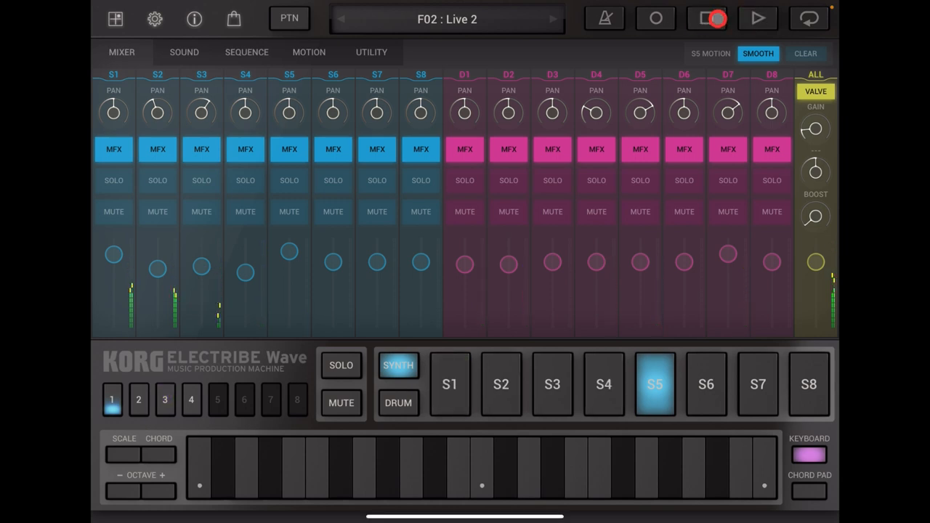
click(707, 18)
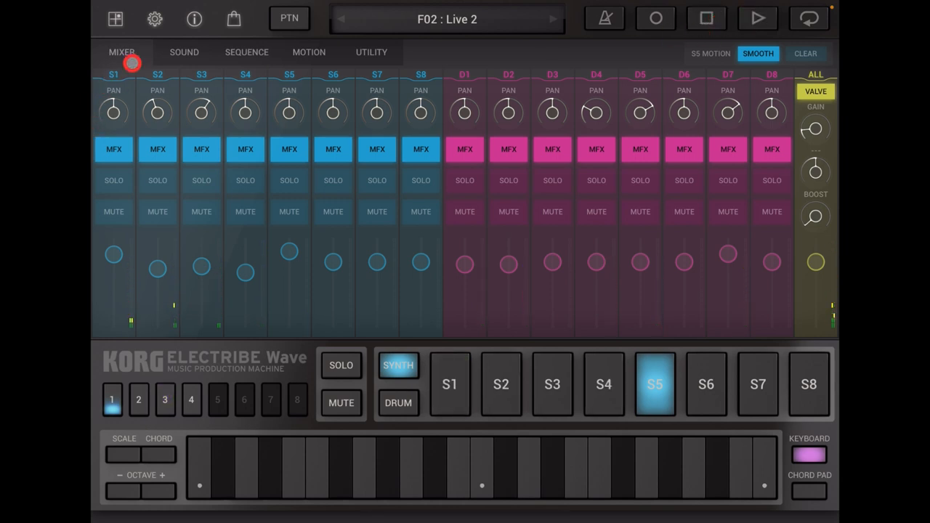
click(184, 52)
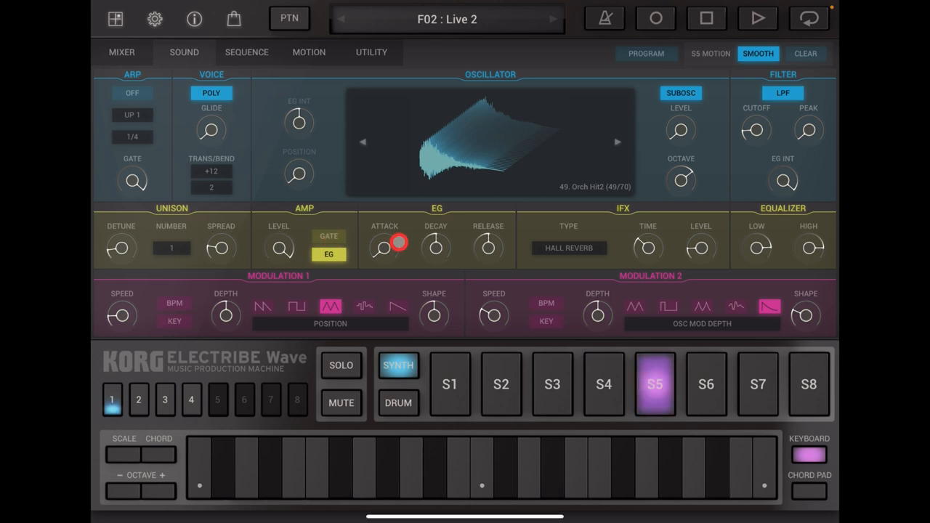
click(655, 384)
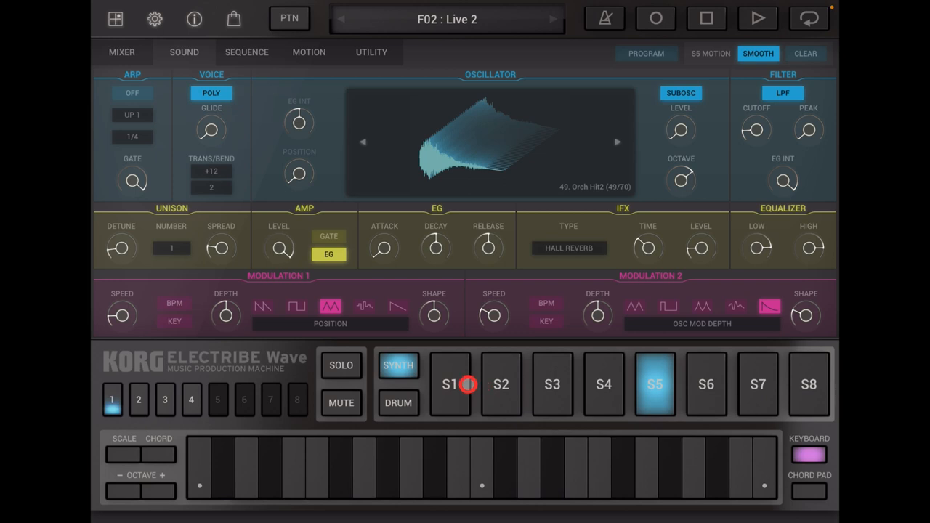
- Select synth part S1 (Marimba), return to the mixer, and play then stop Live 2
click(551, 385)
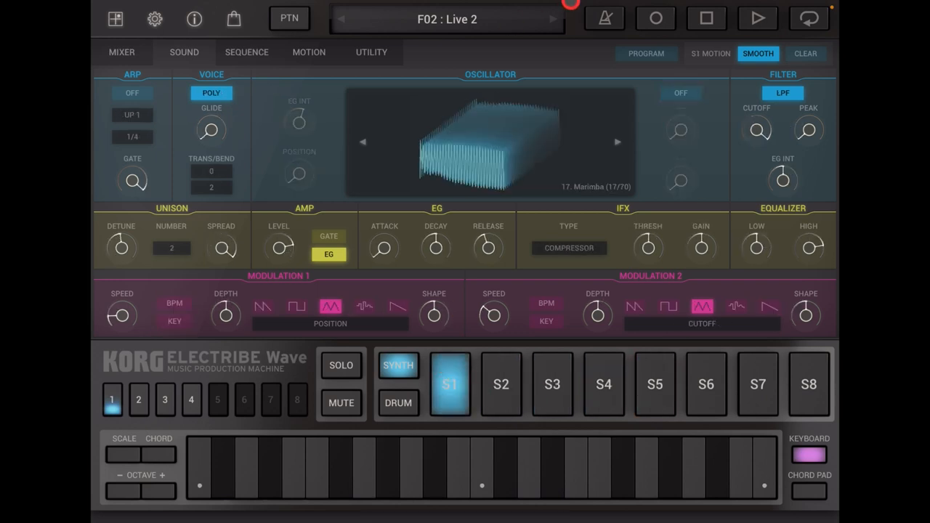
click(121, 52)
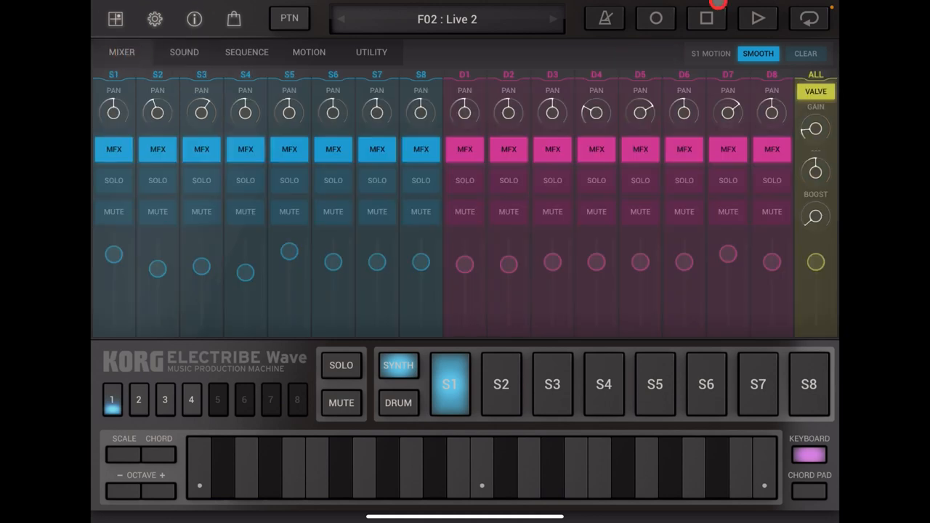
click(757, 18)
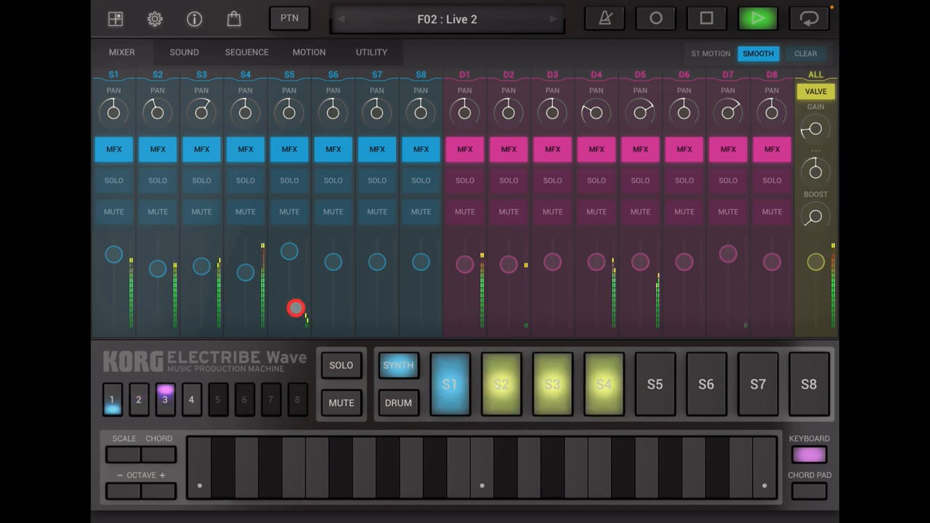
click(190, 399)
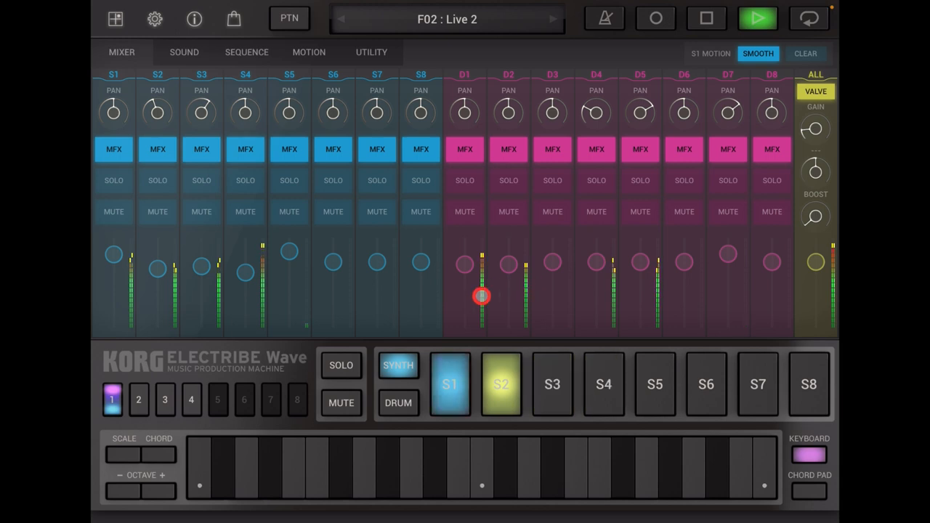
click(604, 384)
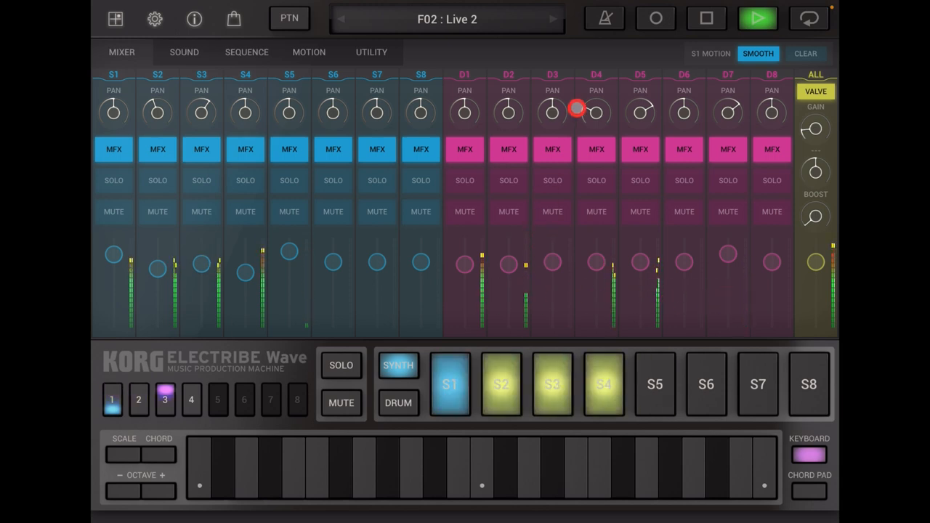
click(758, 18)
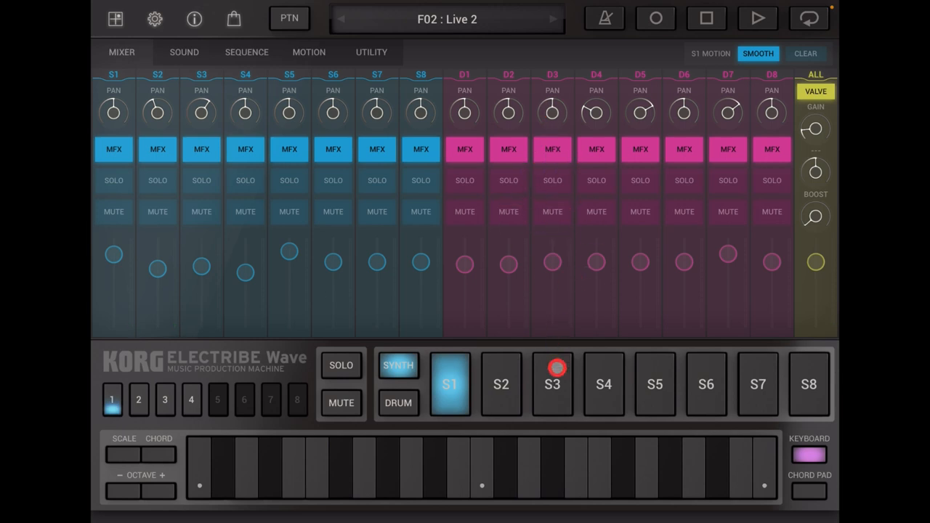
- Select drum part D3, page through its step bars, then play and stop the pattern
click(552, 383)
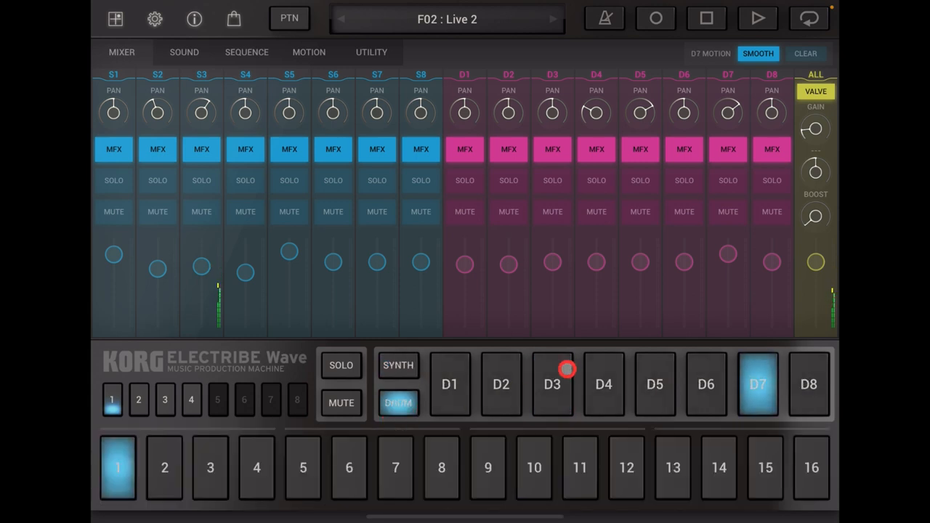
click(552, 384)
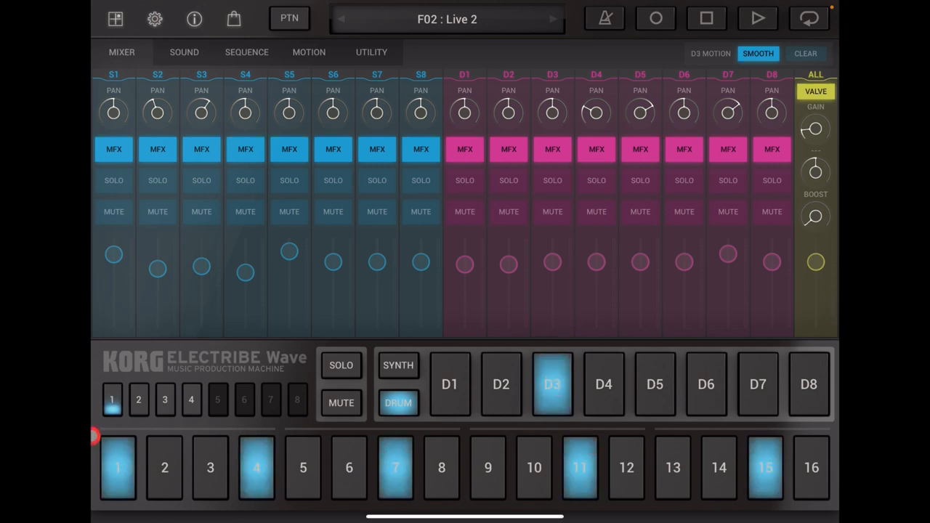
click(138, 400)
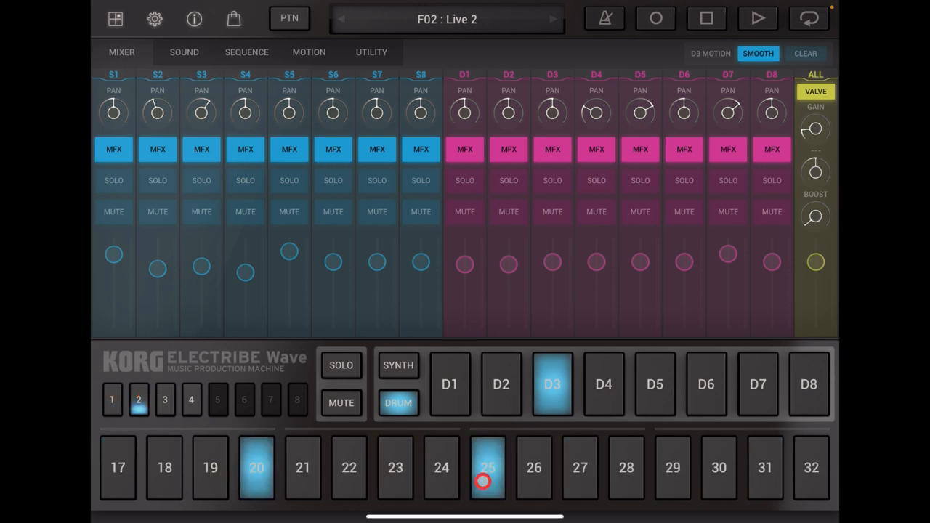
click(165, 400)
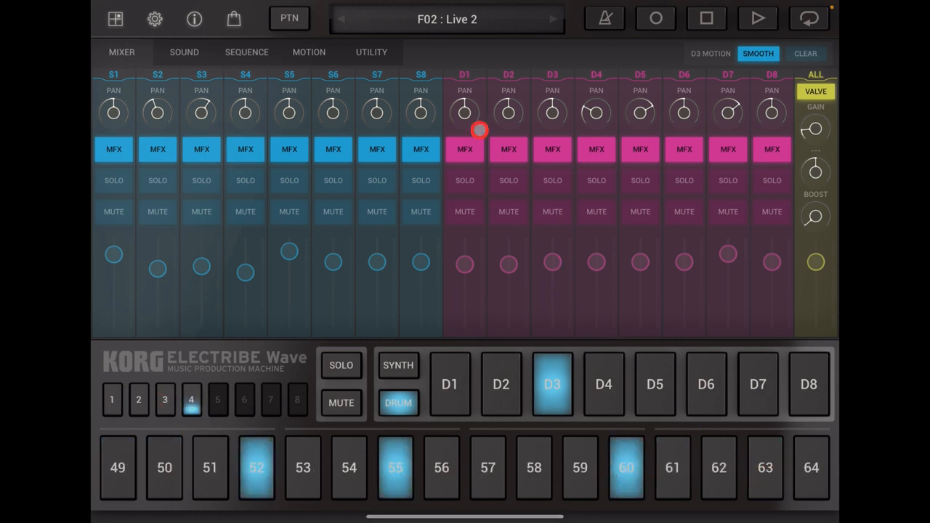
click(757, 19)
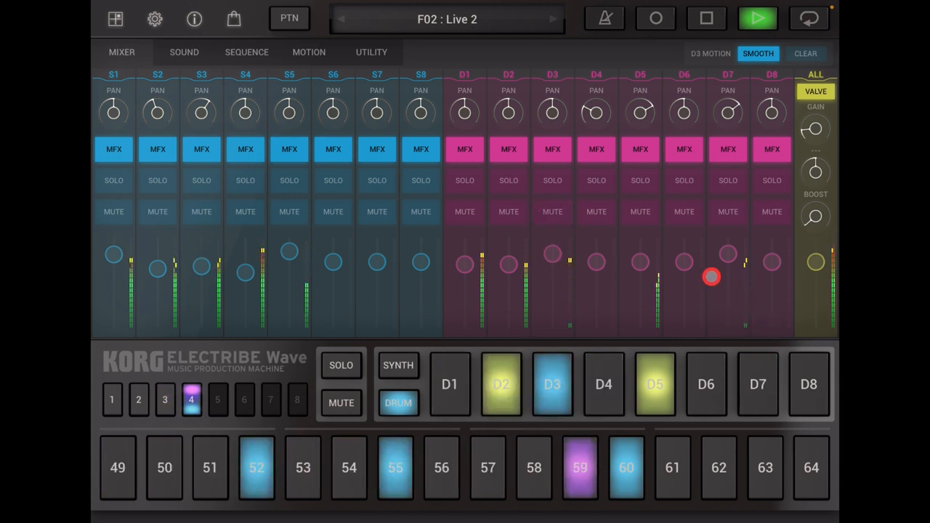
click(707, 18)
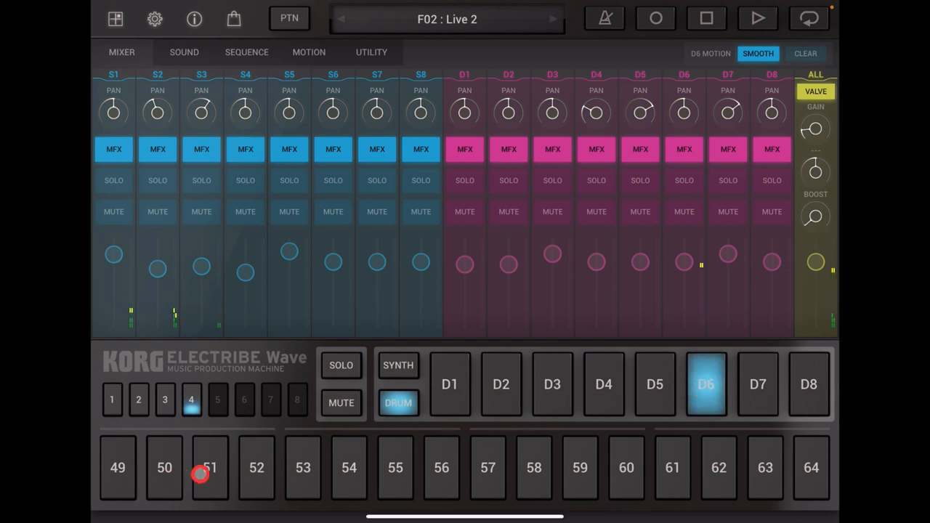
- Review D6's steps across bars 1, 4, 3 and 2, then start and stop Live 2
click(112, 400)
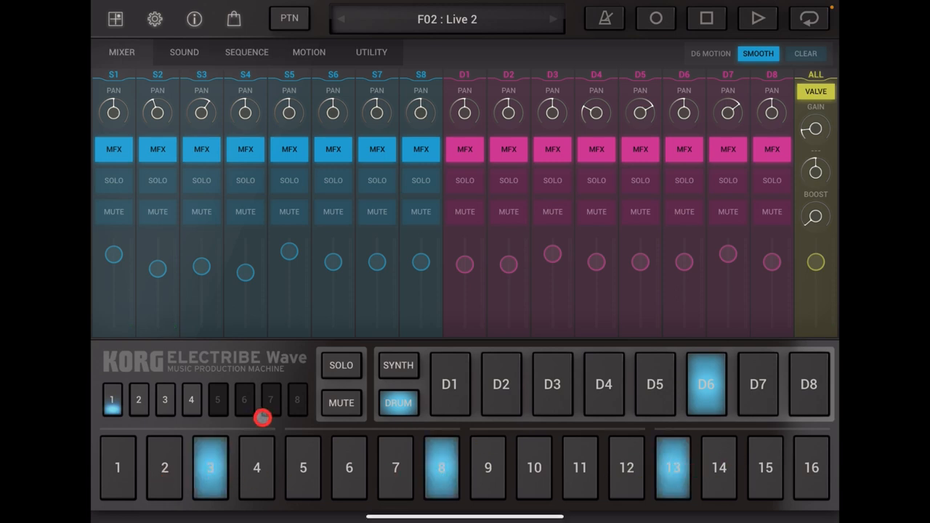
click(190, 399)
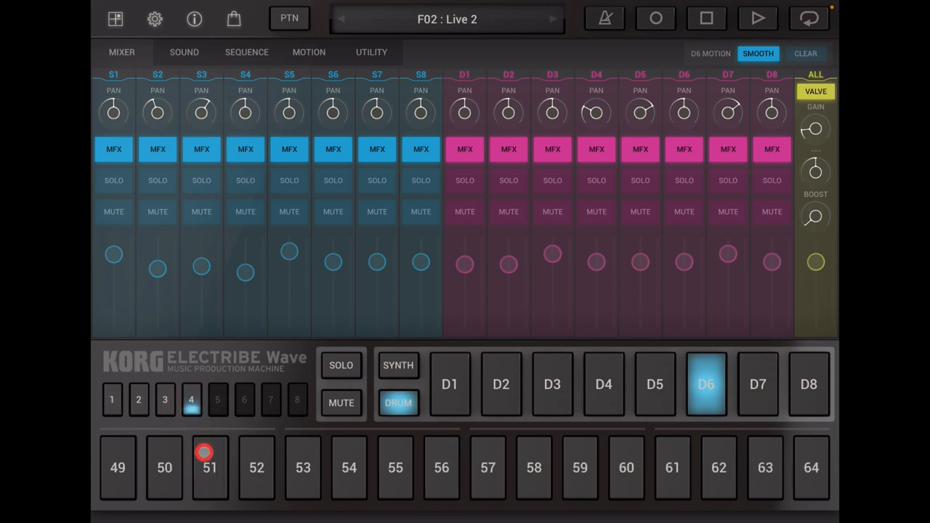
click(164, 400)
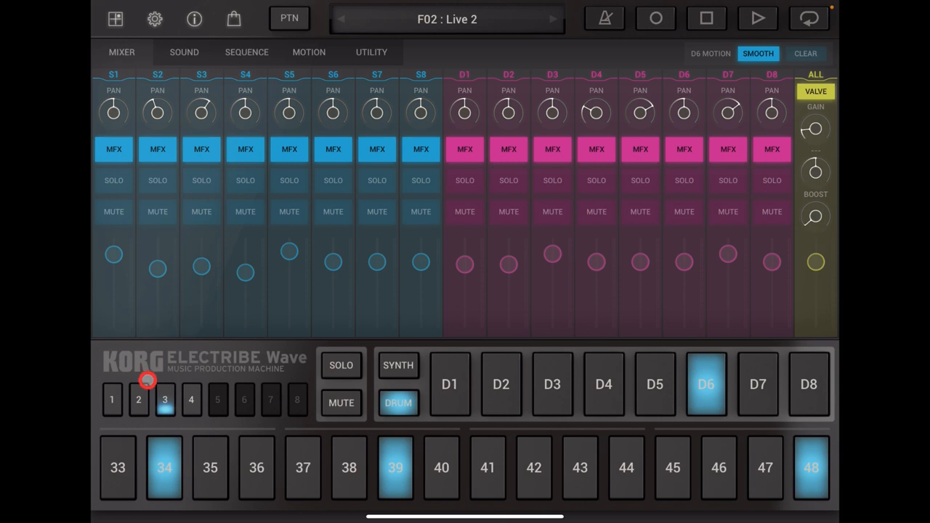
click(138, 400)
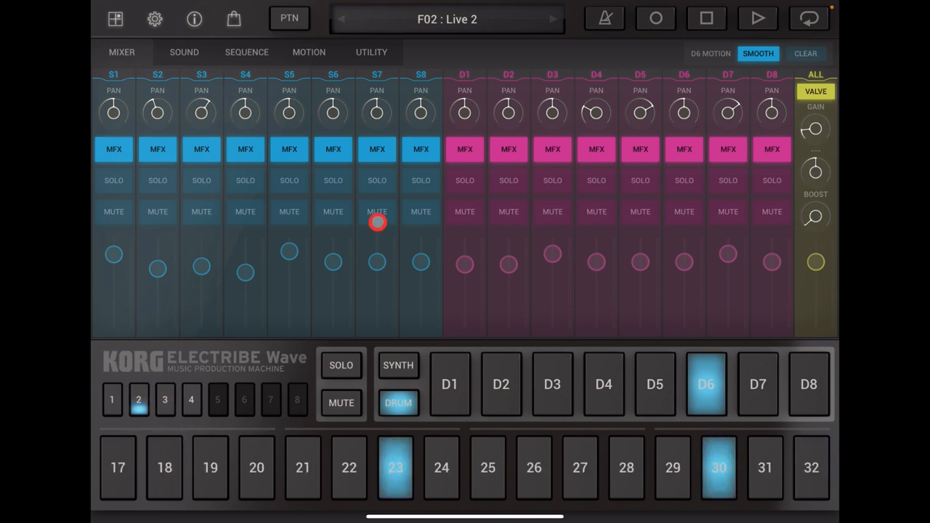
click(757, 18)
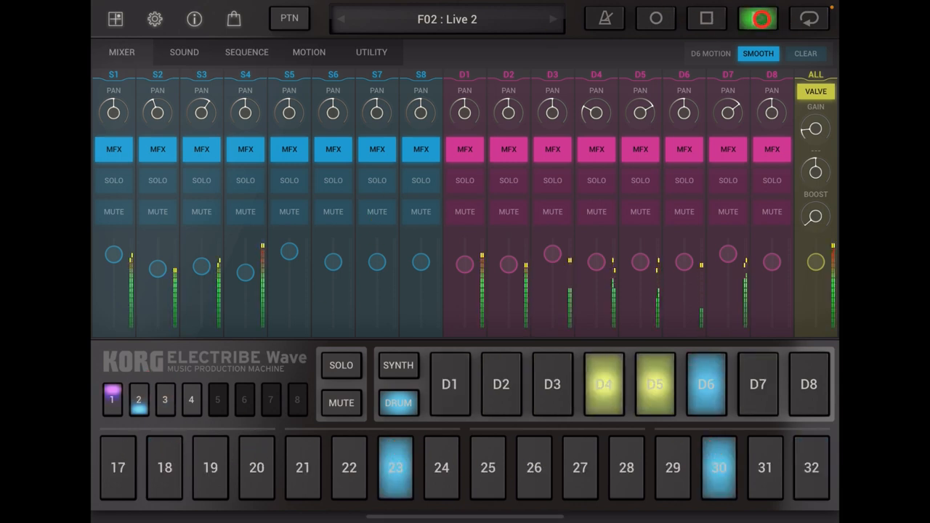
click(758, 18)
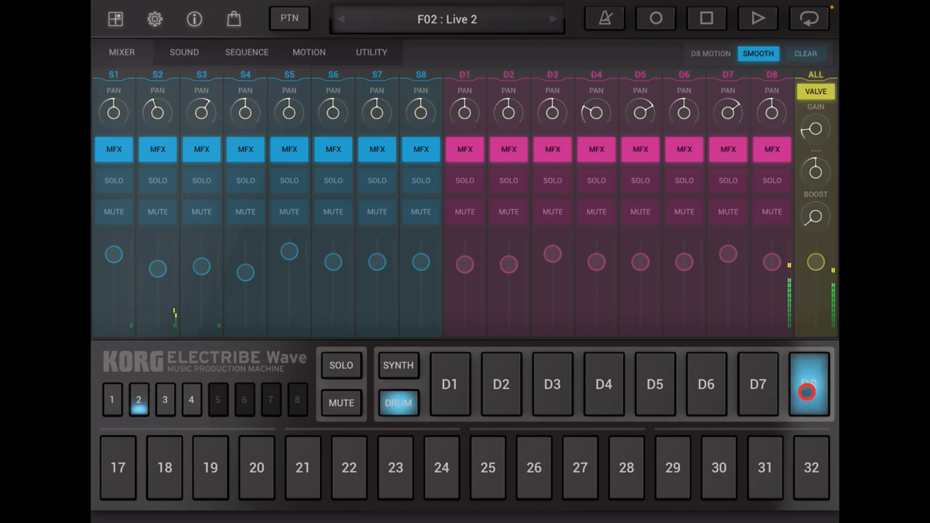
- Select drum part D8, add triggers on steps 17 and 49, and stop playback
click(112, 400)
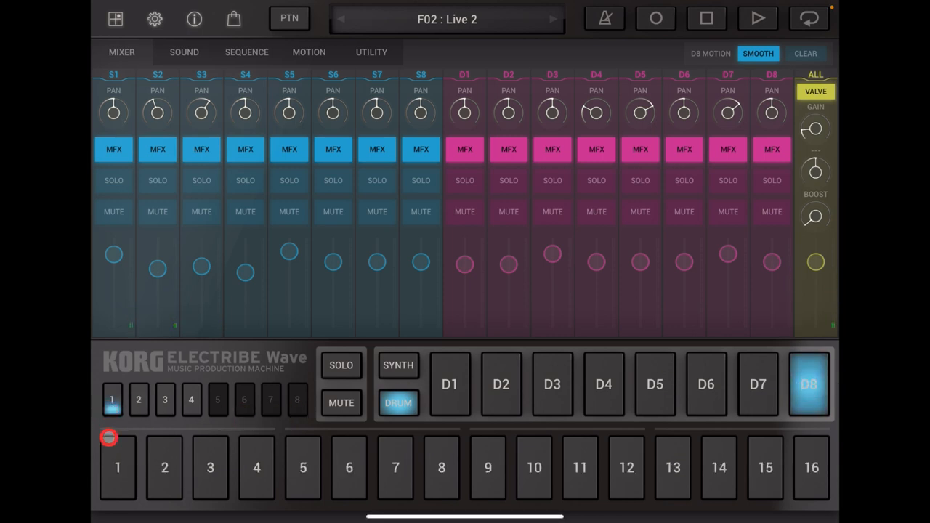
click(138, 399)
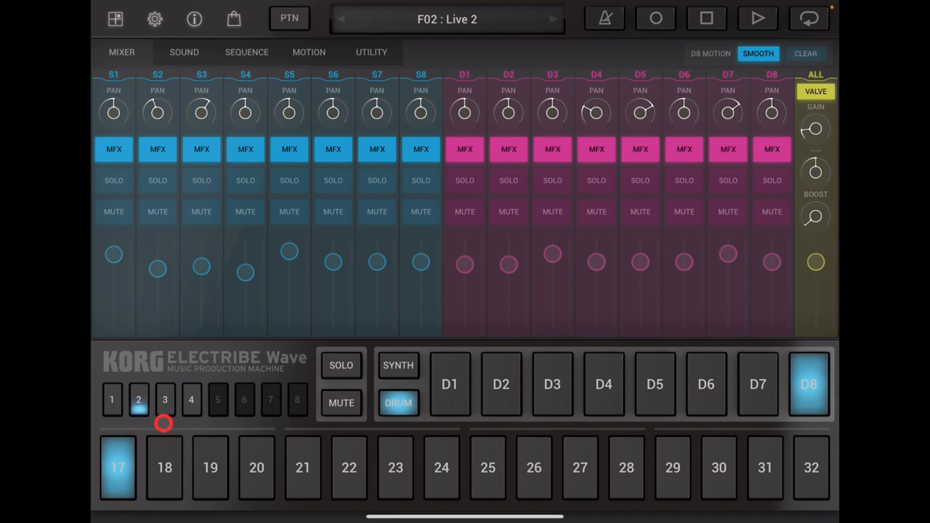
click(191, 399)
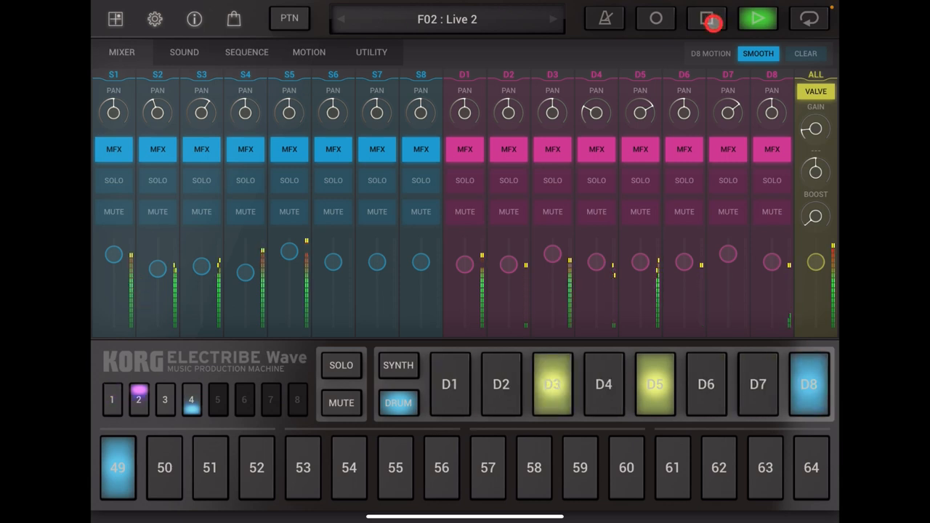
click(706, 18)
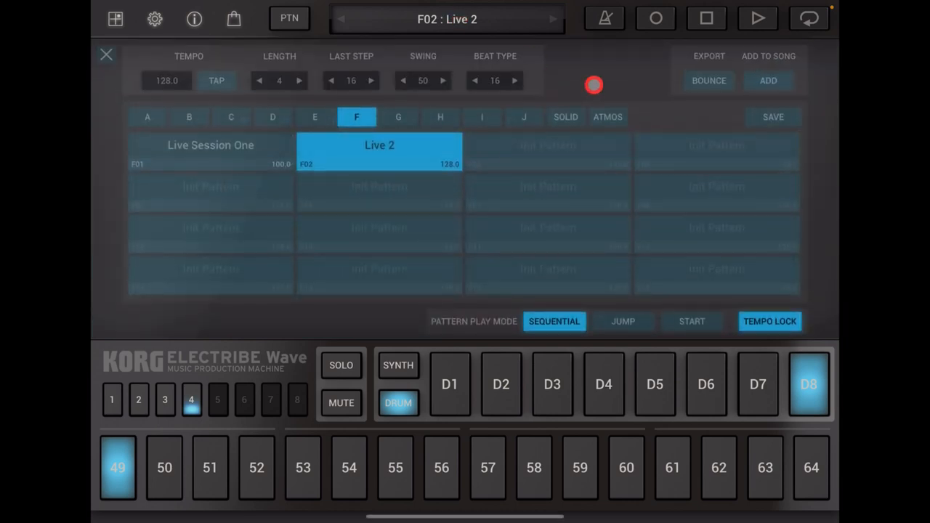
- Select the Live 2 pattern slot, then switch to song mode with song 01 WhoTeq
click(378, 146)
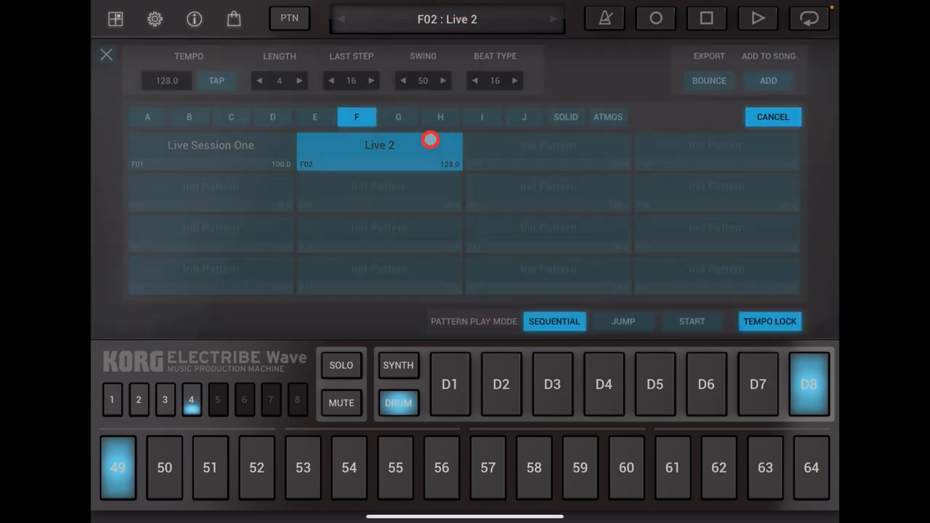
click(773, 117)
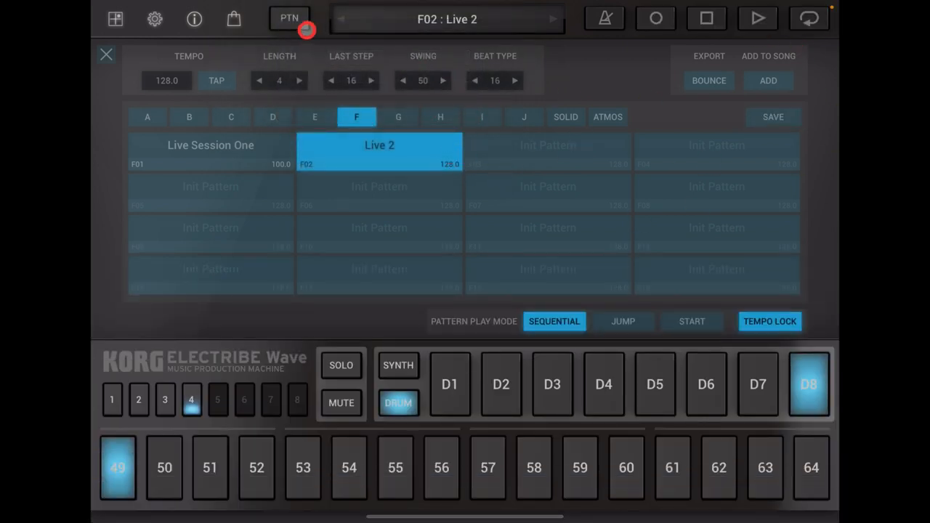
click(289, 18)
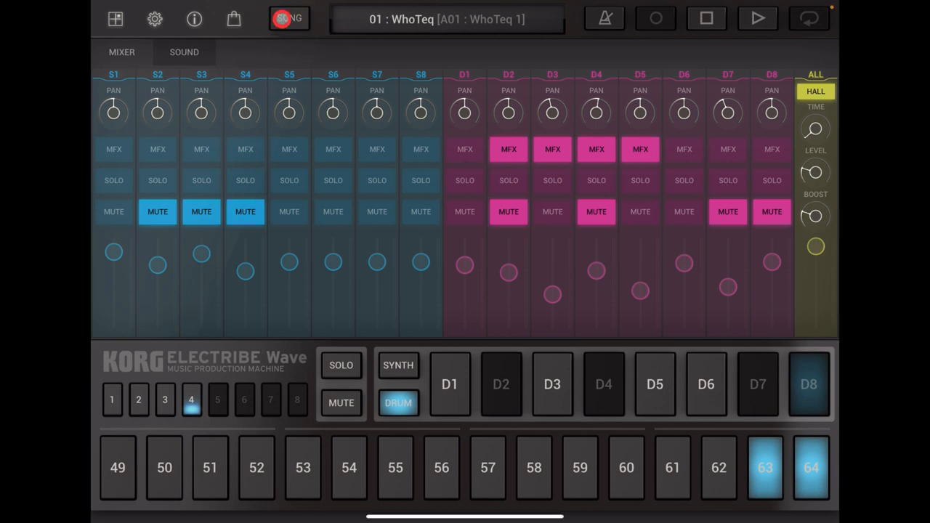
- Enter Song Edit and load the empty song 08 : Init Song
click(289, 18)
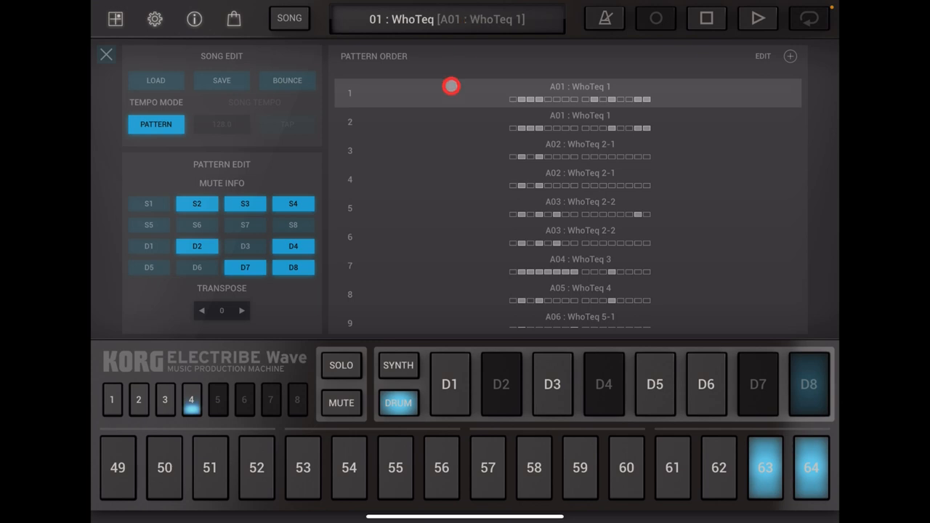
click(155, 80)
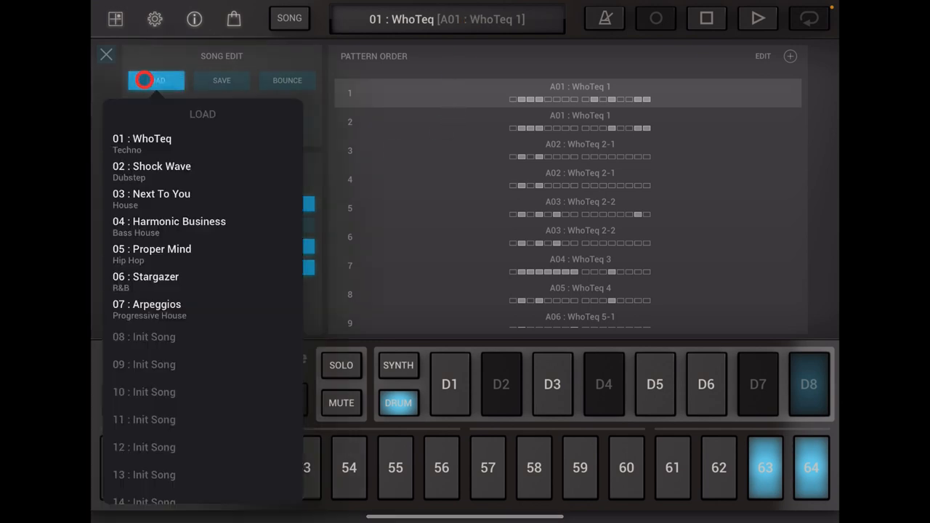
click(143, 336)
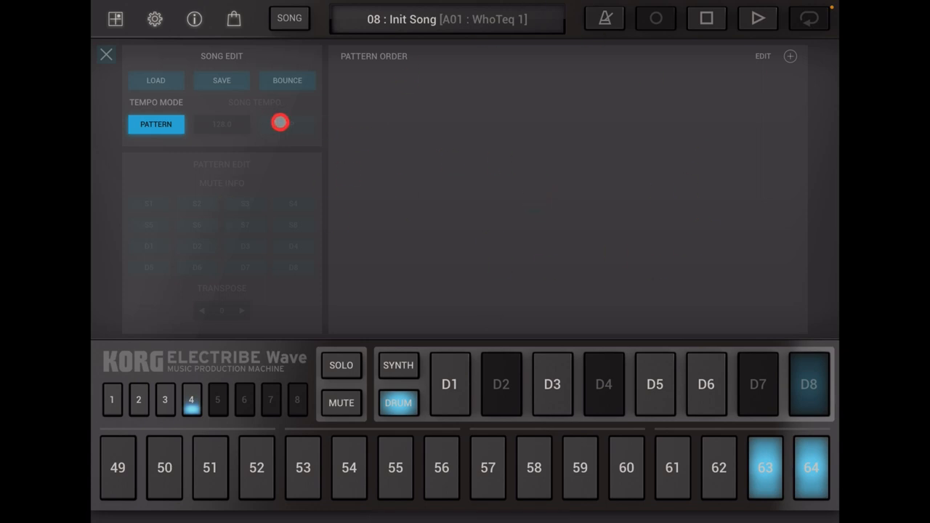
- Reopen and close the song list without loading, then bring up the song save form
click(155, 80)
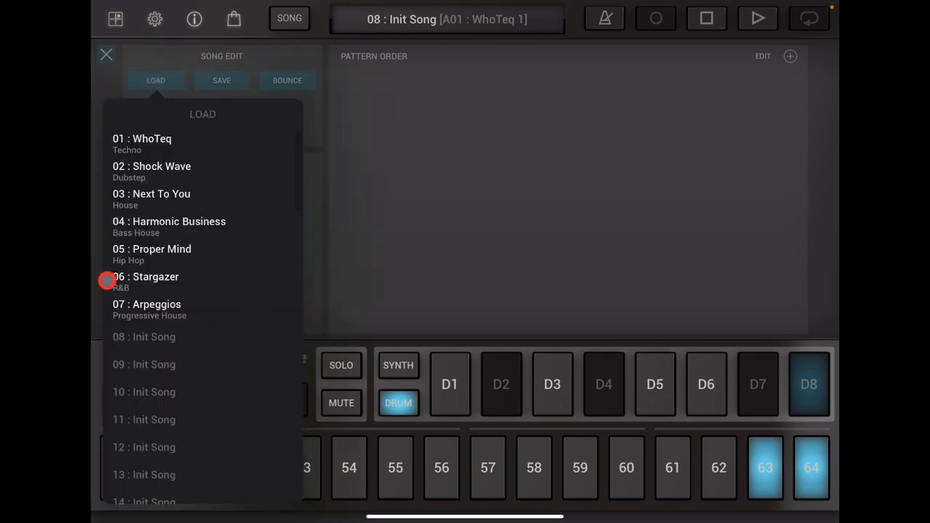
mouse_move(204, 227)
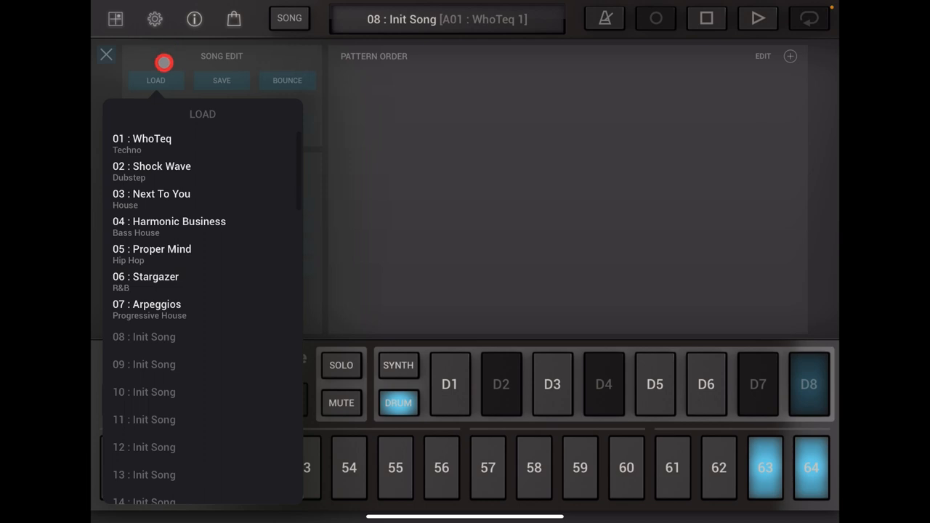
click(155, 80)
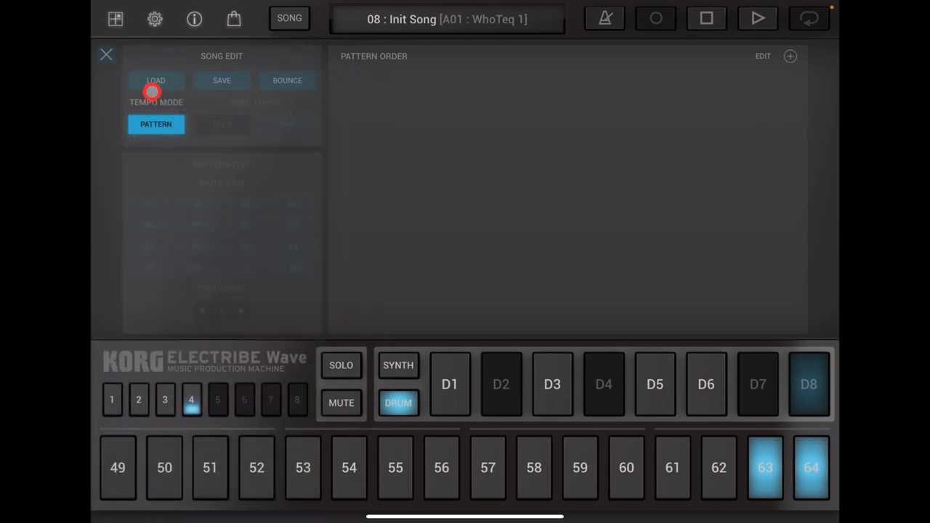
click(156, 80)
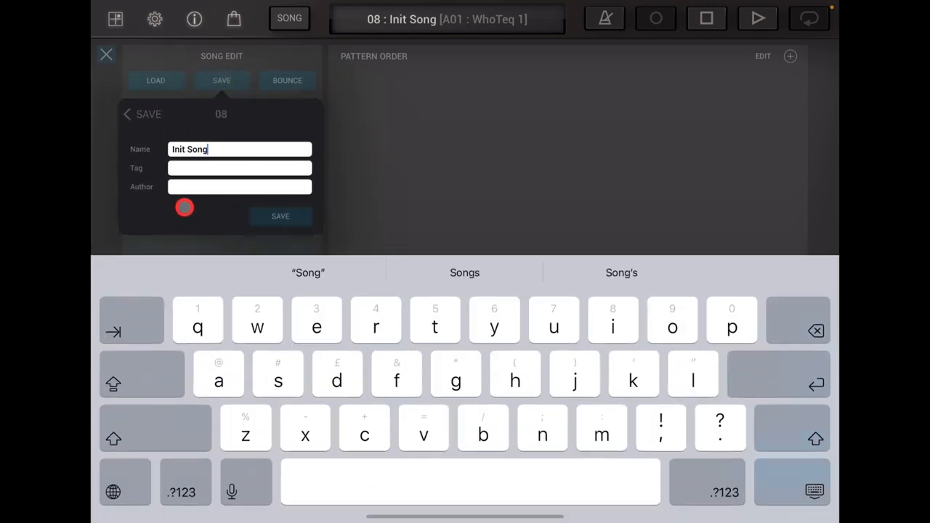
click(279, 215)
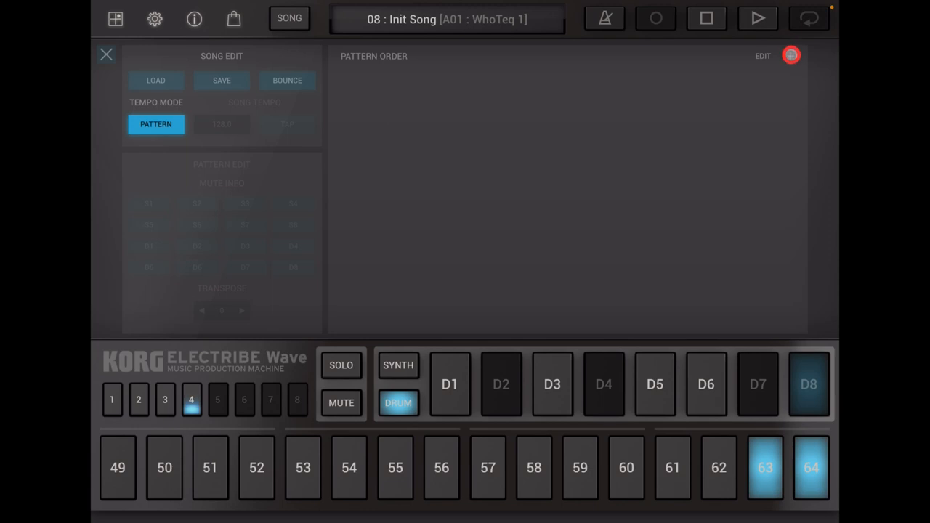
- Add F02 : Live 2 from bank F as the first pattern-order entry
click(790, 56)
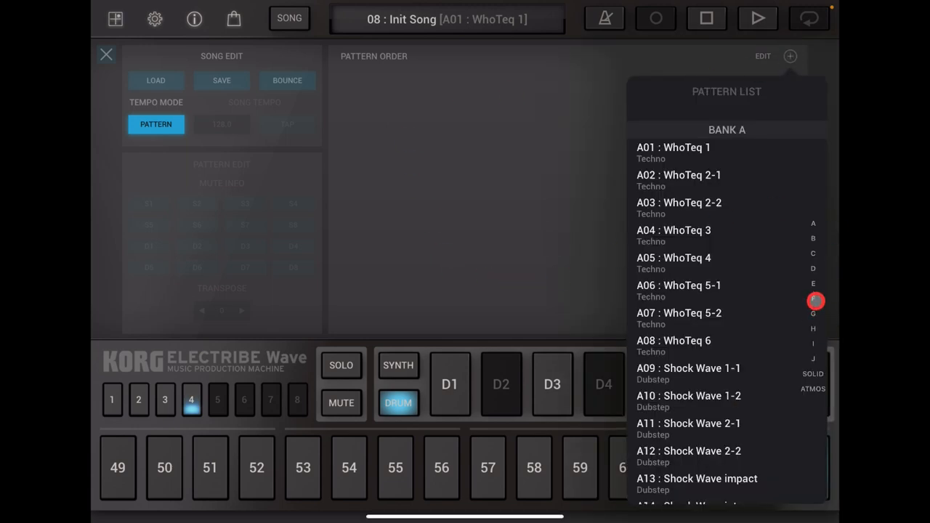
click(813, 299)
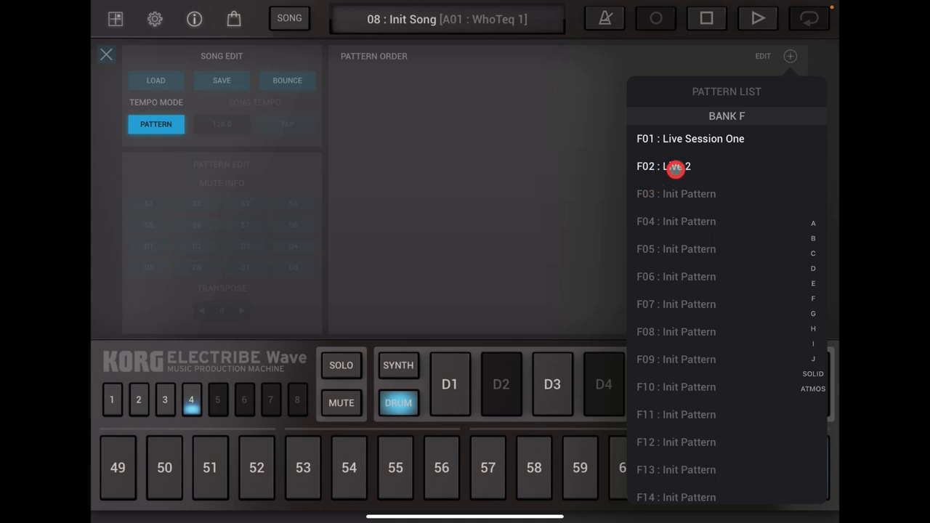
click(663, 167)
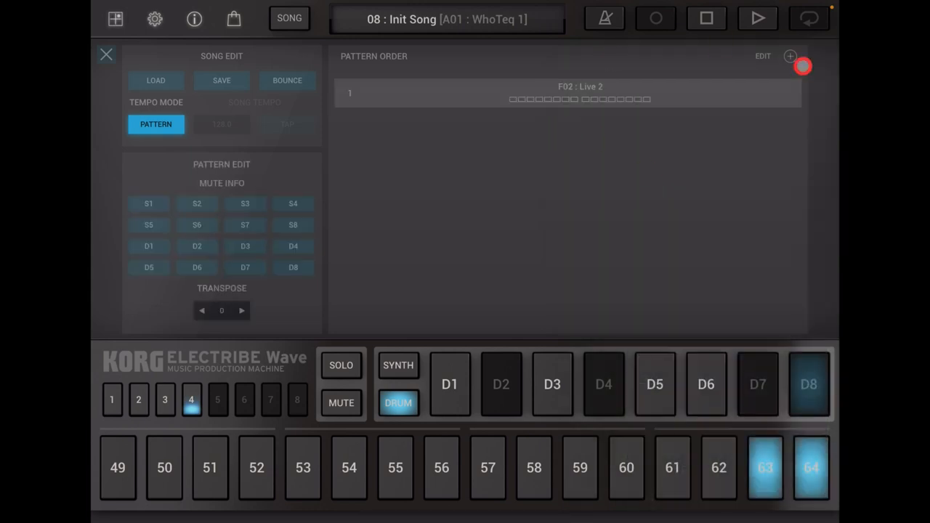
- Play the song and then stop playback
click(758, 18)
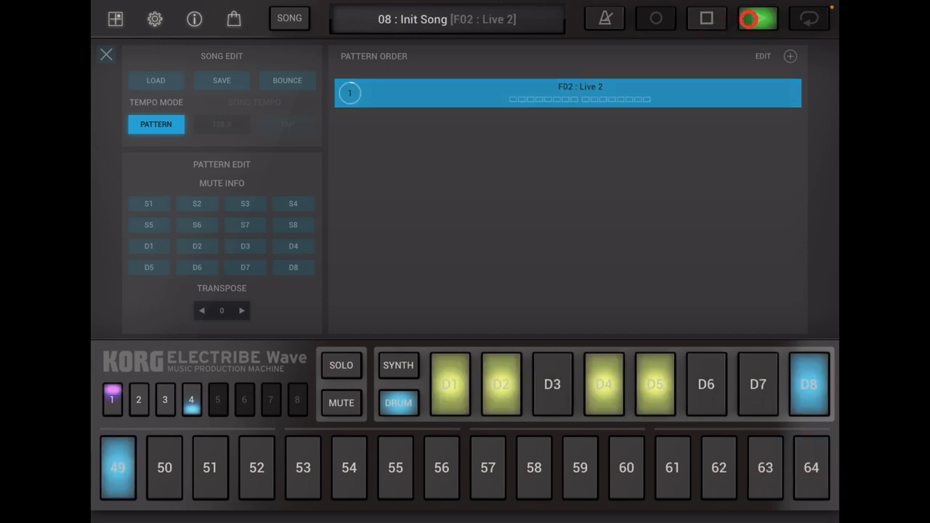
click(758, 19)
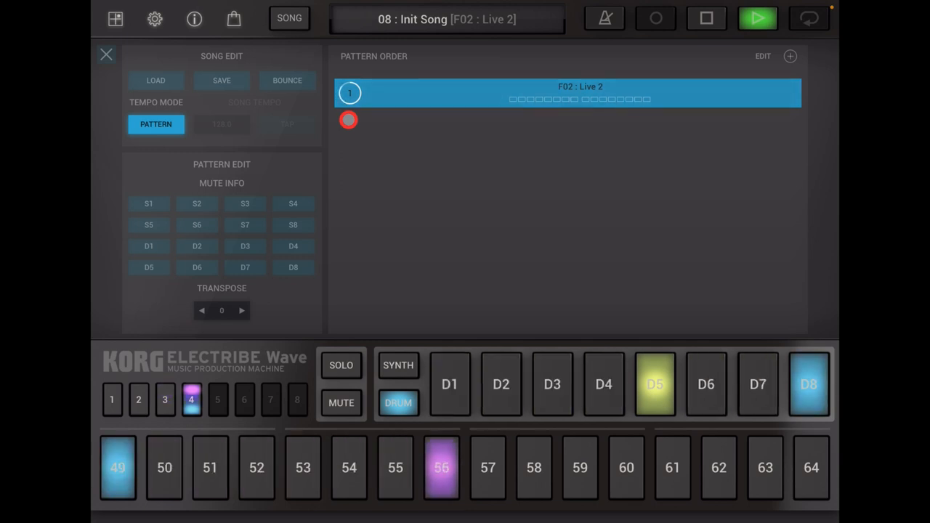
click(705, 18)
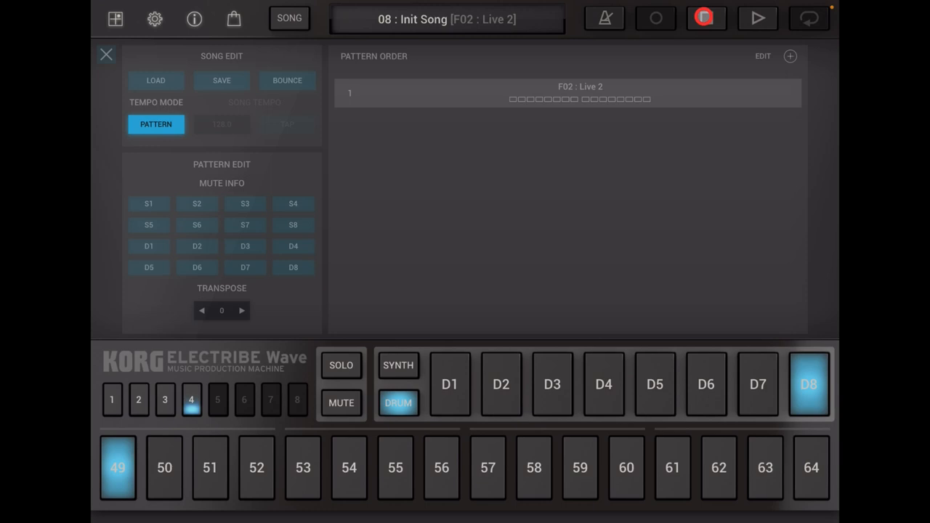
- Stop playback, enable S4–S8 and D2–D7 in entry 1's mute info, then play again
click(705, 18)
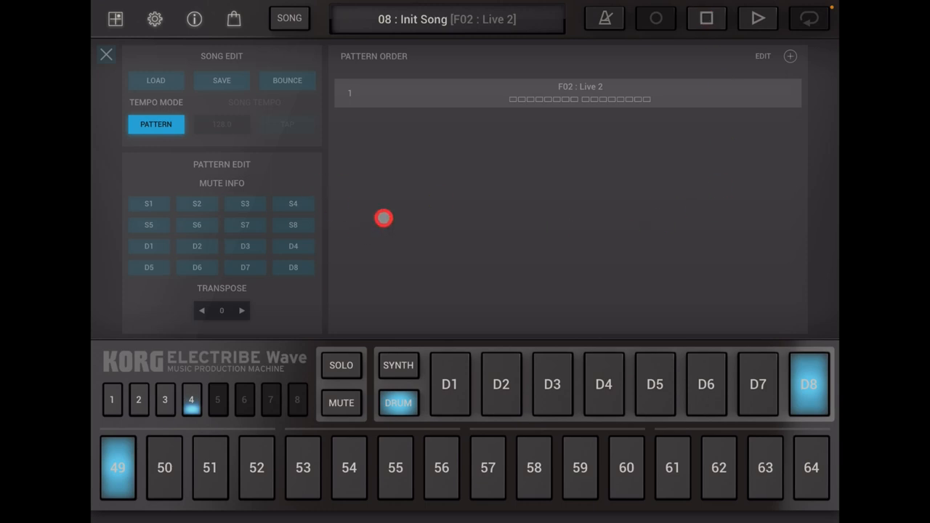
mouse_move(283, 277)
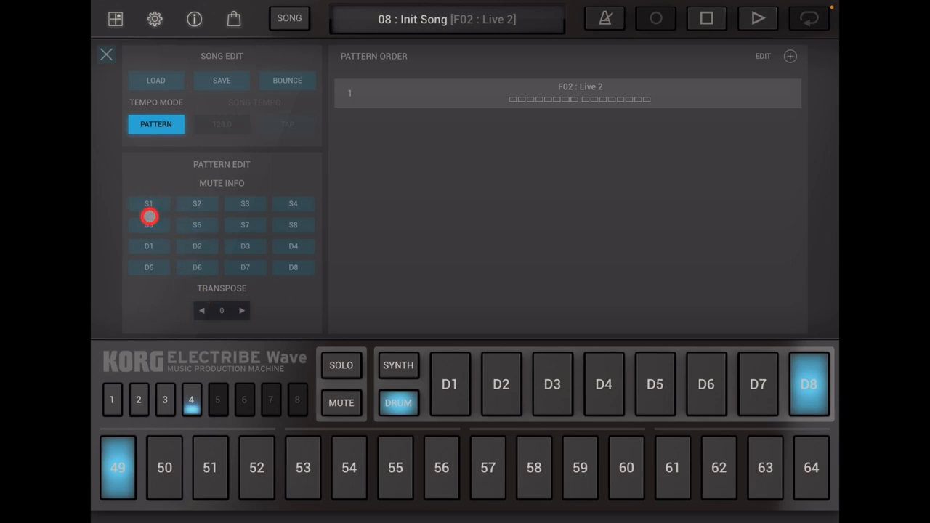
click(293, 225)
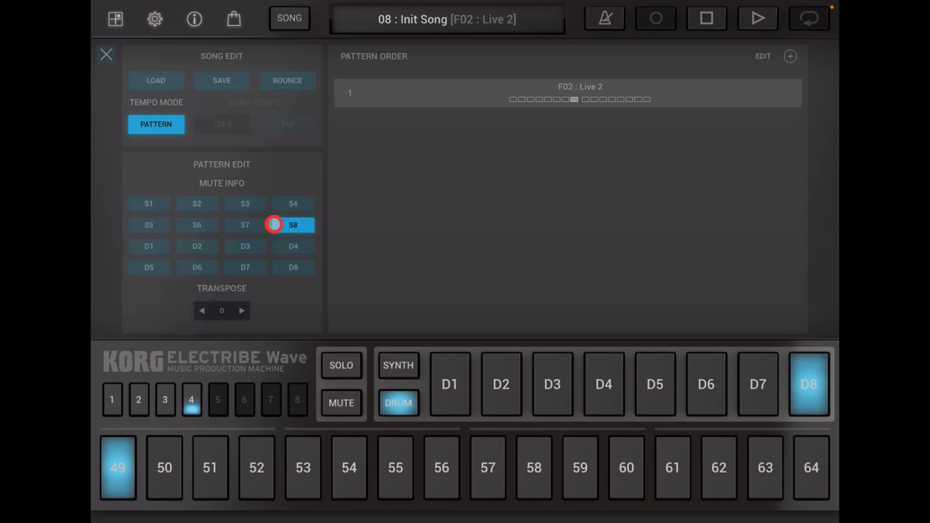
click(197, 225)
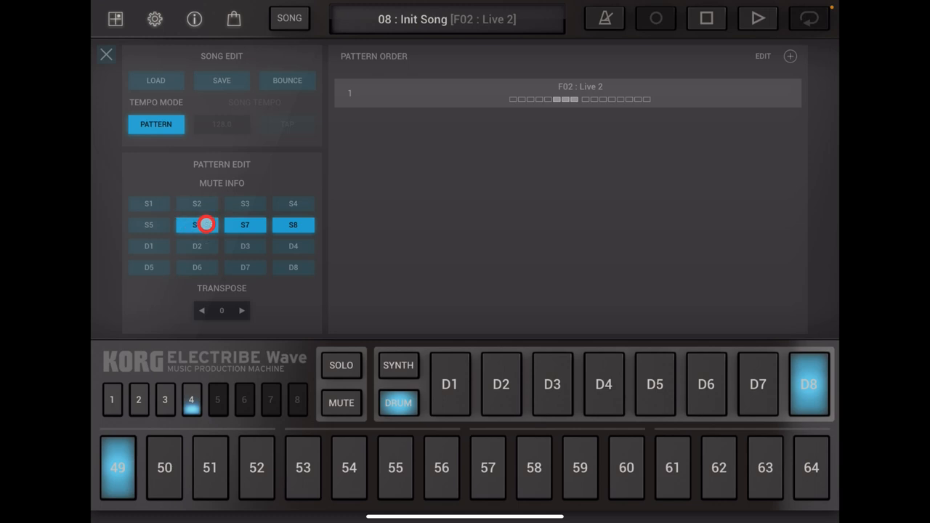
click(197, 225)
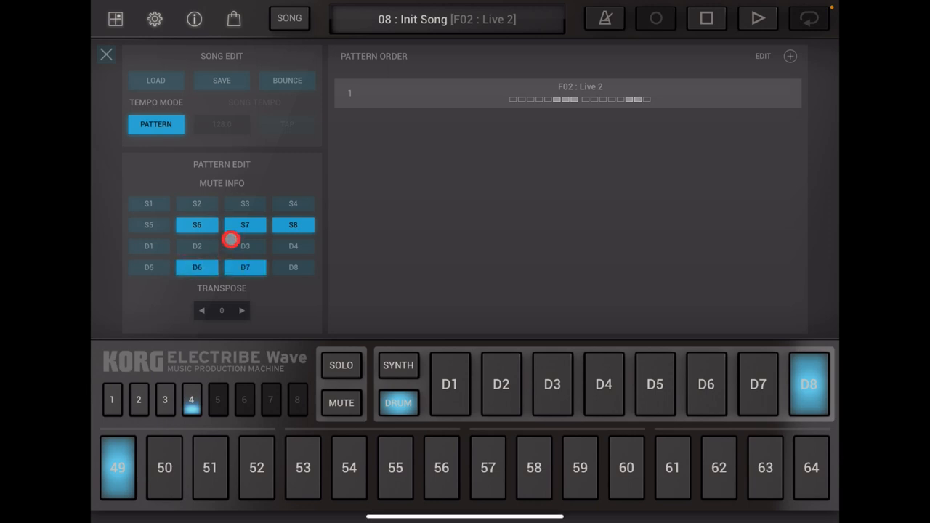
click(293, 246)
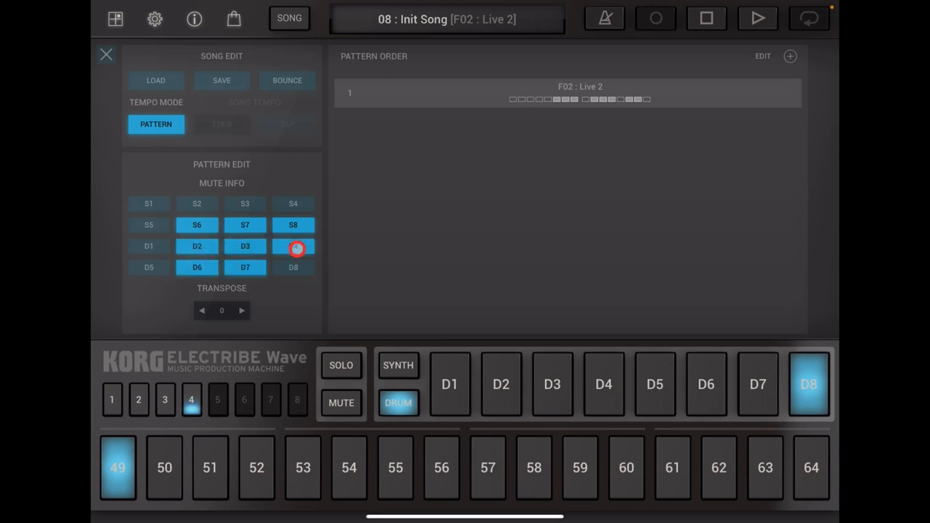
click(149, 266)
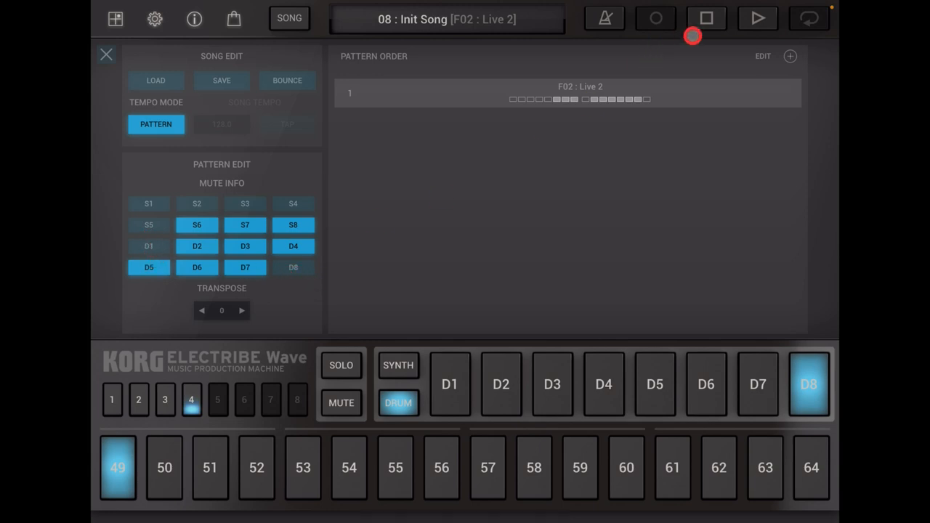
click(758, 18)
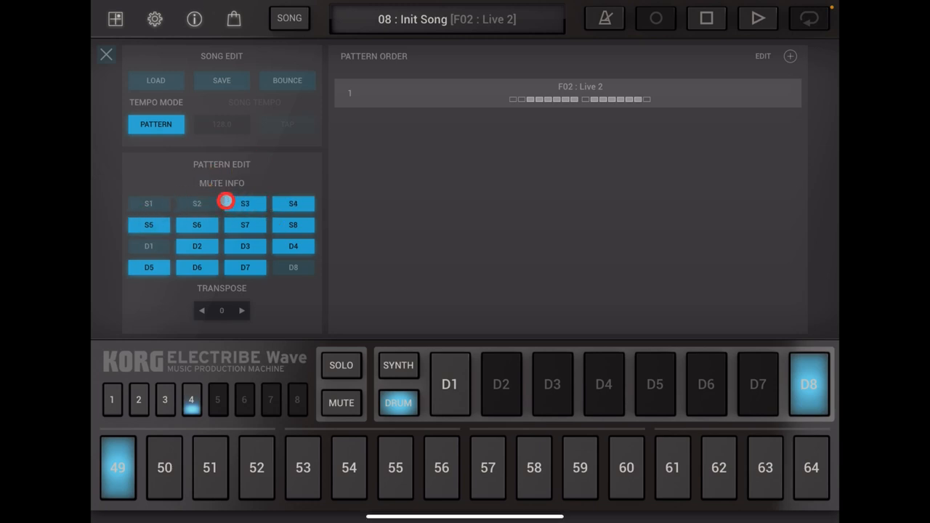
- Enable S2 and D8 in entry 1's mute info, auditioning the song in between
click(758, 19)
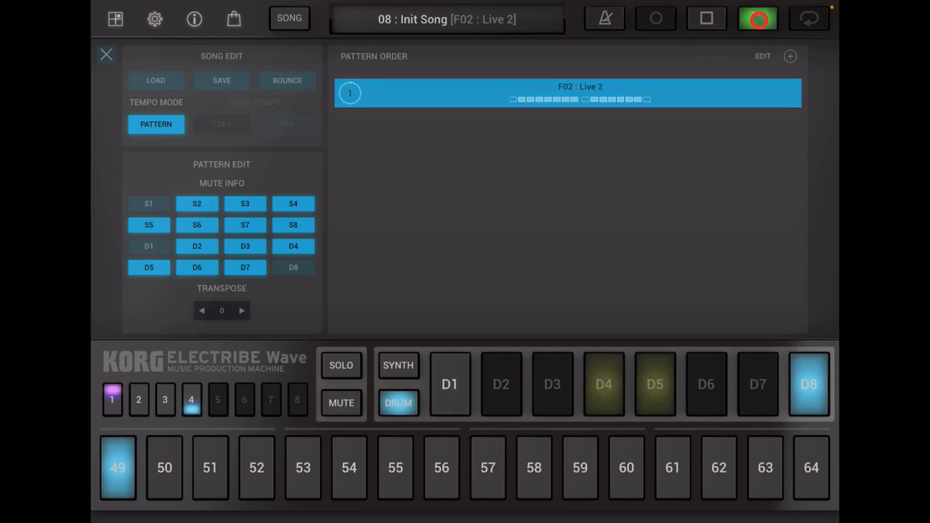
click(758, 18)
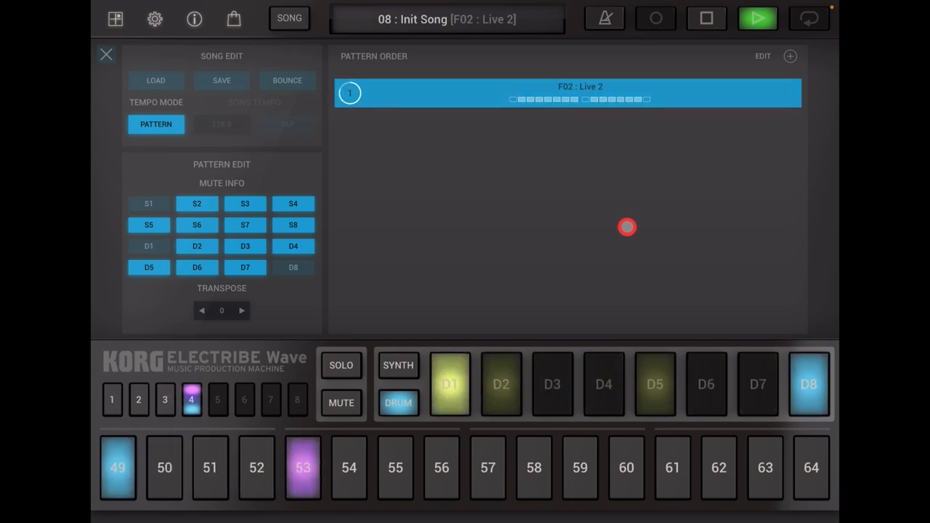
click(758, 19)
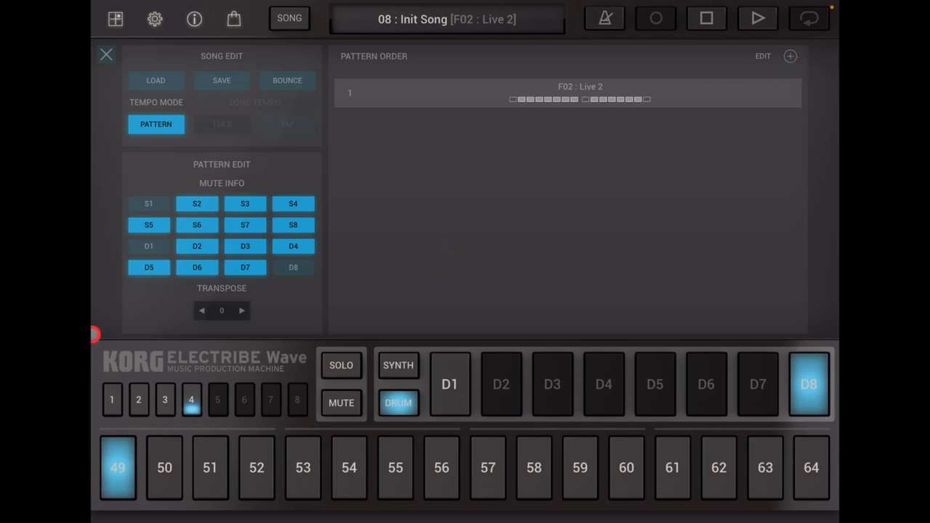
click(293, 267)
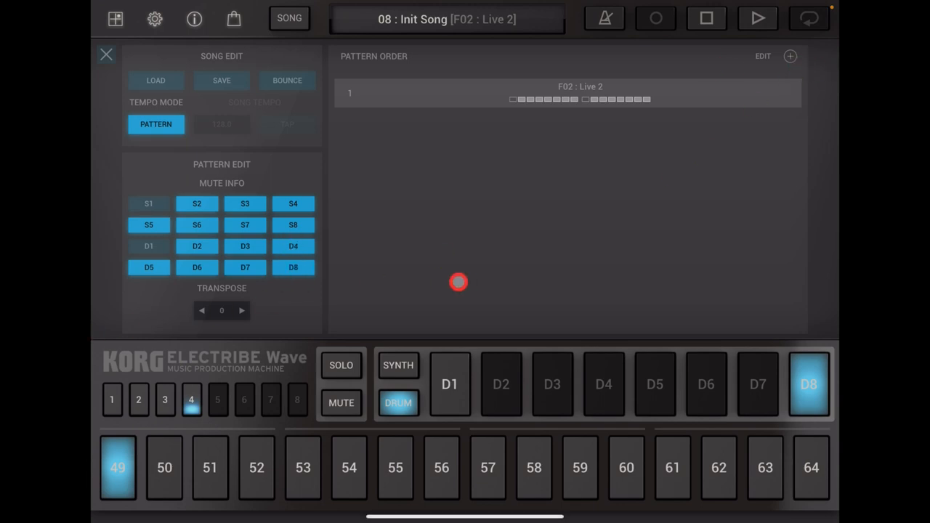
click(757, 18)
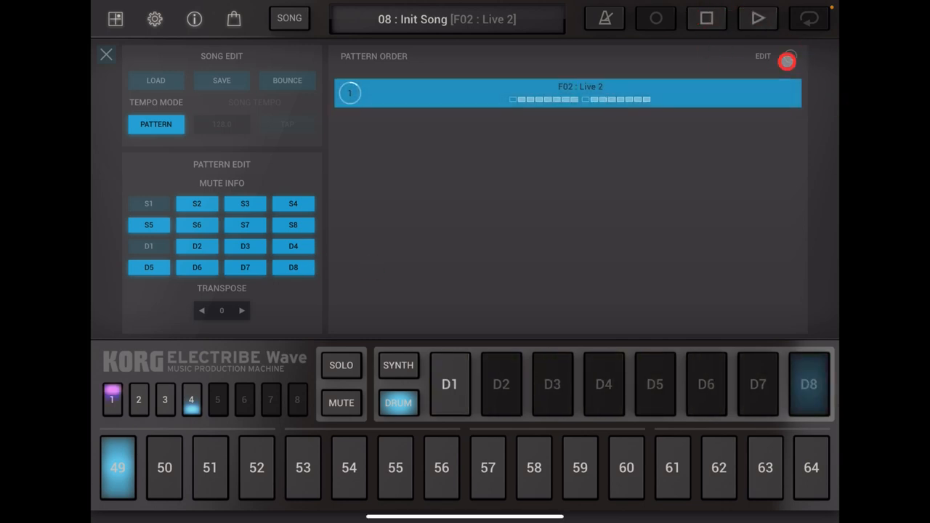
- Append a second F02 : Live 2 entry from bank F to the pattern order
click(788, 61)
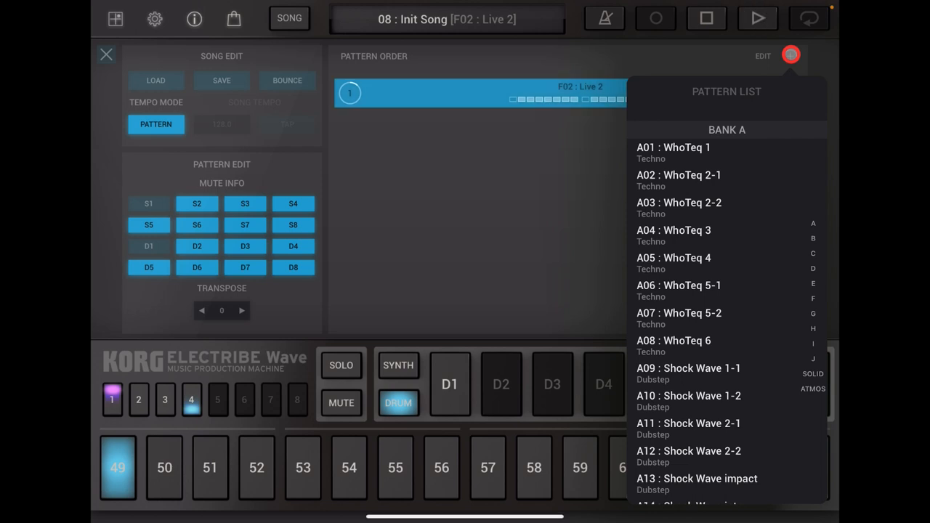
click(813, 296)
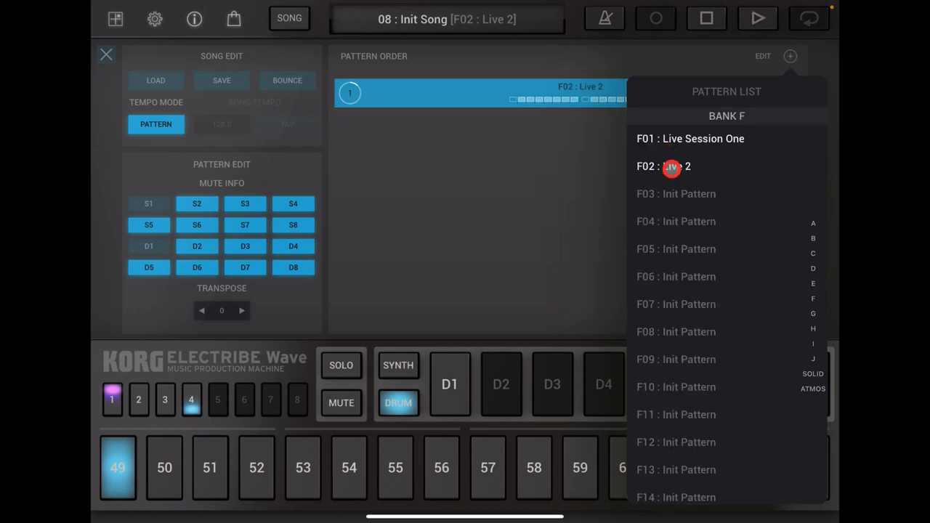
click(664, 166)
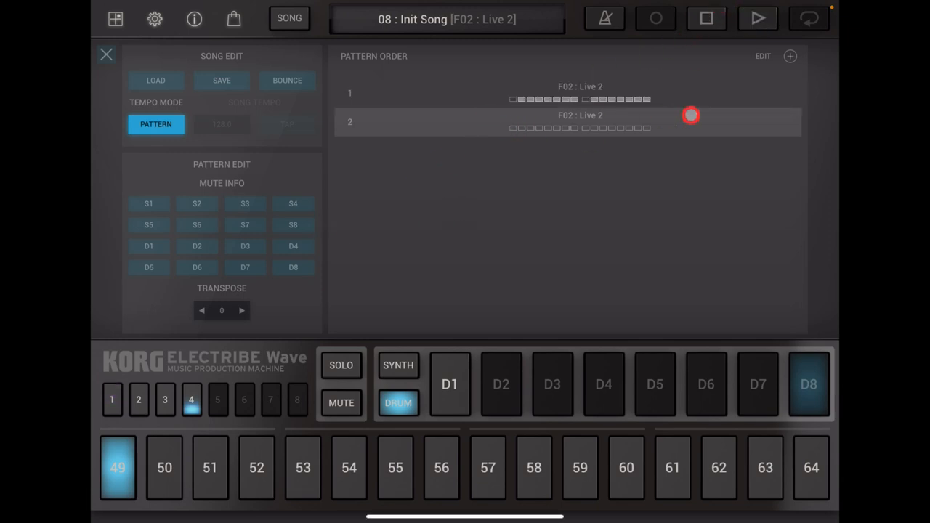
- Select entry 2, enable S3–S8 and D3–D8 in its mute info, and start playback
click(293, 267)
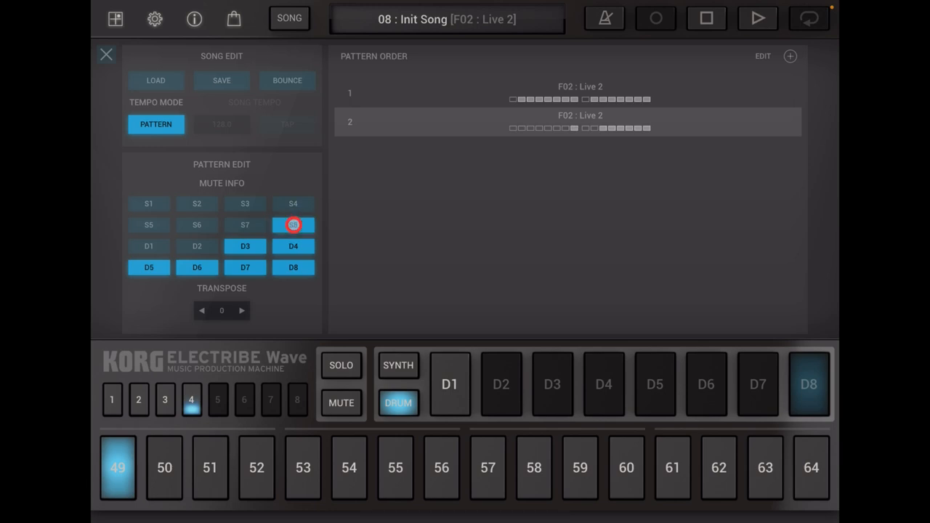
click(197, 224)
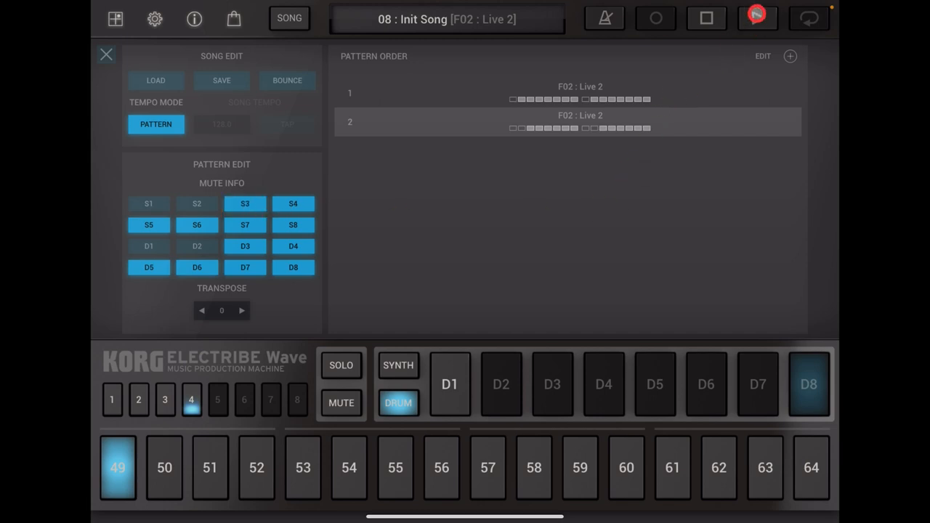
click(758, 18)
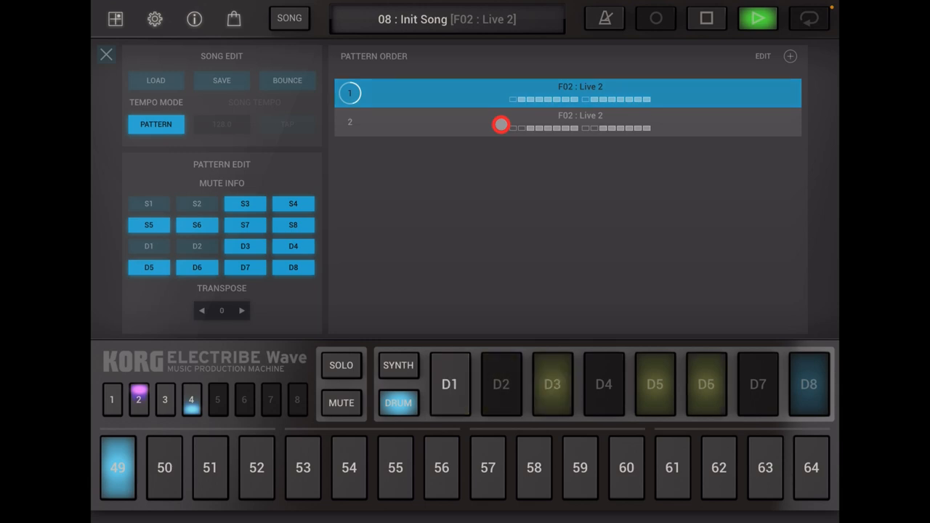
- Toggle S2 and S4 in entry 2's mute info and audition the song with Play and Stop
click(165, 401)
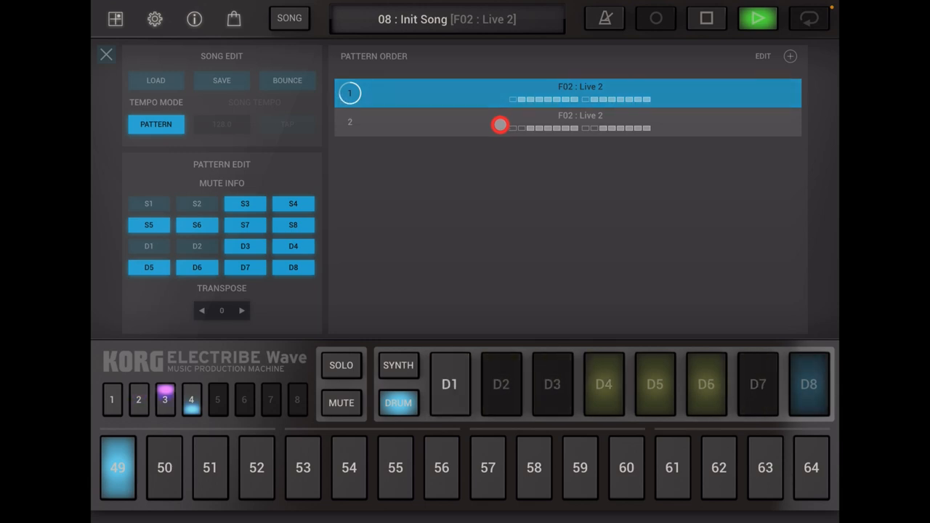
click(567, 122)
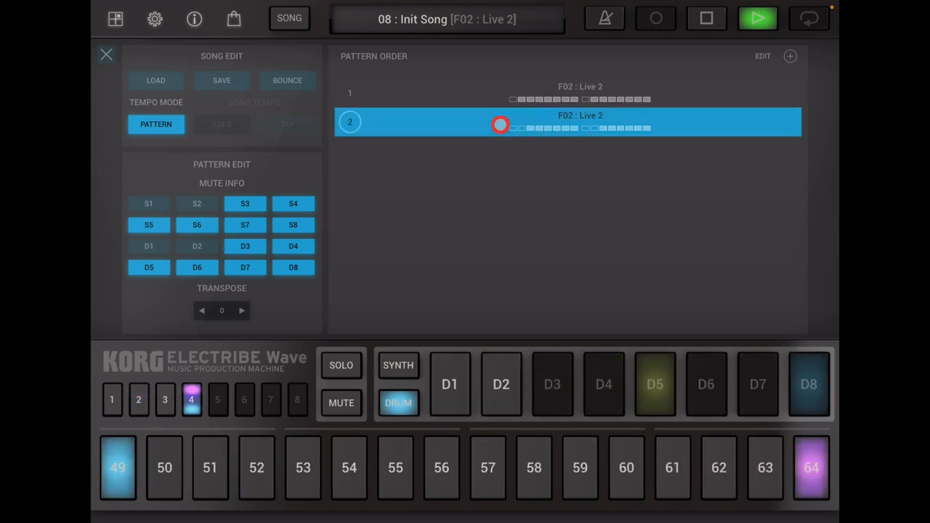
click(138, 399)
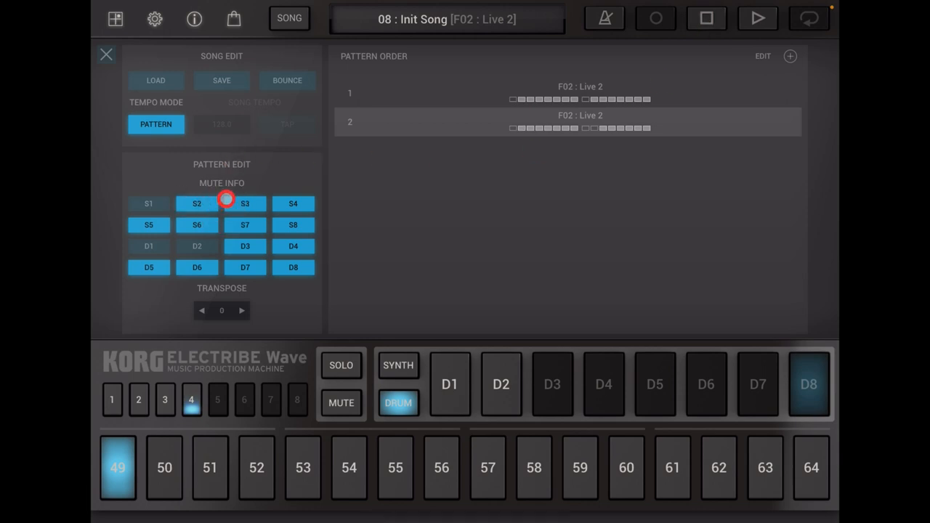
click(245, 204)
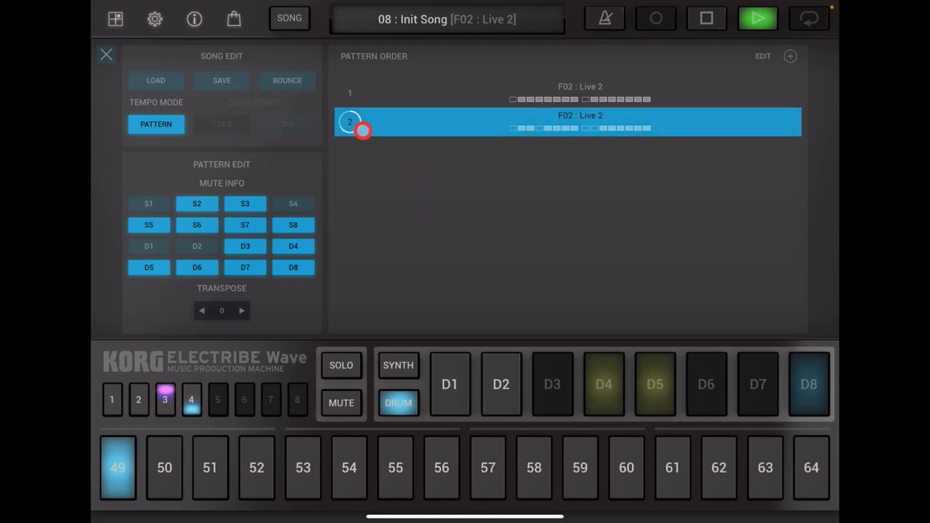
click(757, 18)
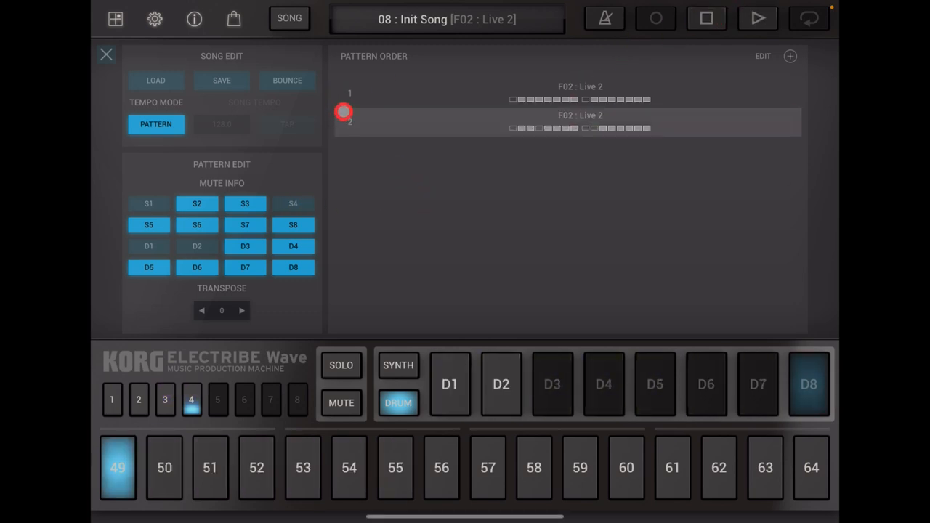
click(757, 18)
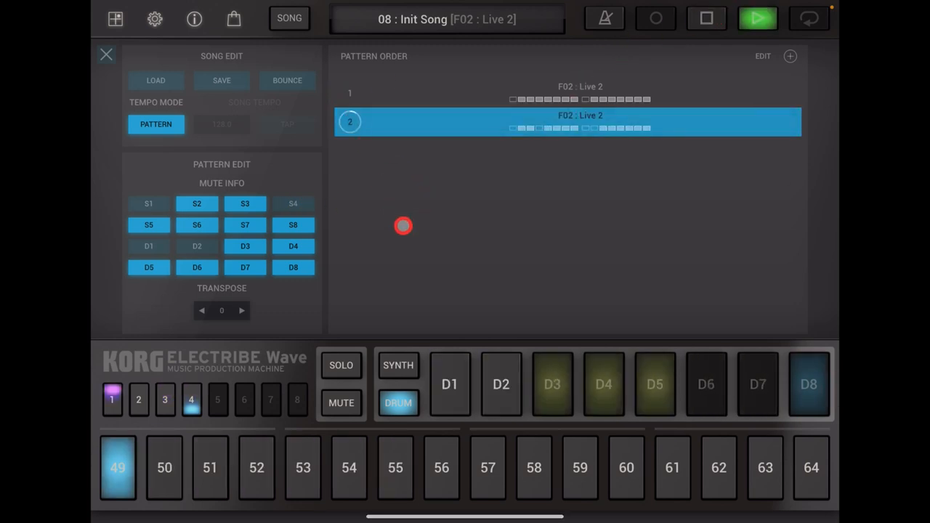
click(138, 401)
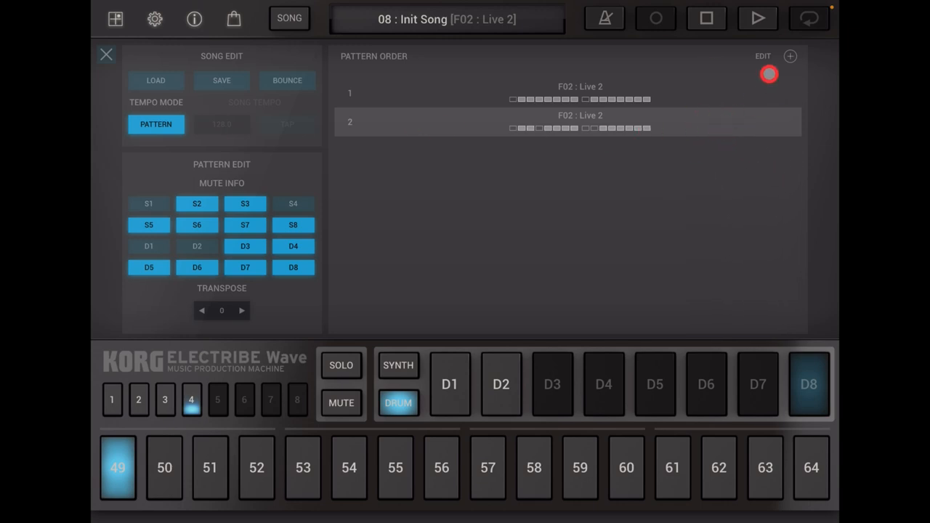
- Toggle Pattern Order edit mode, then append a third F02 : Live 2 entry from bank F
click(762, 55)
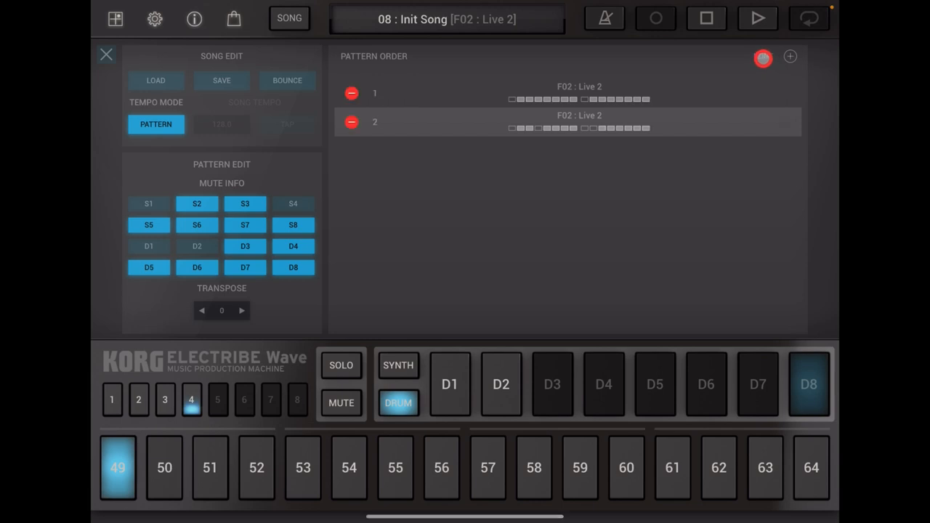
click(763, 58)
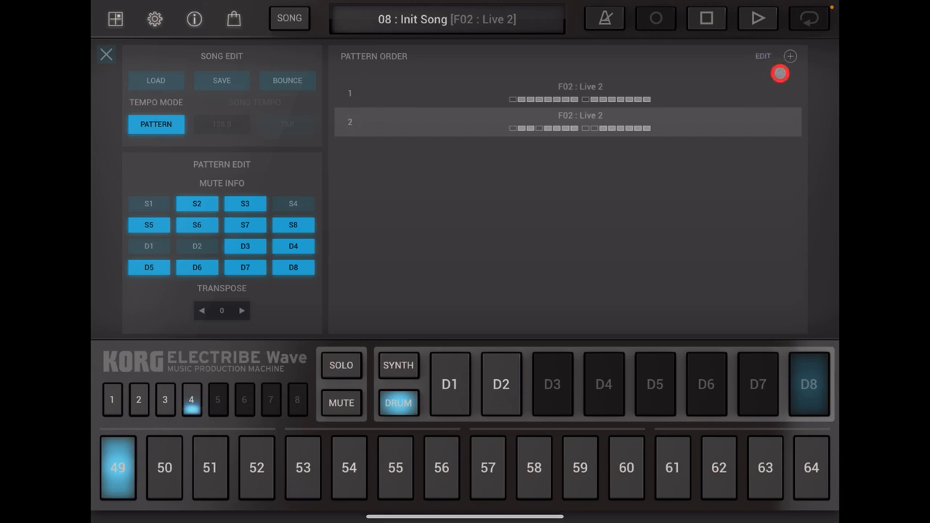
click(790, 56)
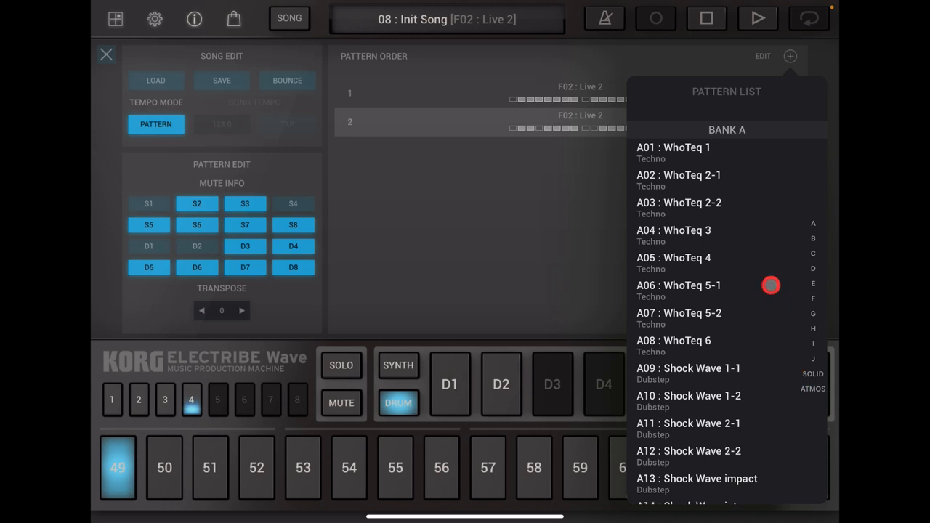
click(814, 300)
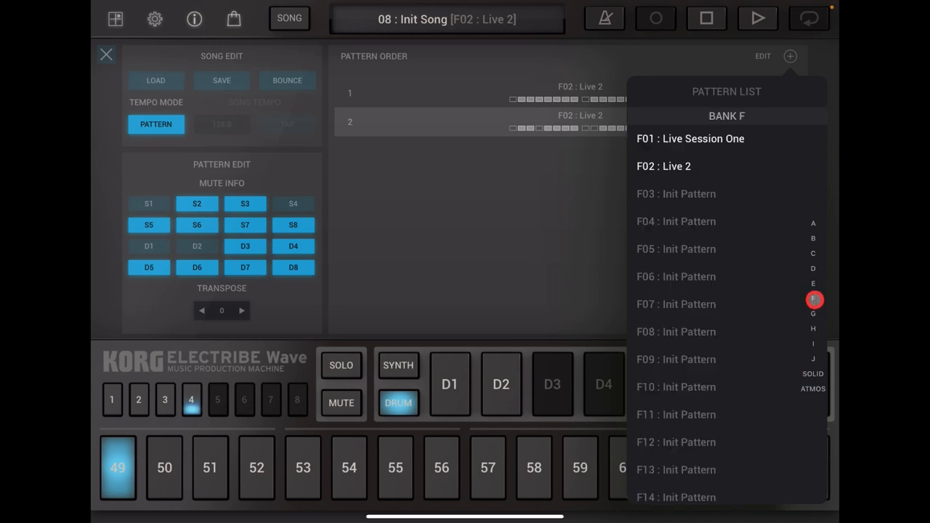
click(663, 166)
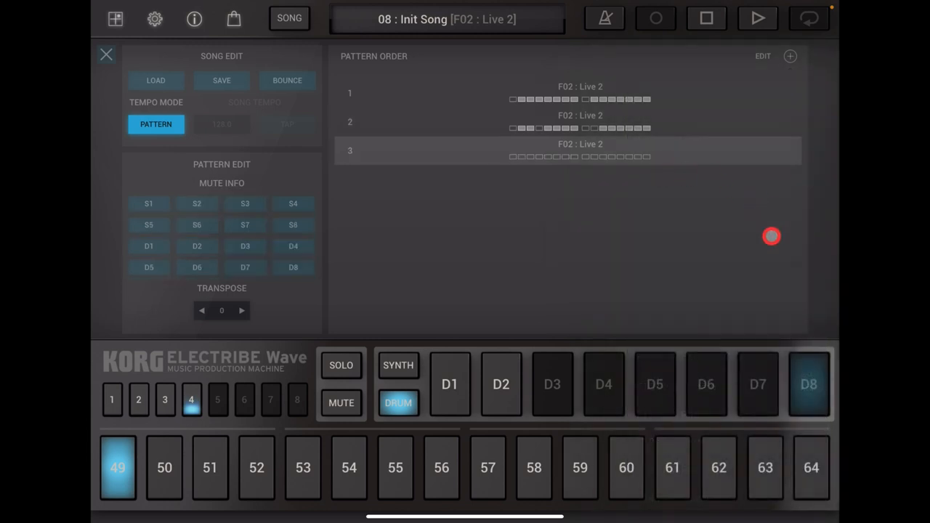
mouse_move(570, 311)
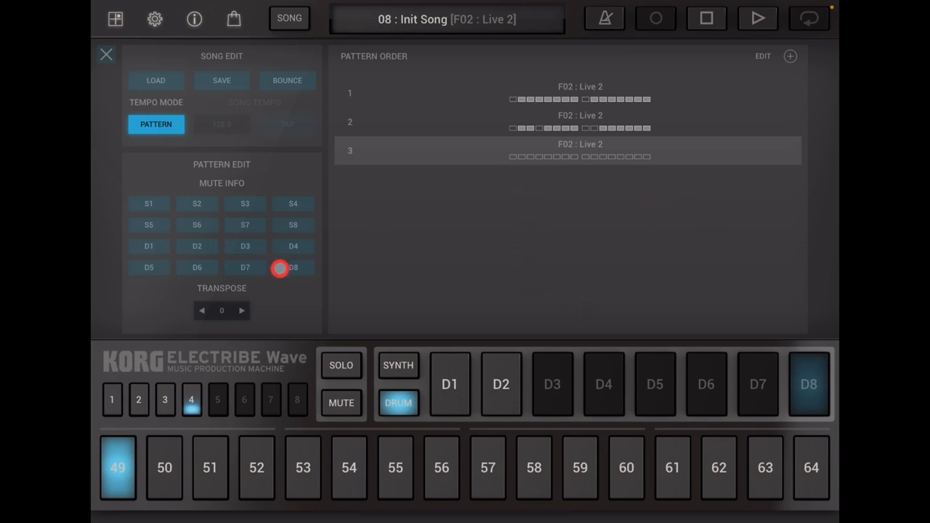
- Toggle D8, D3 and S3 in entry 3's mute info, leaving S3 lit
click(293, 267)
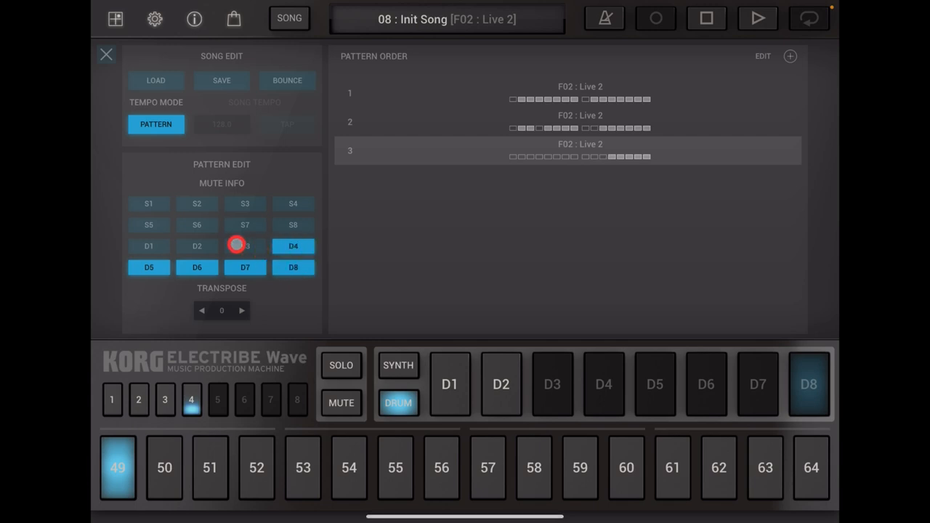
click(245, 246)
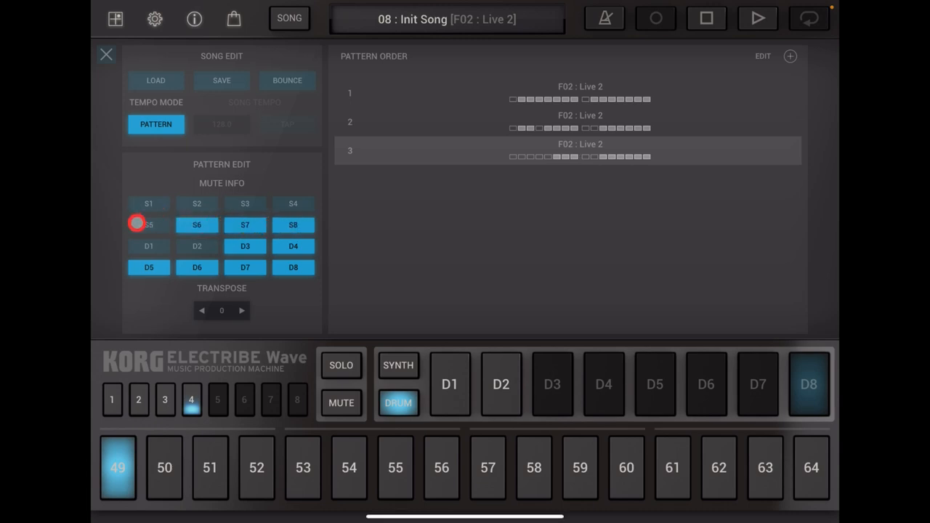
click(245, 204)
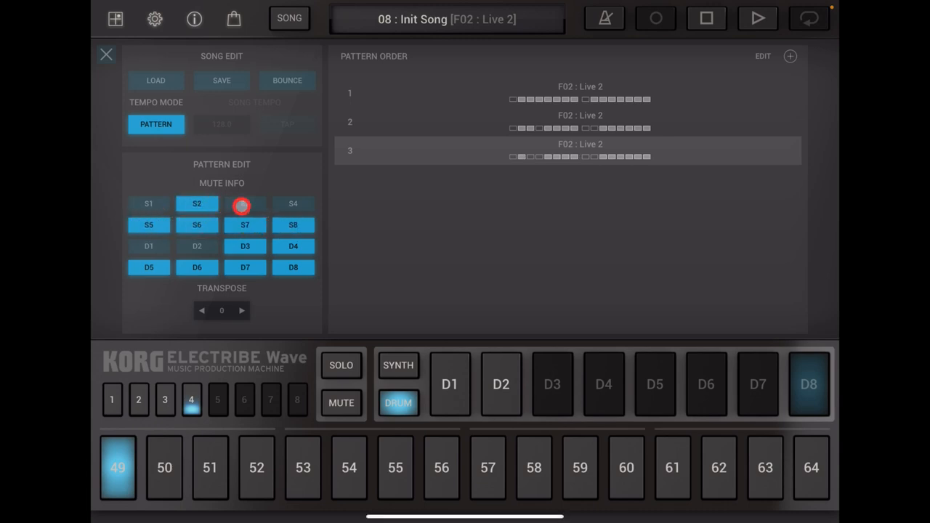
click(245, 204)
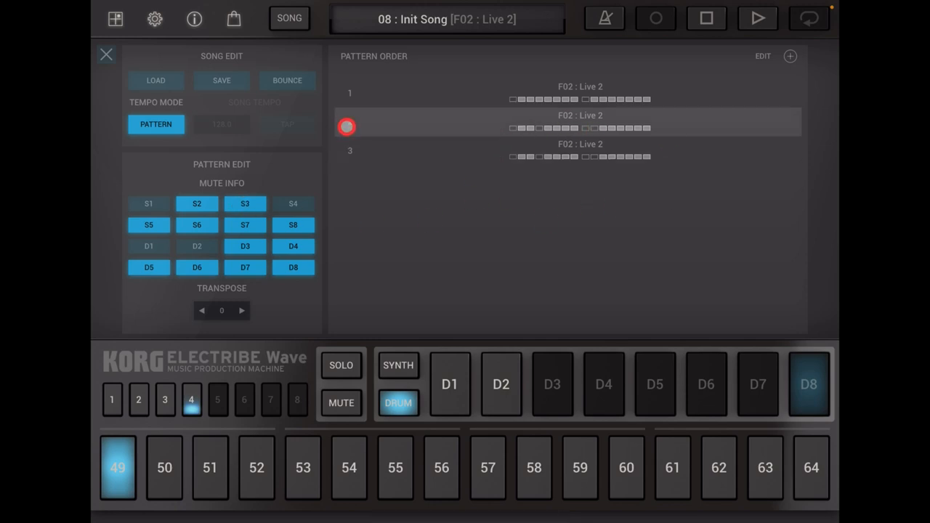
click(757, 18)
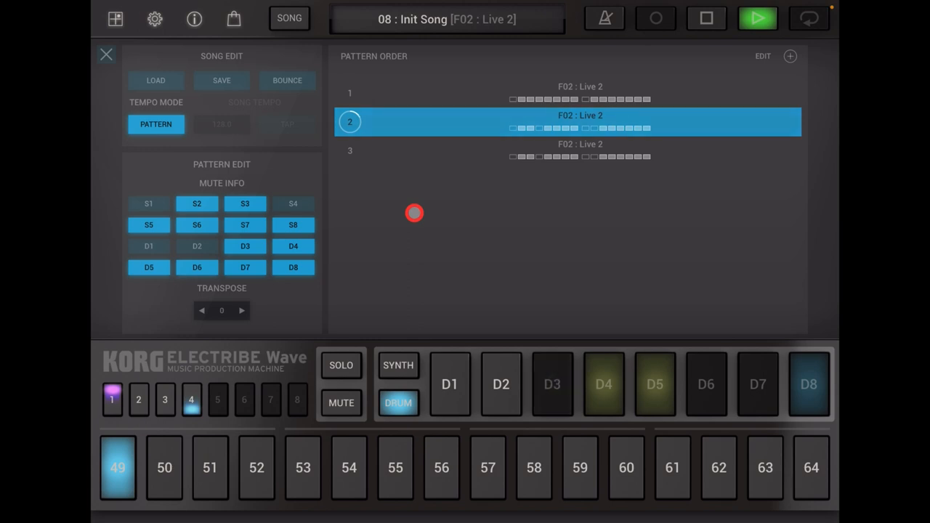
click(138, 400)
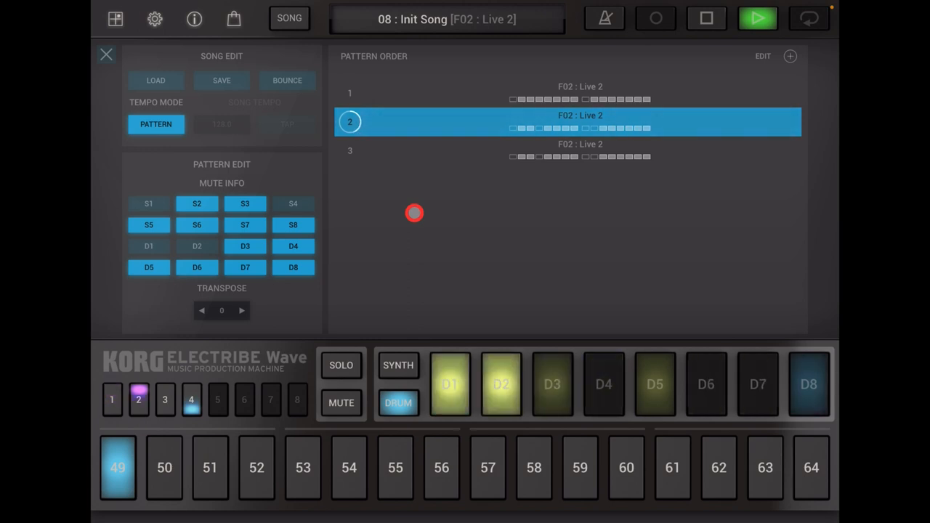
click(165, 400)
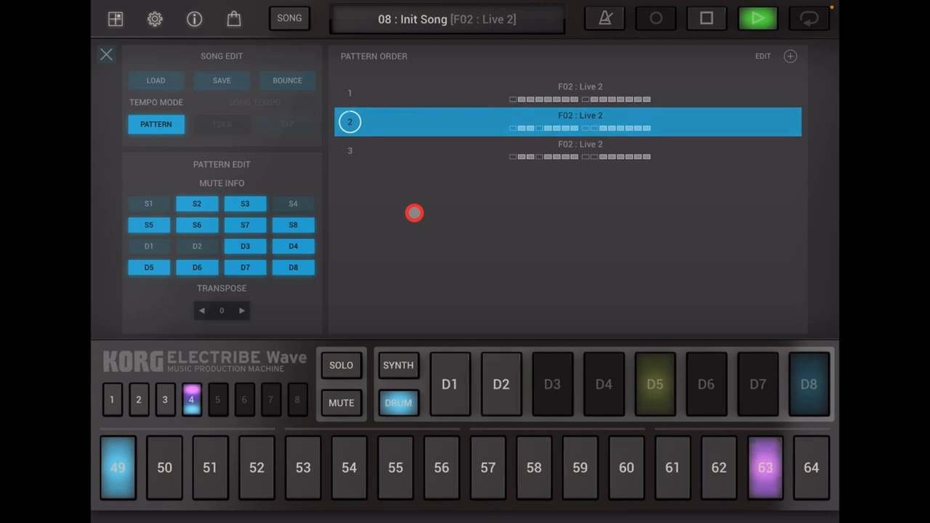
click(580, 150)
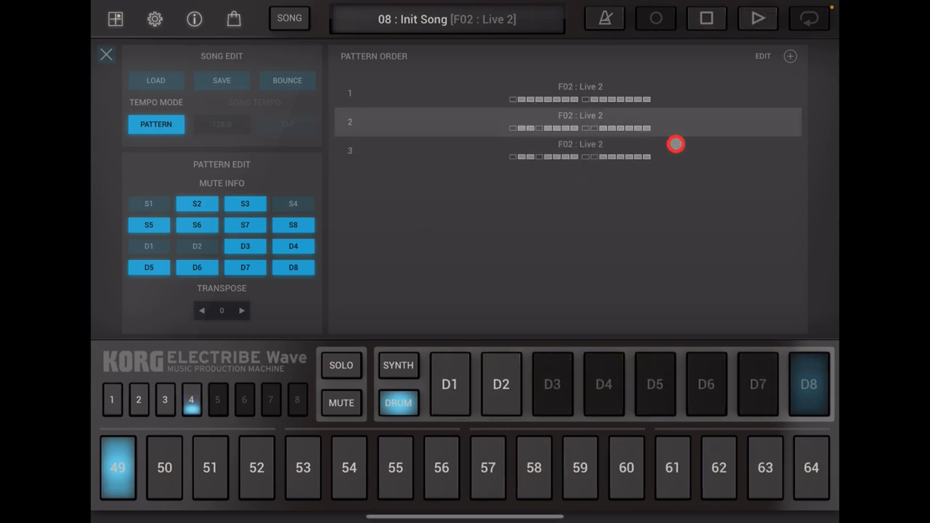
click(580, 150)
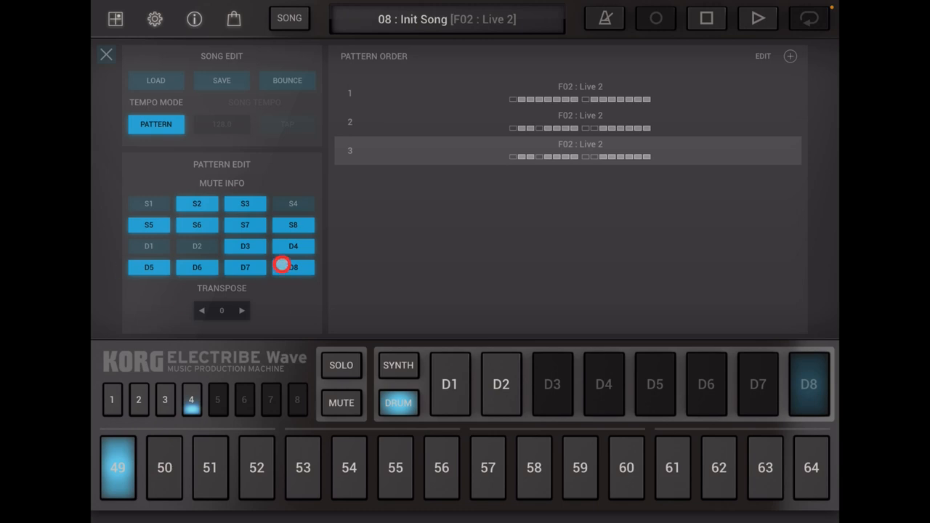
click(293, 267)
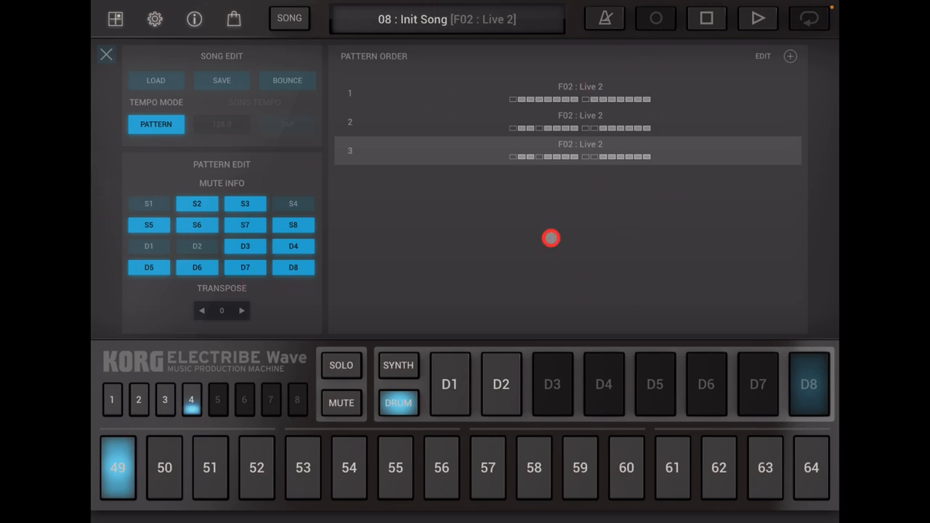
click(790, 56)
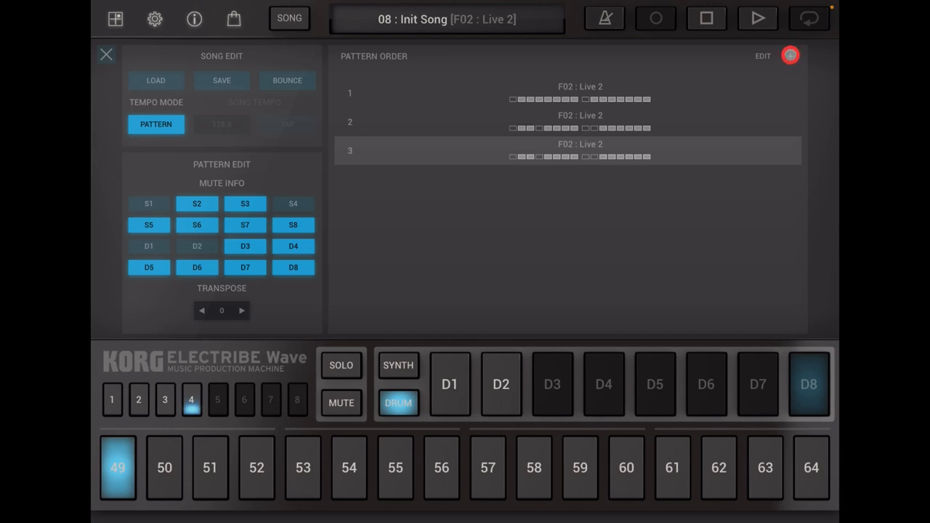
- Append more F02 : Live 2 entries from bank F, bringing the order to six
click(790, 55)
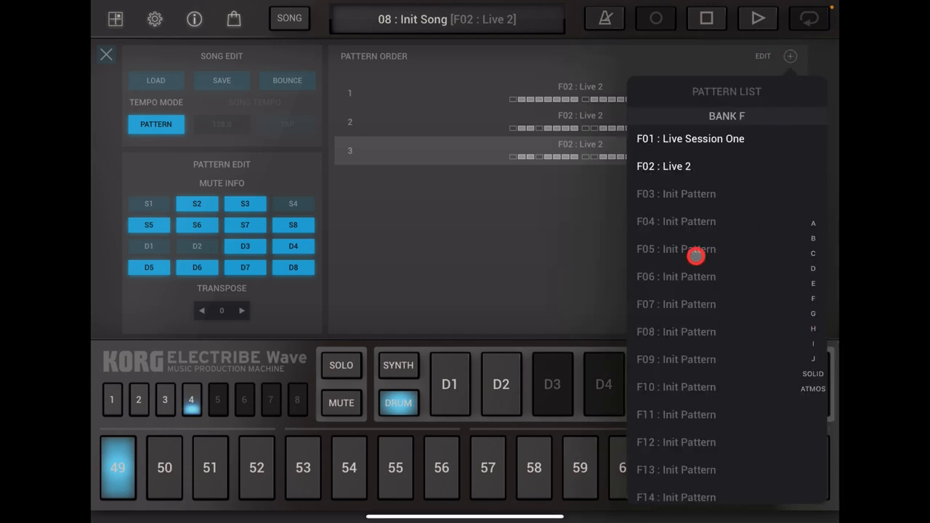
click(790, 56)
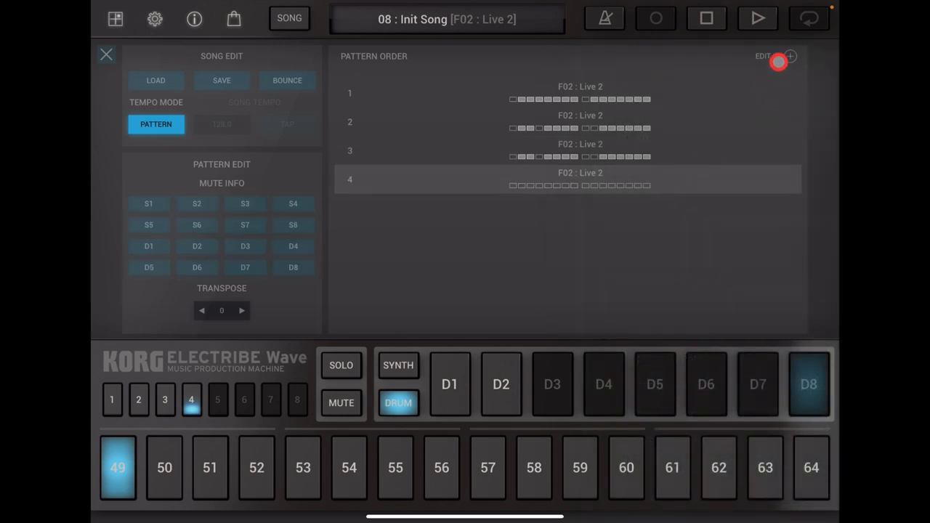
click(790, 56)
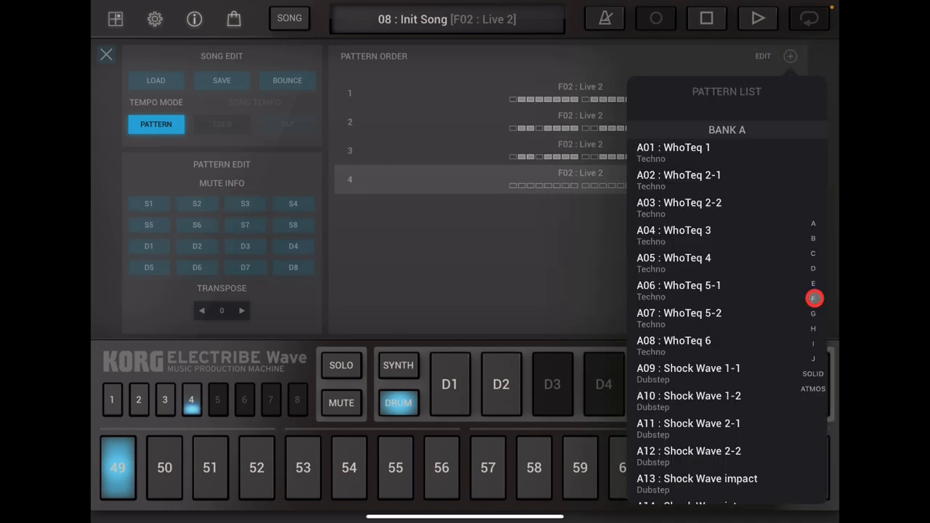
click(418, 181)
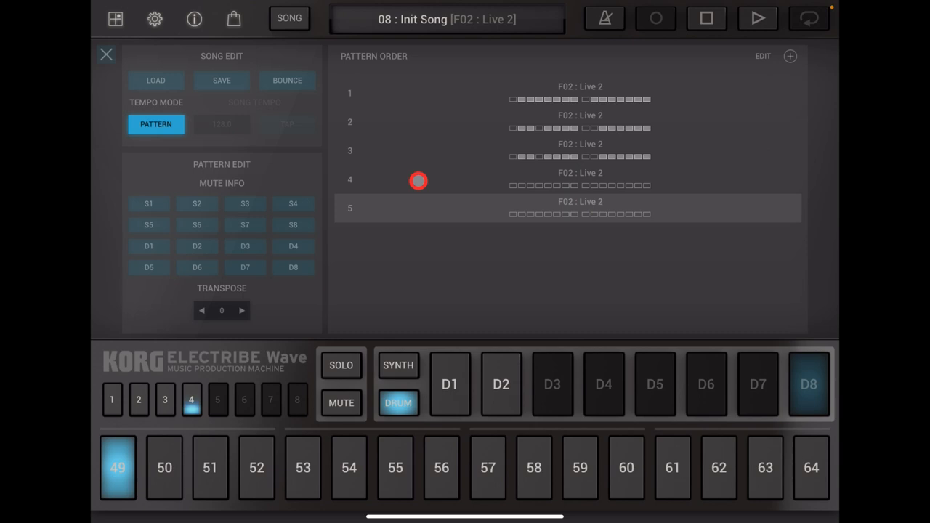
click(790, 56)
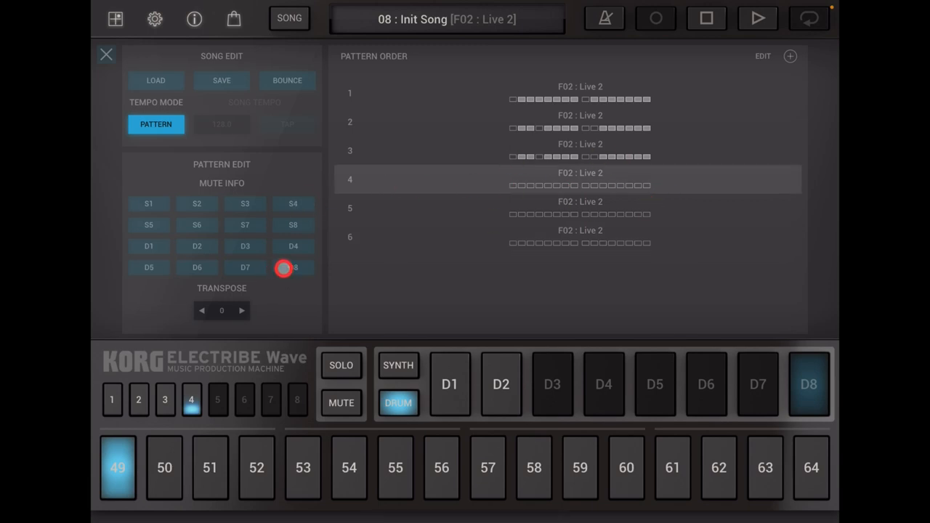
- Light D5–D8, S6–S8, S5 and S3 in the fourth entry's mute info grid
click(197, 267)
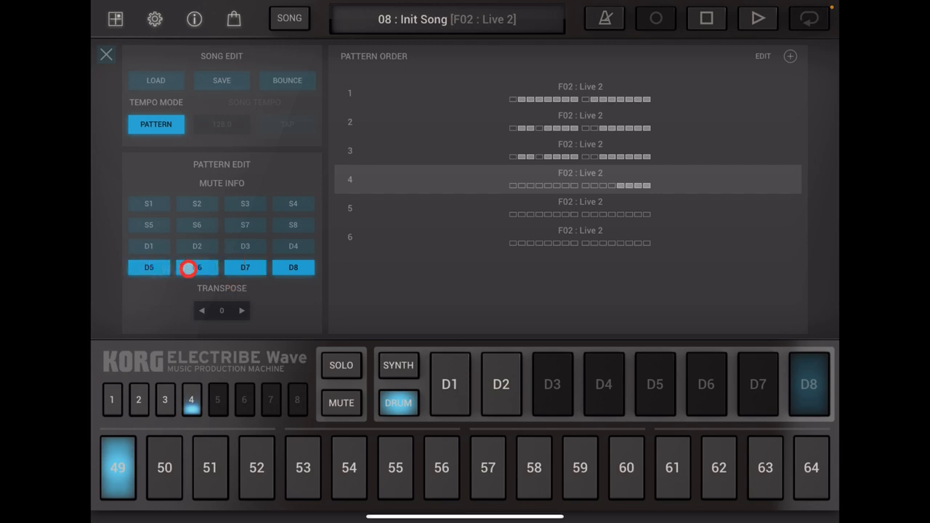
click(245, 225)
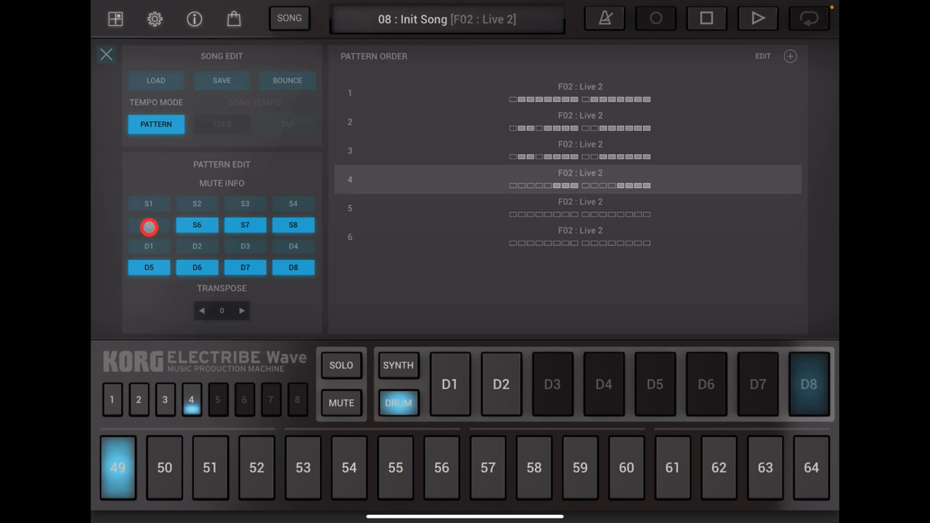
click(148, 224)
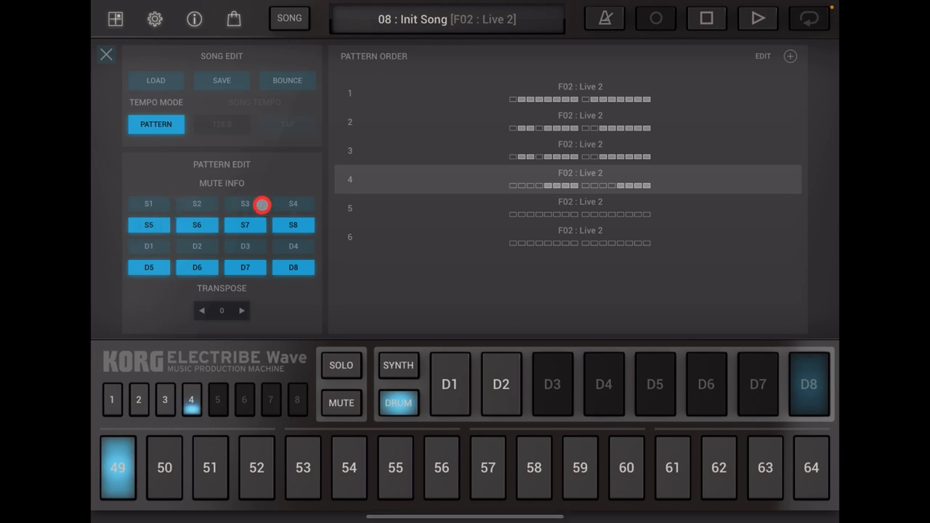
click(245, 203)
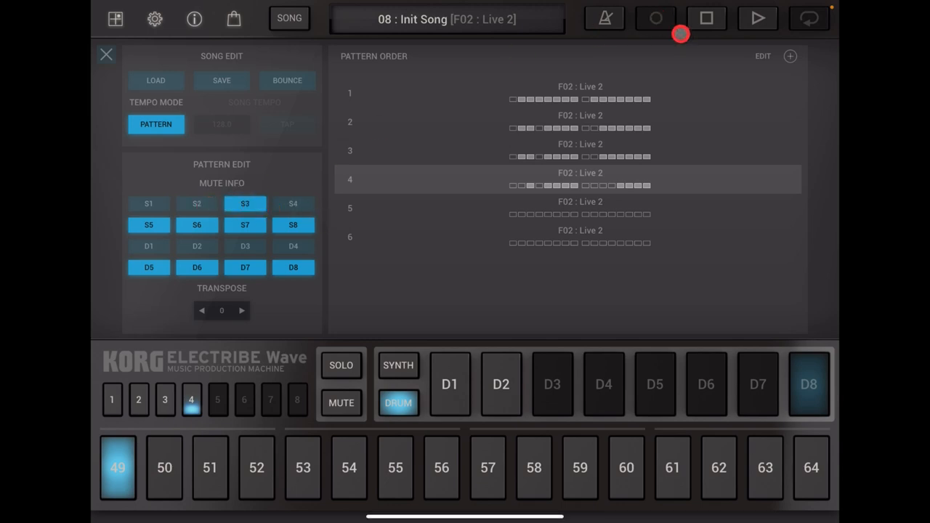
- Preview the song from the fourth entry, then stop playback
click(757, 19)
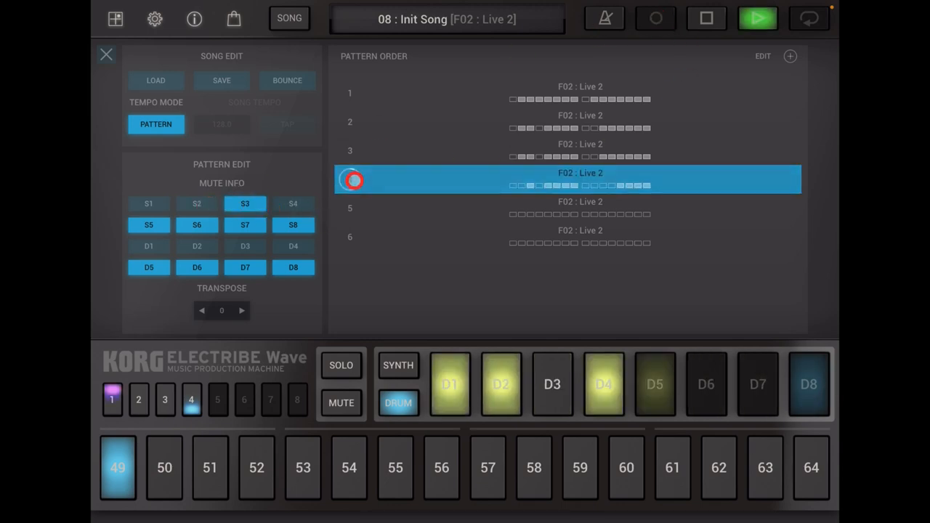
click(138, 399)
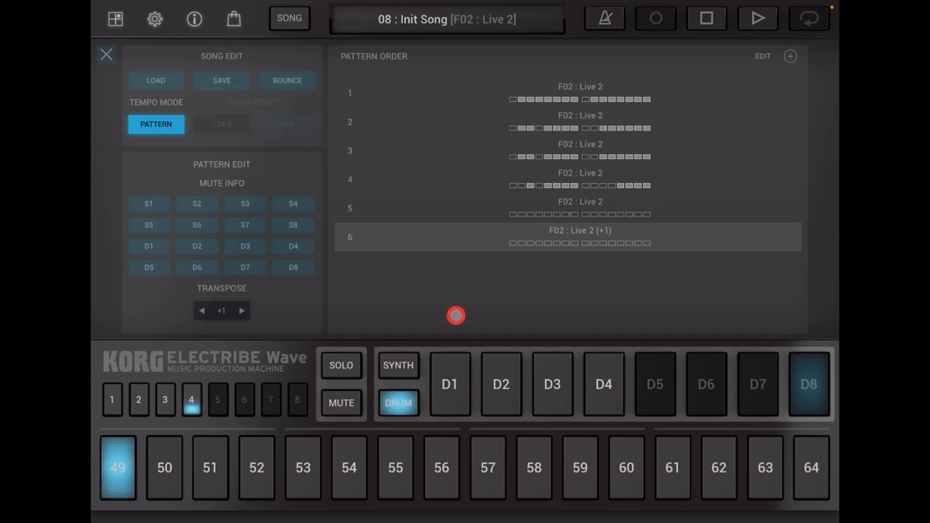
- Raise the sixth entry's transpose to +3, then play the song from entry one
click(241, 311)
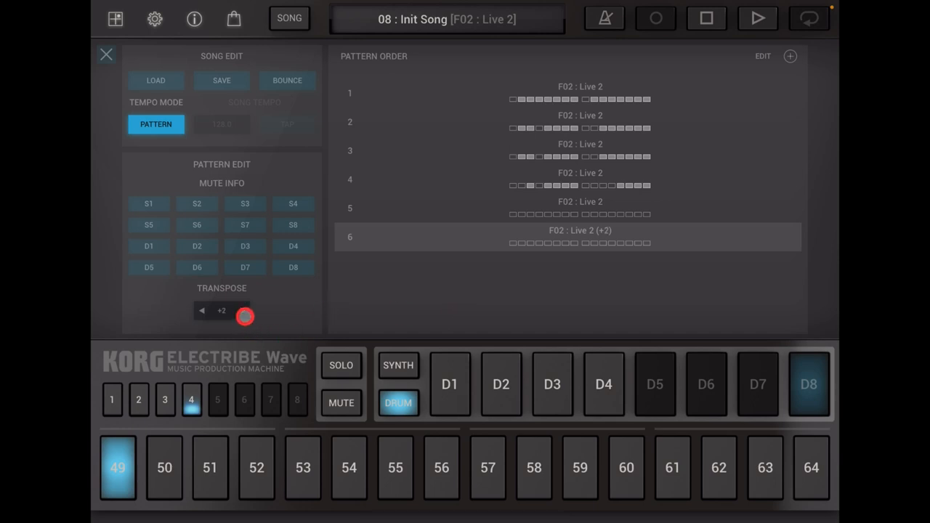
click(241, 311)
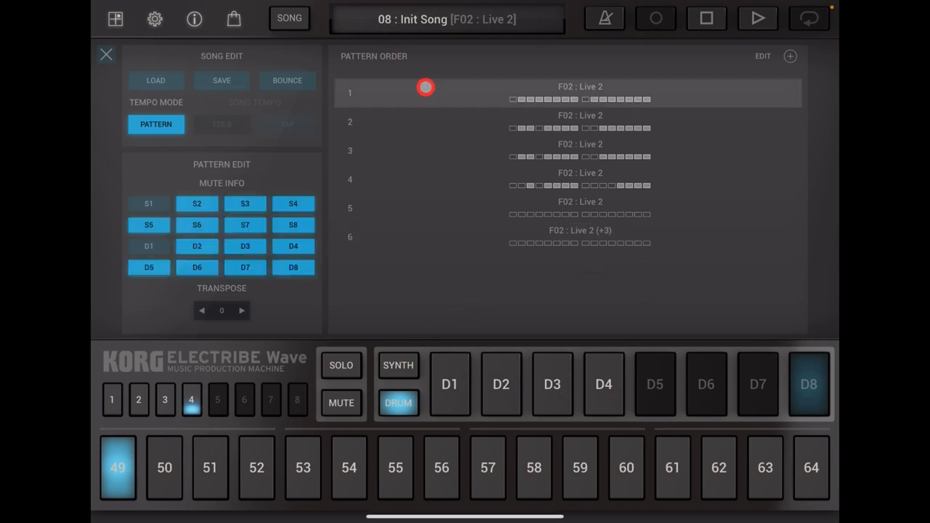
click(580, 122)
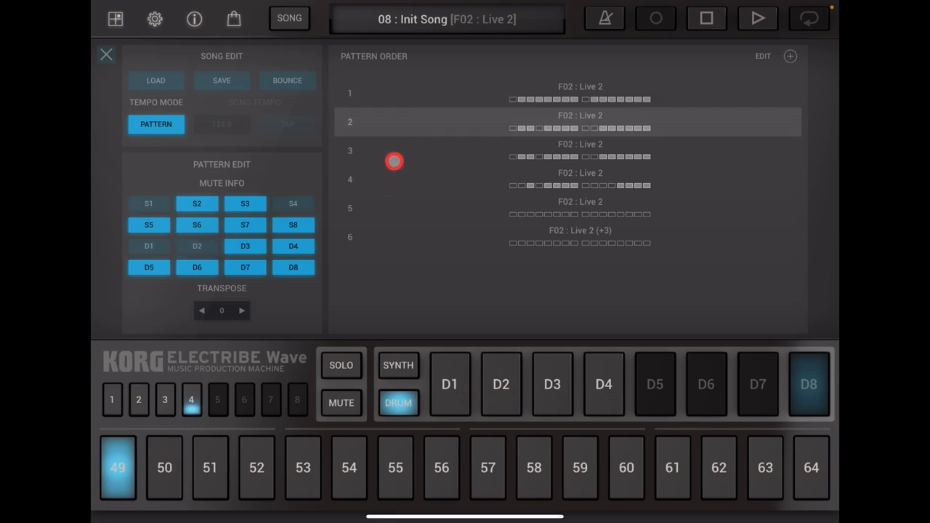
click(580, 151)
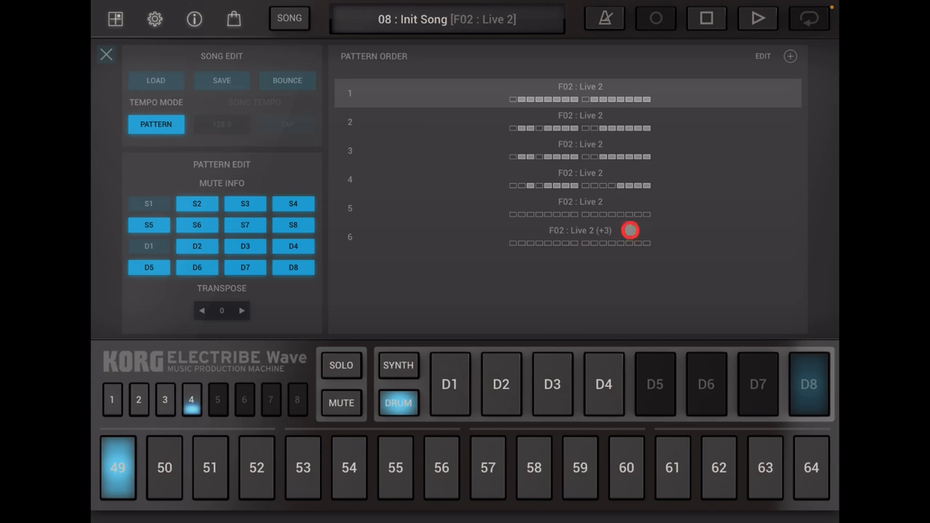
click(614, 95)
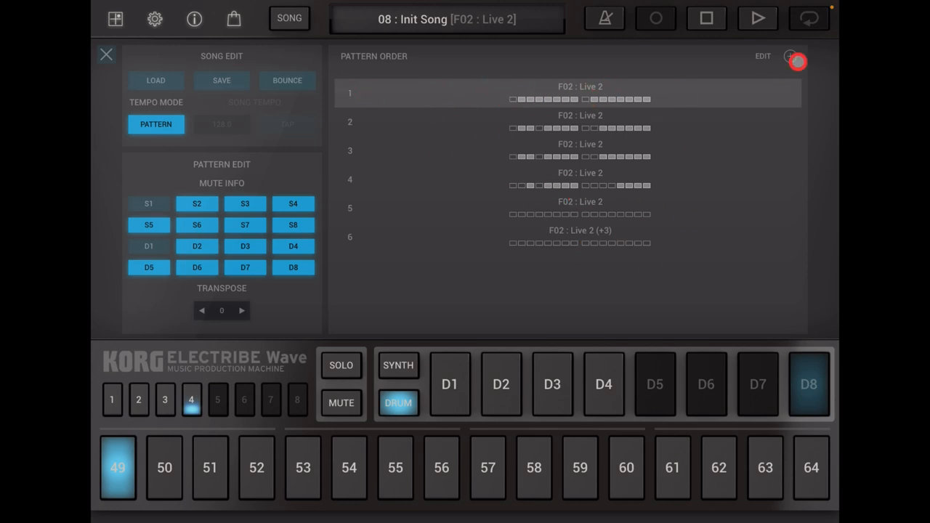
click(758, 18)
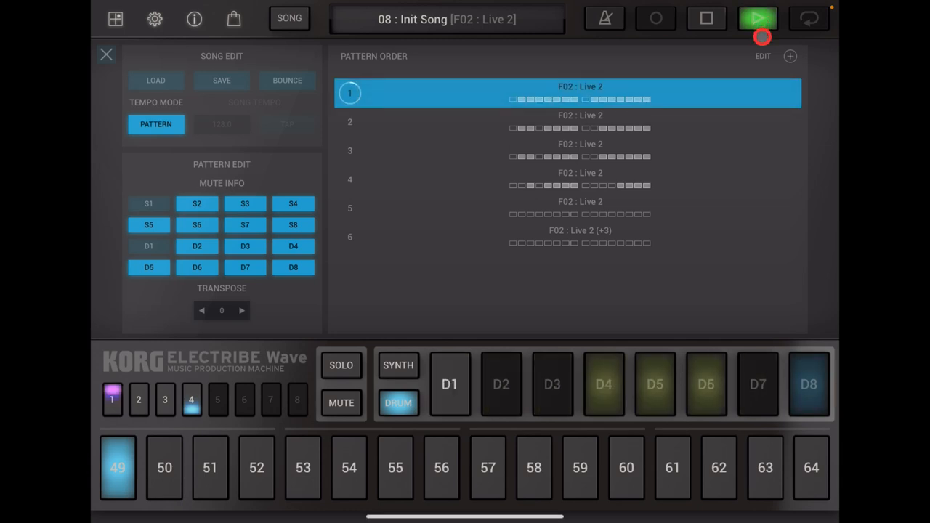
- Play through the six-entry order, selecting rows as it advances to the transposed Live 2
click(450, 384)
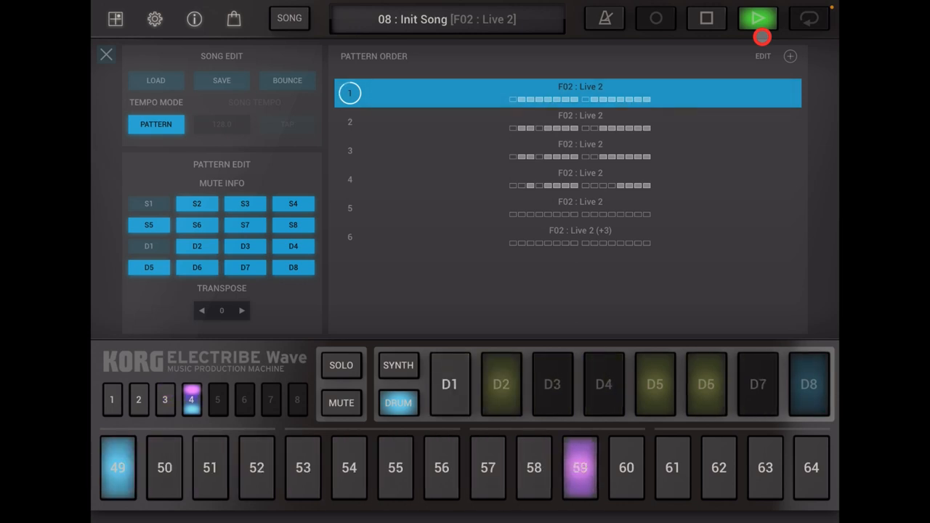
click(579, 121)
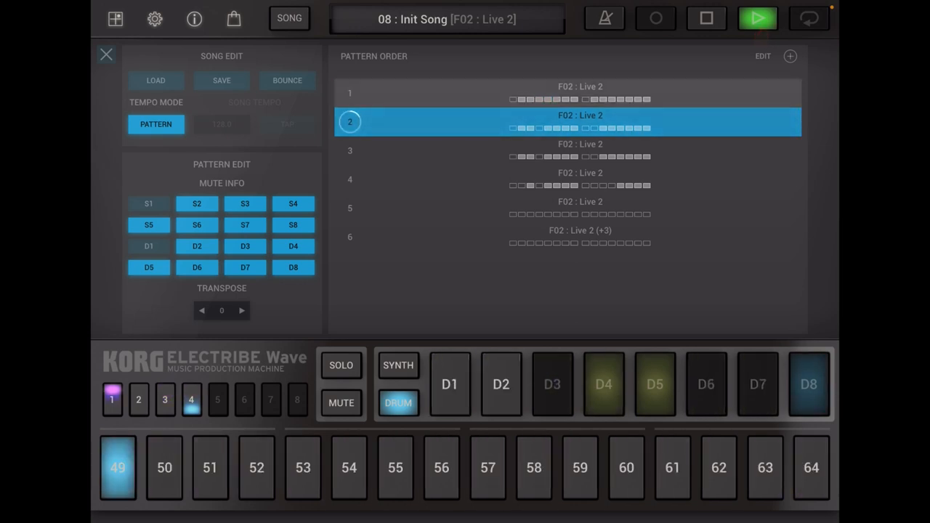
click(138, 400)
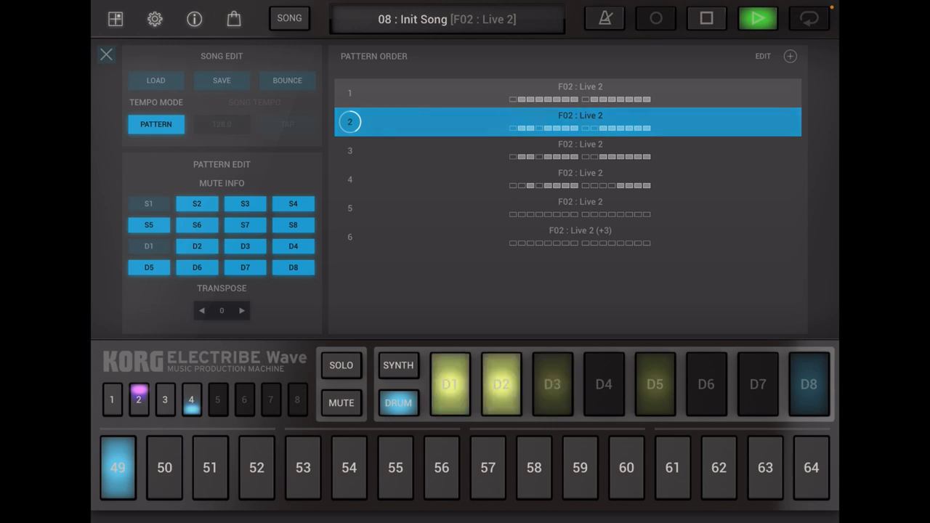
click(165, 401)
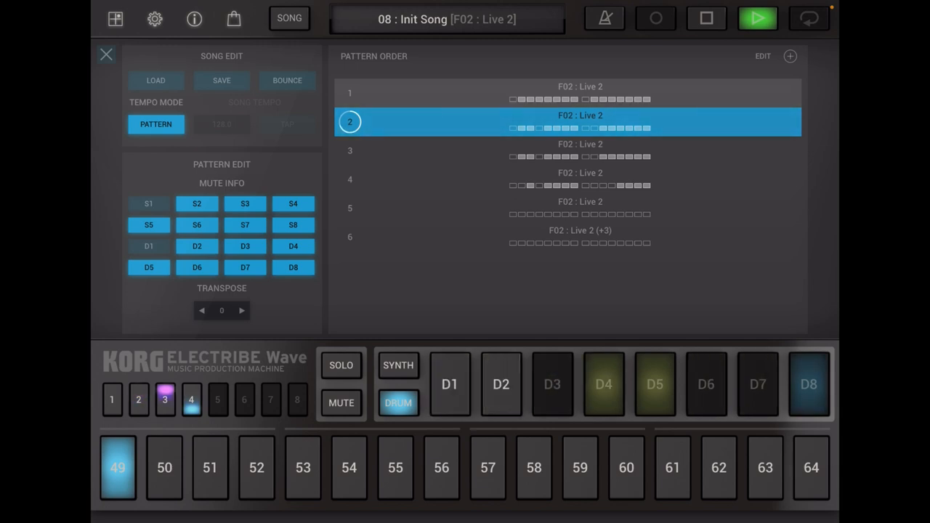
click(449, 384)
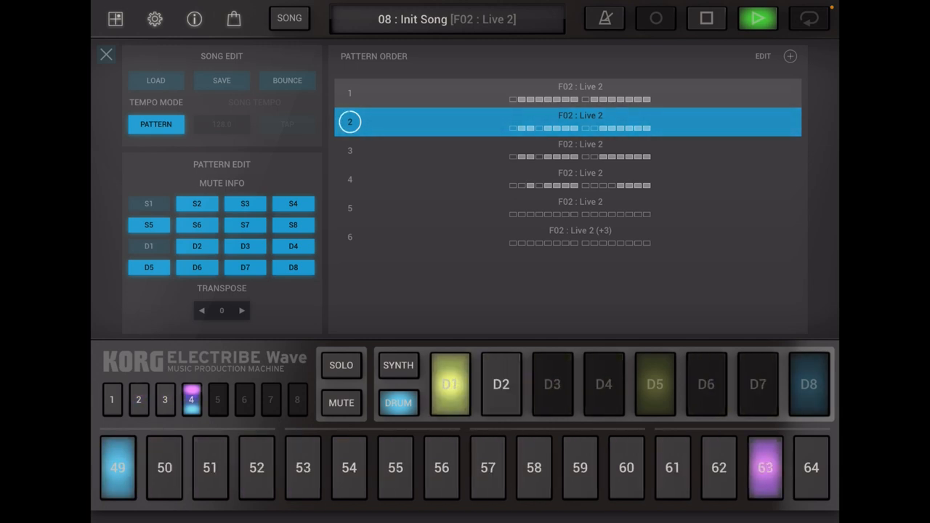
click(580, 150)
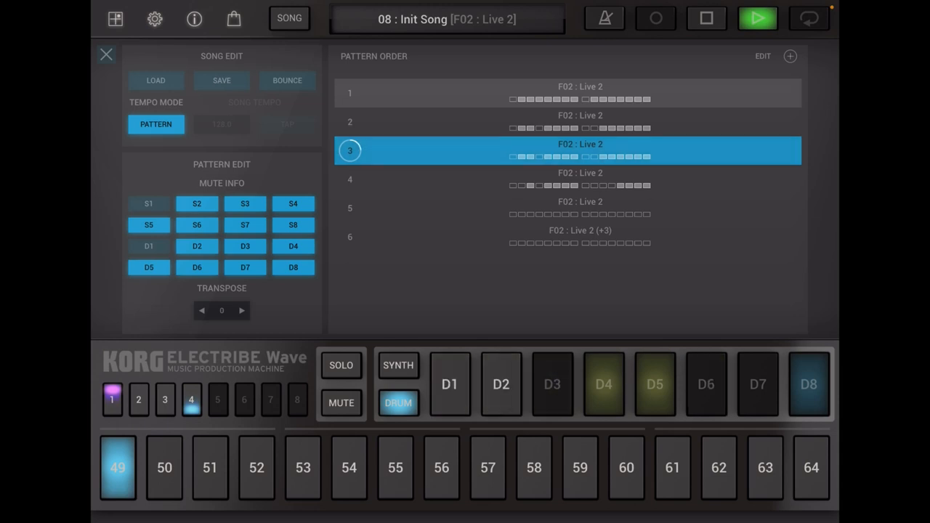
click(450, 384)
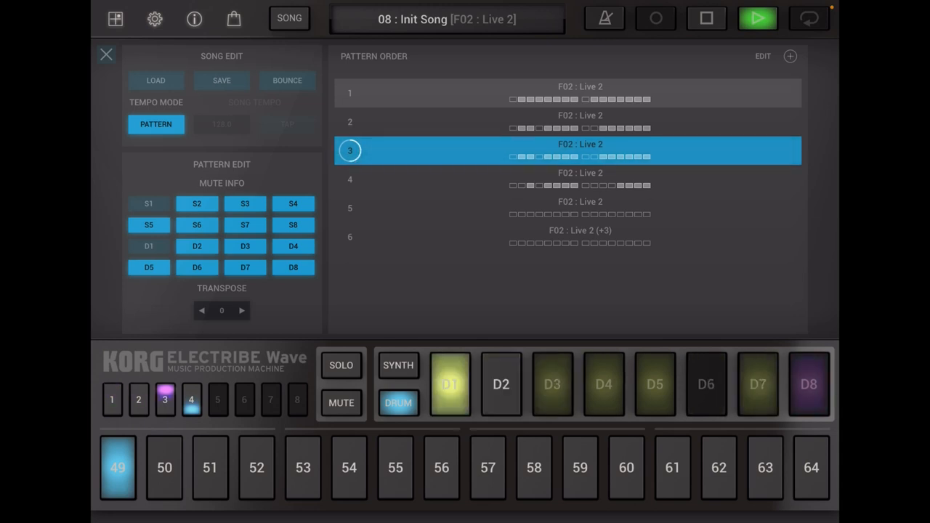
click(165, 467)
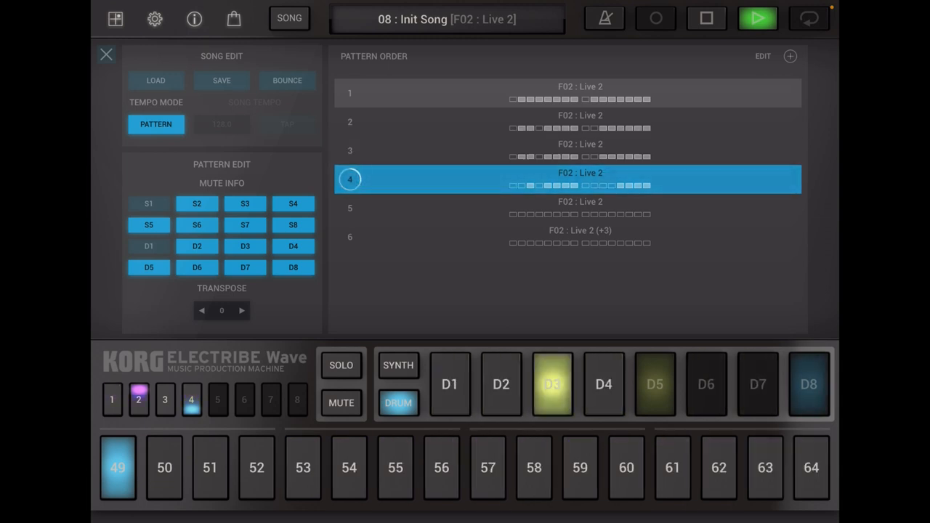
click(165, 400)
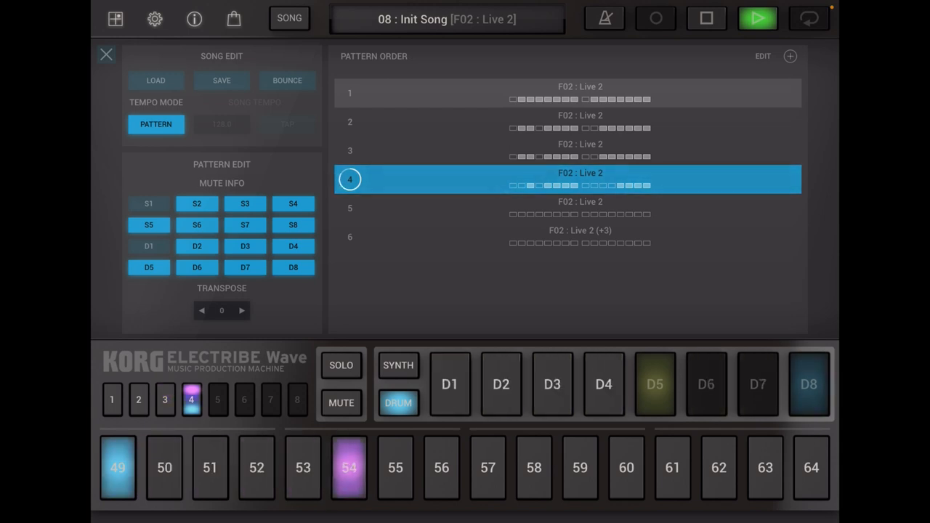
click(579, 208)
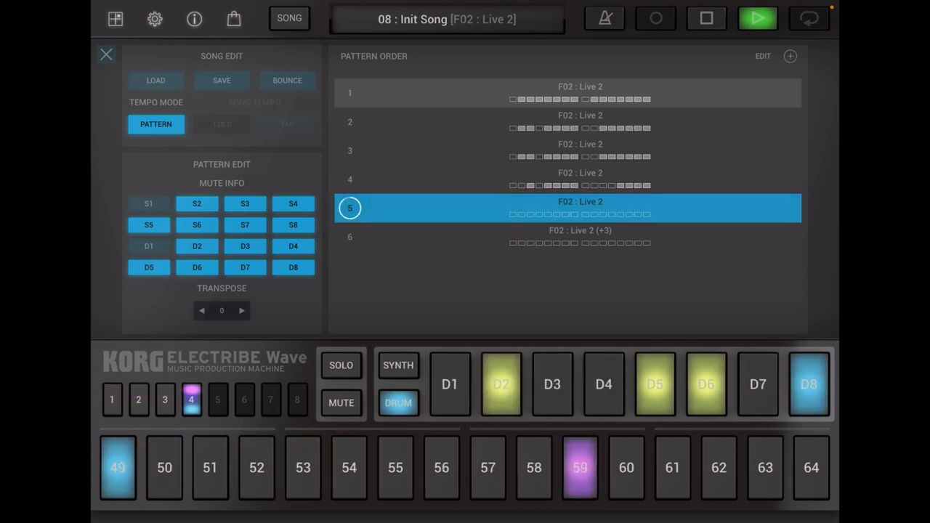
click(580, 237)
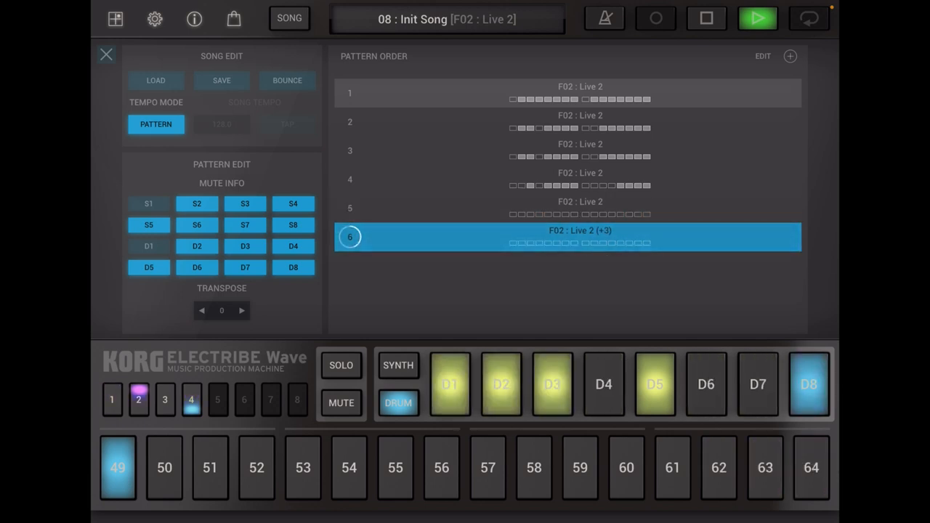
click(165, 400)
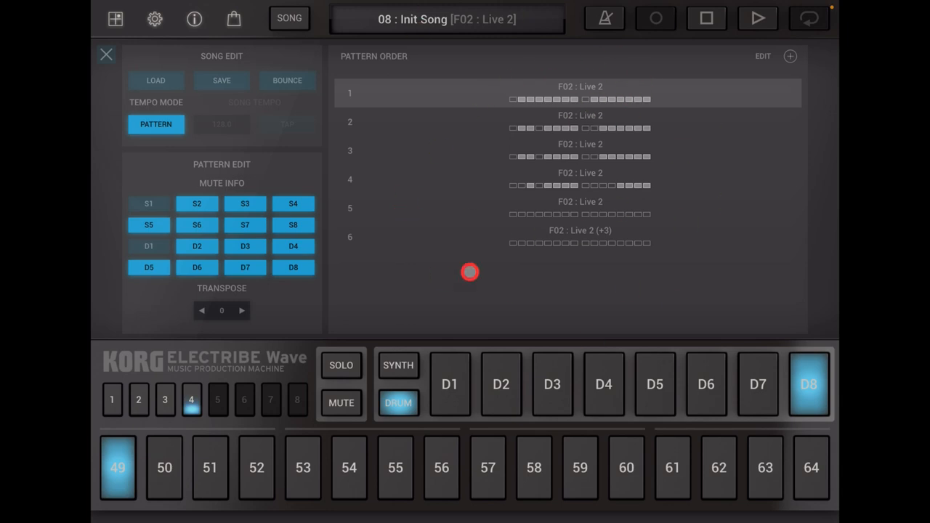
mouse_move(483, 205)
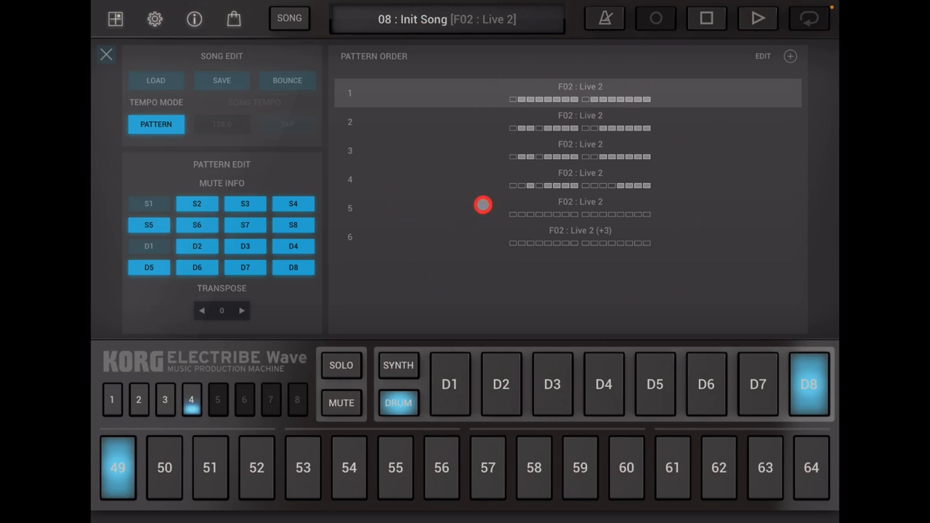
mouse_move(483, 216)
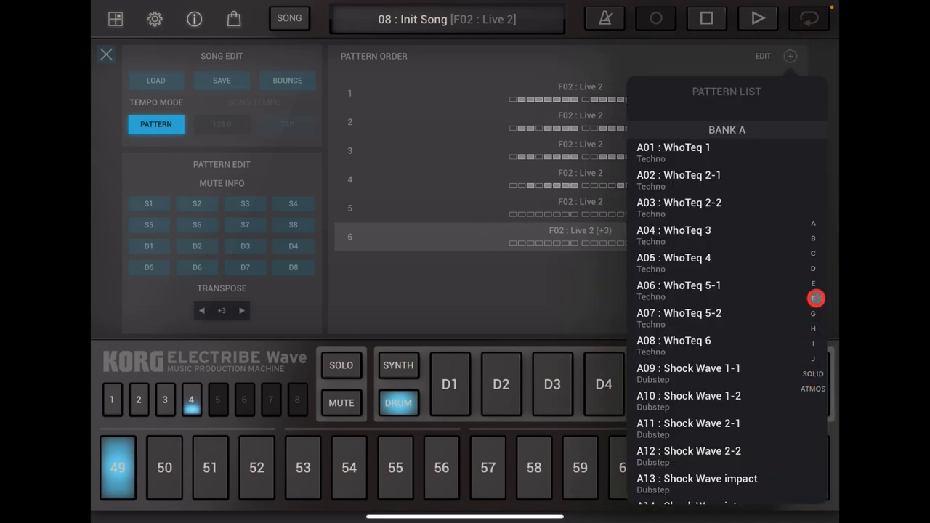
- Remove the mistakenly added F01 : Live Session One entry from row 7 in Edit mode
click(813, 297)
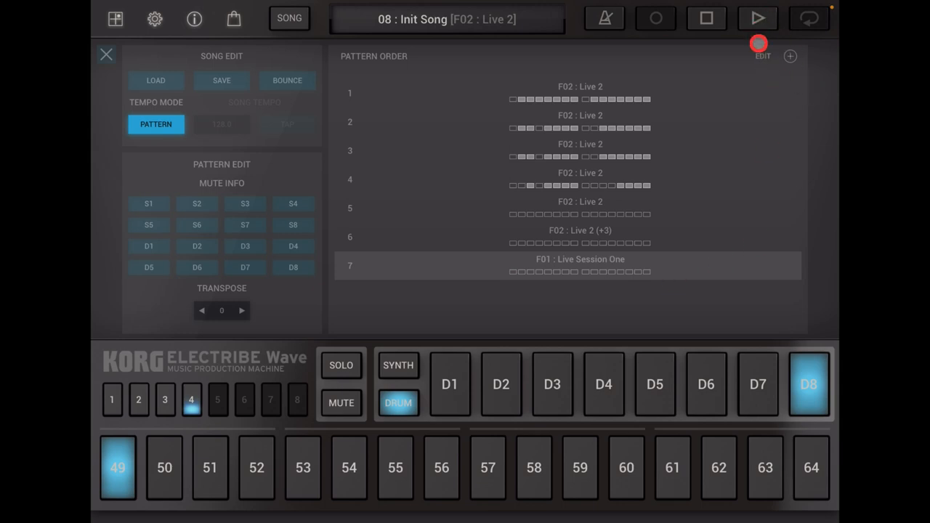
click(762, 51)
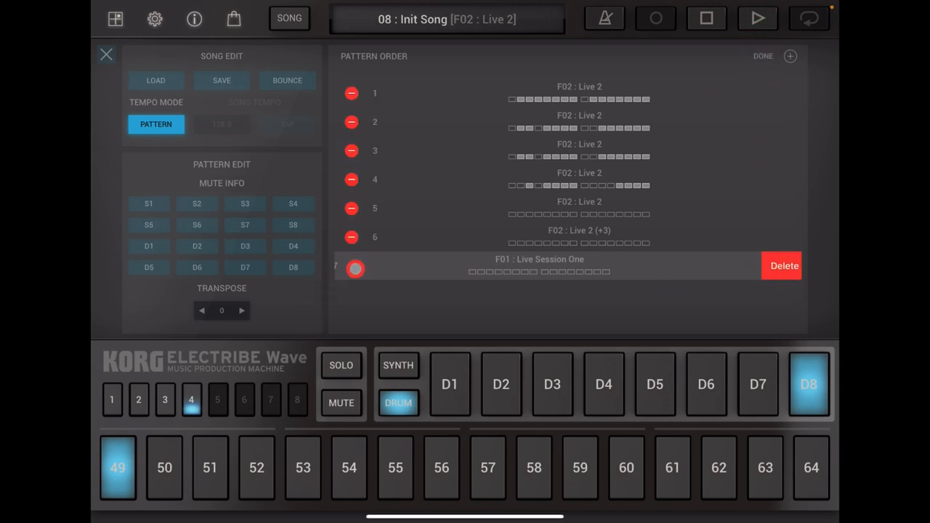
click(784, 265)
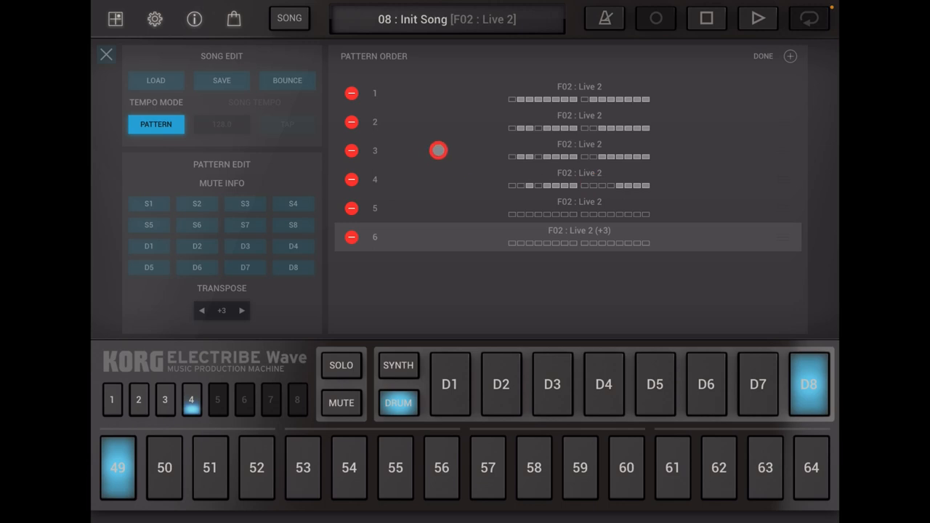
click(757, 18)
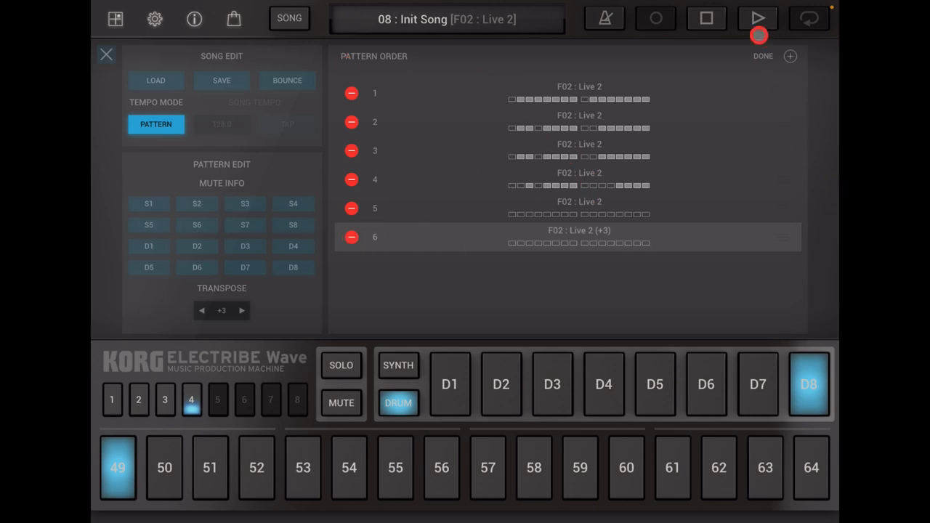
click(762, 56)
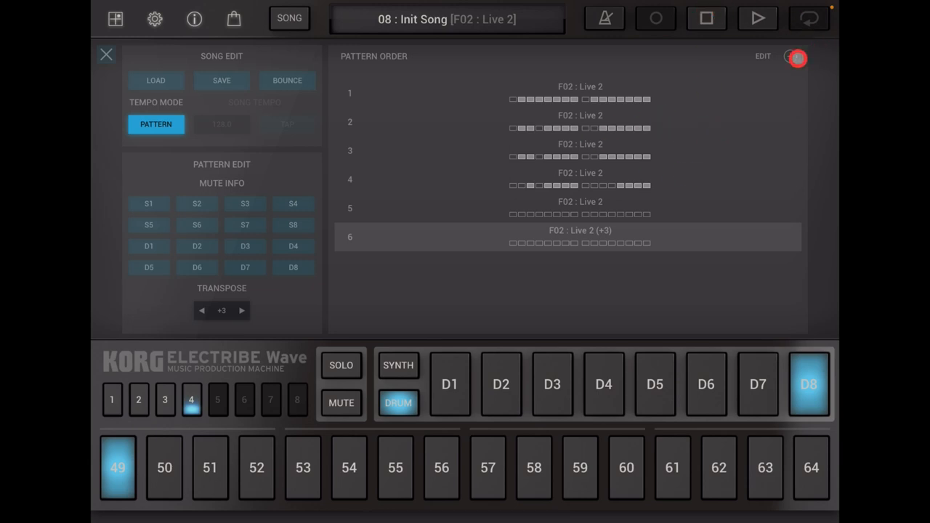
- Add an F02 Live 2 entry transposed +3, then another plain F02 Live 2
click(791, 56)
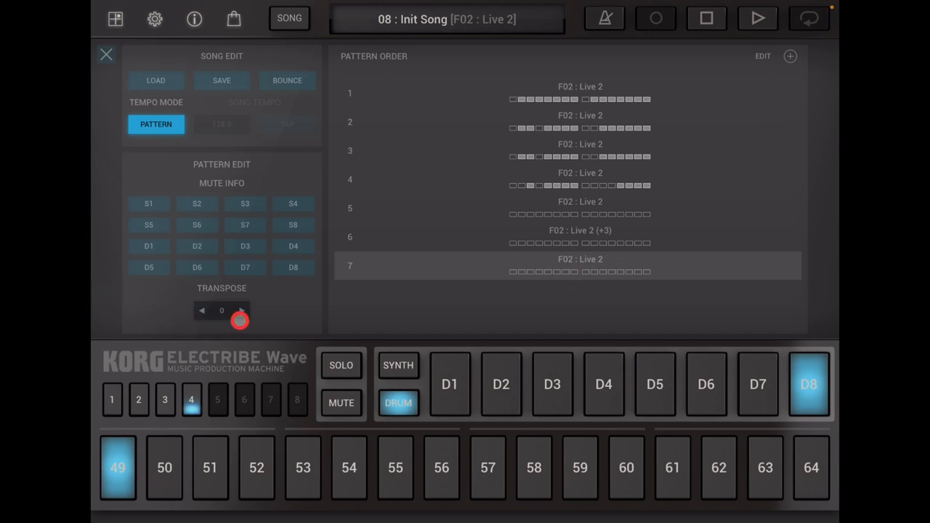
click(241, 310)
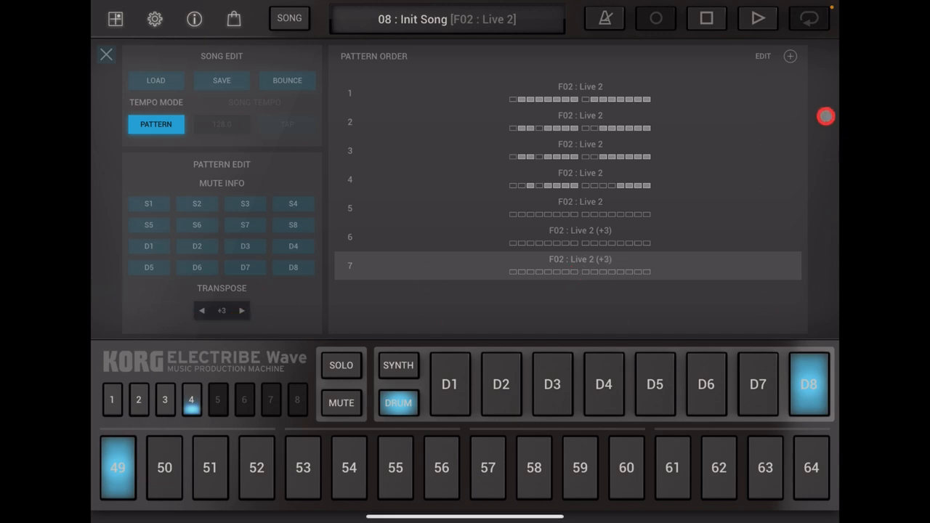
click(790, 56)
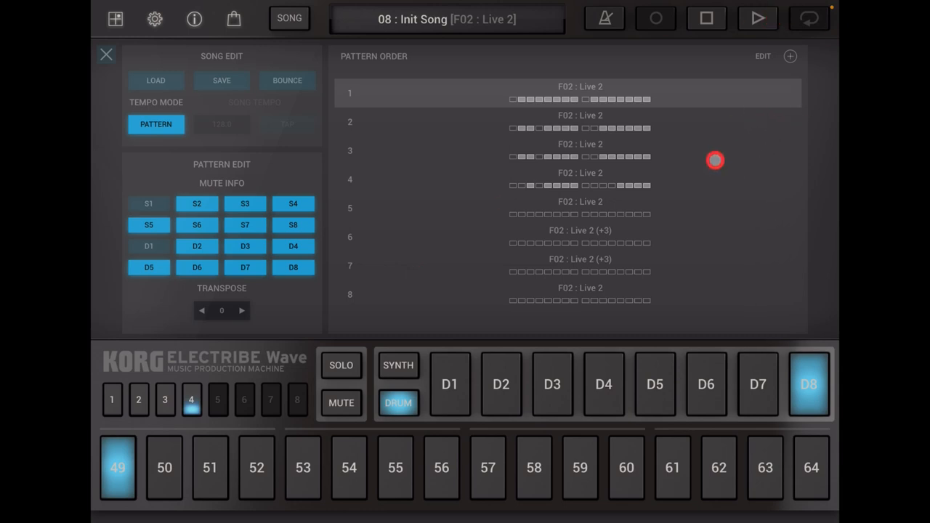
- Play song 08 from entry one and let it advance into the third Live 2 entry
click(758, 18)
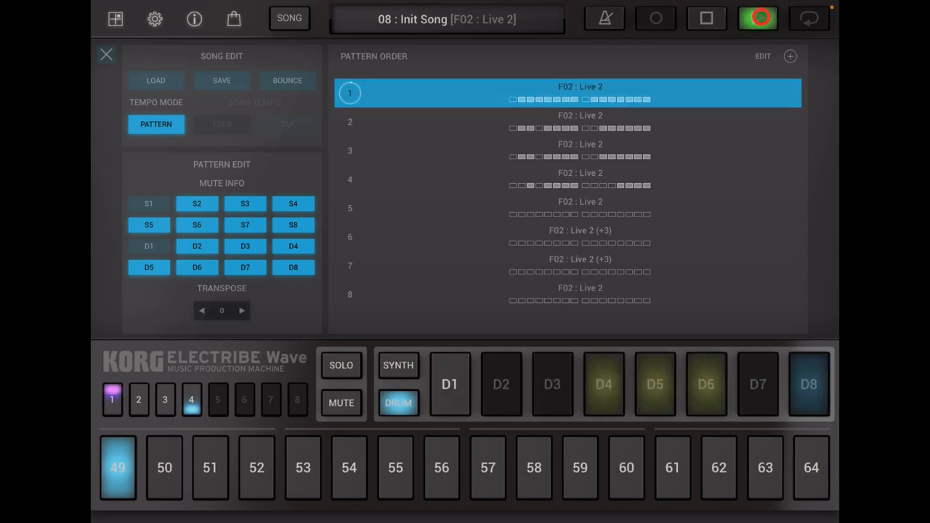
click(138, 399)
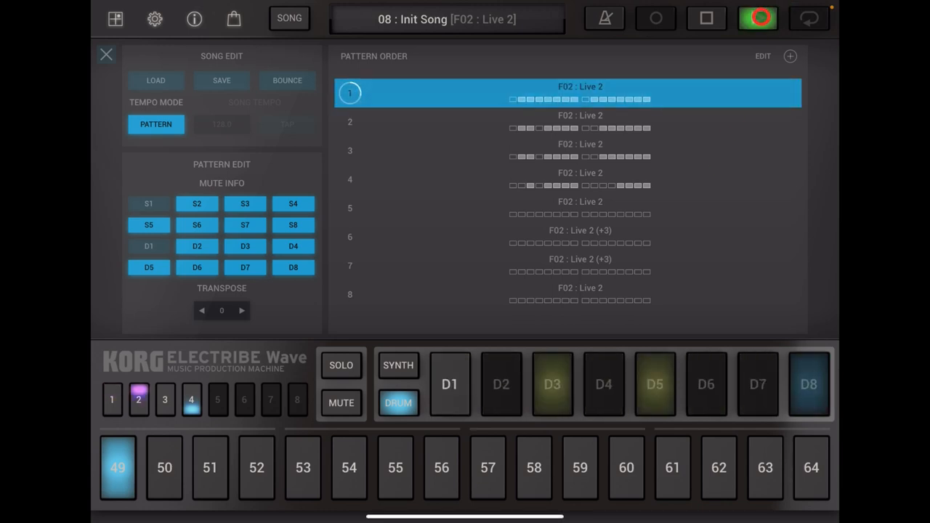
click(449, 383)
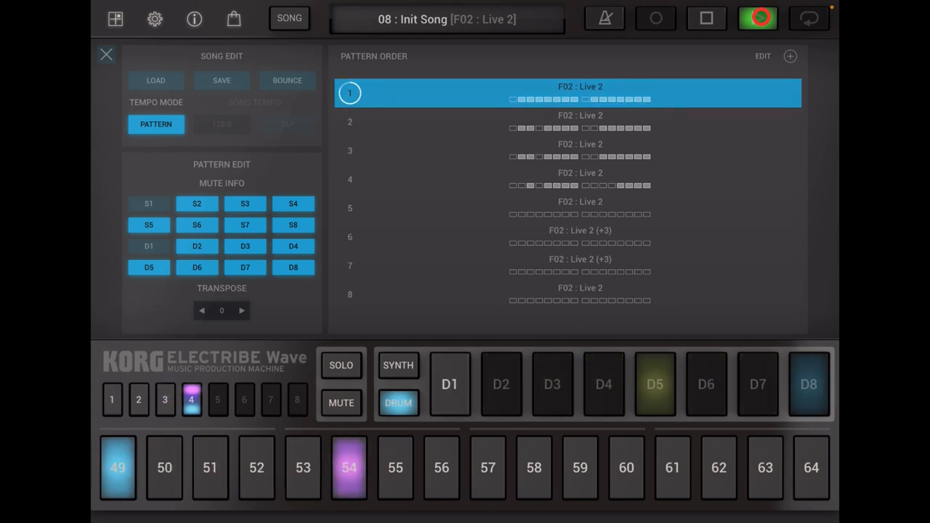
click(757, 18)
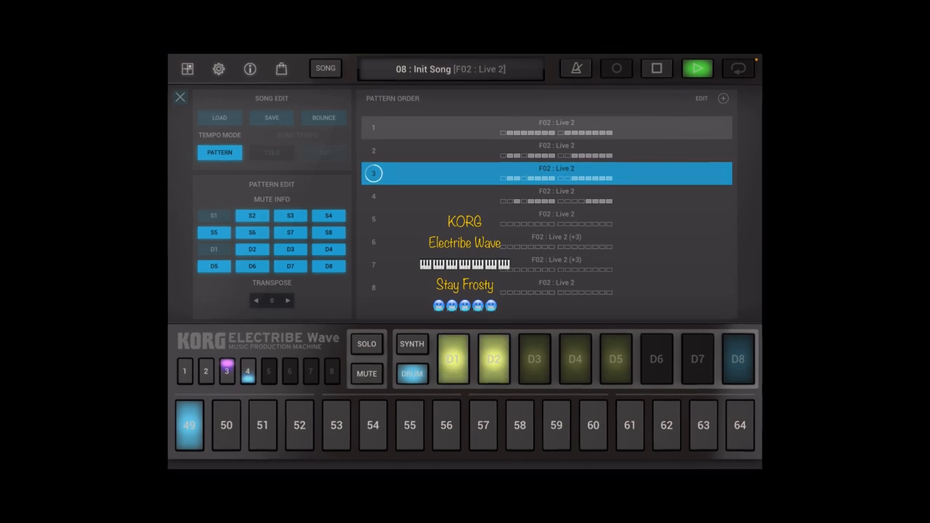
click(658, 417)
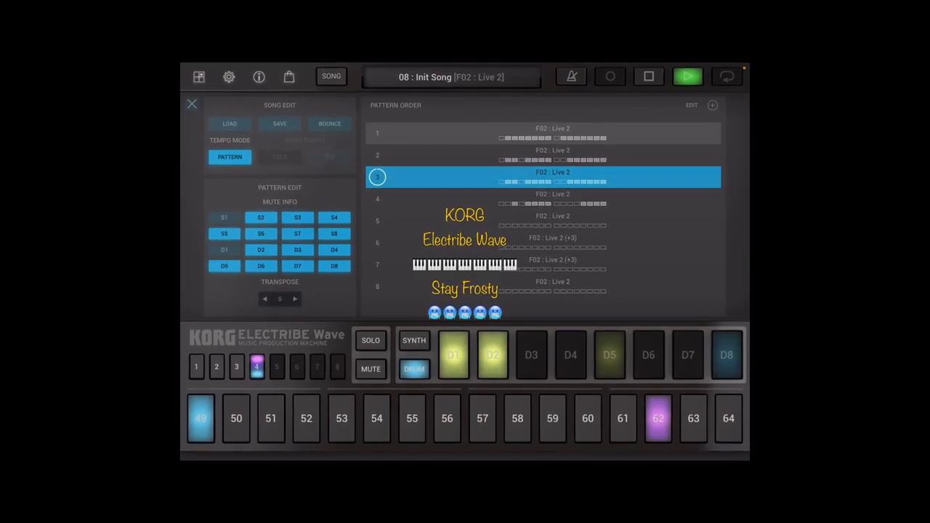